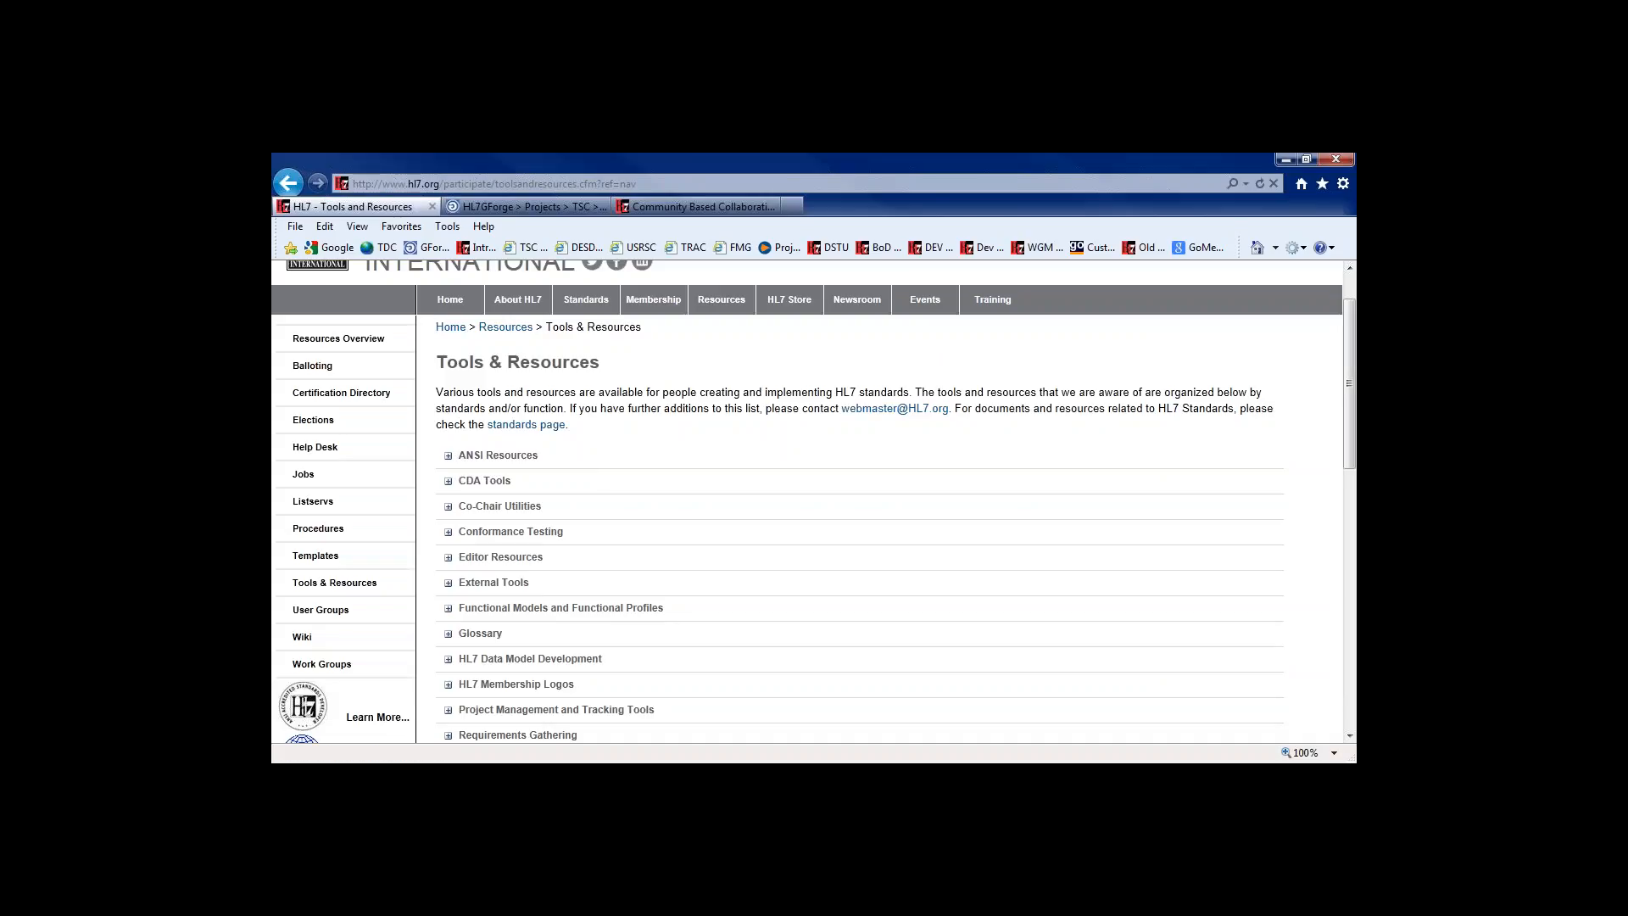
mouse_move(485, 613)
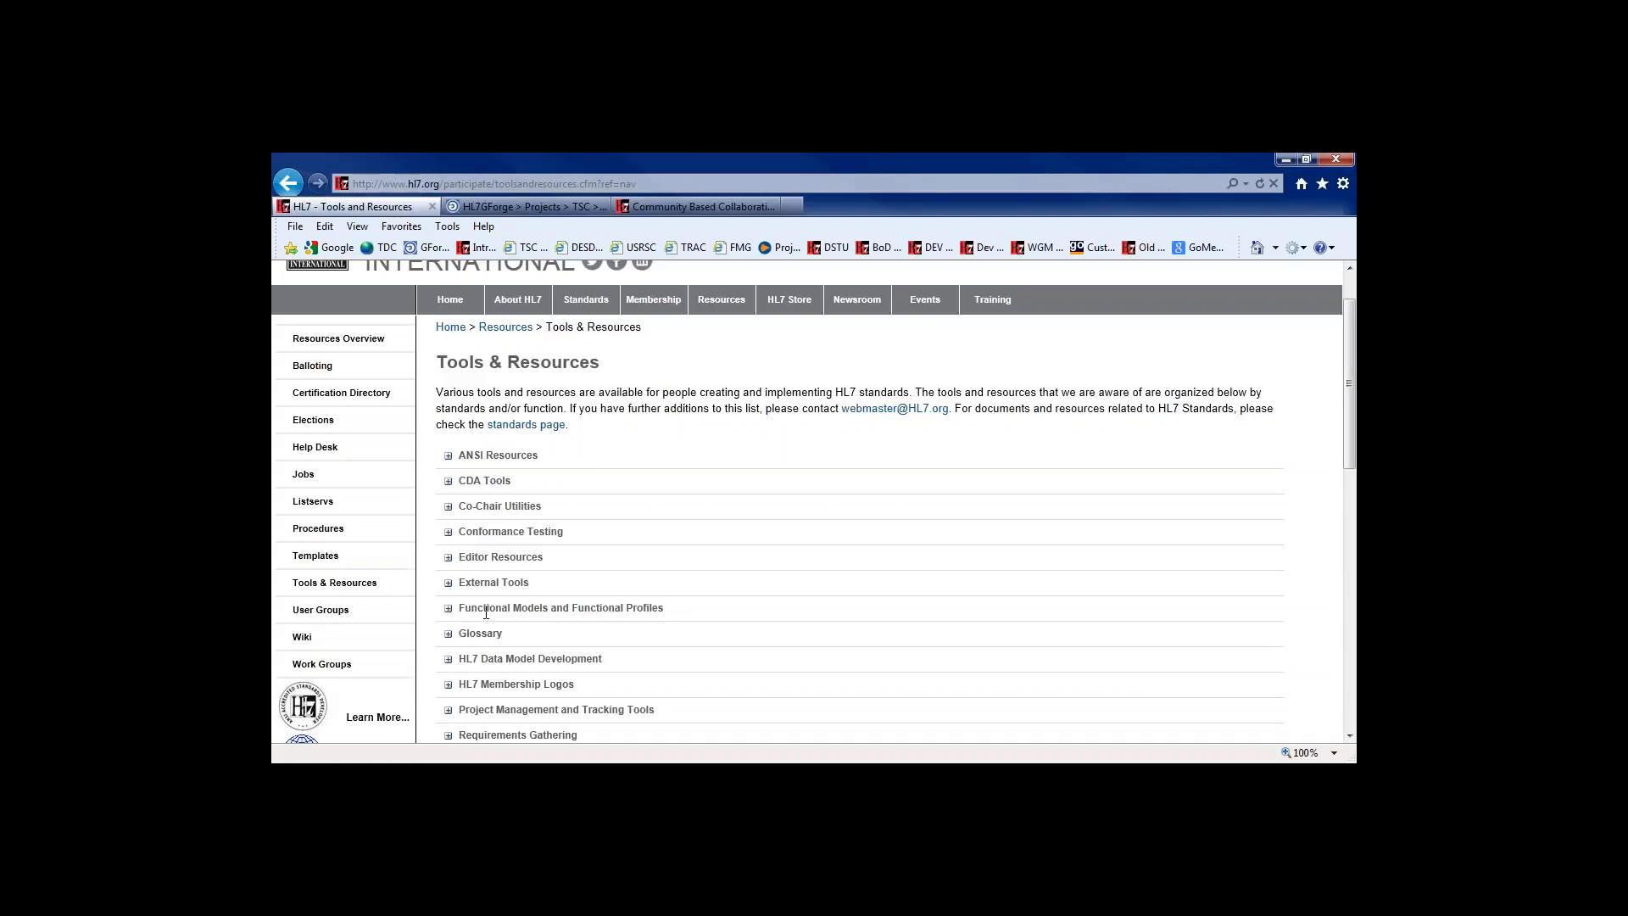
mouse_move(447, 720)
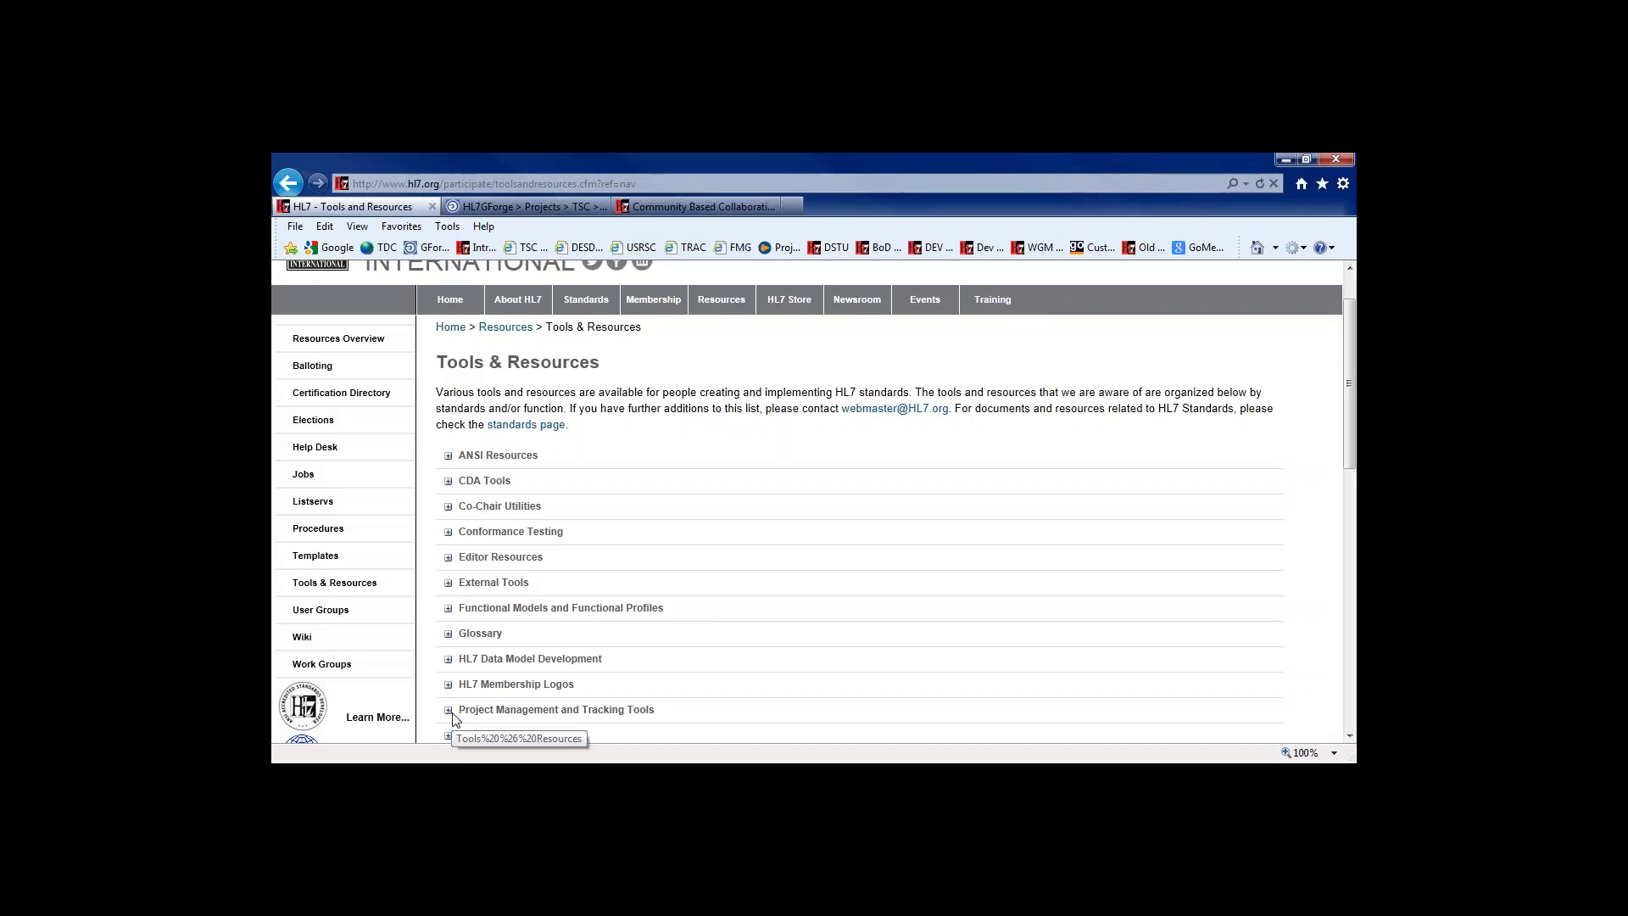
Step: Expand Project Management and Tracking Tools and scroll to the PBS Metrics Report entry
left_click(448, 714)
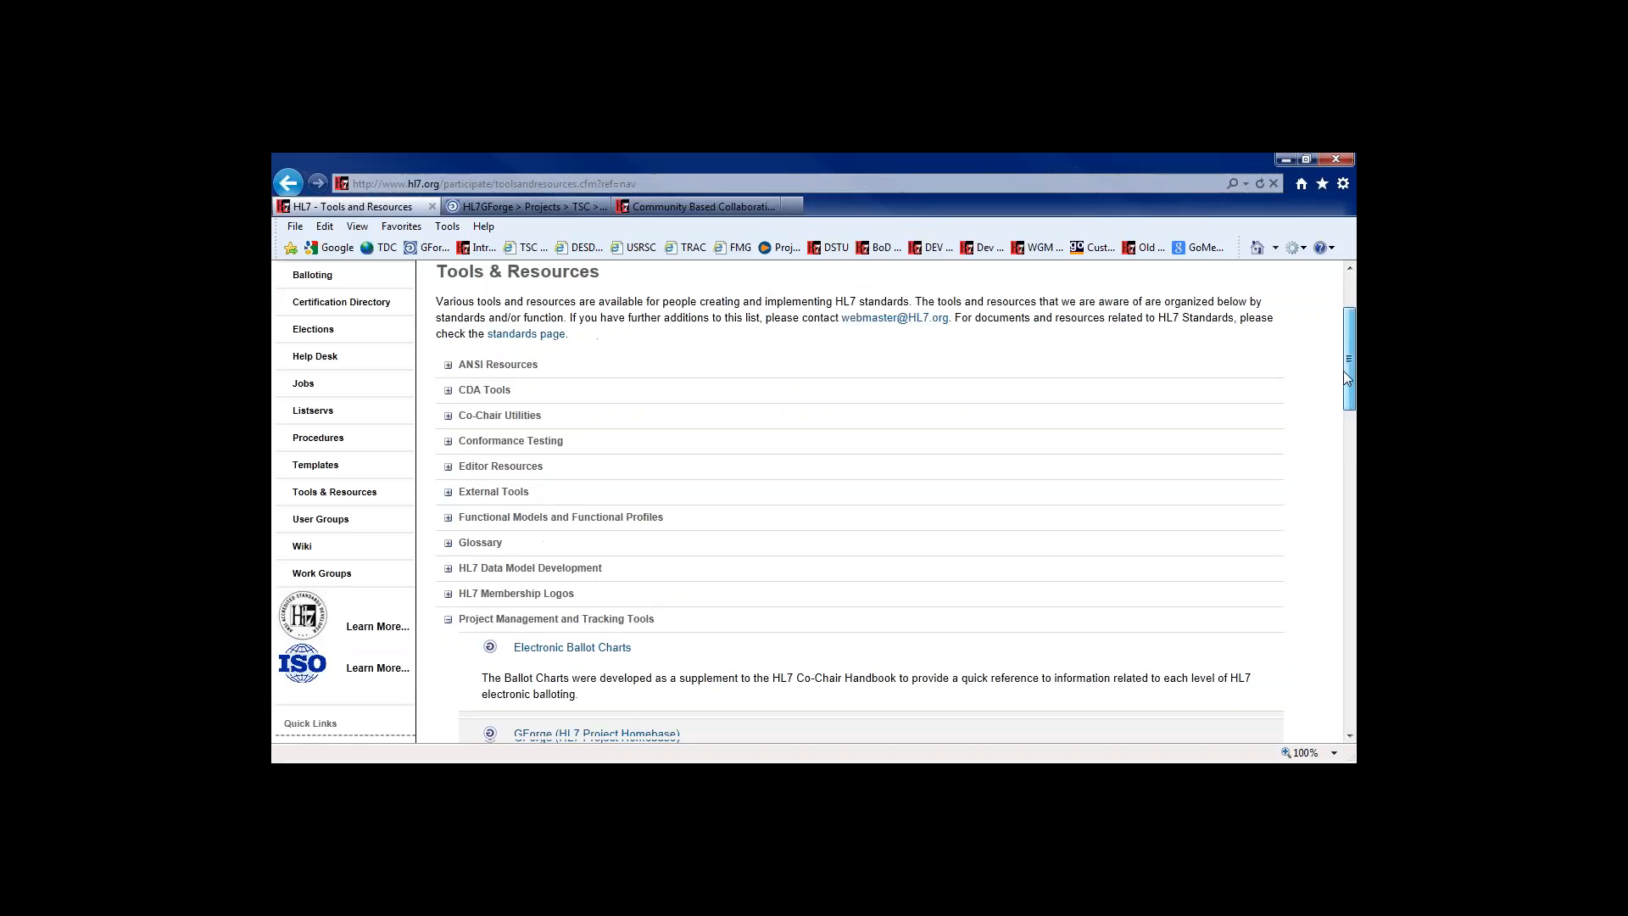
scroll("down", 3)
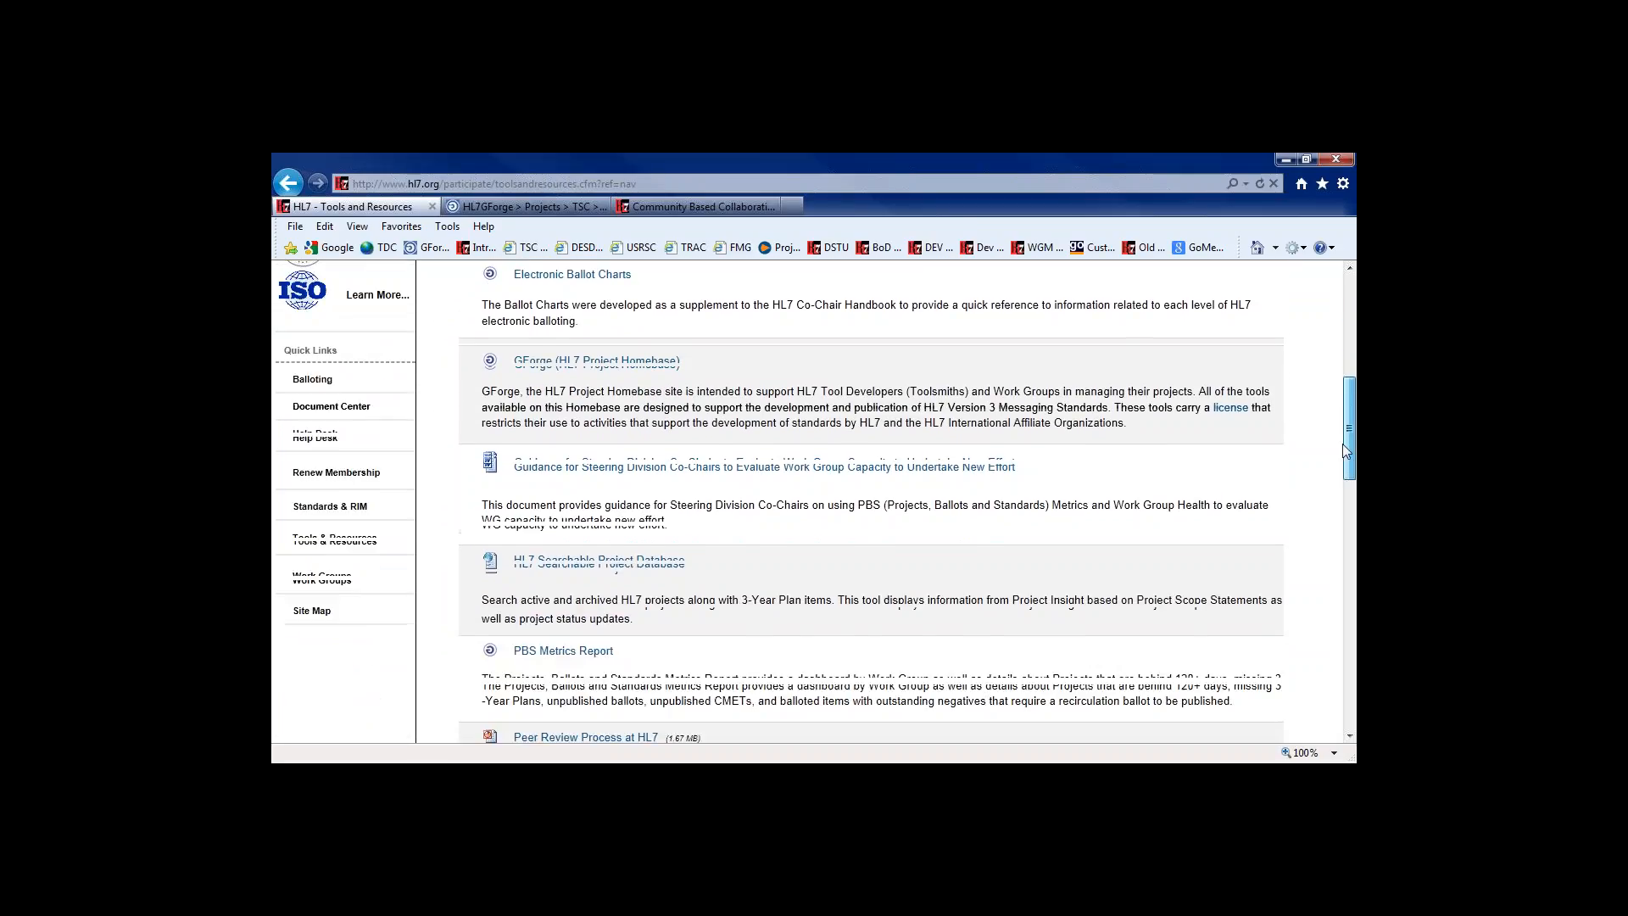
scroll("down", 3)
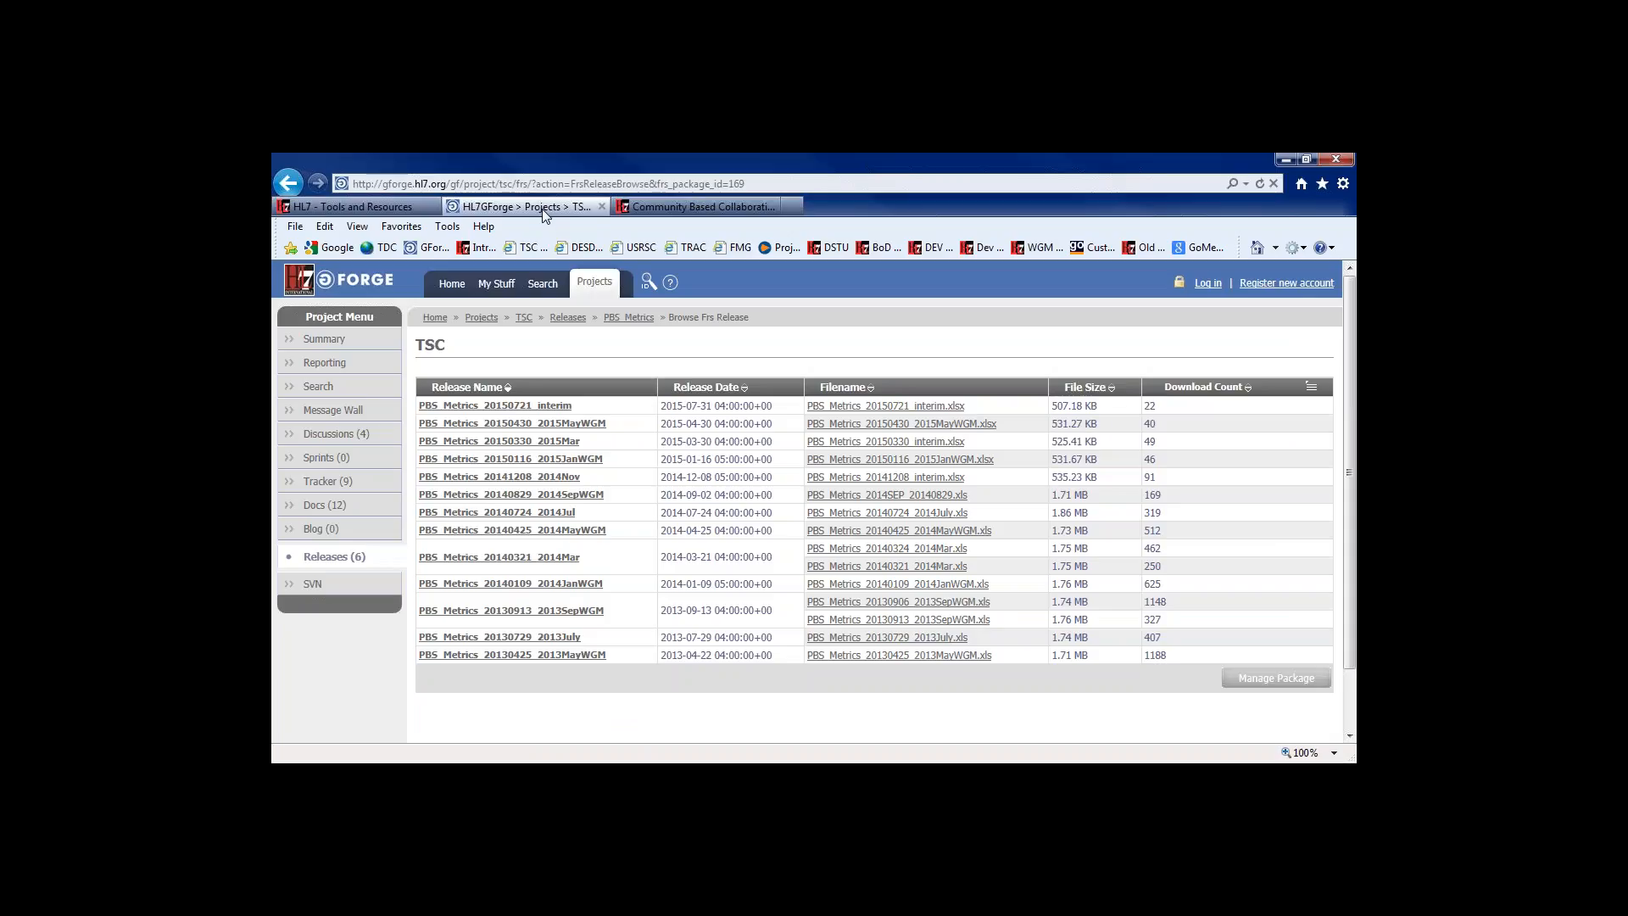
mouse_move(524, 327)
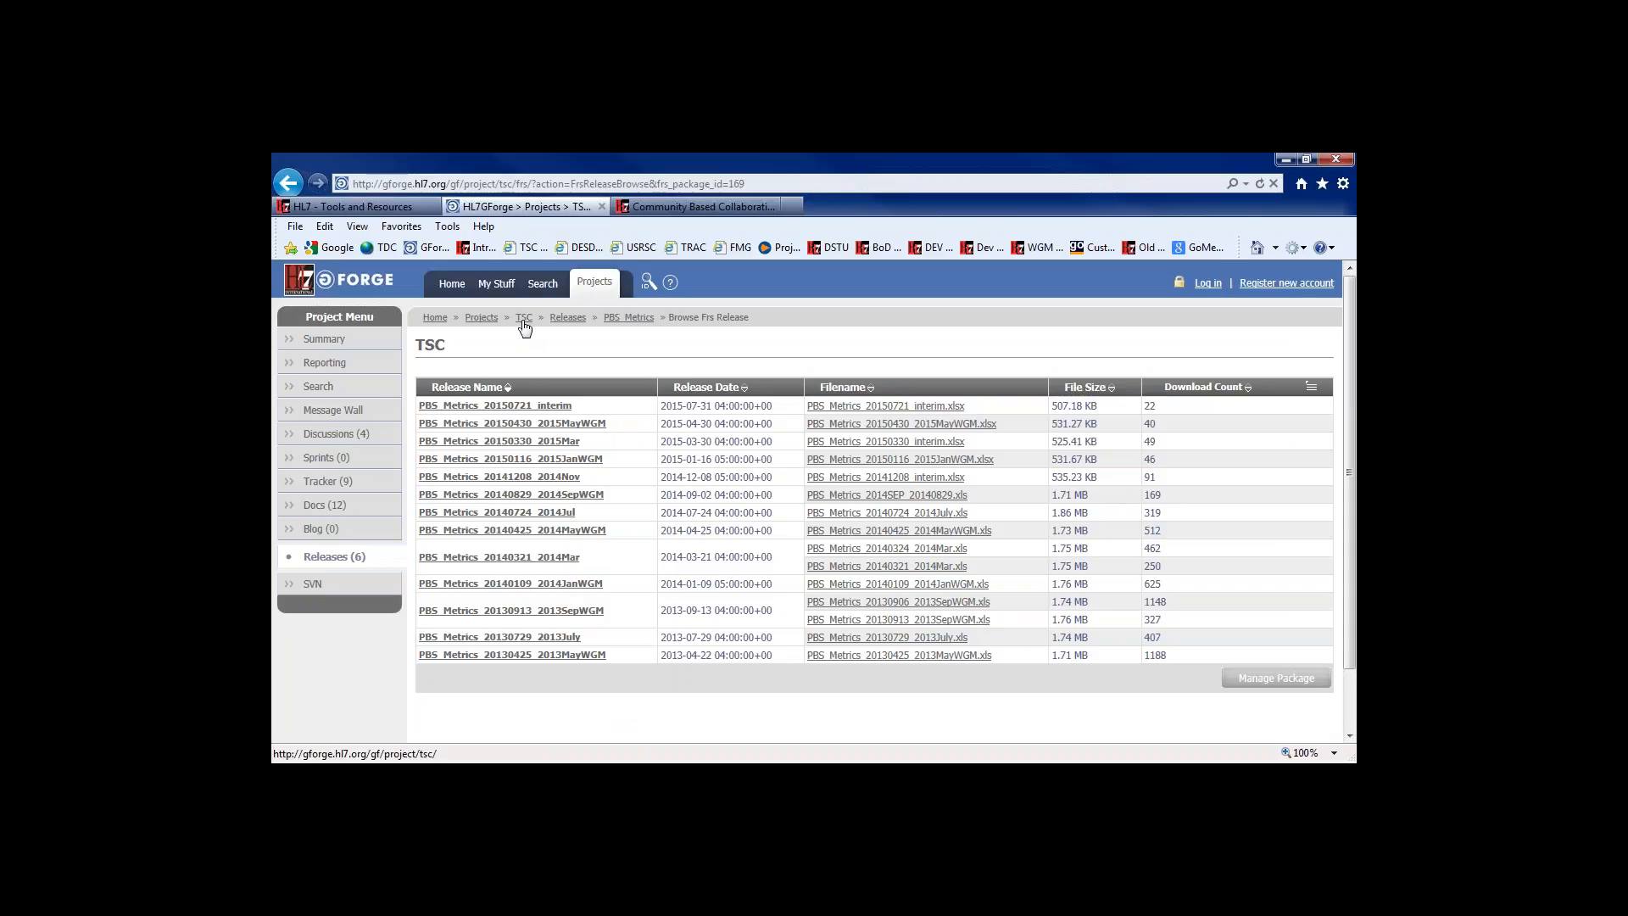
mouse_move(566, 317)
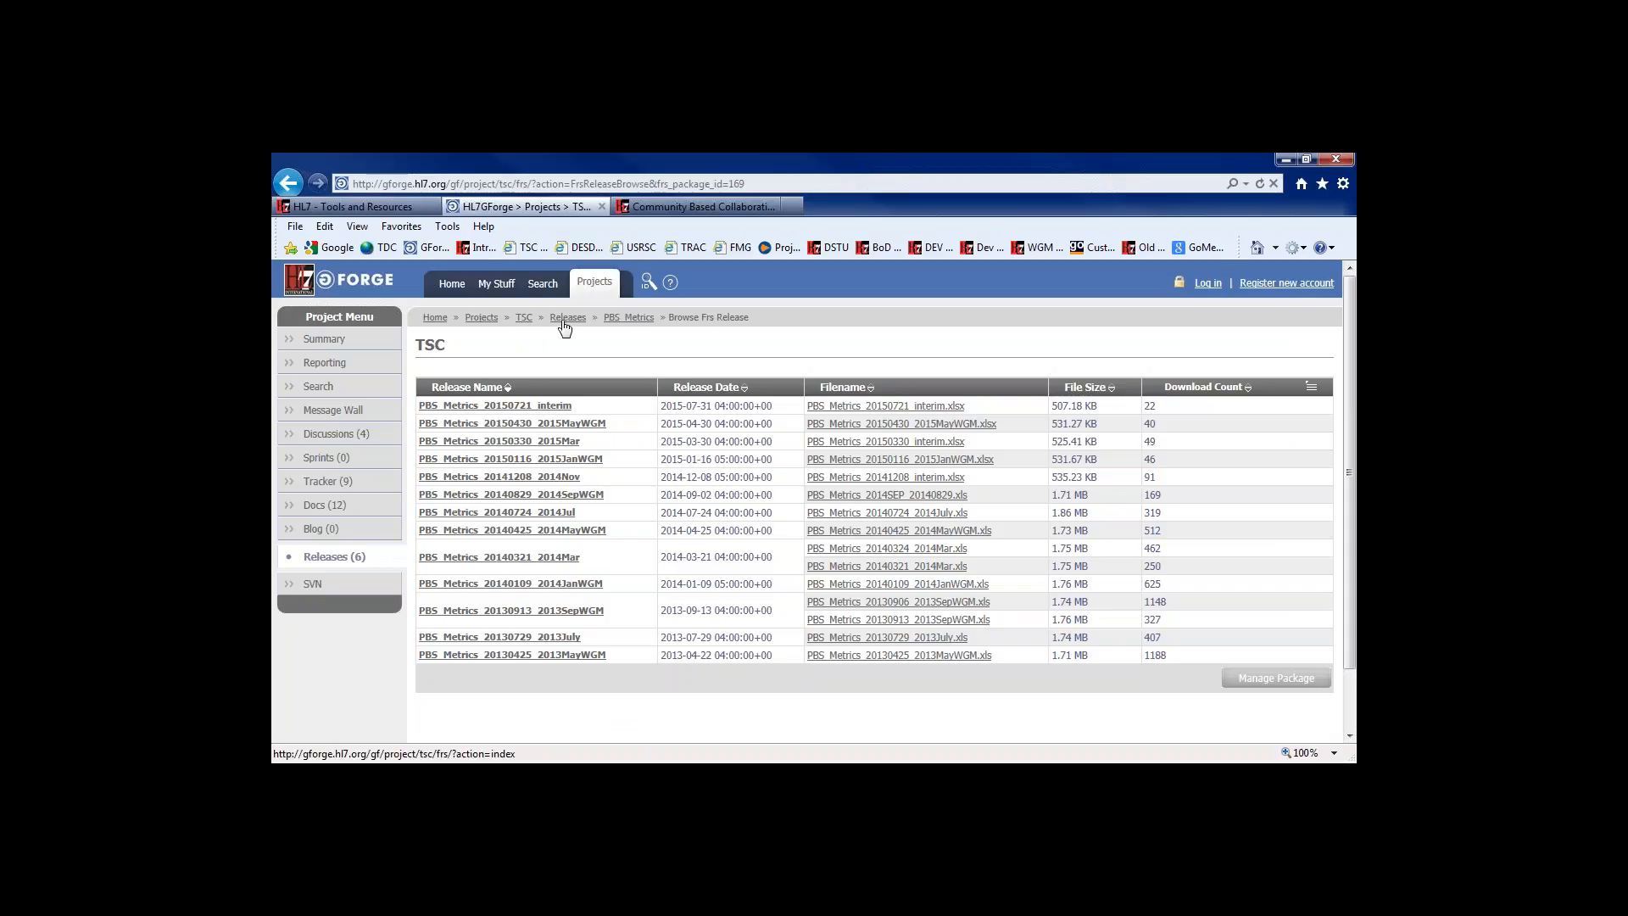
mouse_move(622, 322)
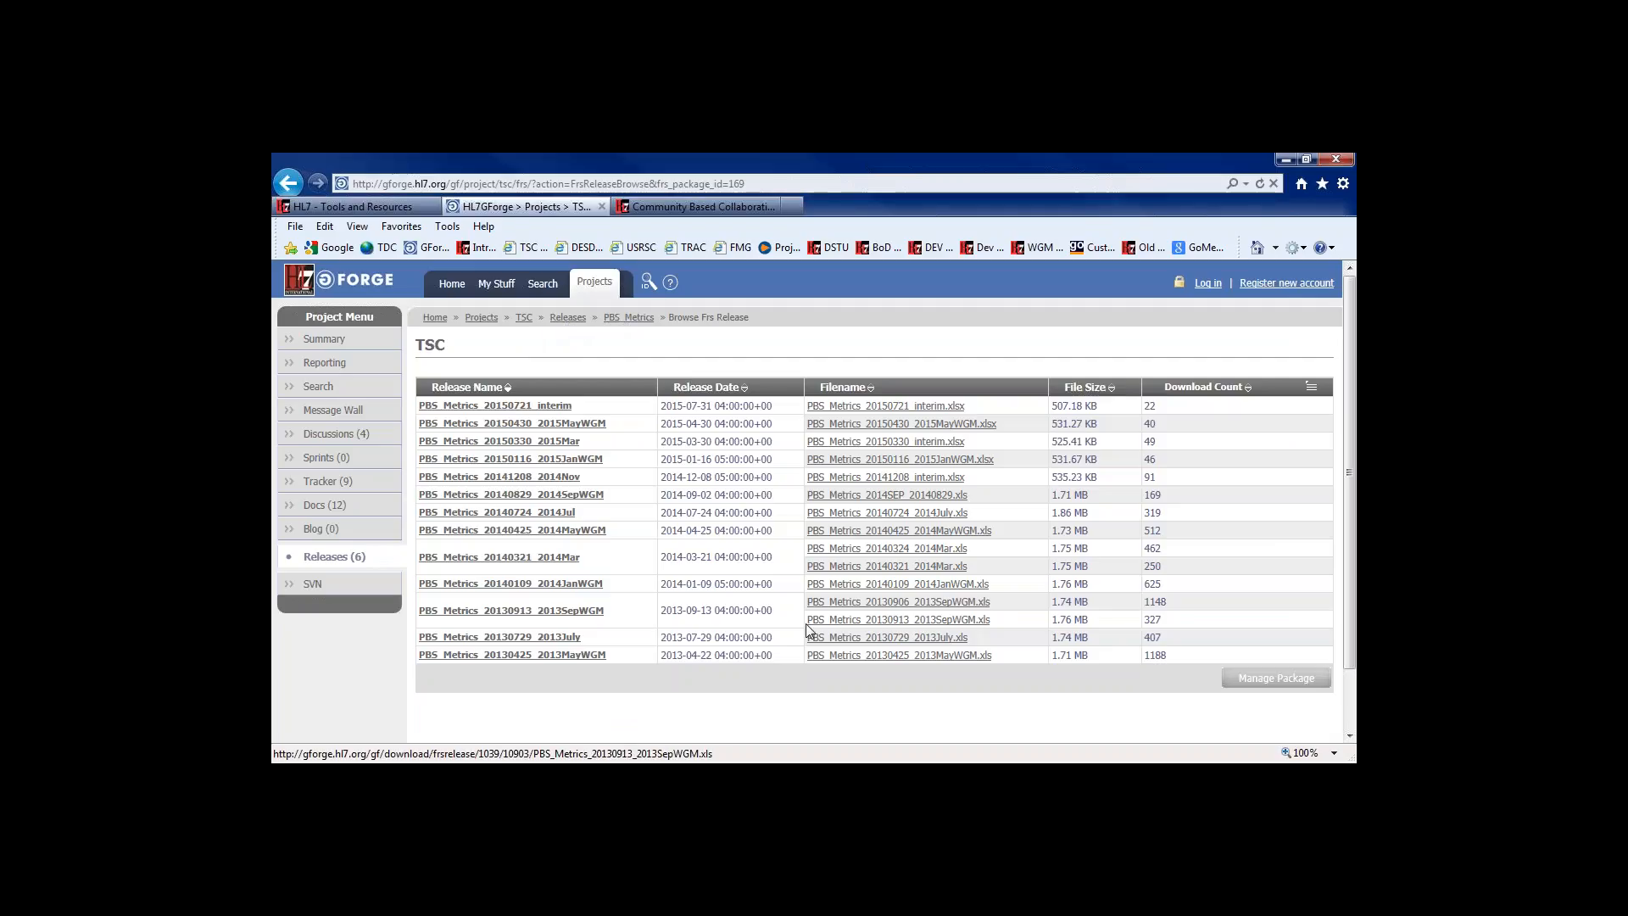
mouse_move(597, 350)
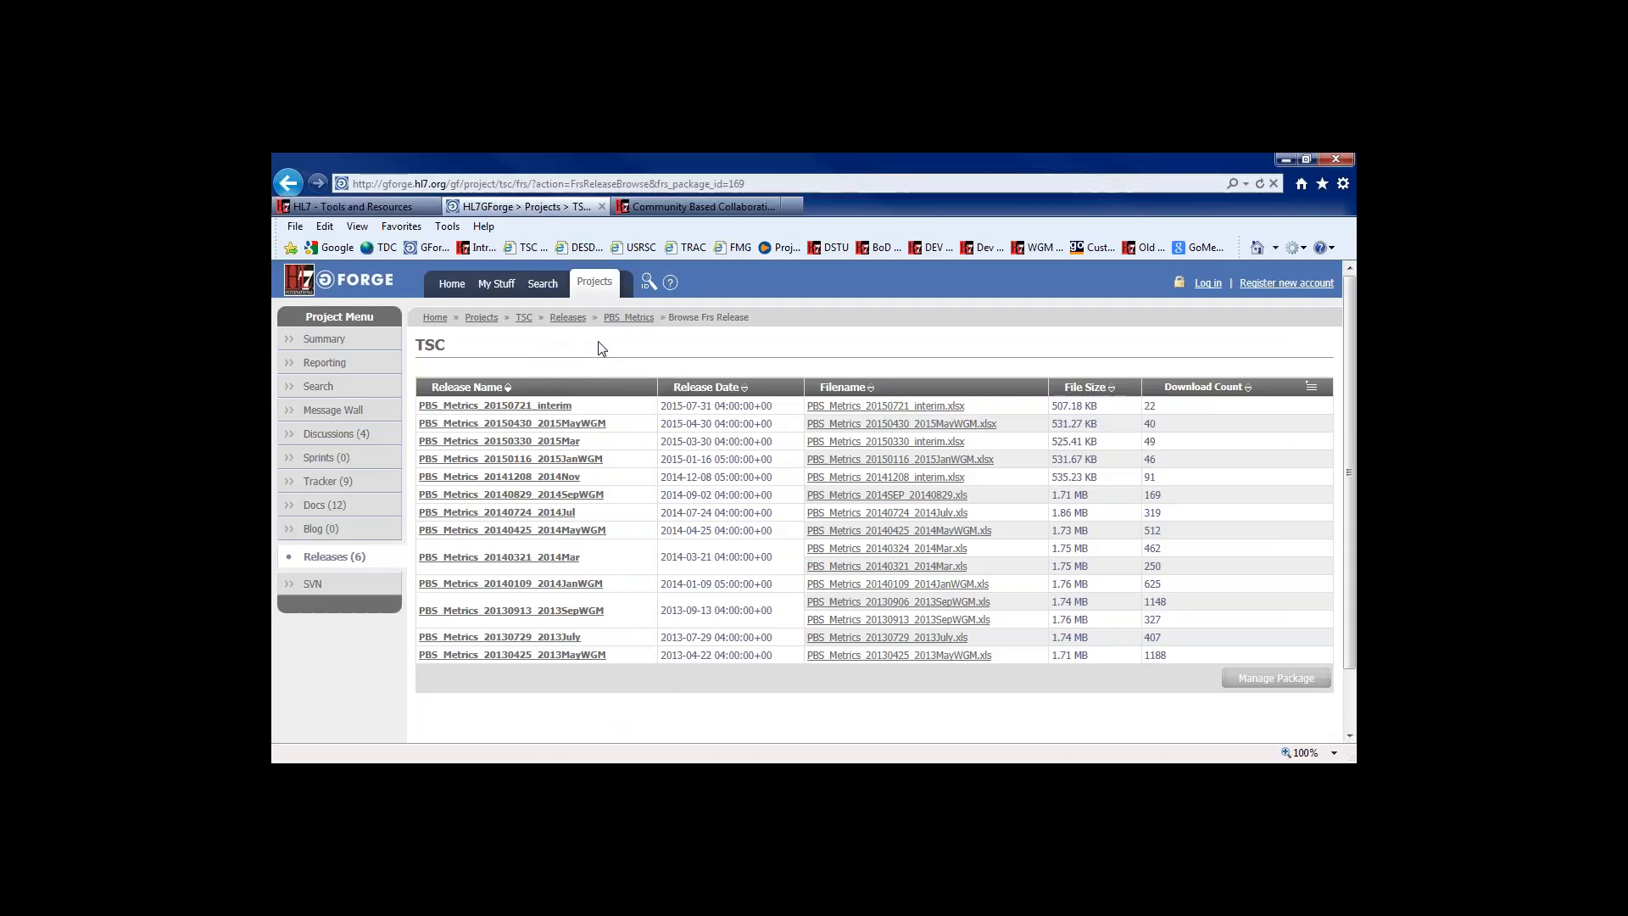
mouse_move(661, 239)
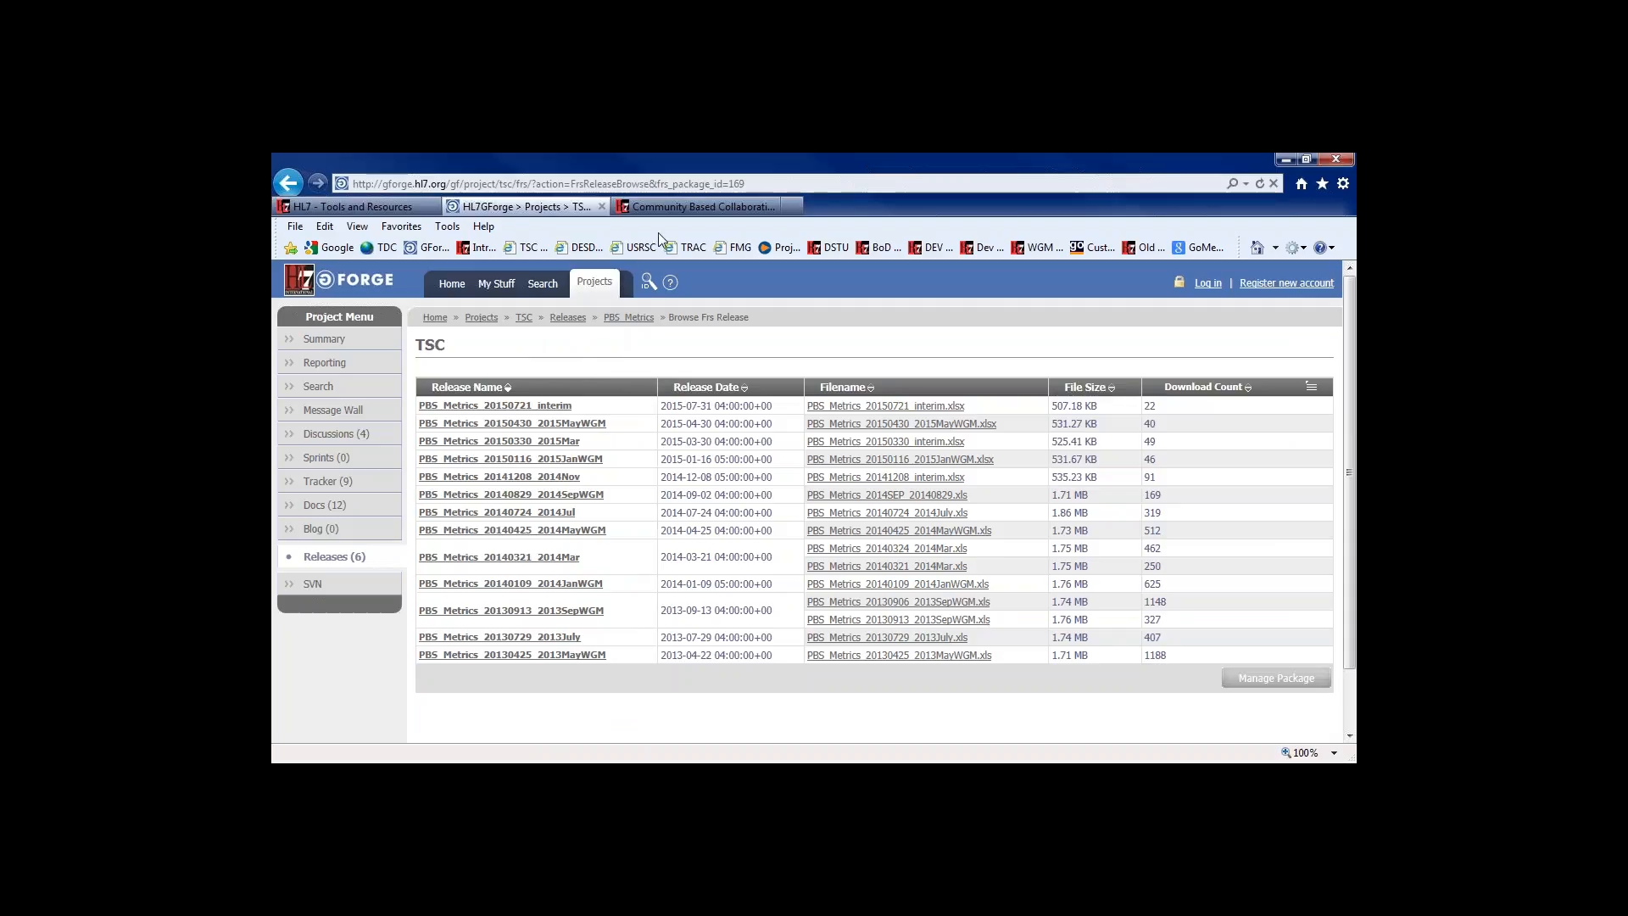
Step: Open the latest PBS_Metrics_20150721_interim workbook from the TSC release list
left_click(884, 406)
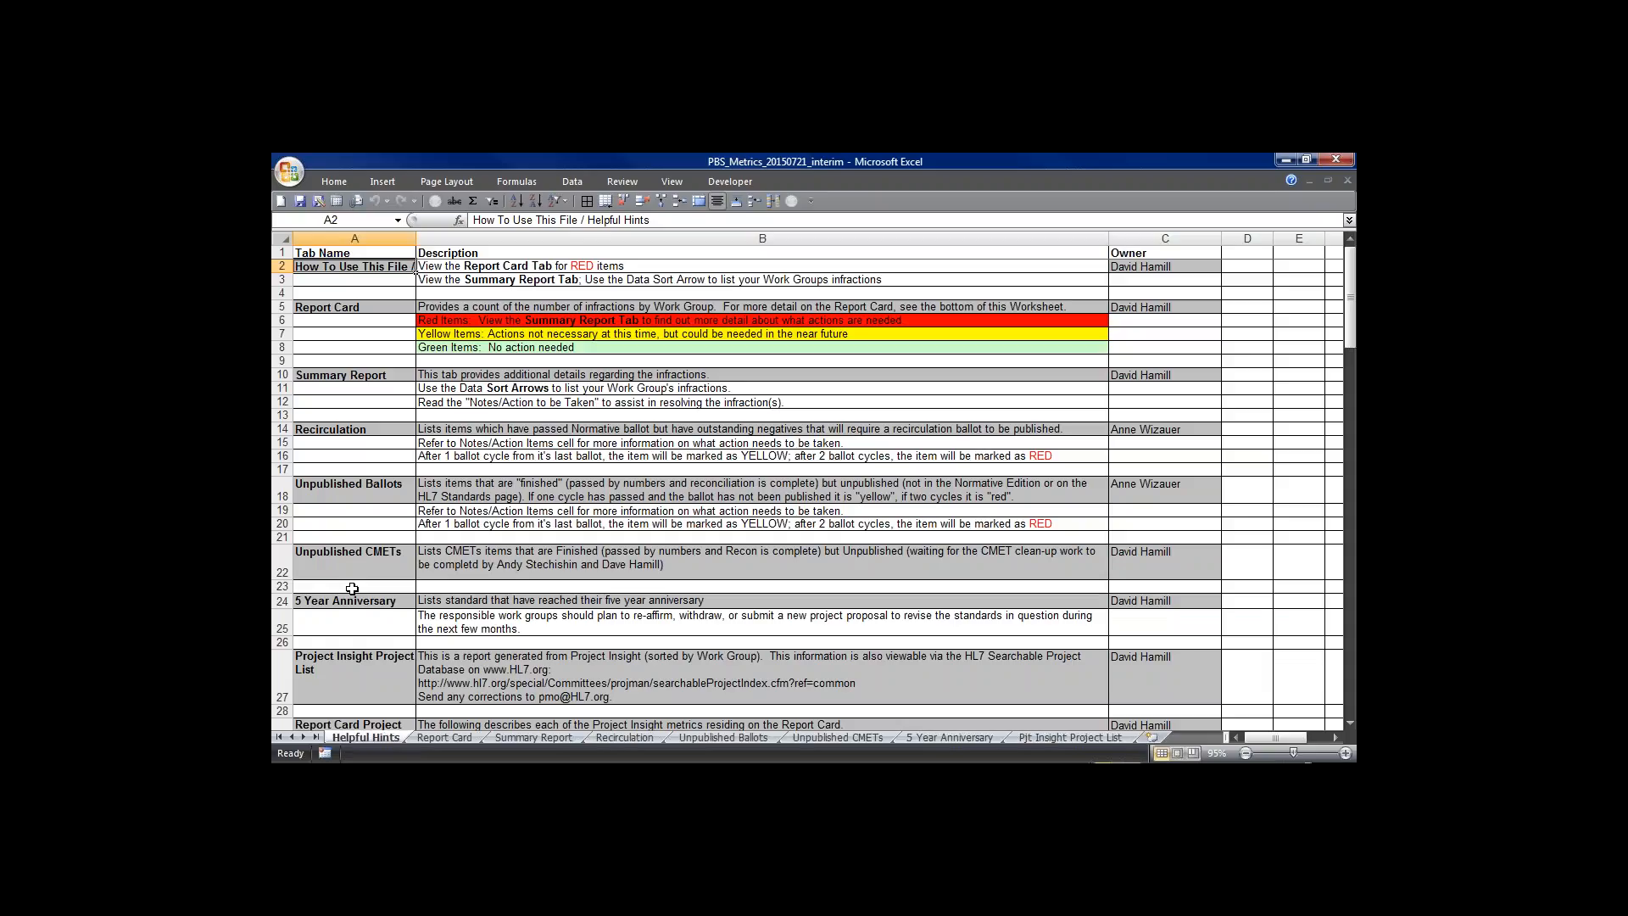
mouse_move(1110, 375)
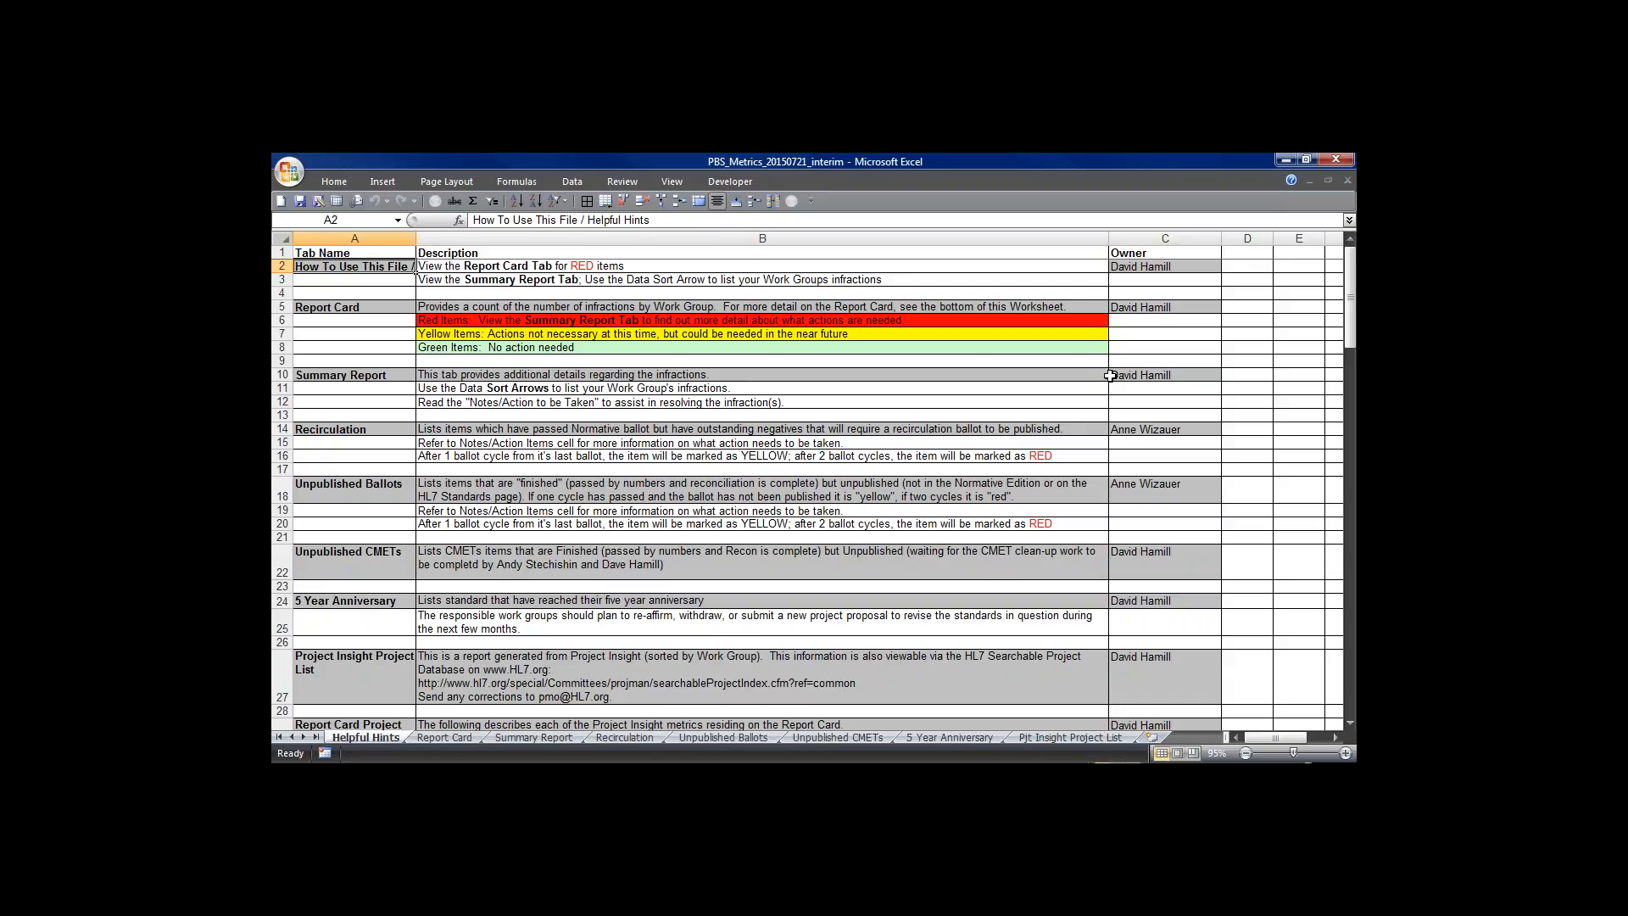
mouse_move(1128, 537)
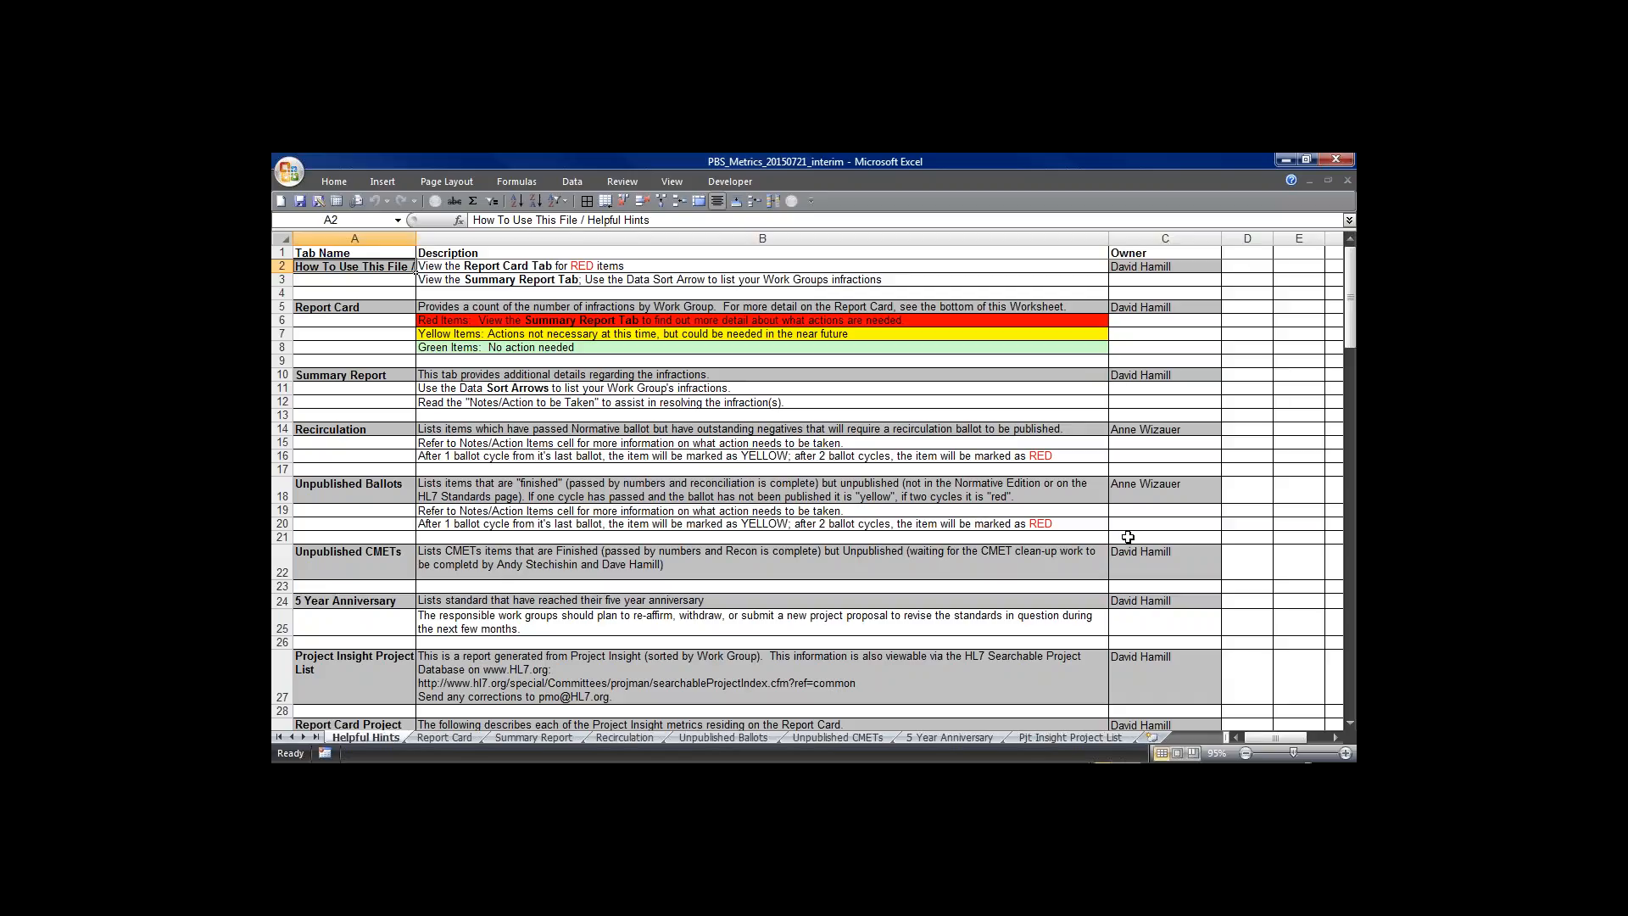
mouse_move(1020, 558)
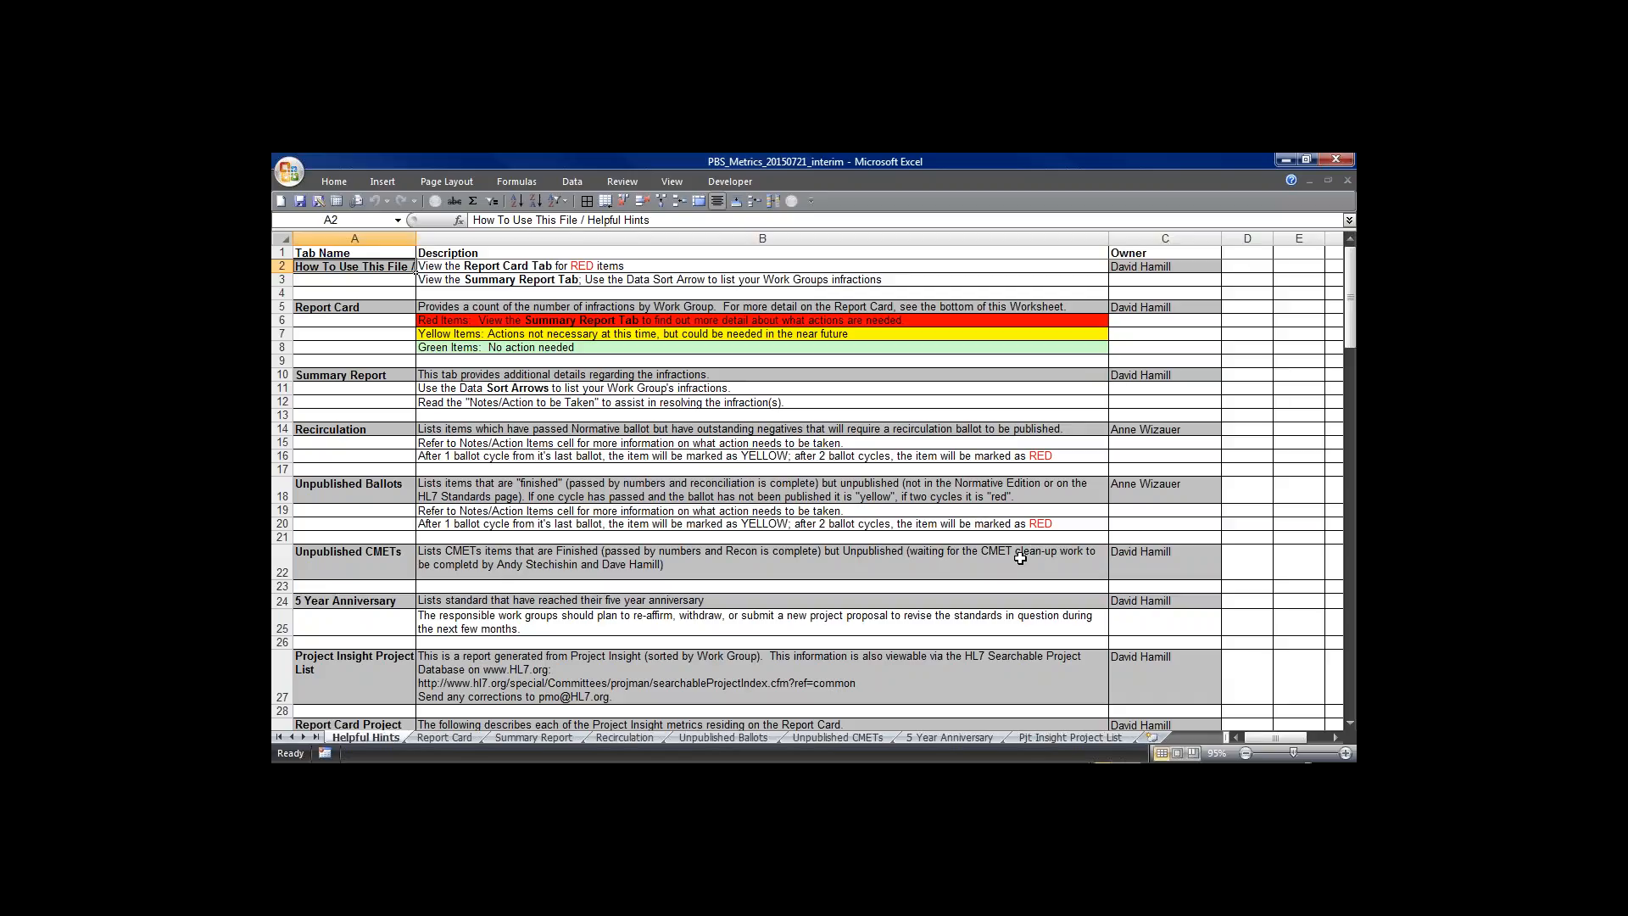
Step: Switch from Helpful Hints to the Report Card sheet
left_click(442, 737)
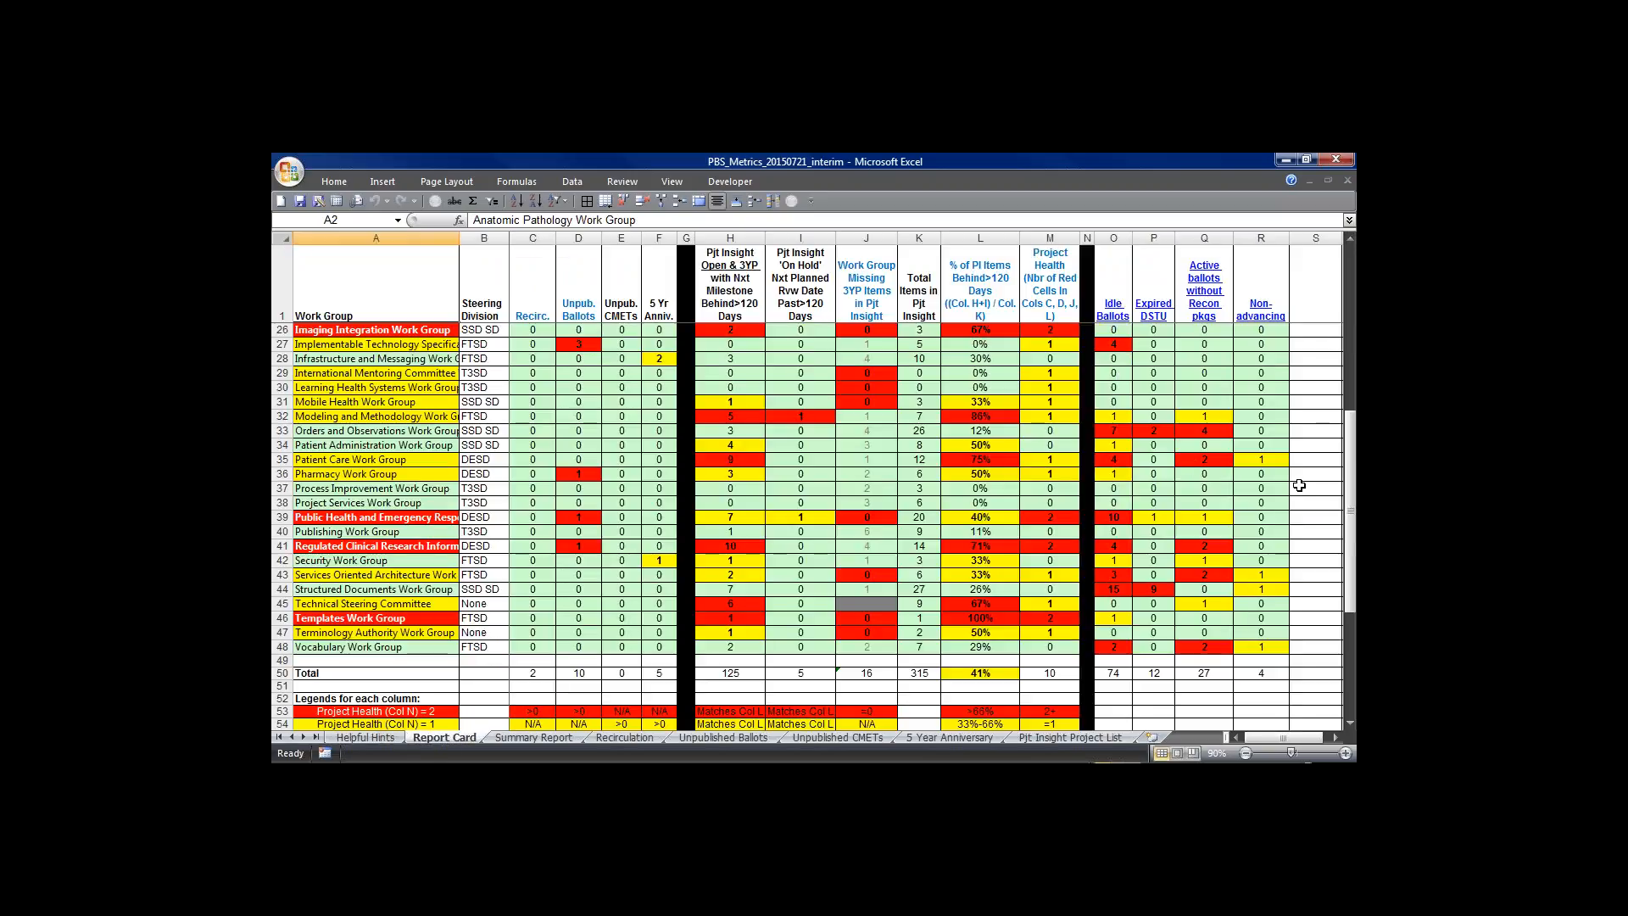
scroll("up", 3)
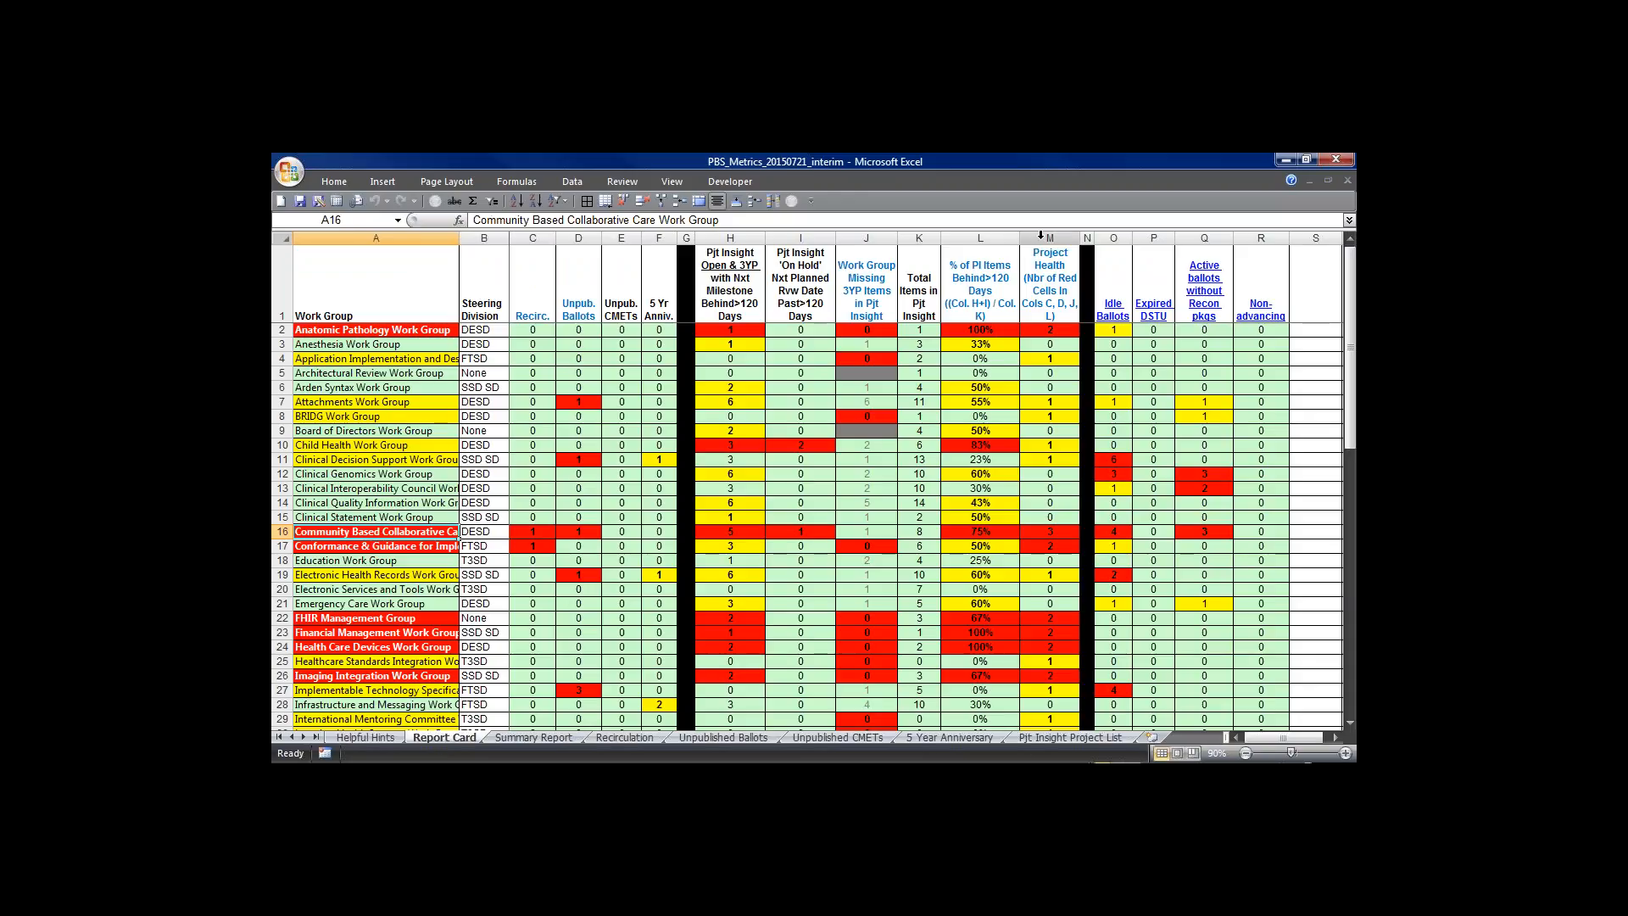
left_click(1048, 238)
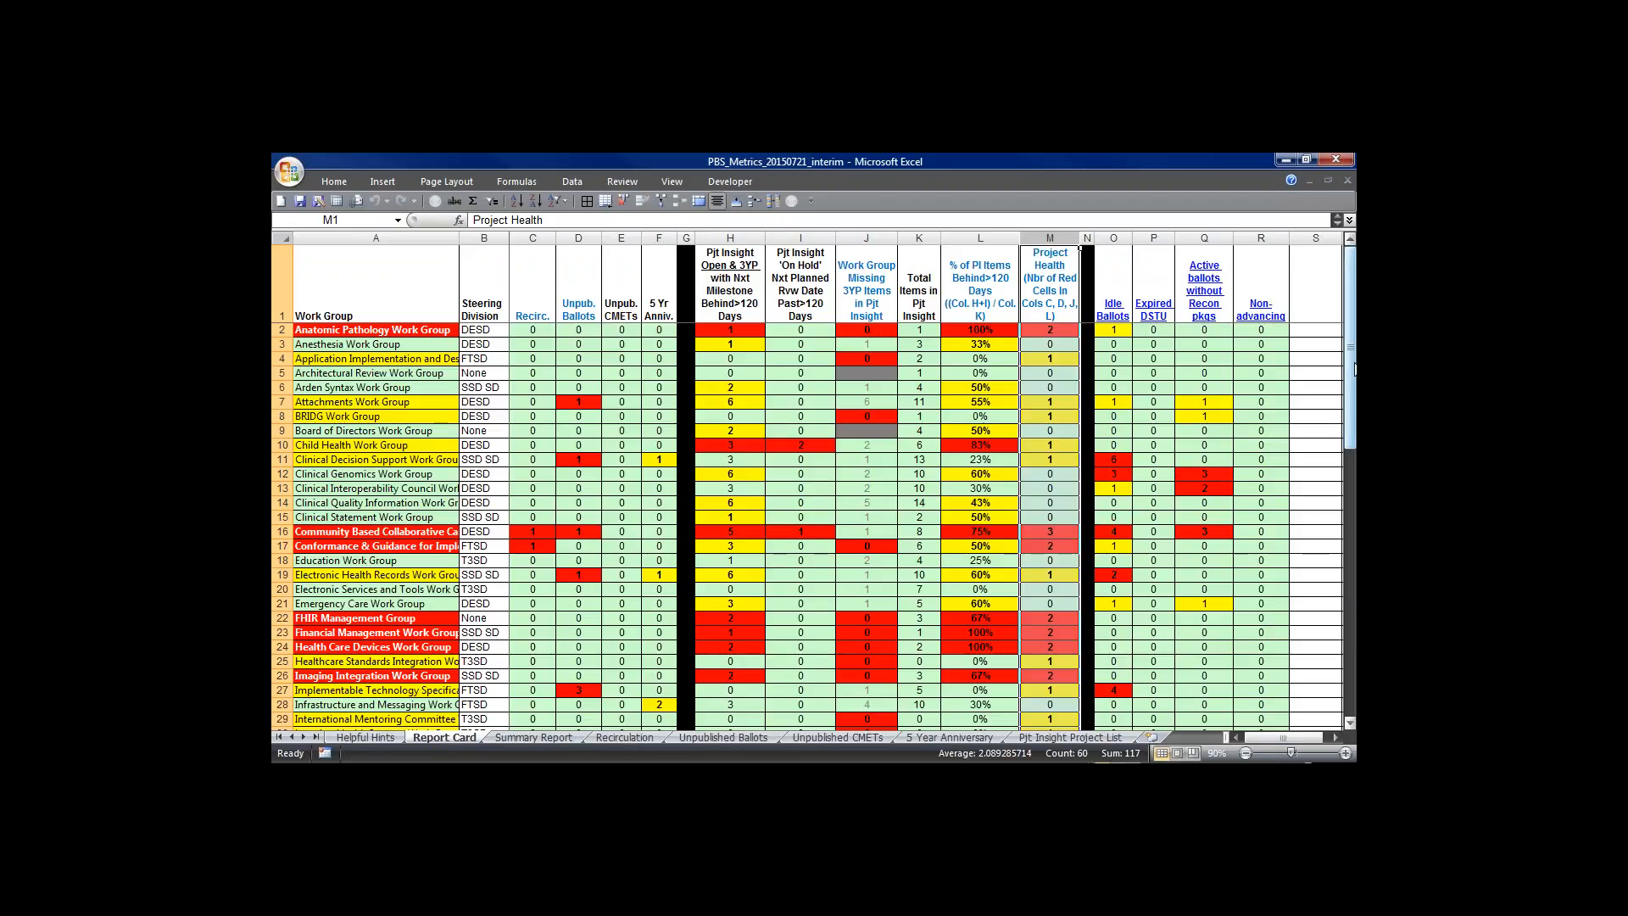
scroll("down", 3)
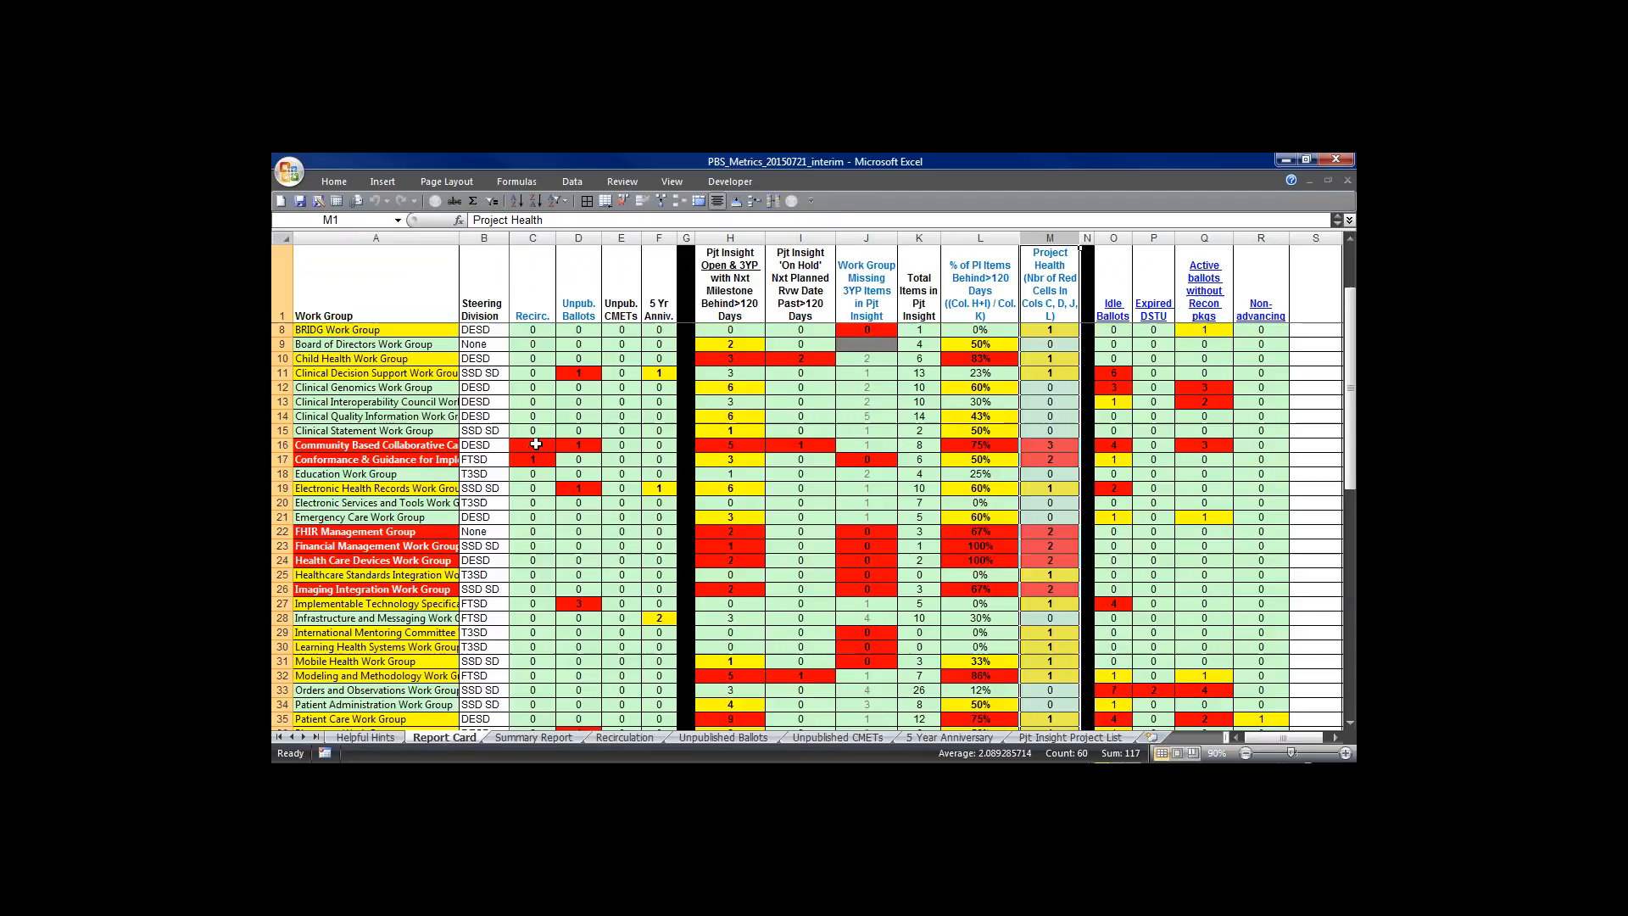
left_click(531, 444)
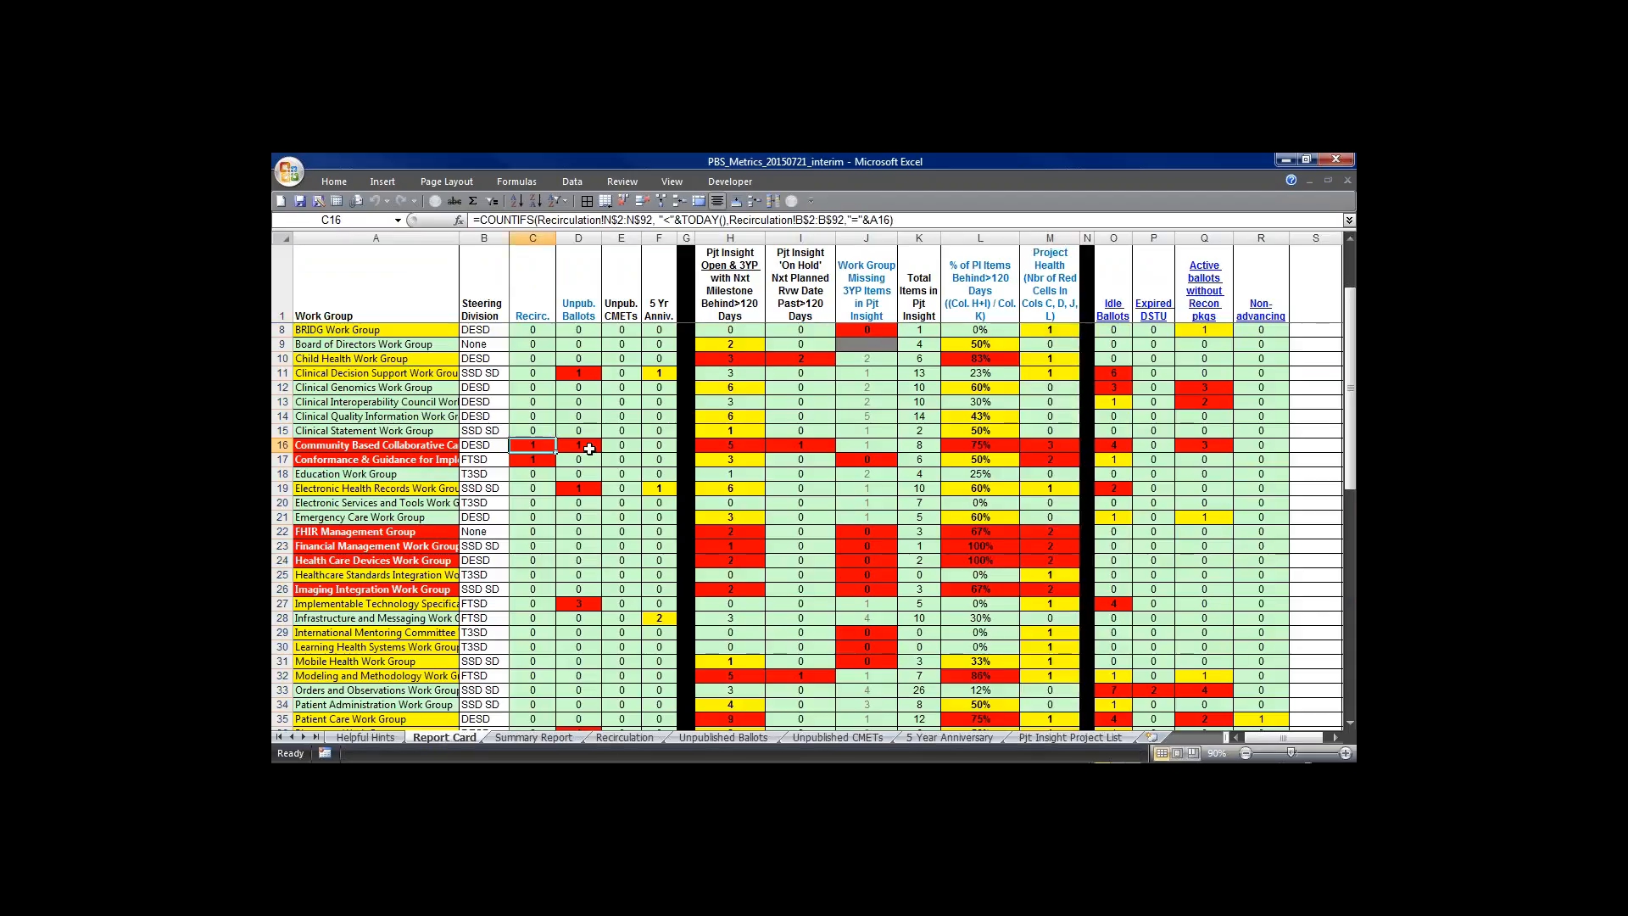
left_click(578, 444)
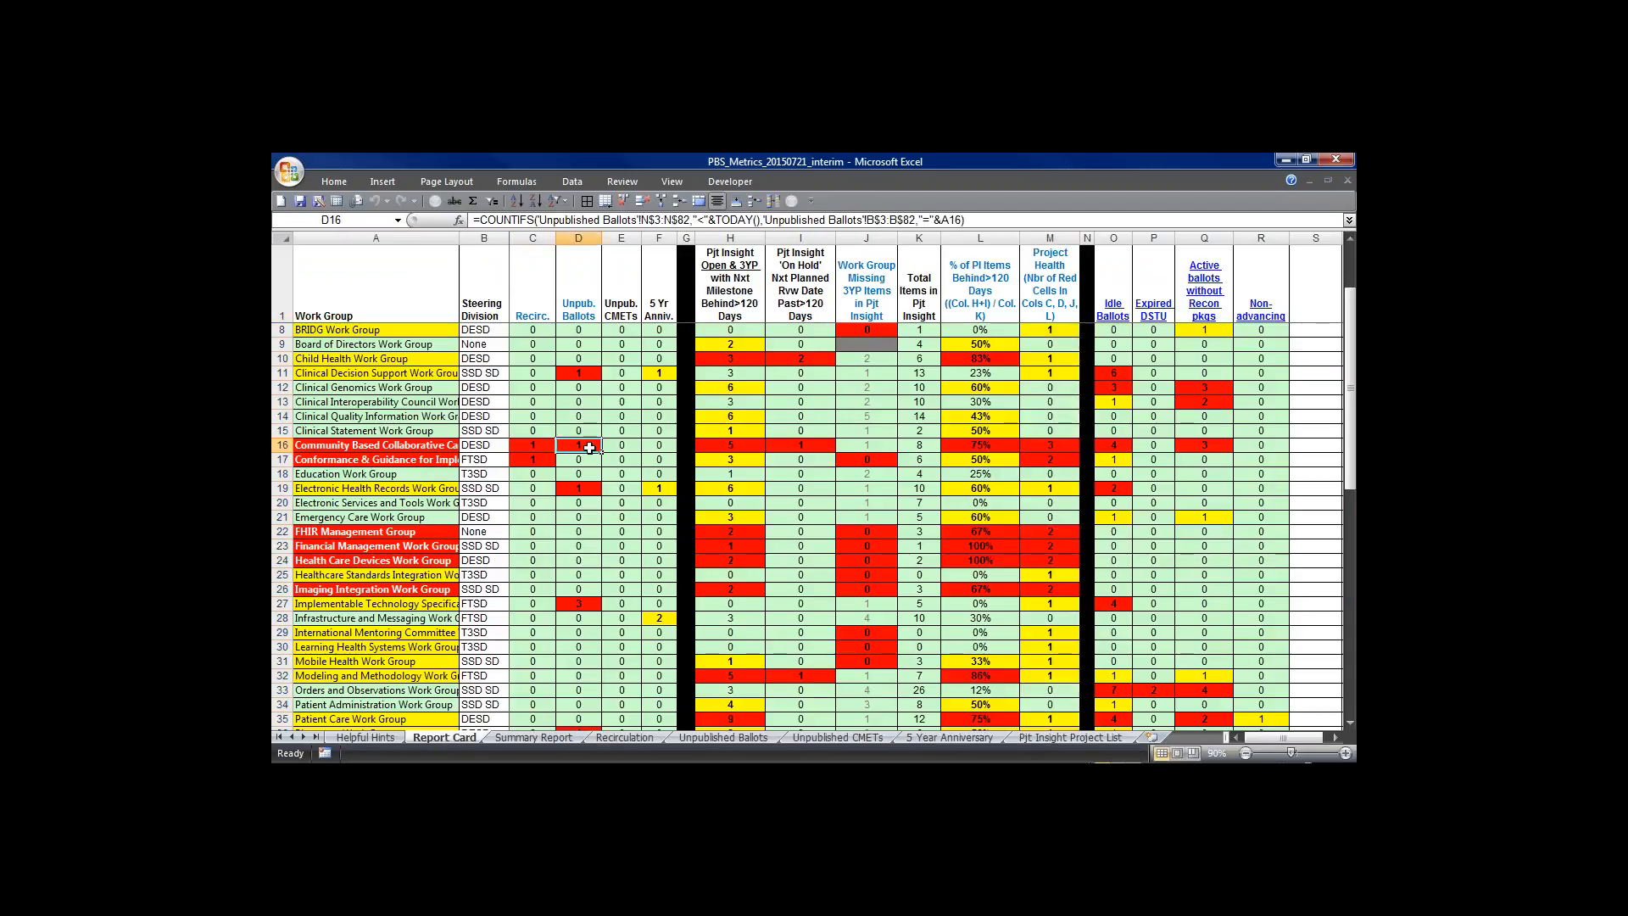
left_click(727, 444)
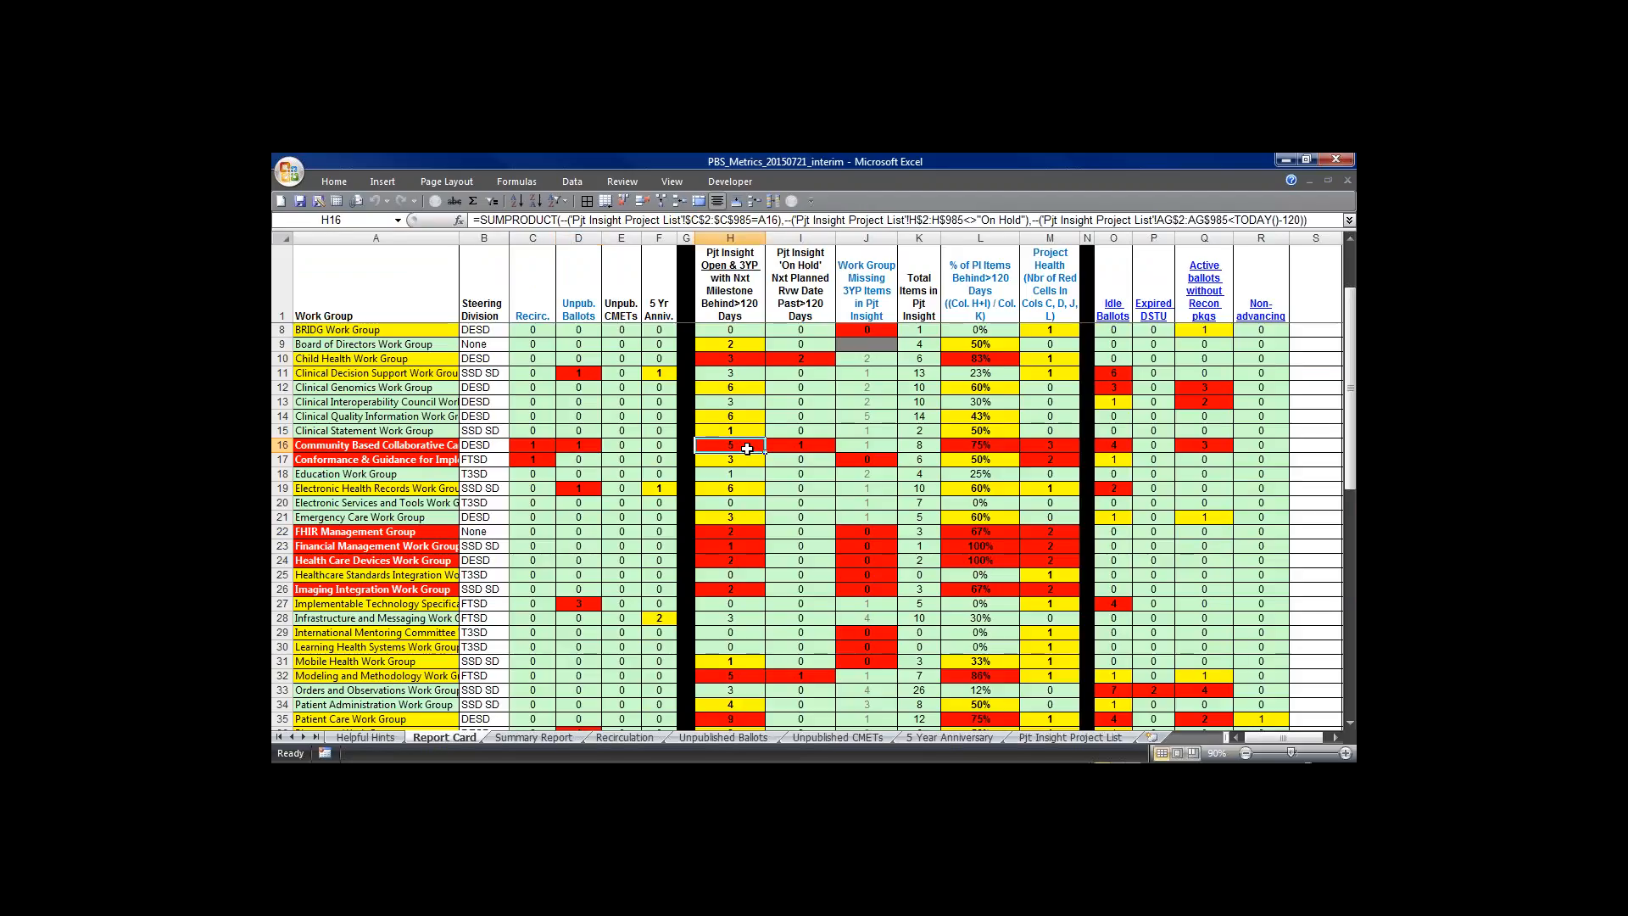
mouse_move(728, 324)
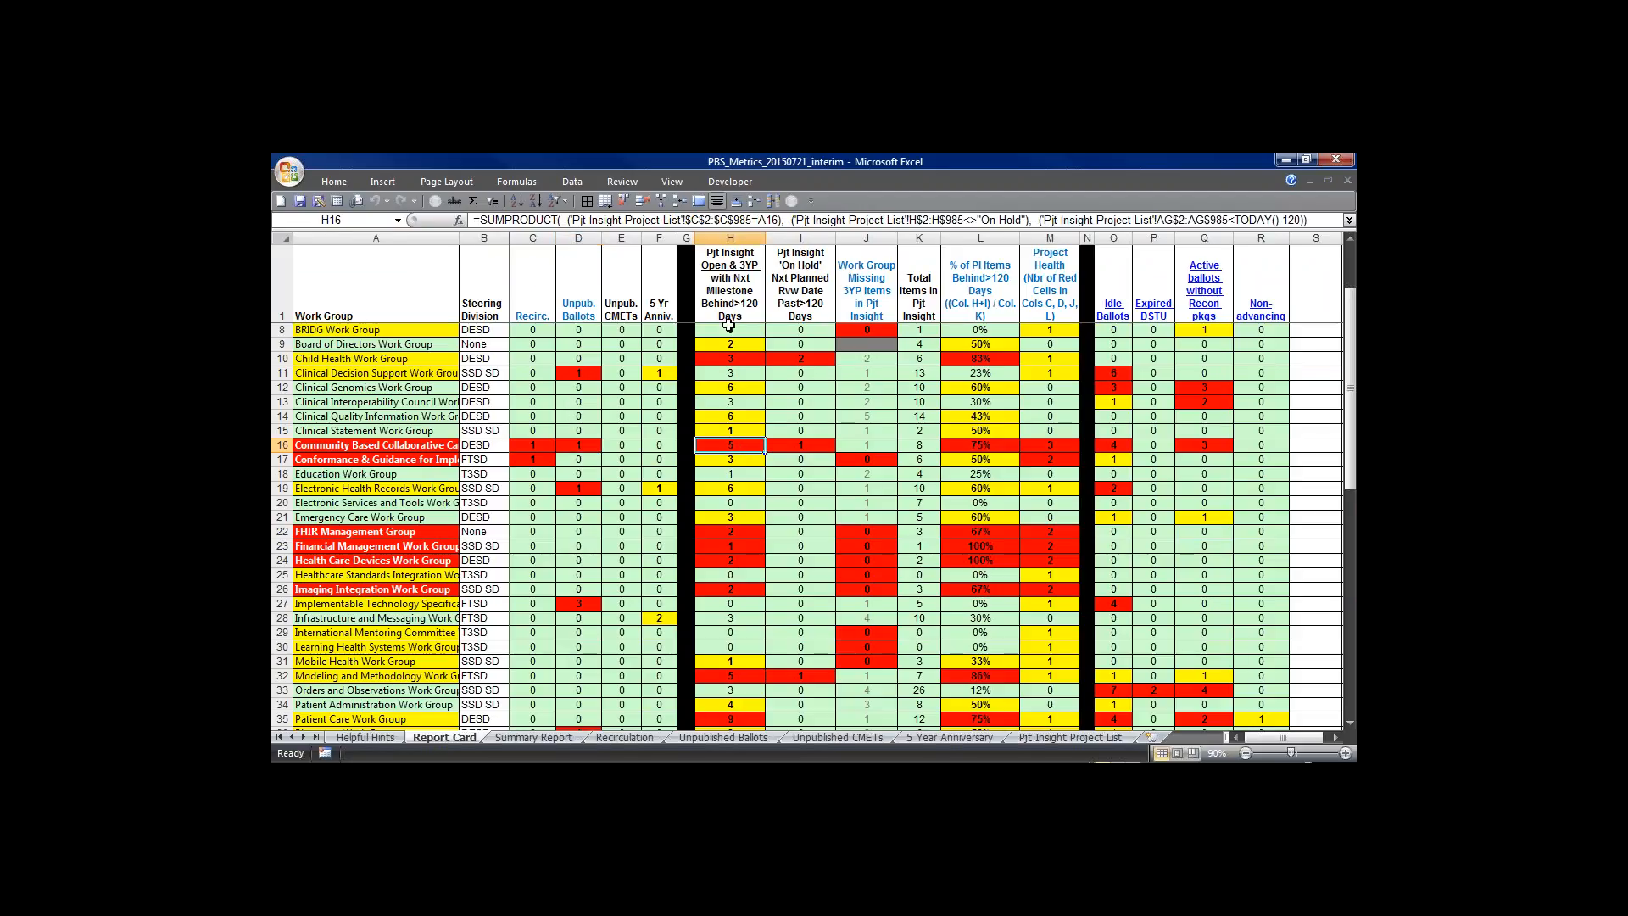
mouse_move(778, 444)
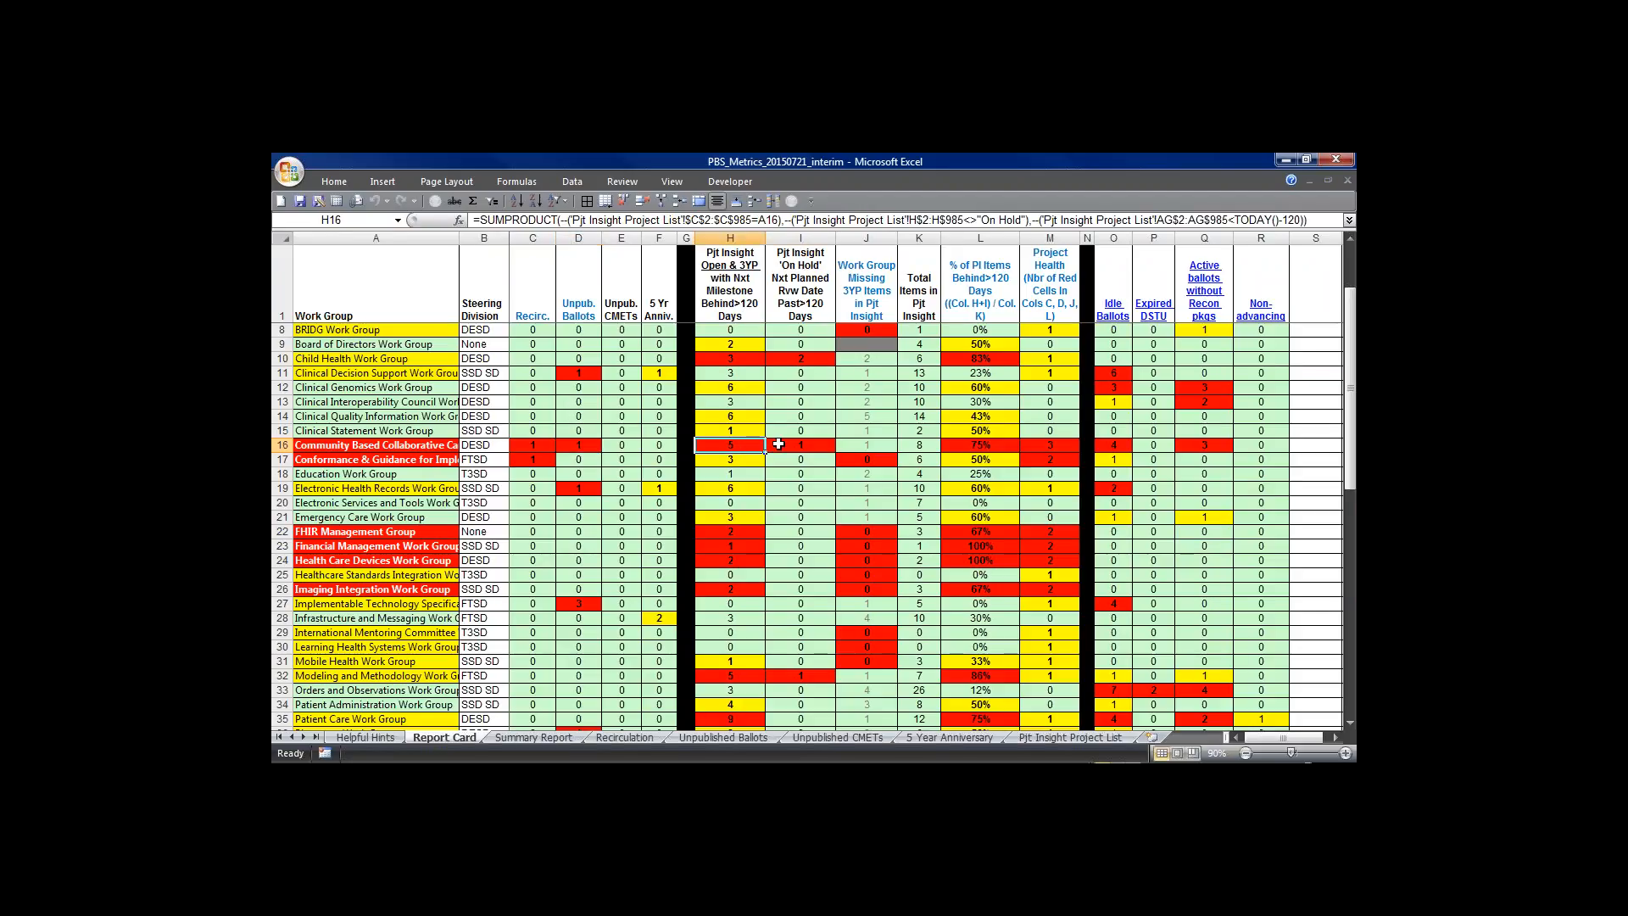
left_click(799, 444)
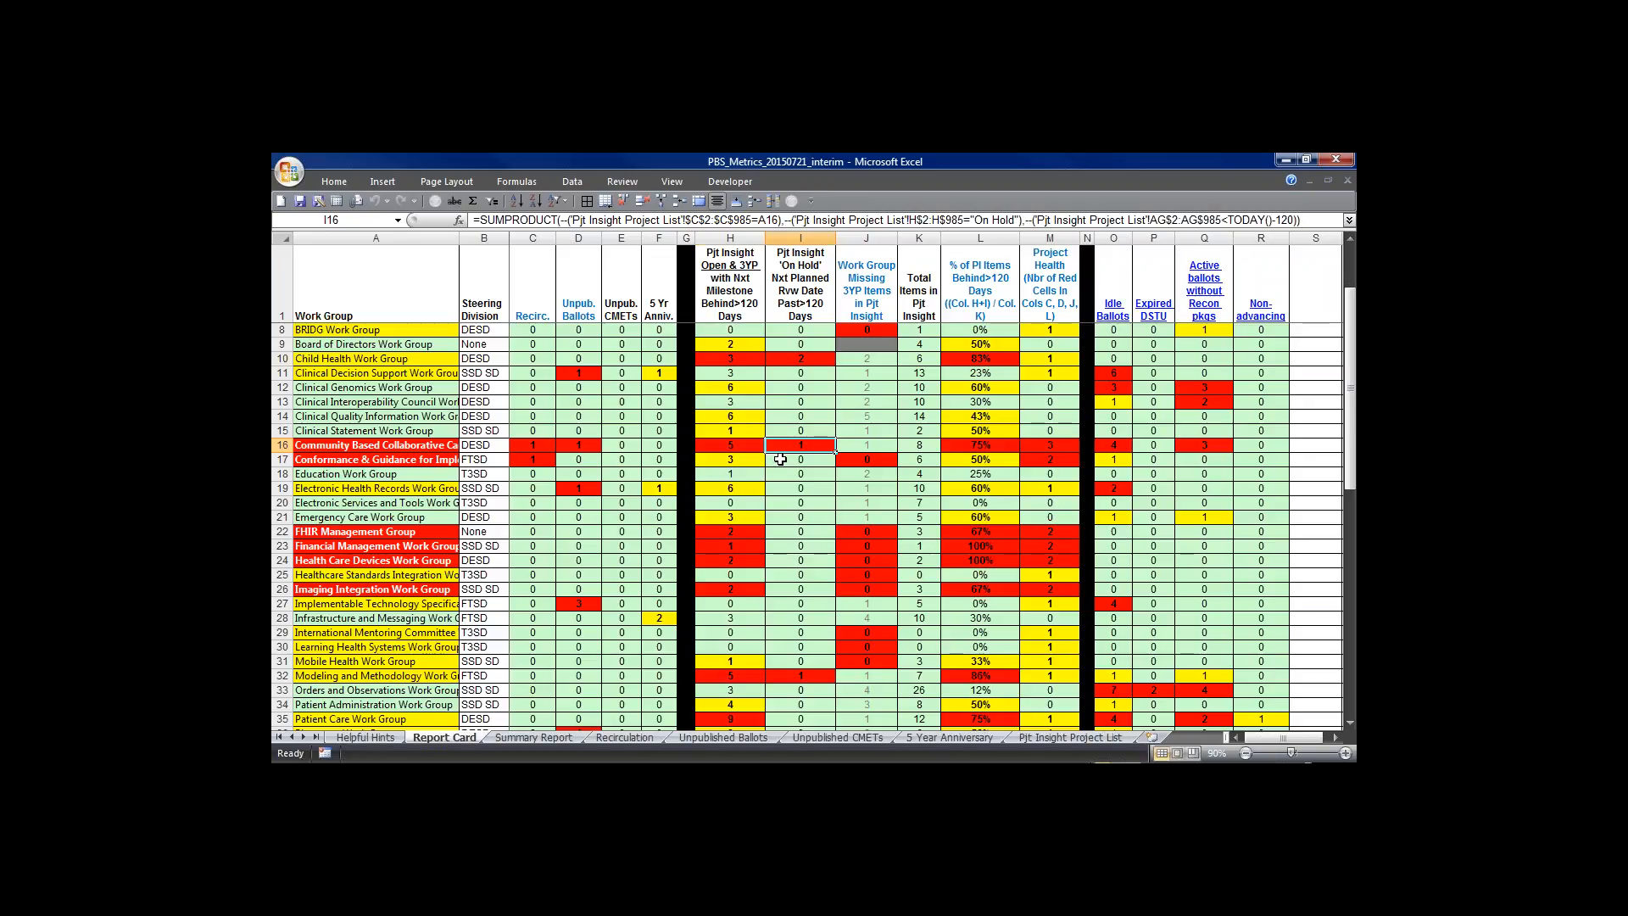
mouse_move(963, 424)
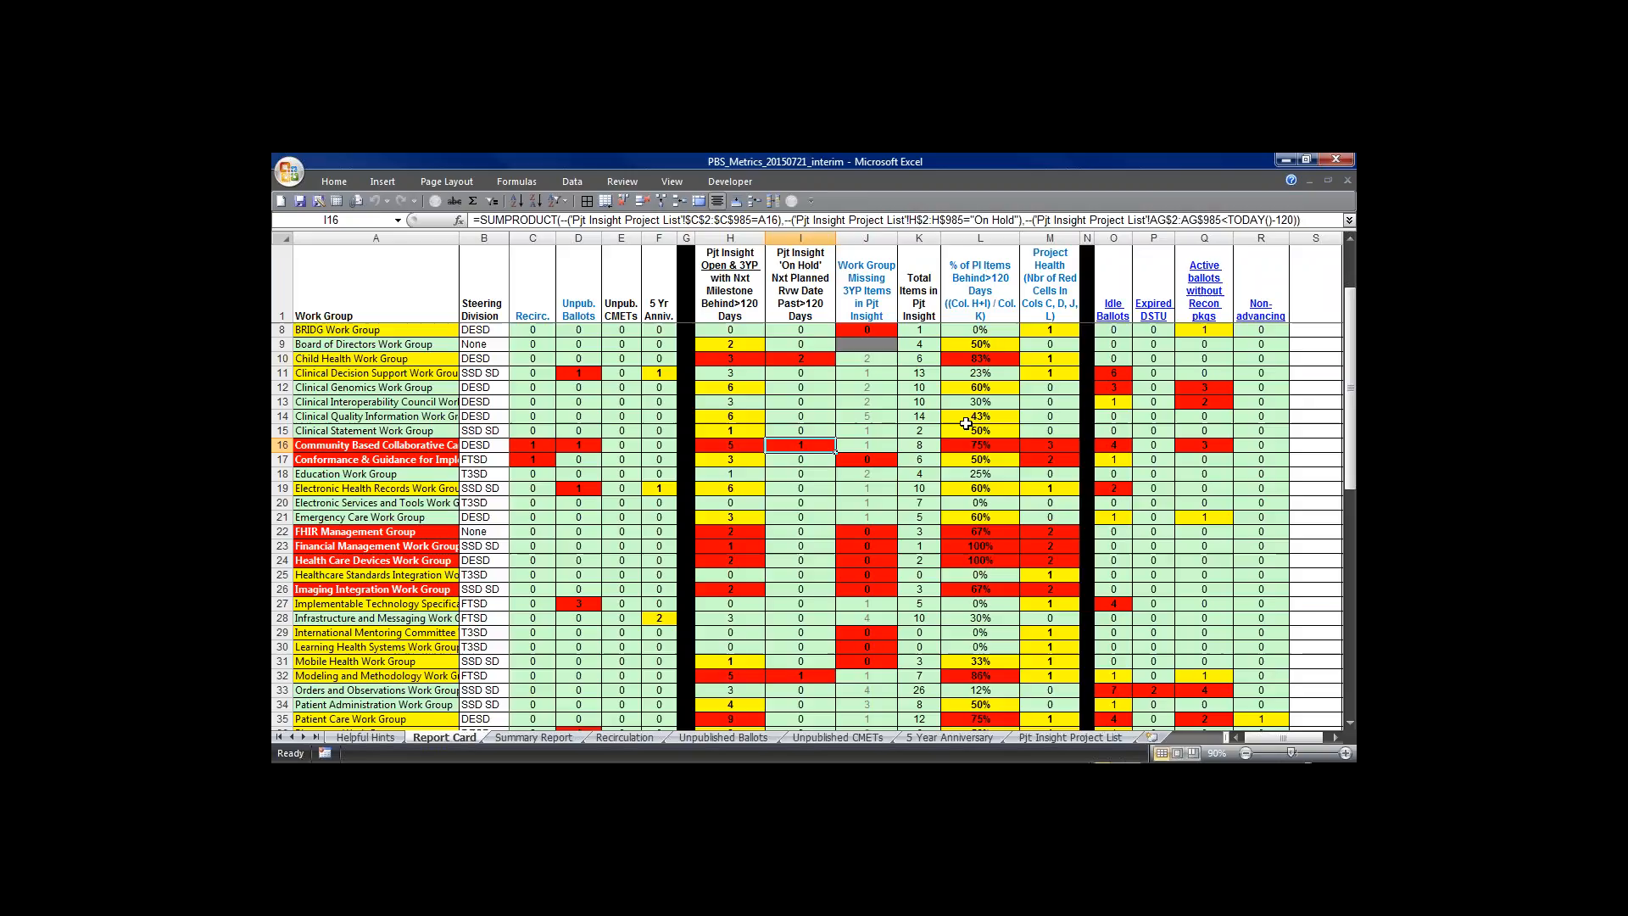
mouse_move(1035, 268)
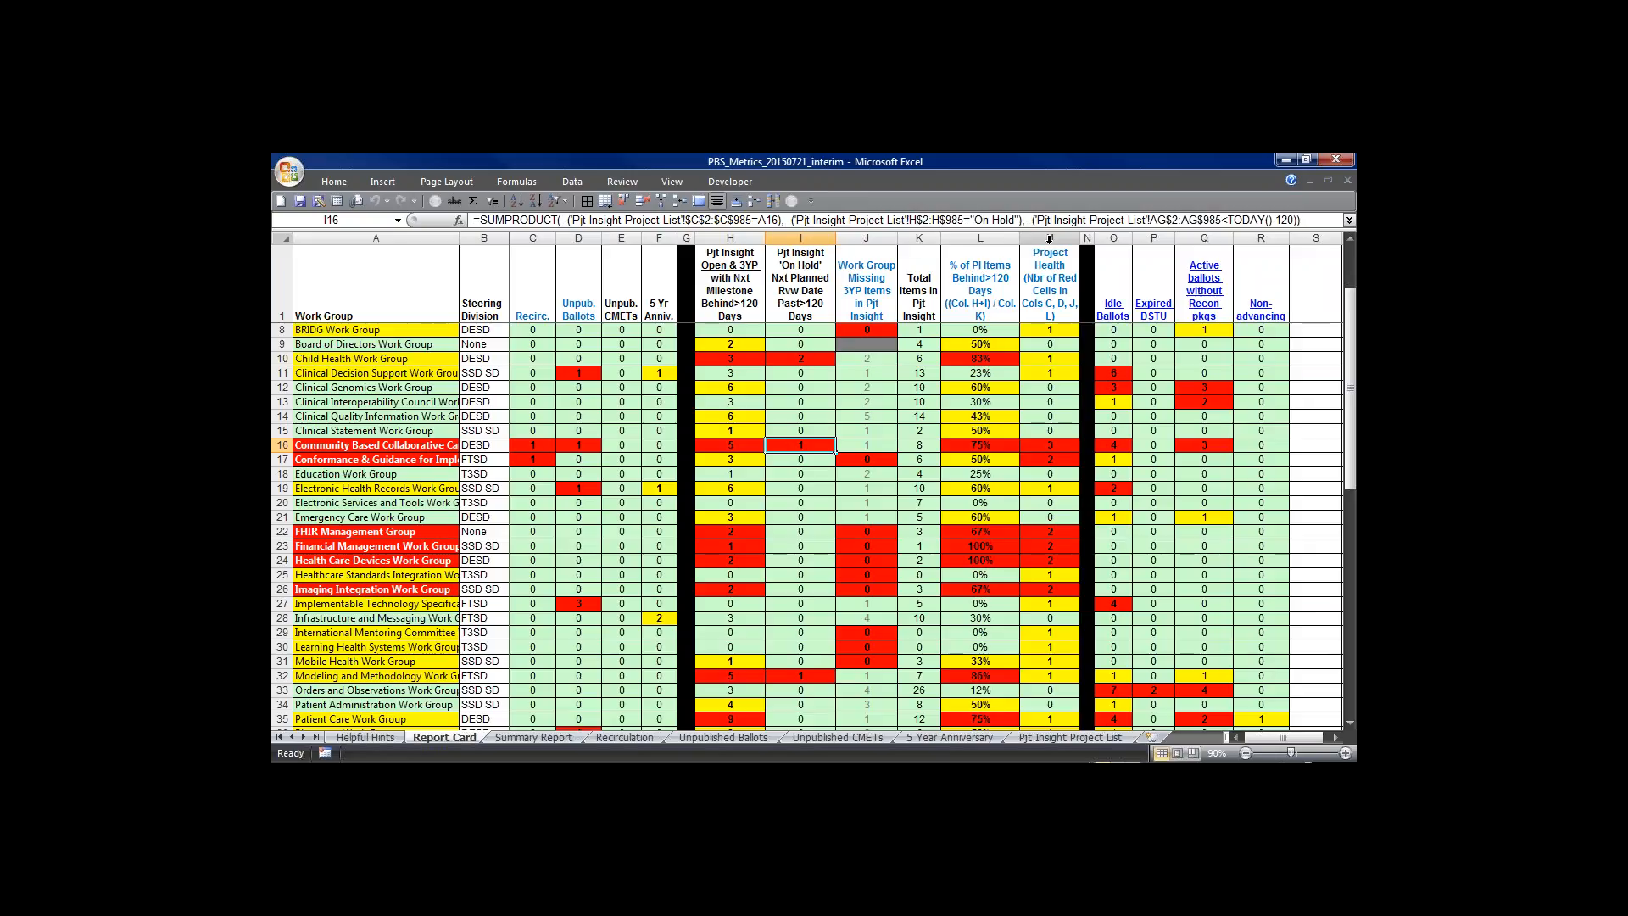
mouse_move(392, 446)
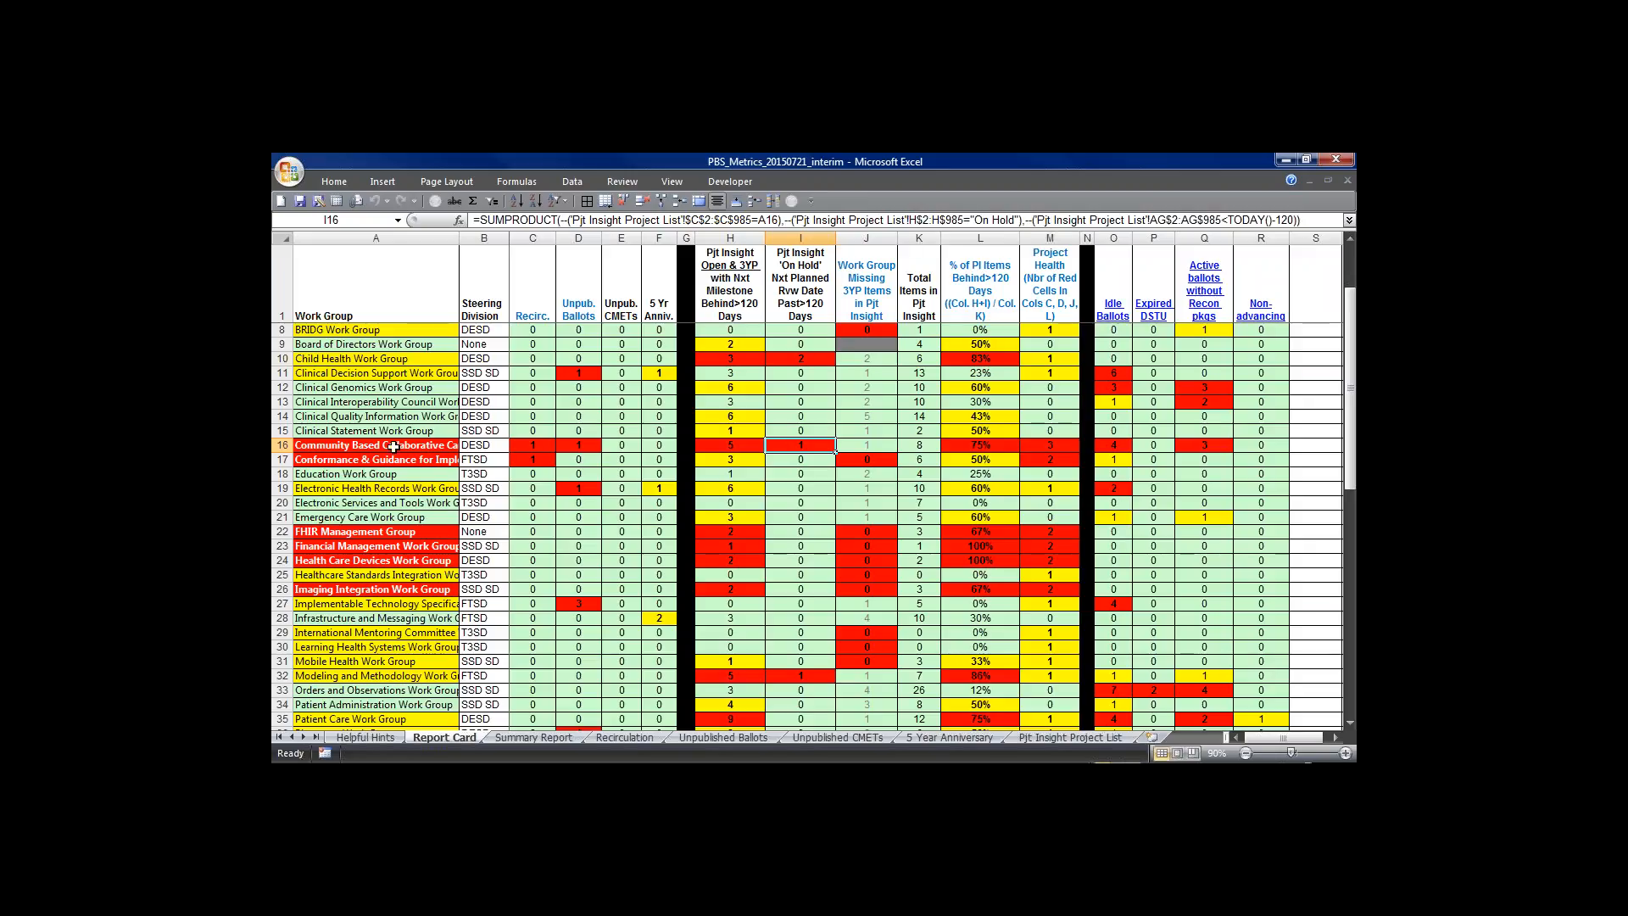
left_click(621, 309)
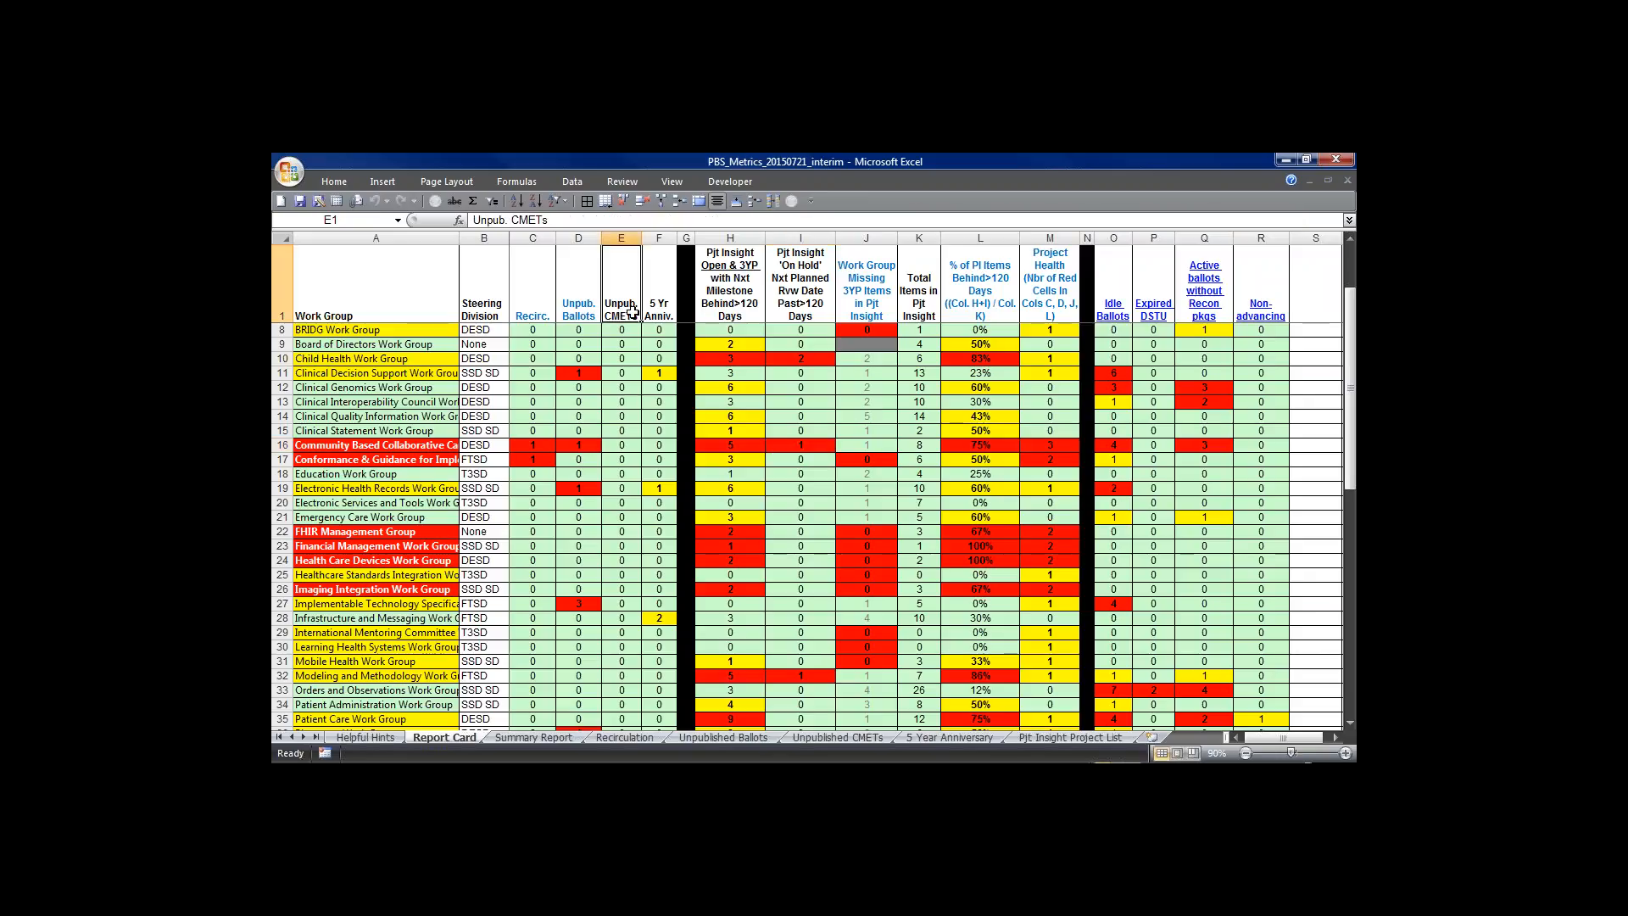
left_click(658, 316)
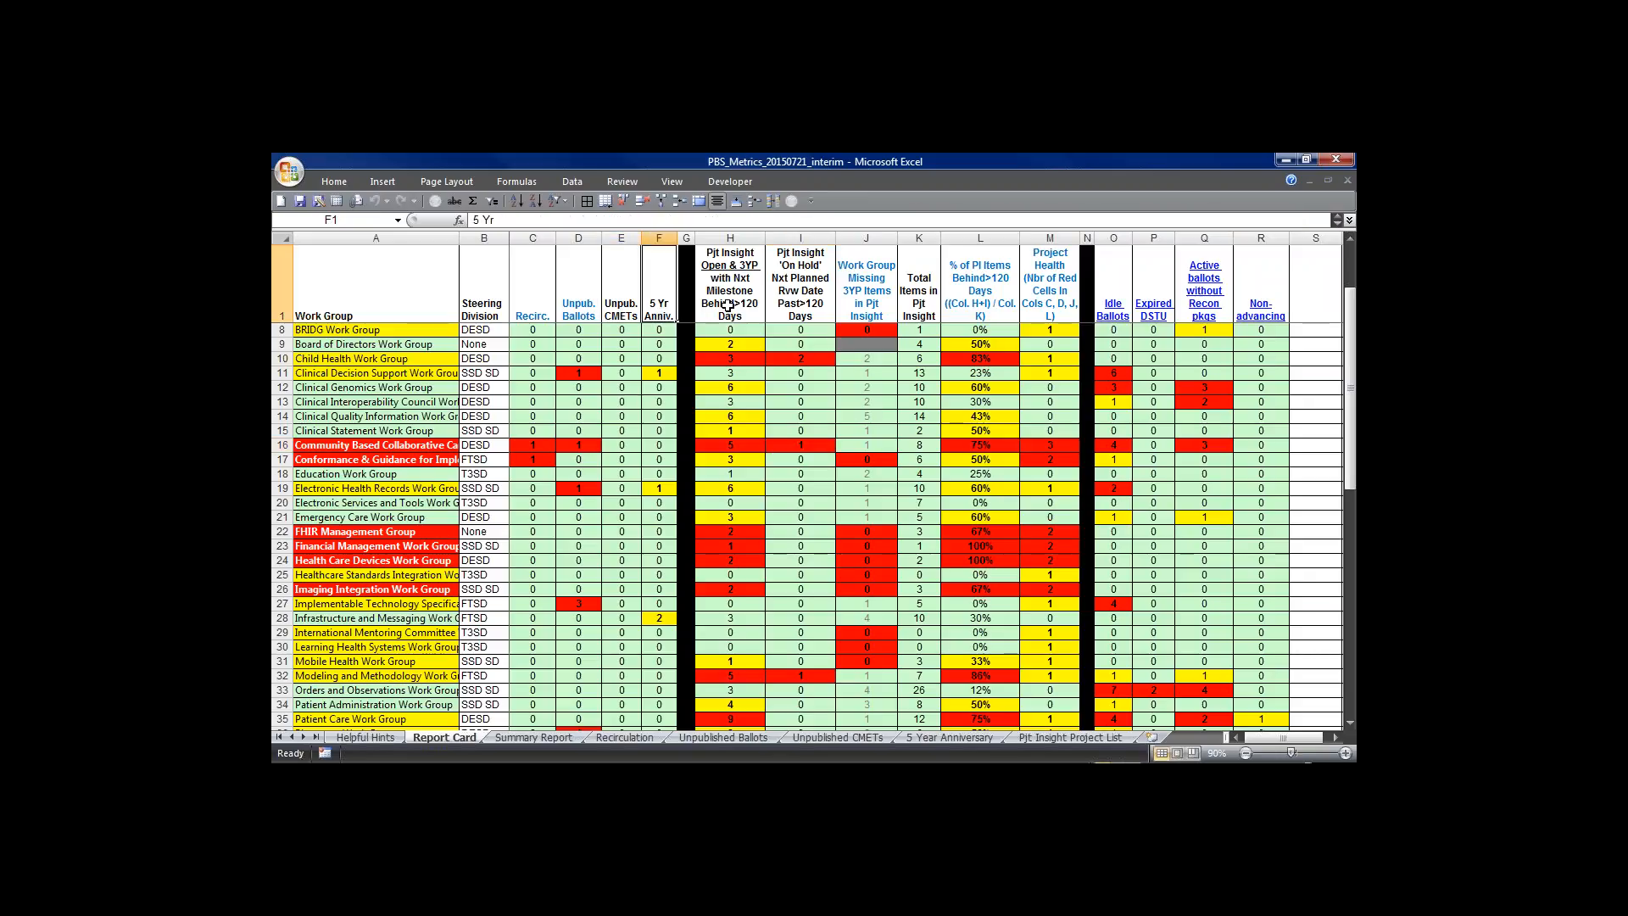
mouse_move(1081, 293)
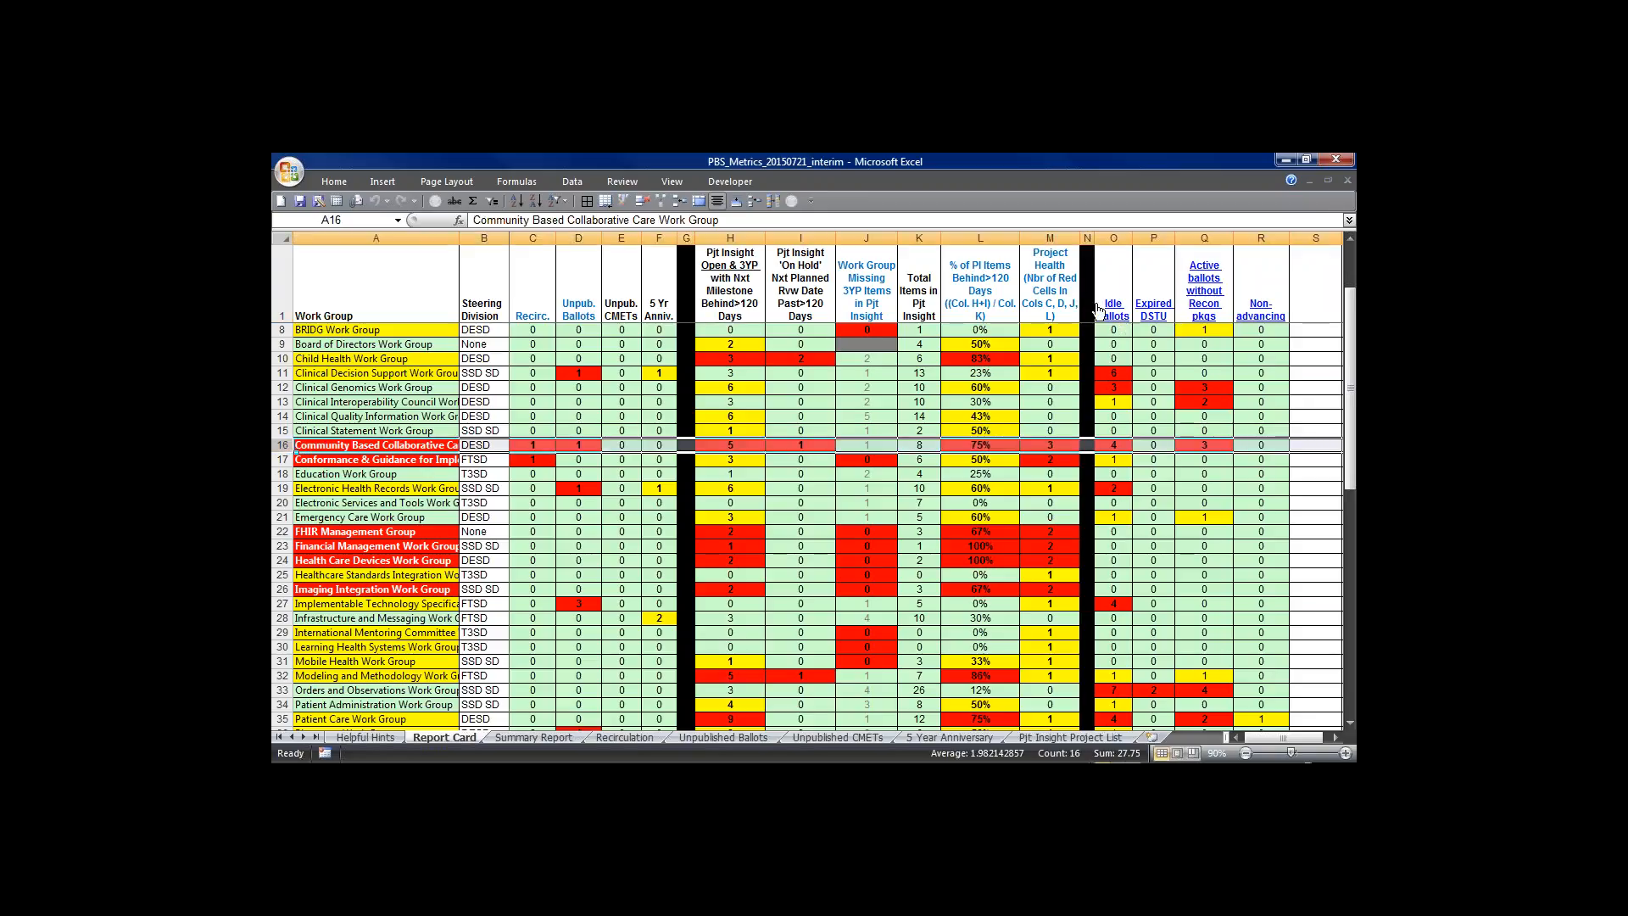
mouse_move(1154, 317)
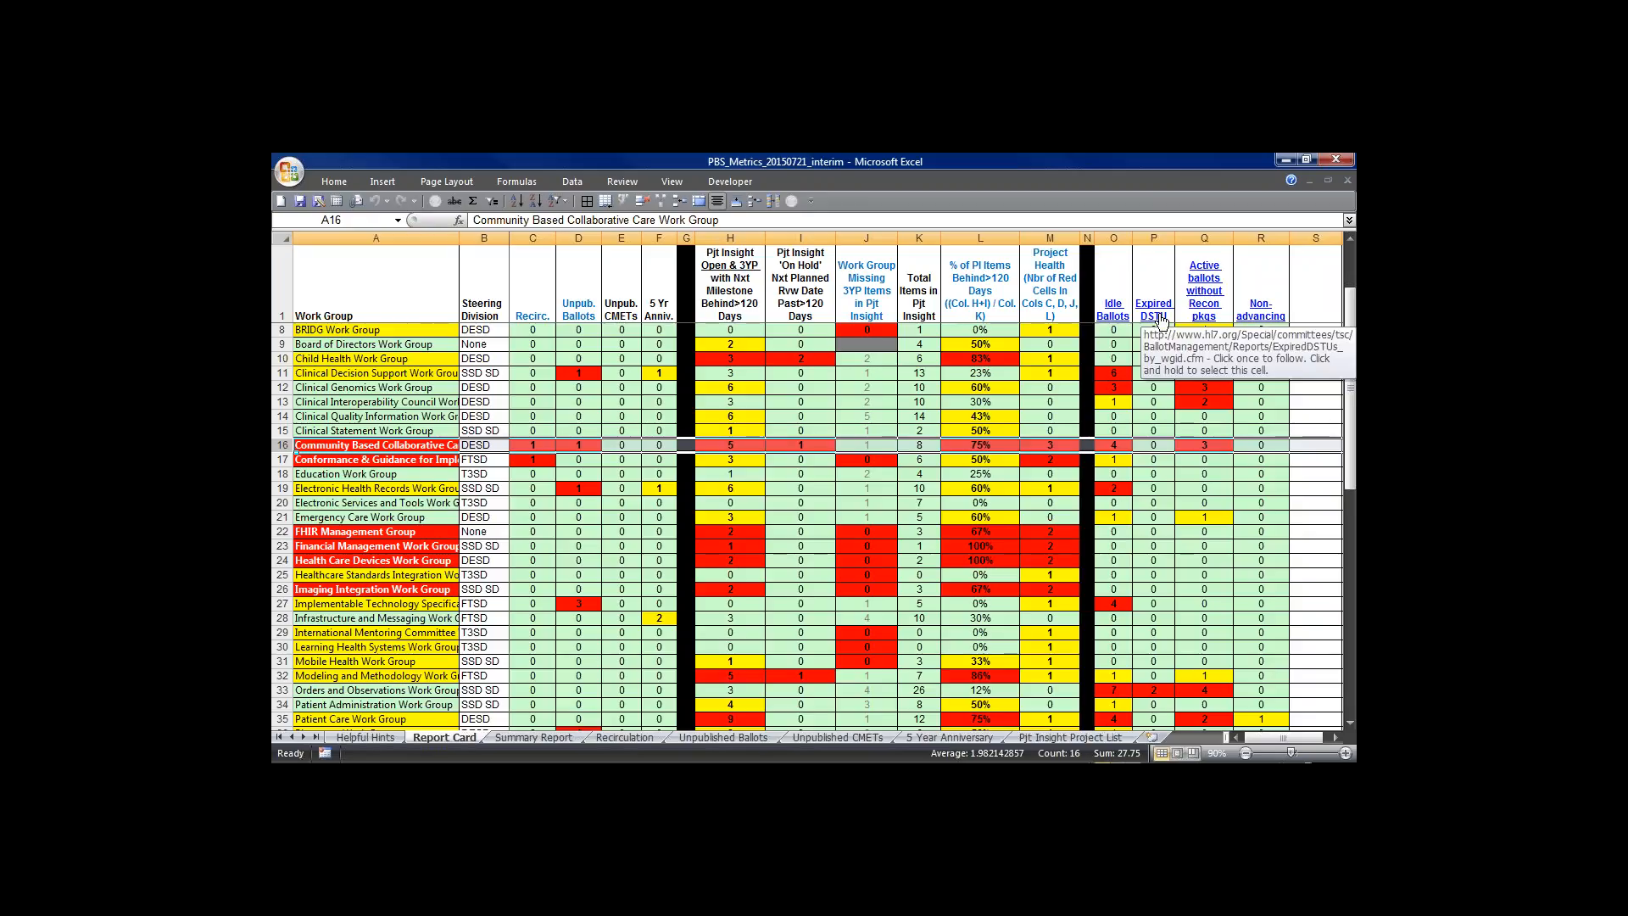
mouse_move(1218, 318)
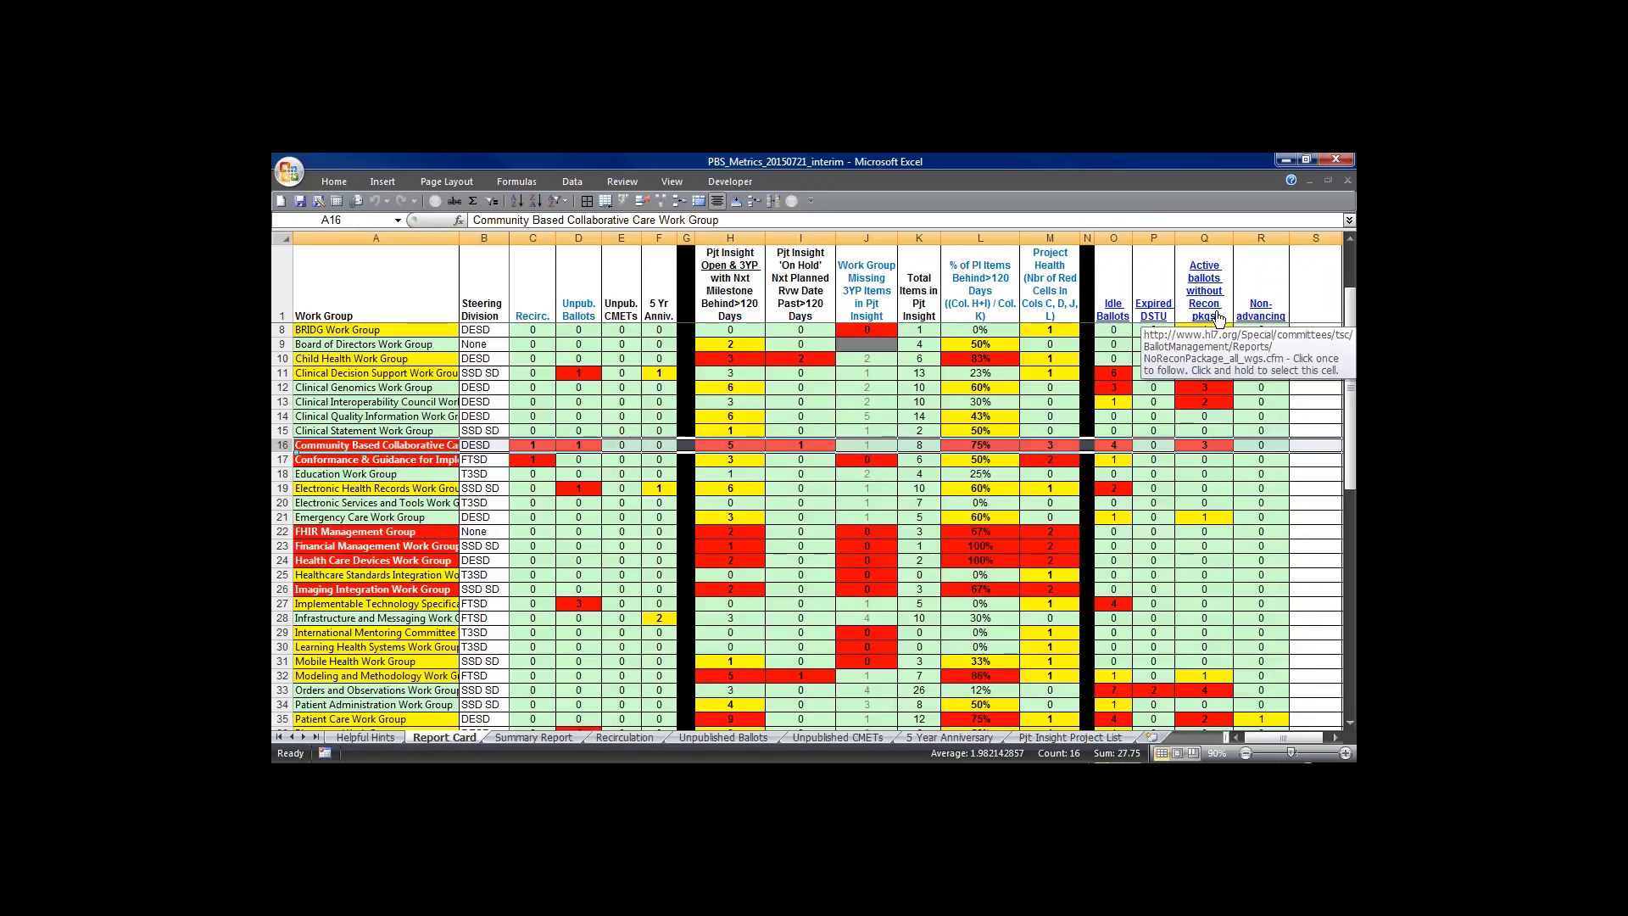
mouse_move(1257, 318)
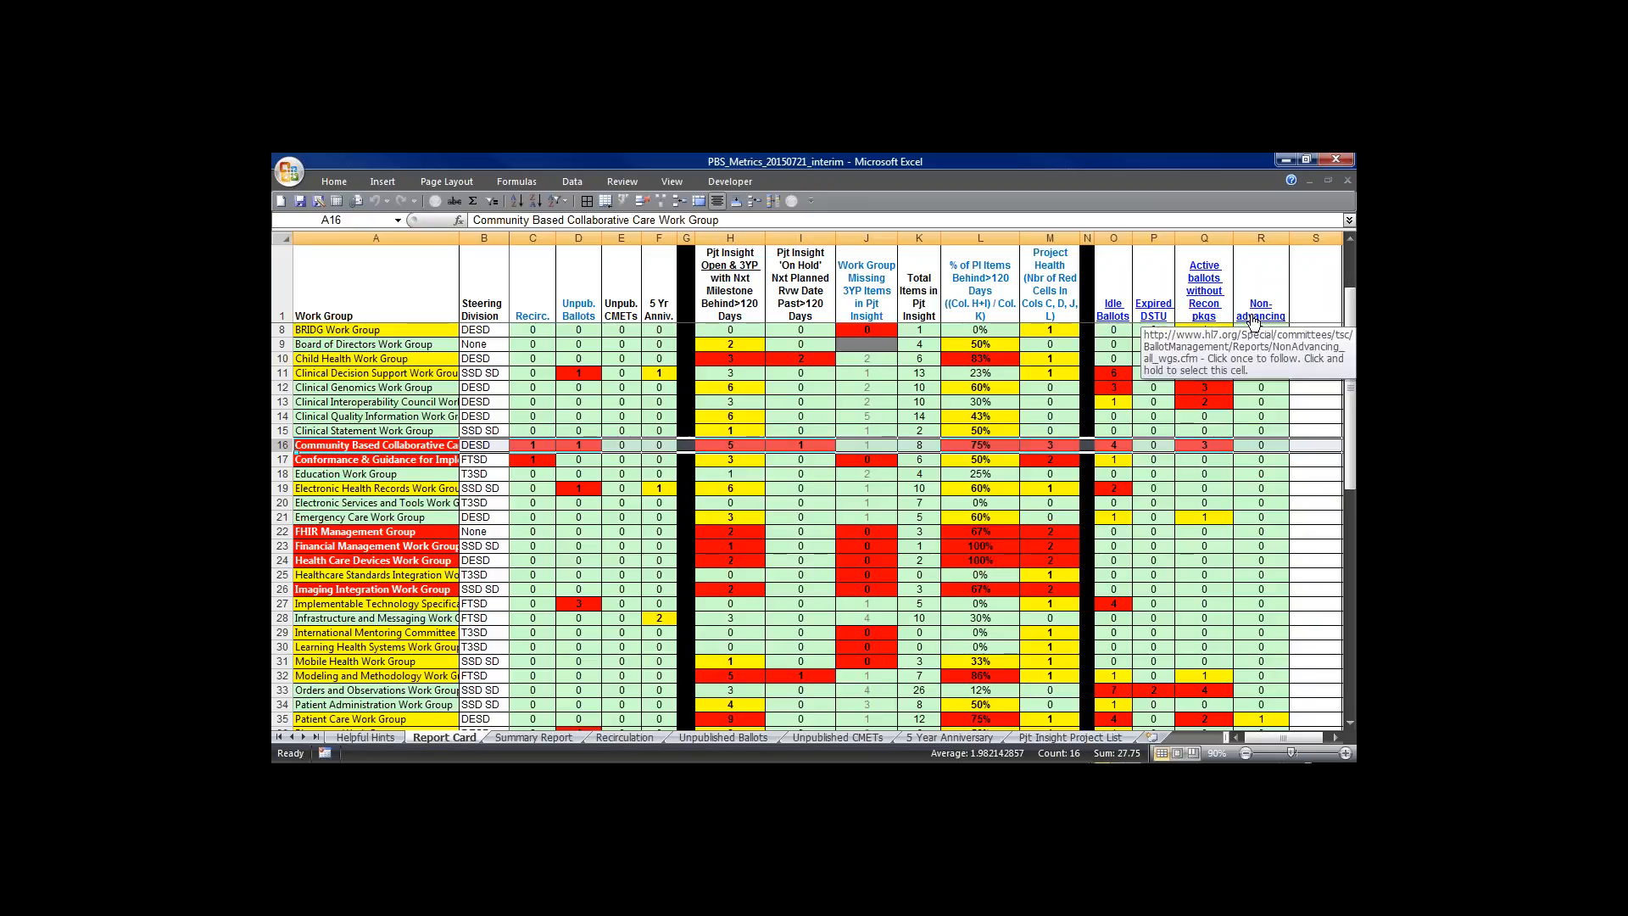
mouse_move(1183, 302)
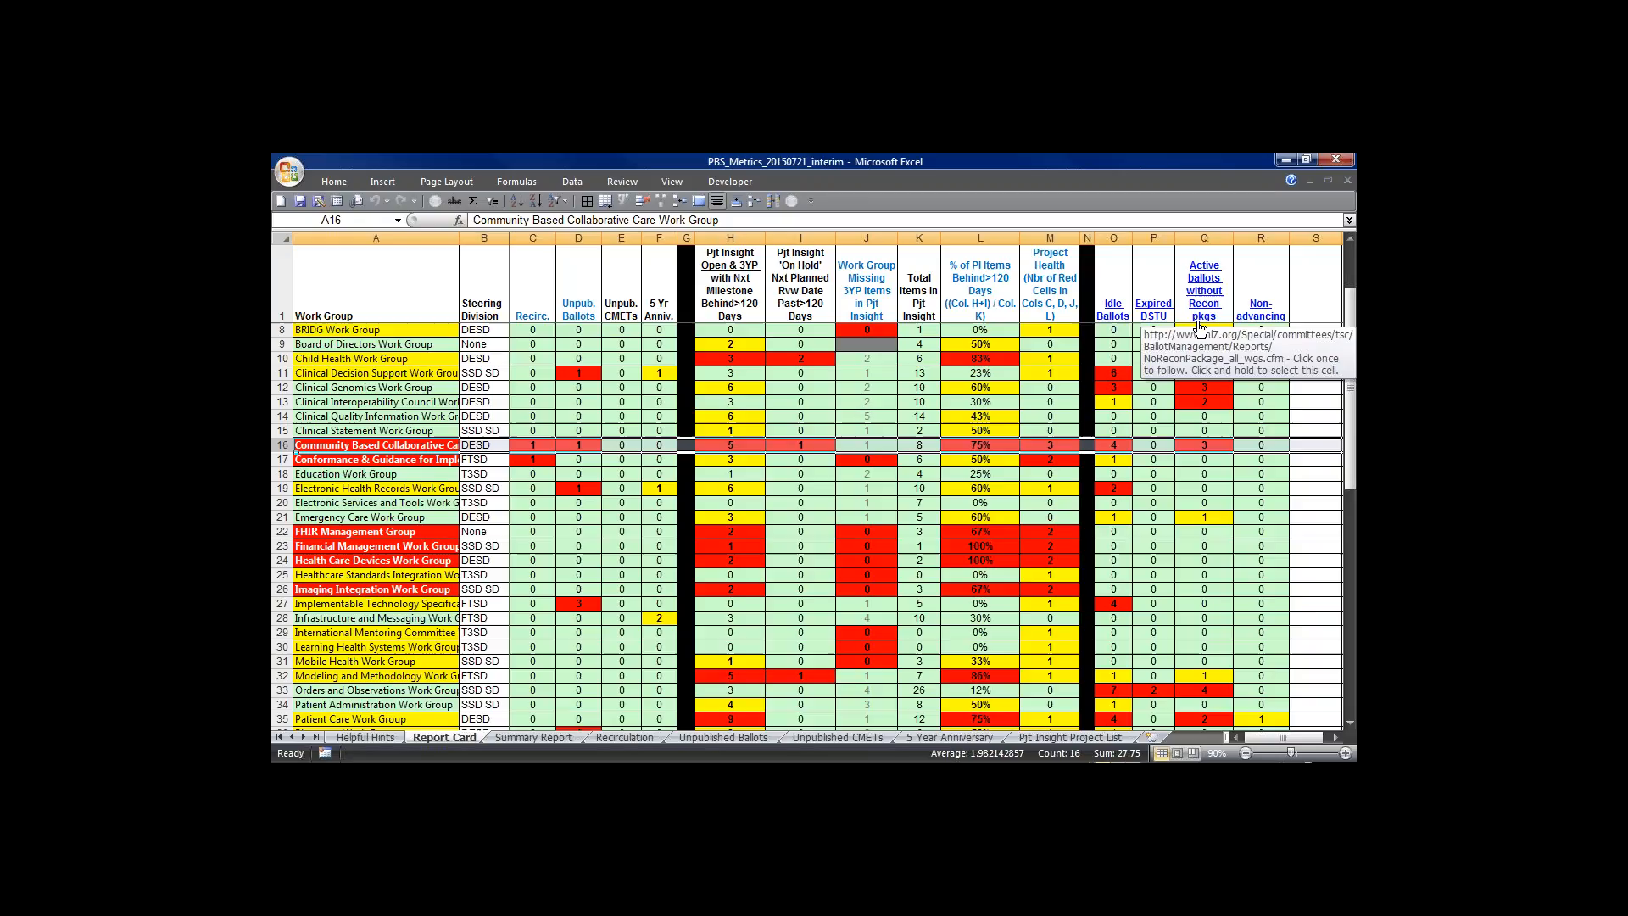
mouse_move(1231, 326)
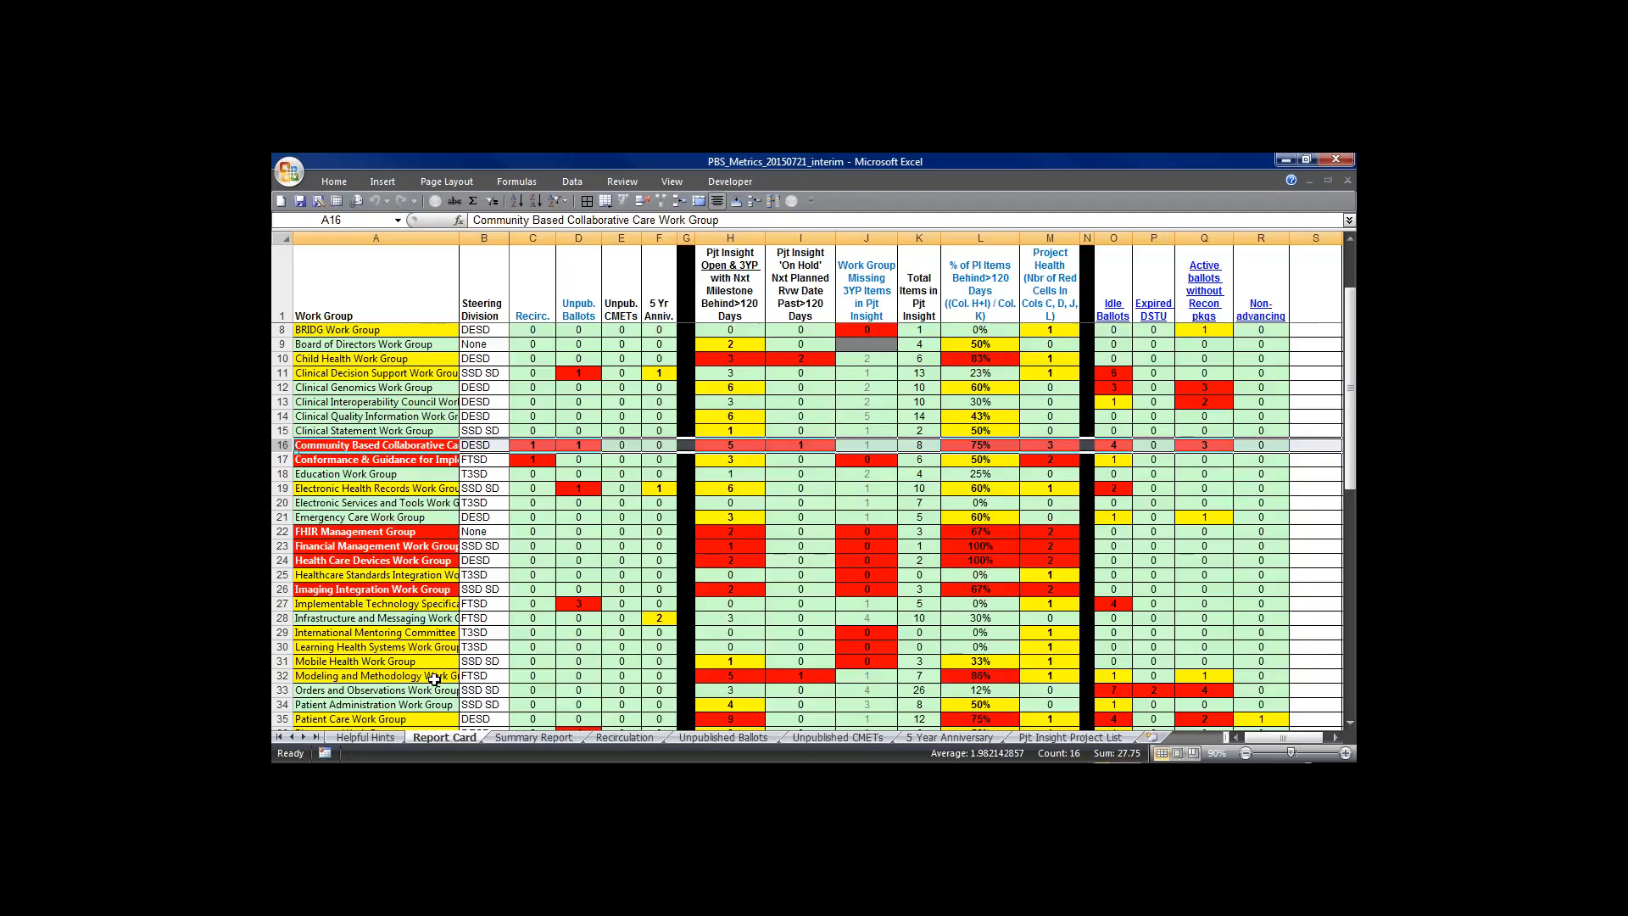
mouse_move(930, 283)
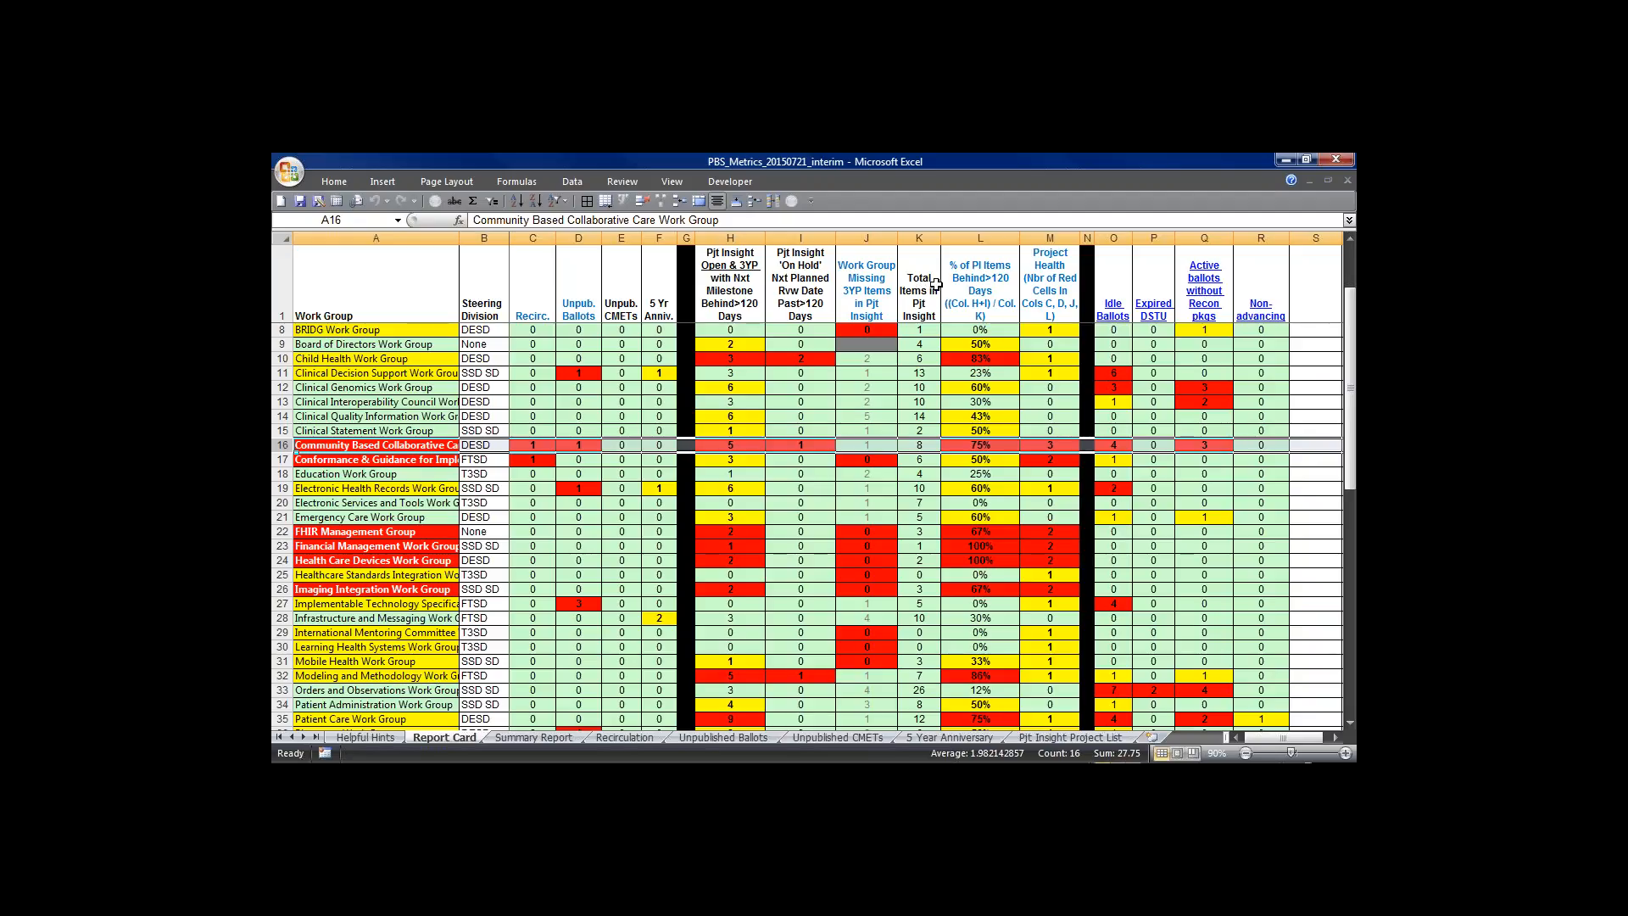
left_click(364, 738)
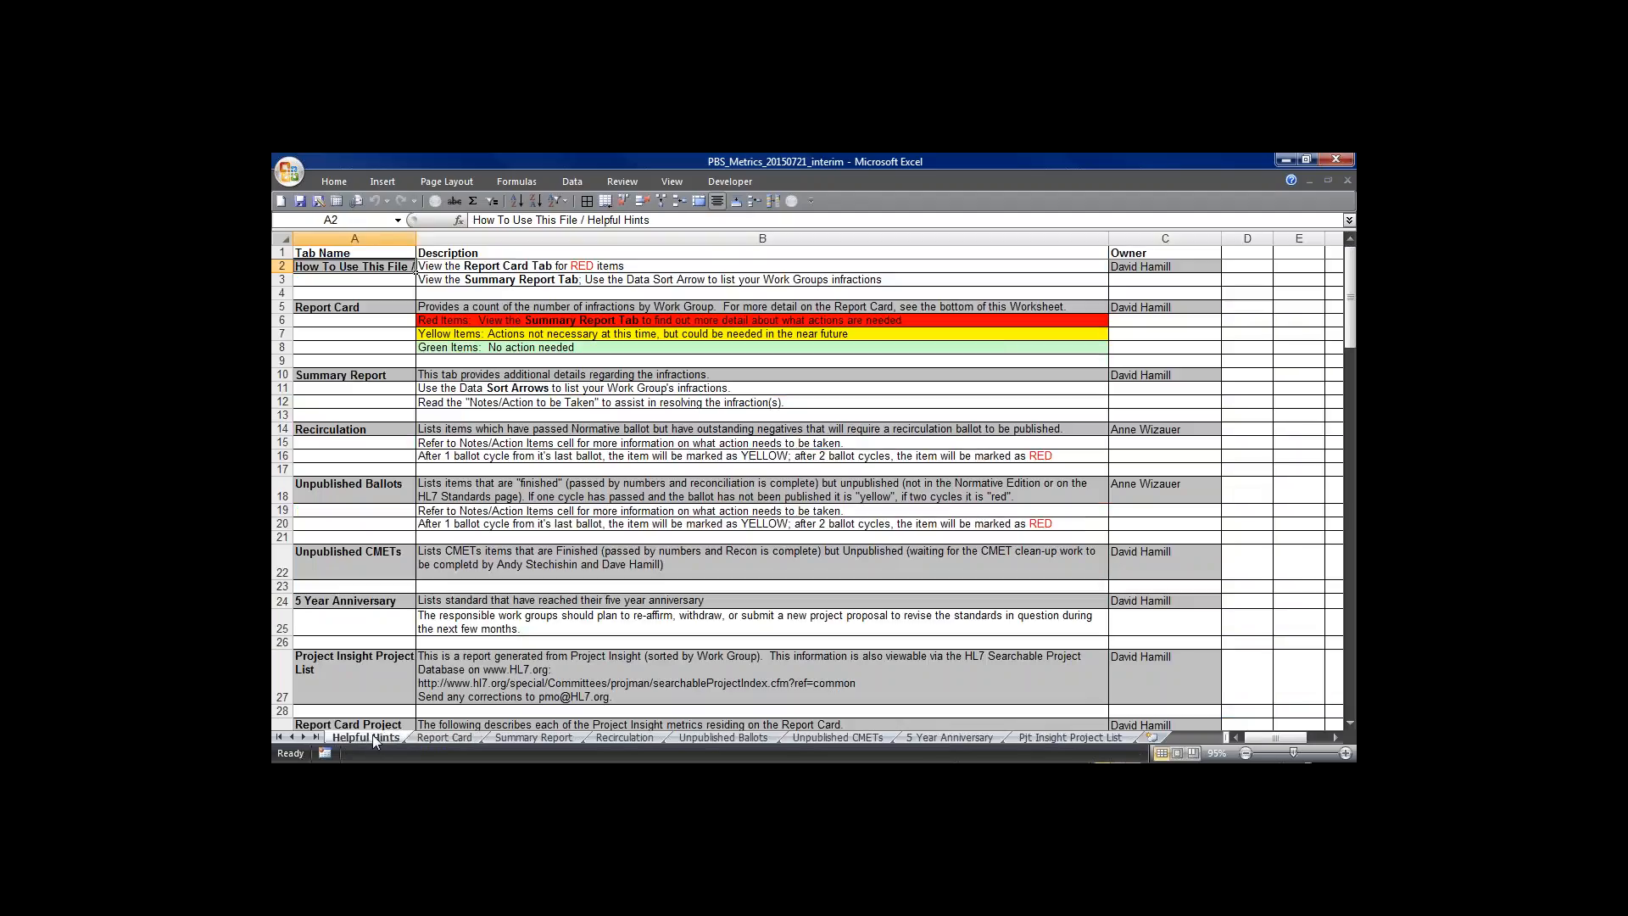
mouse_move(312, 621)
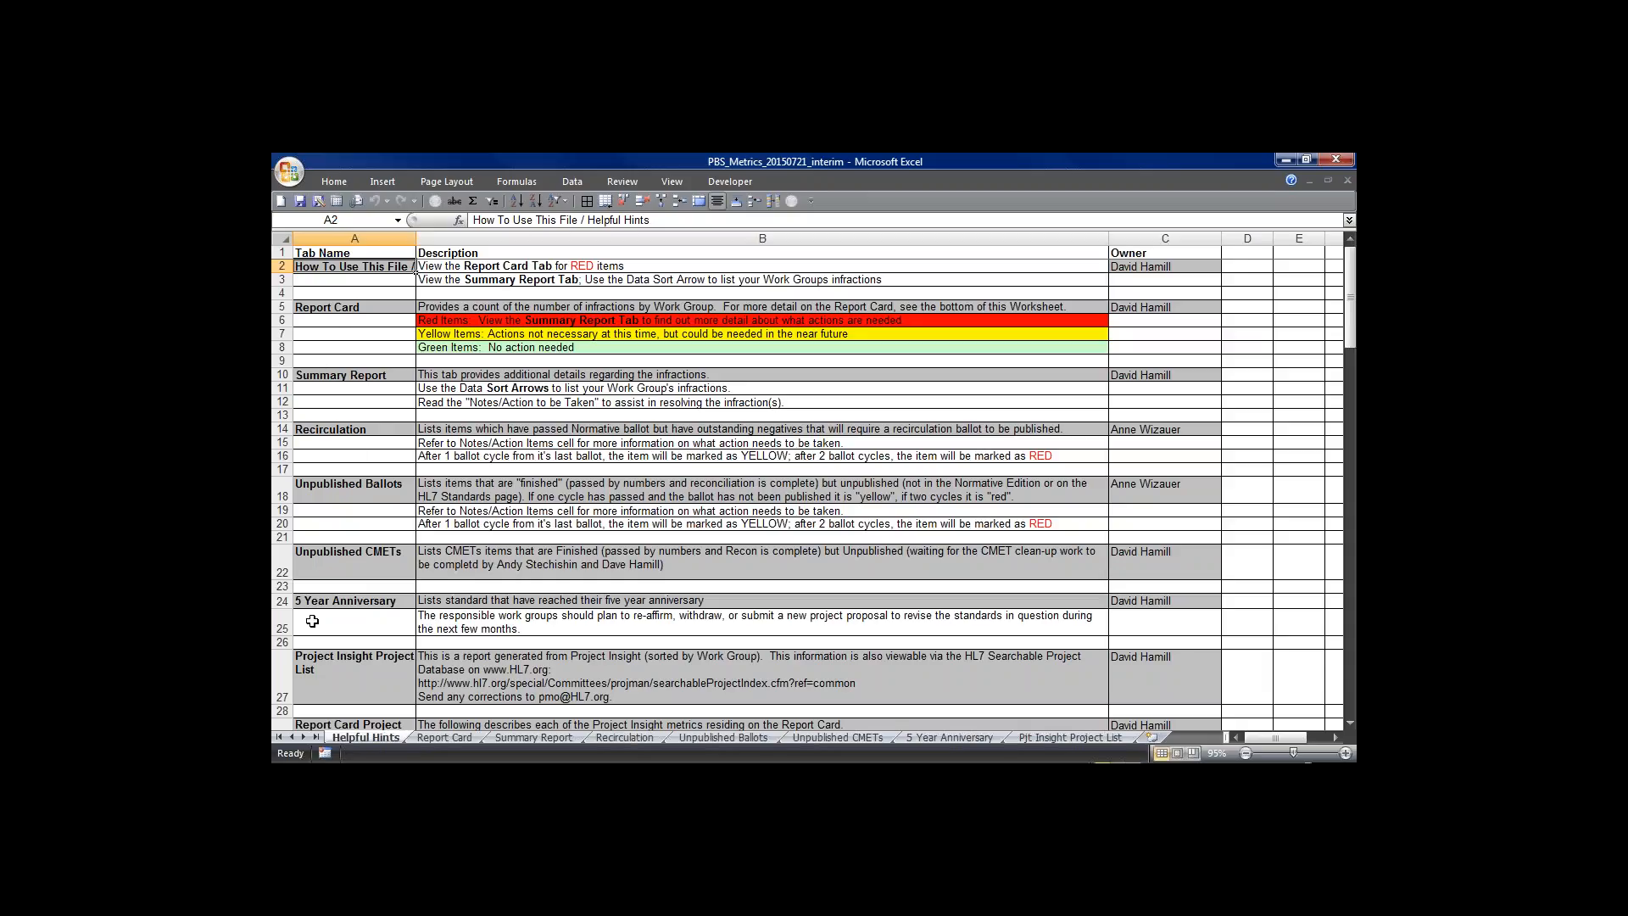
mouse_move(336, 666)
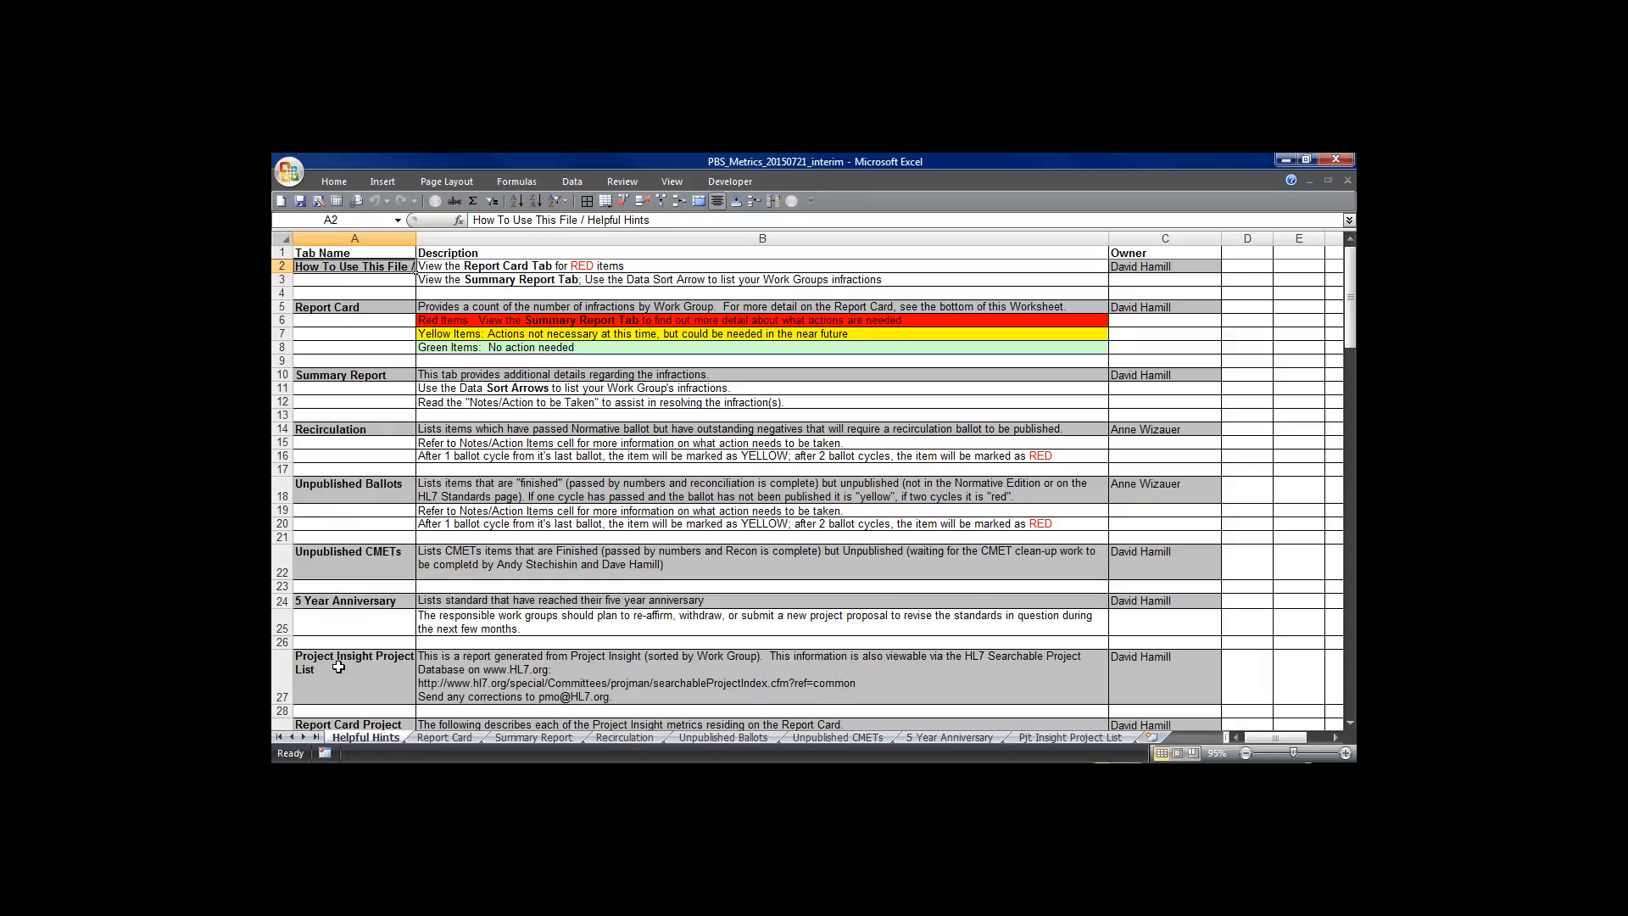
mouse_move(343, 499)
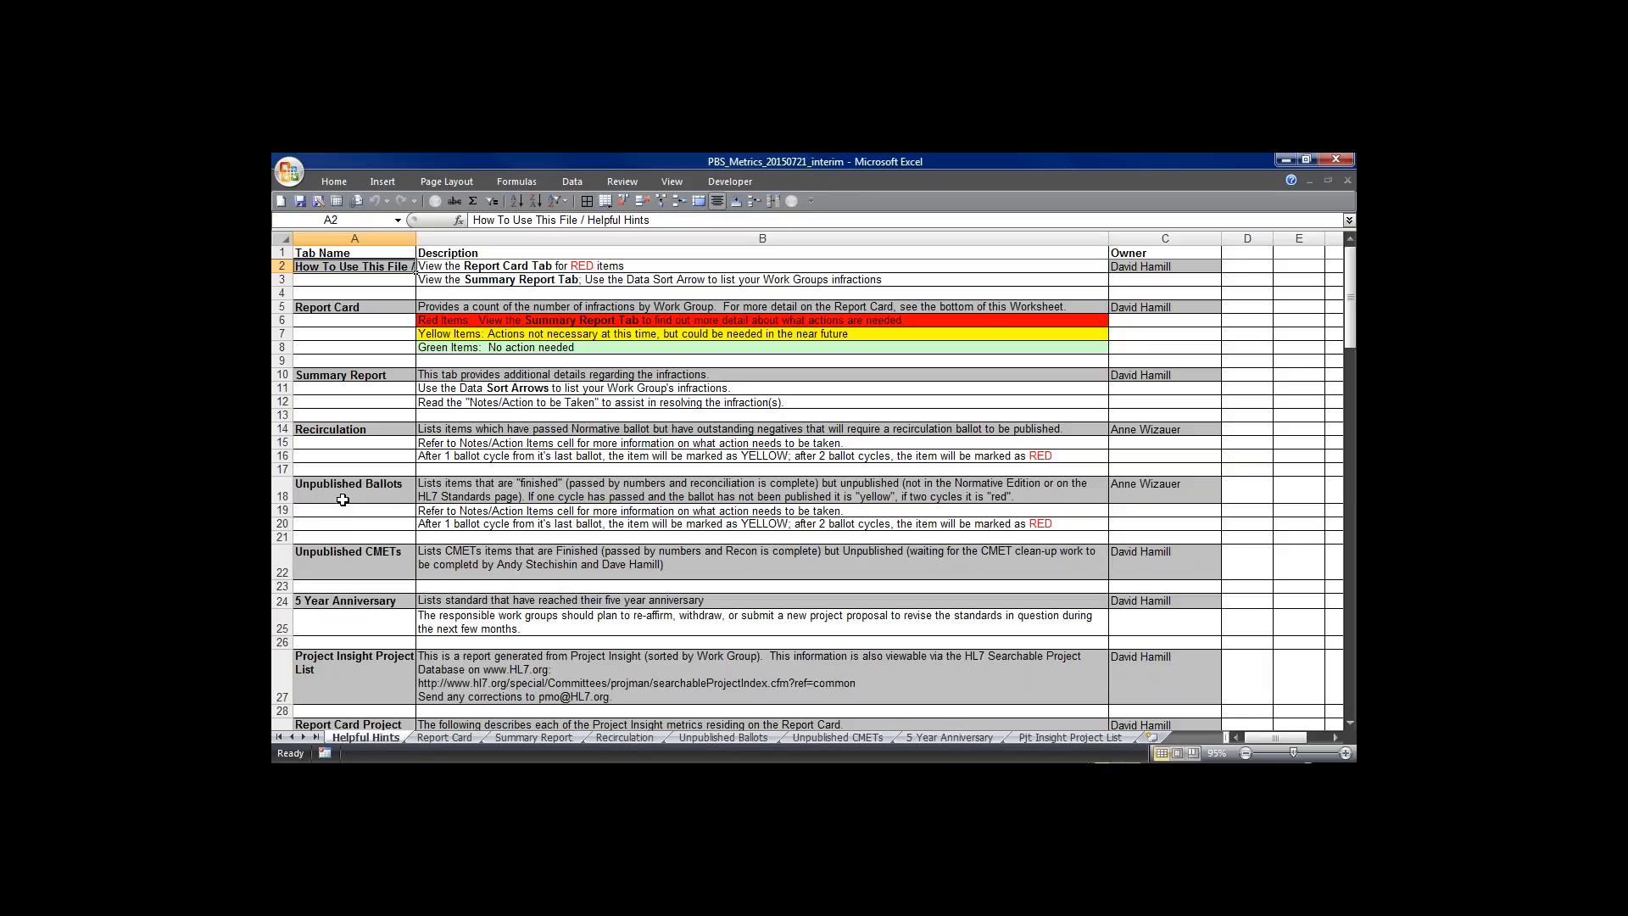
mouse_move(334, 429)
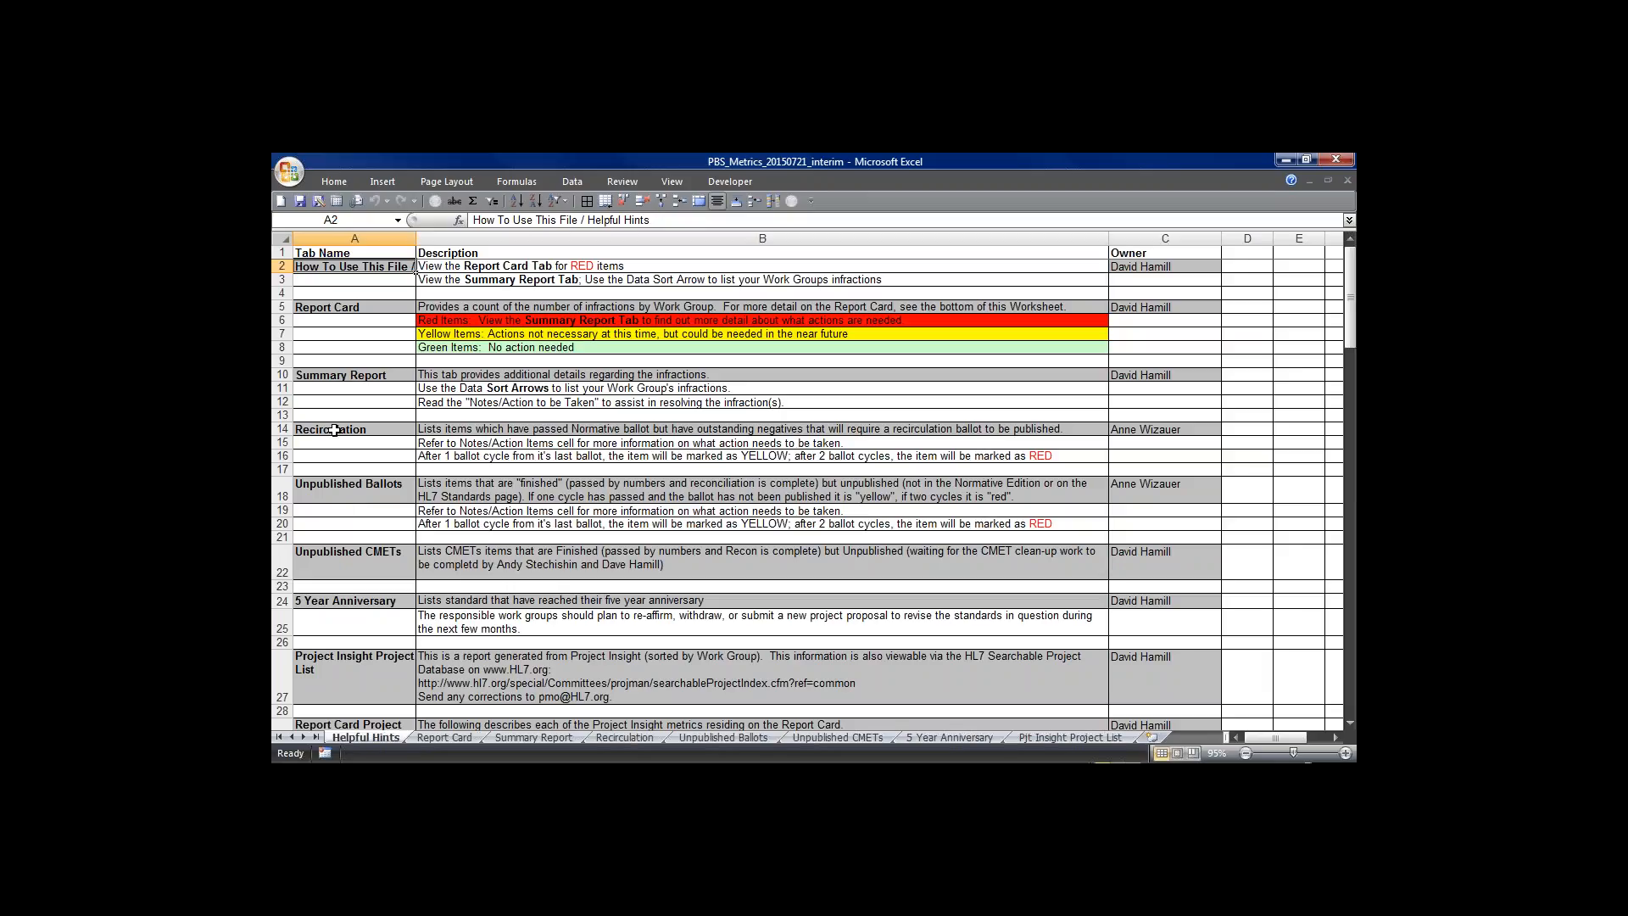
left_click(332, 429)
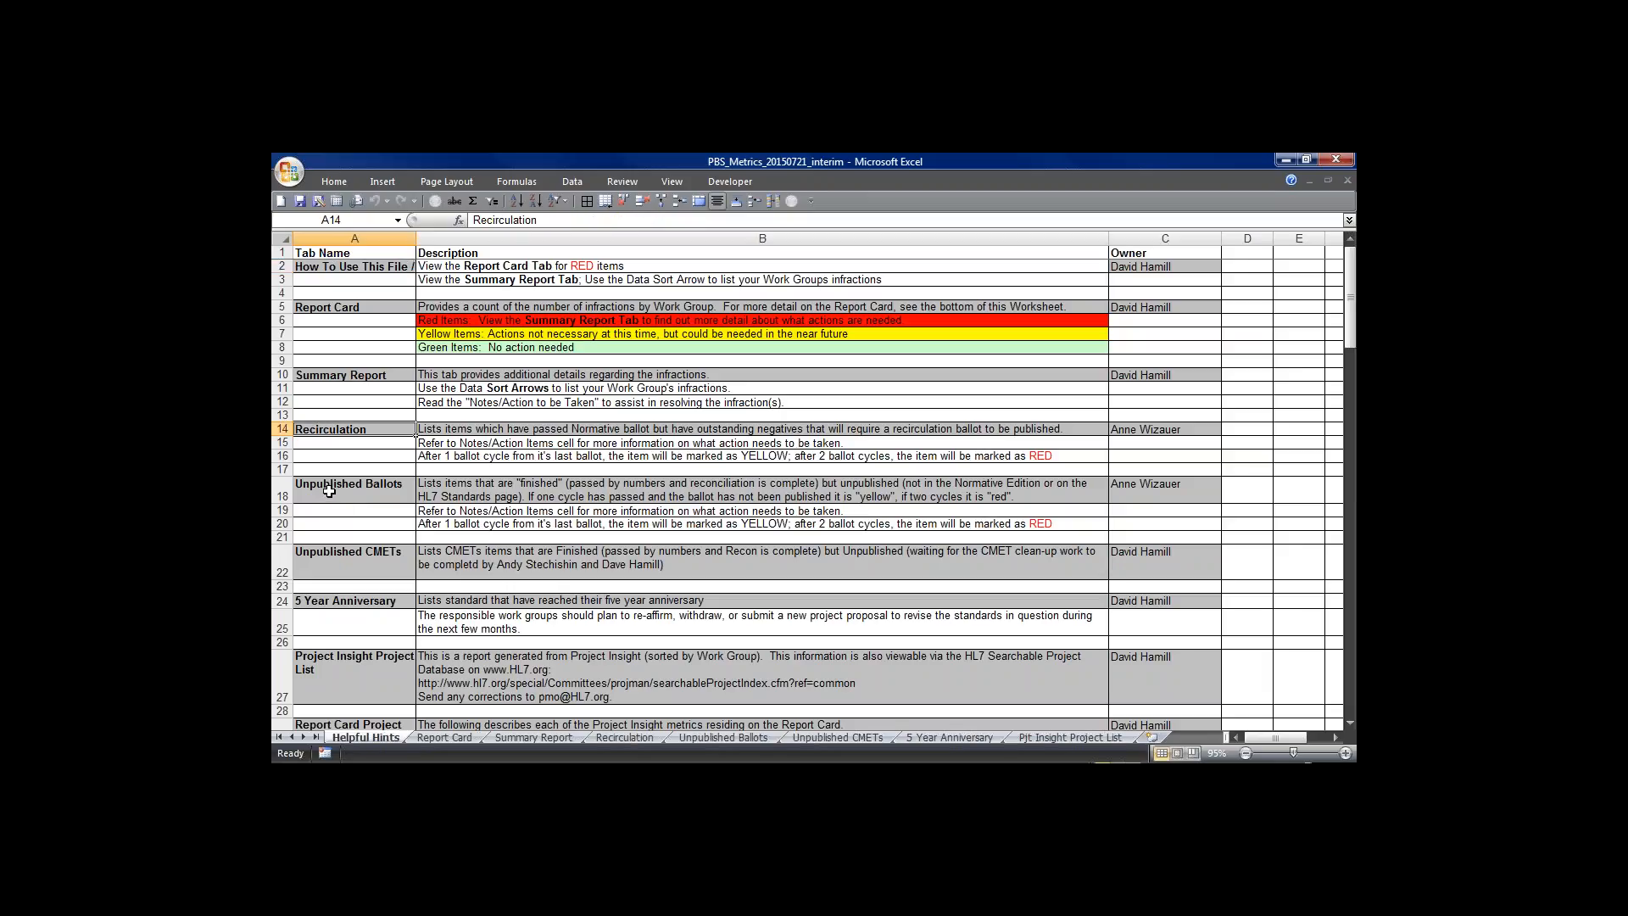
left_click(353, 488)
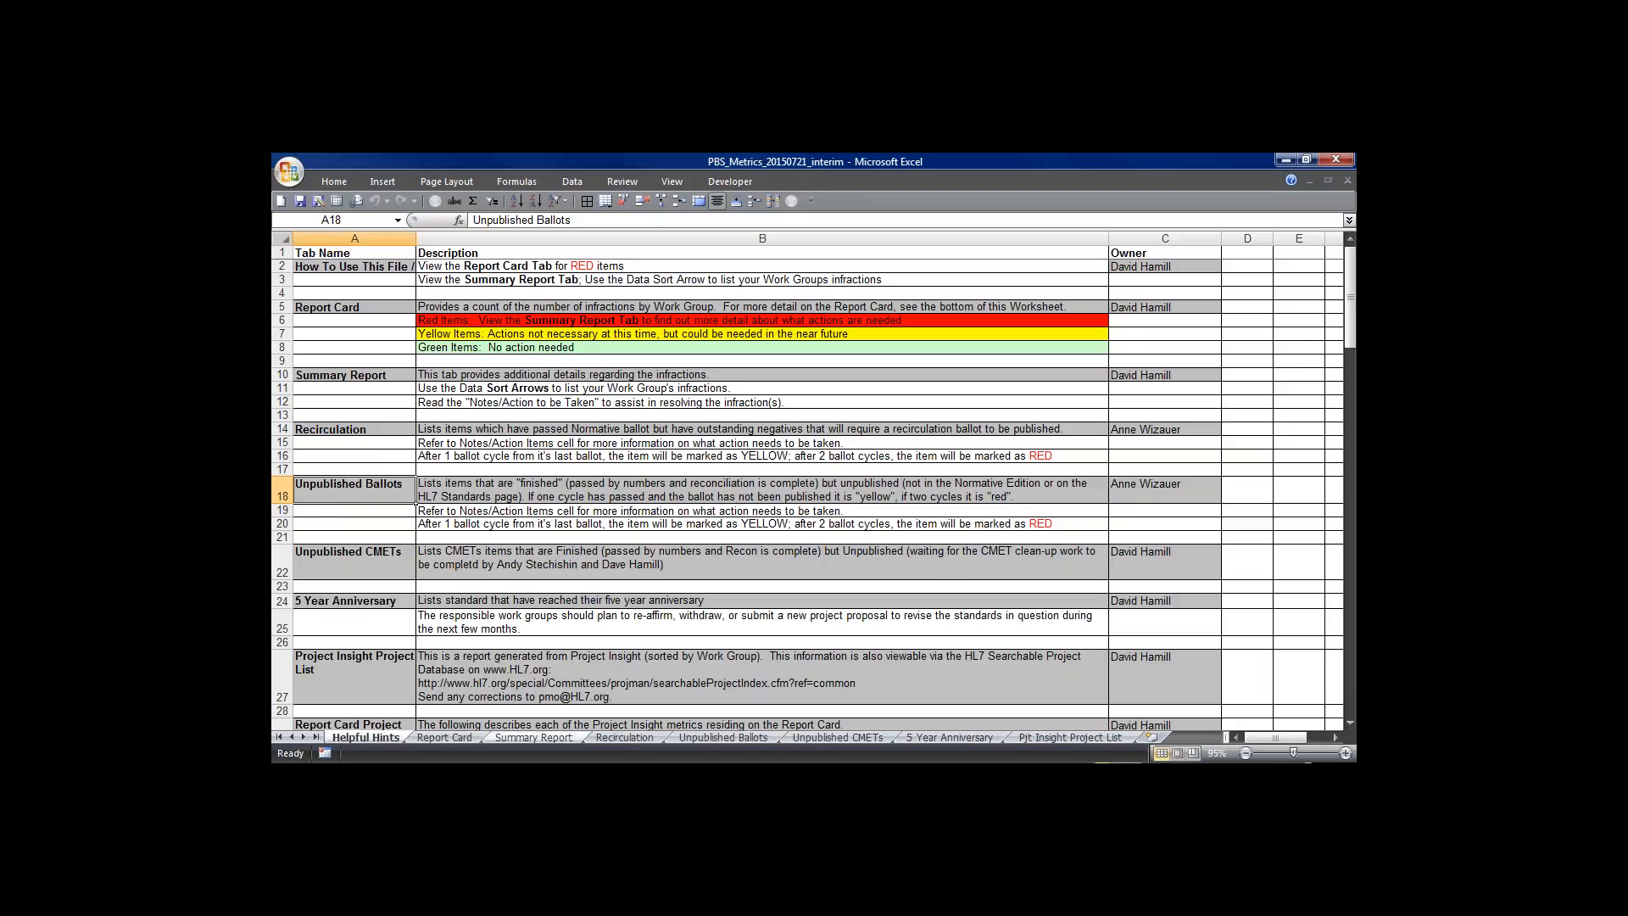
left_click(443, 738)
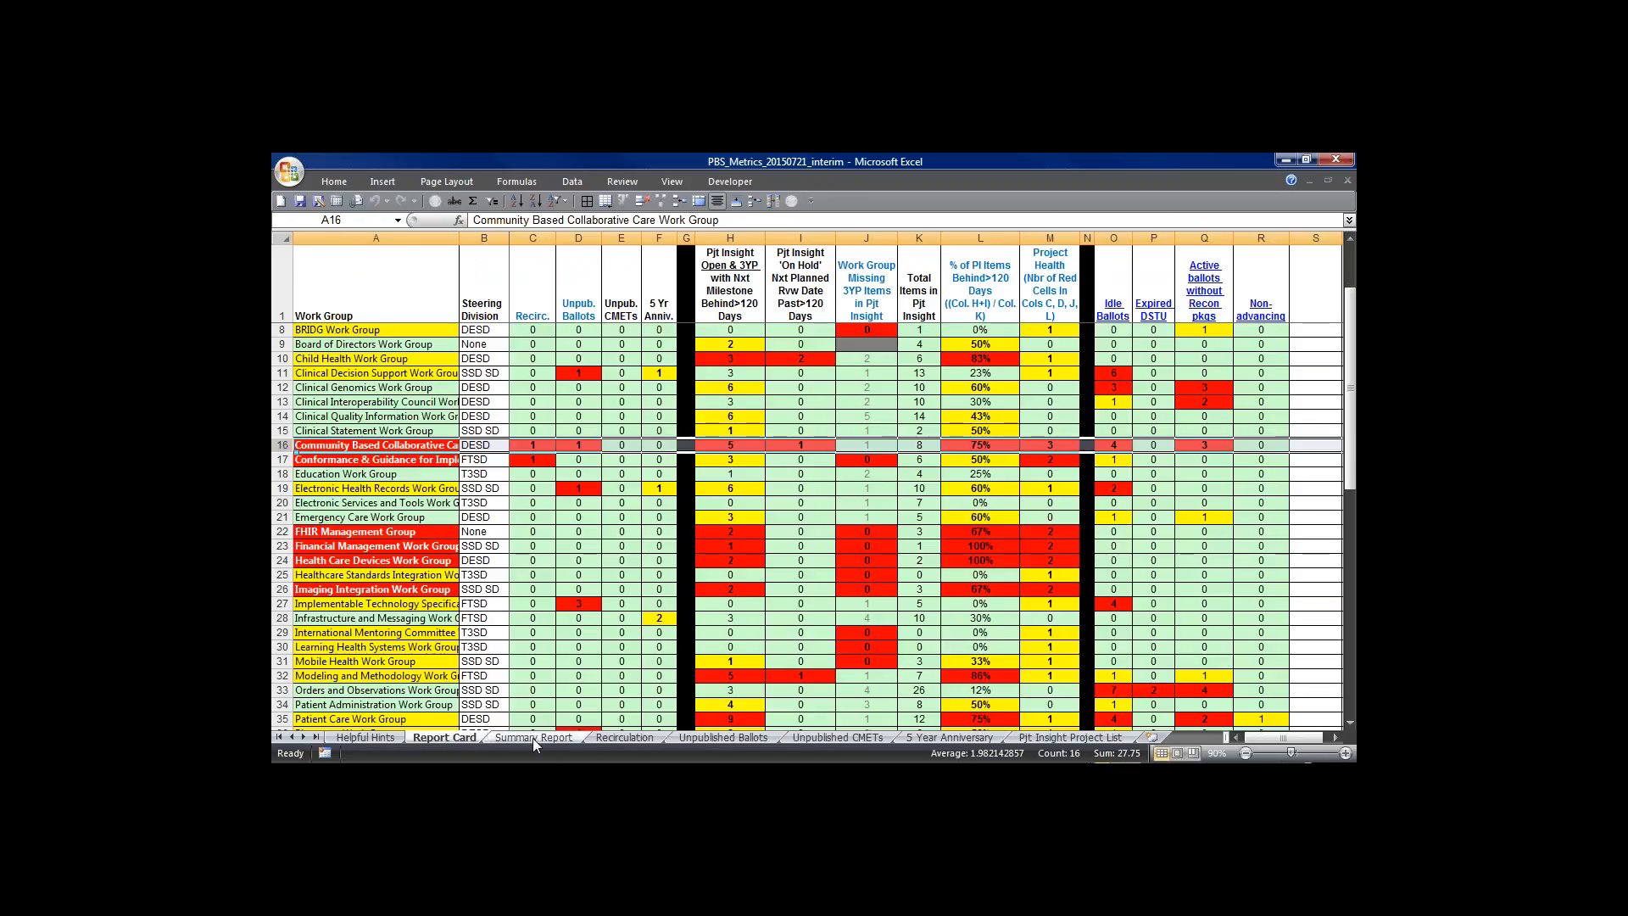
Step: Filter the Summary Report's Work Group column to Community Based Collaborative Care Work Group only
left_click(533, 738)
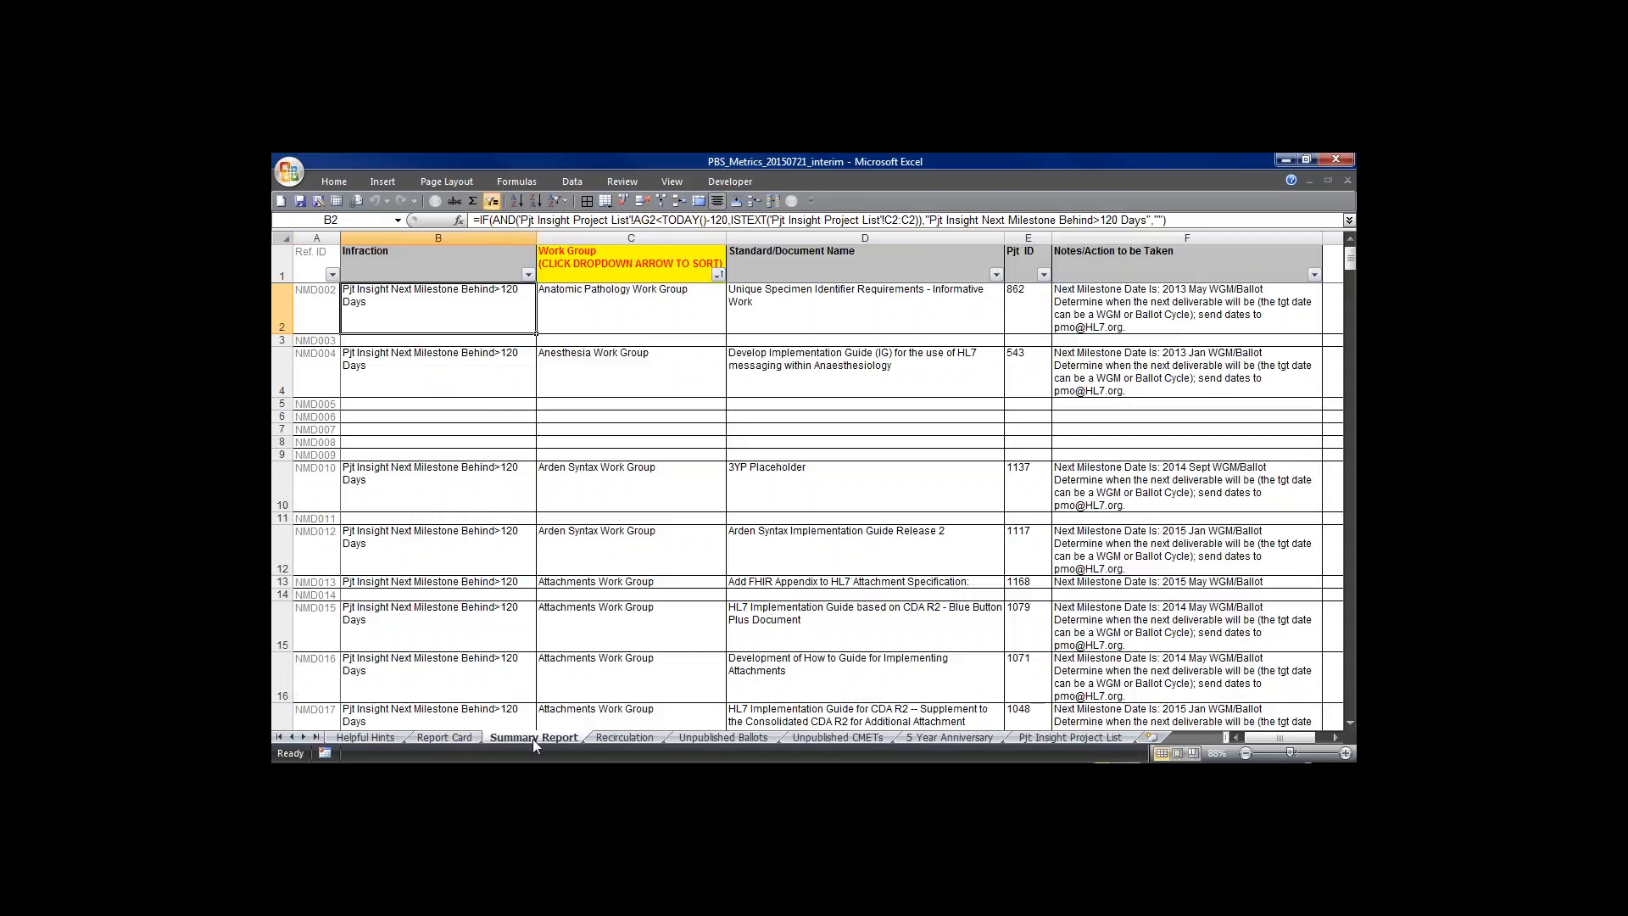
left_click(716, 275)
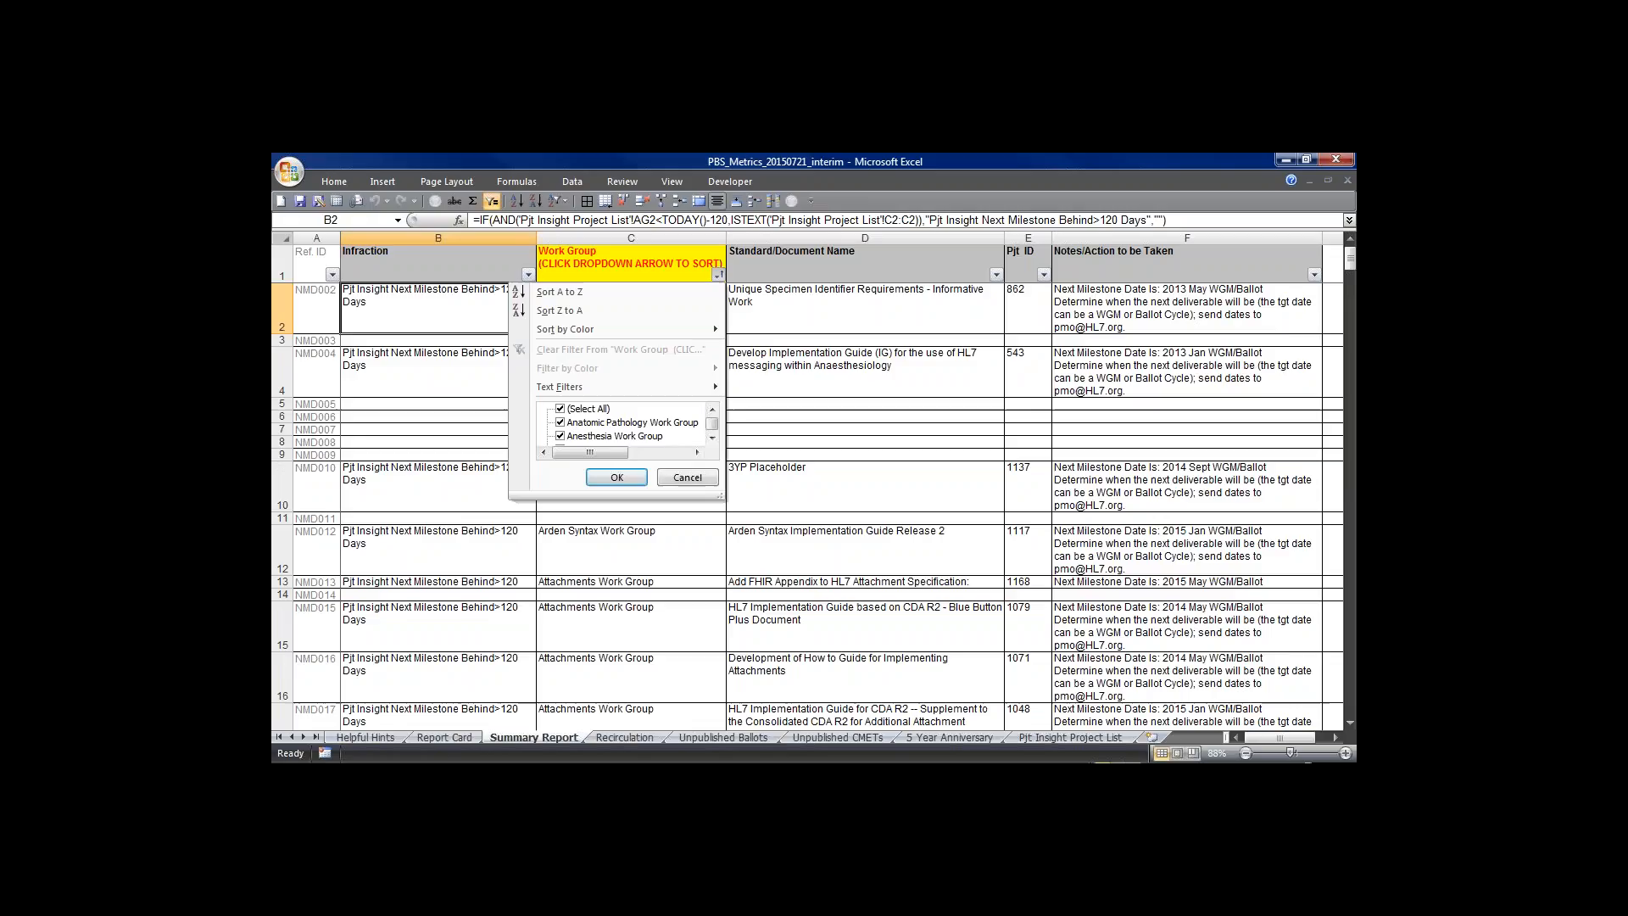
left_click(559, 407)
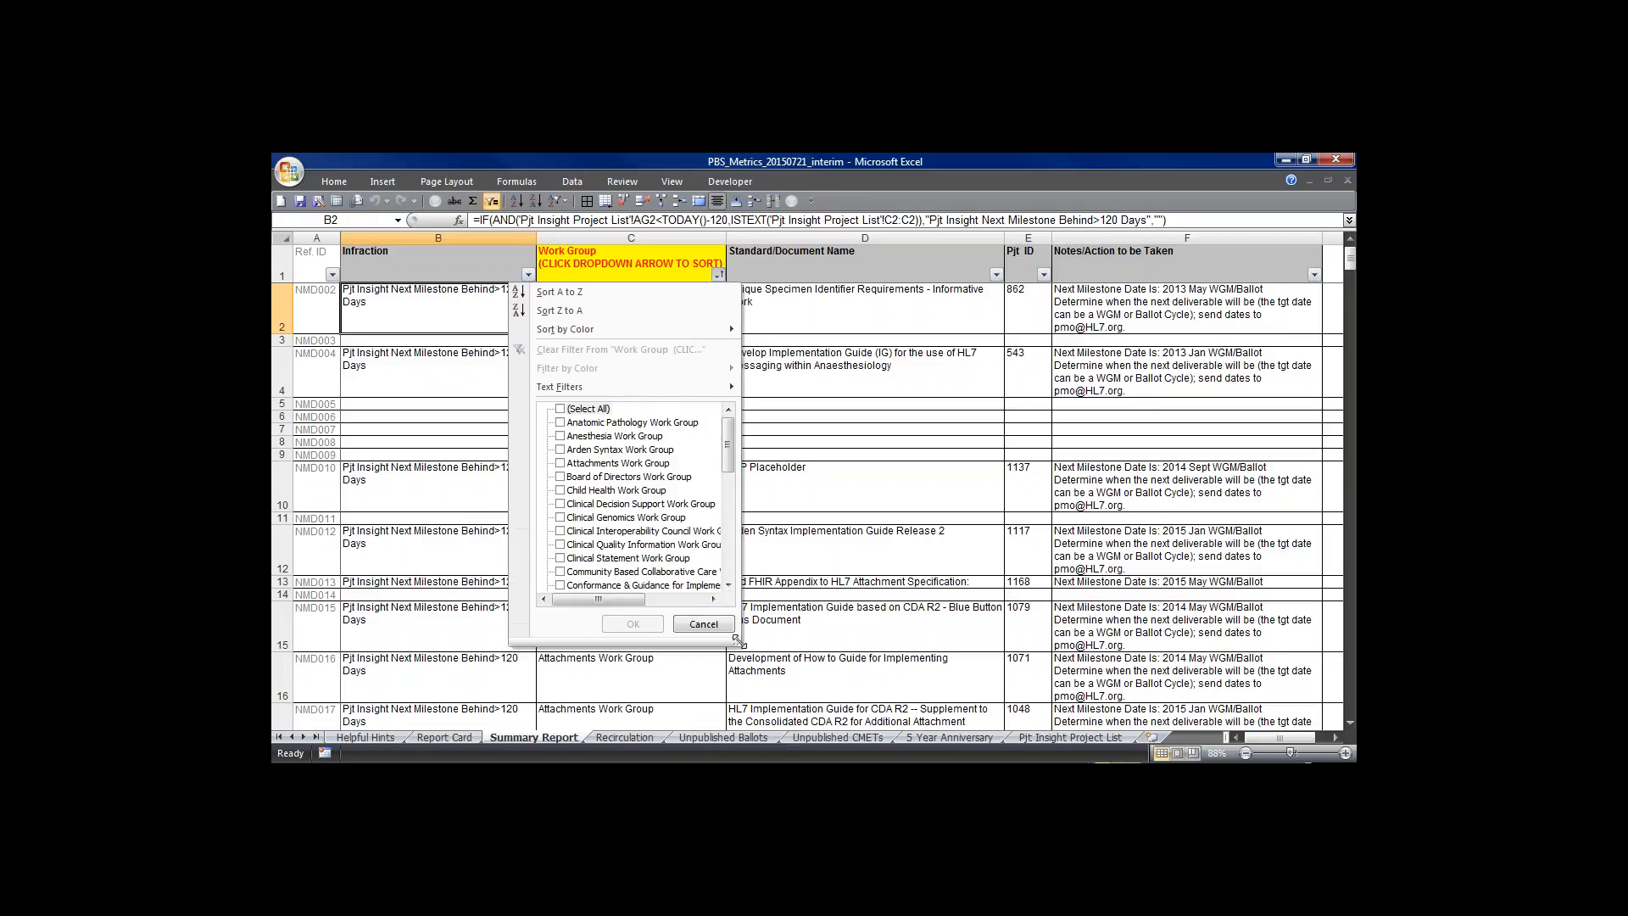
left_click(560, 572)
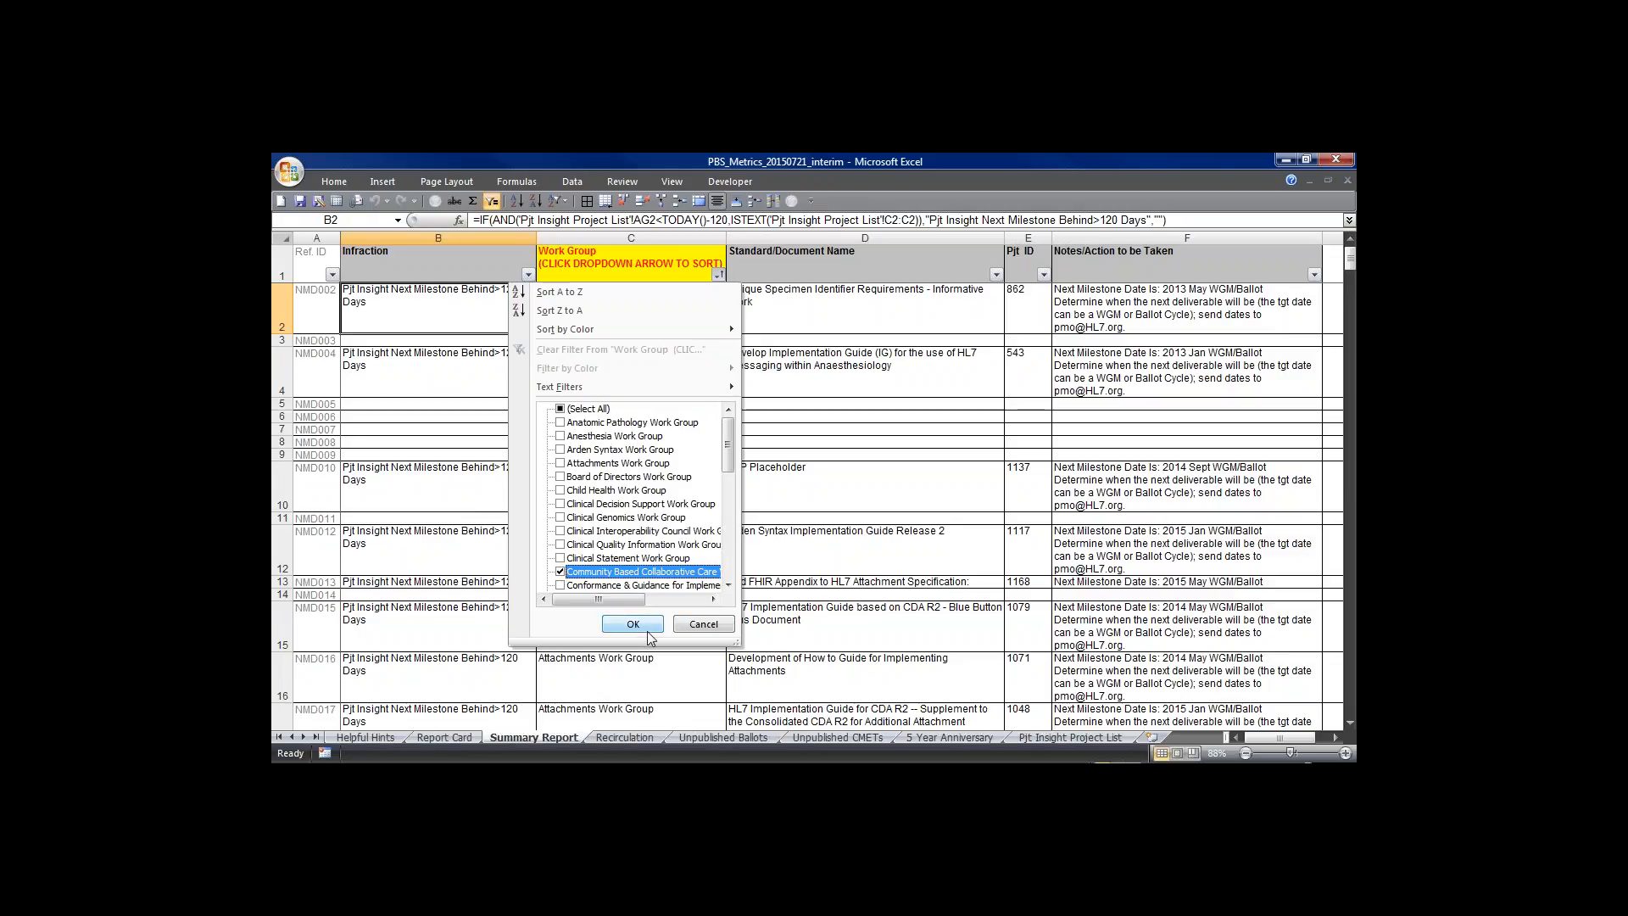
left_click(631, 623)
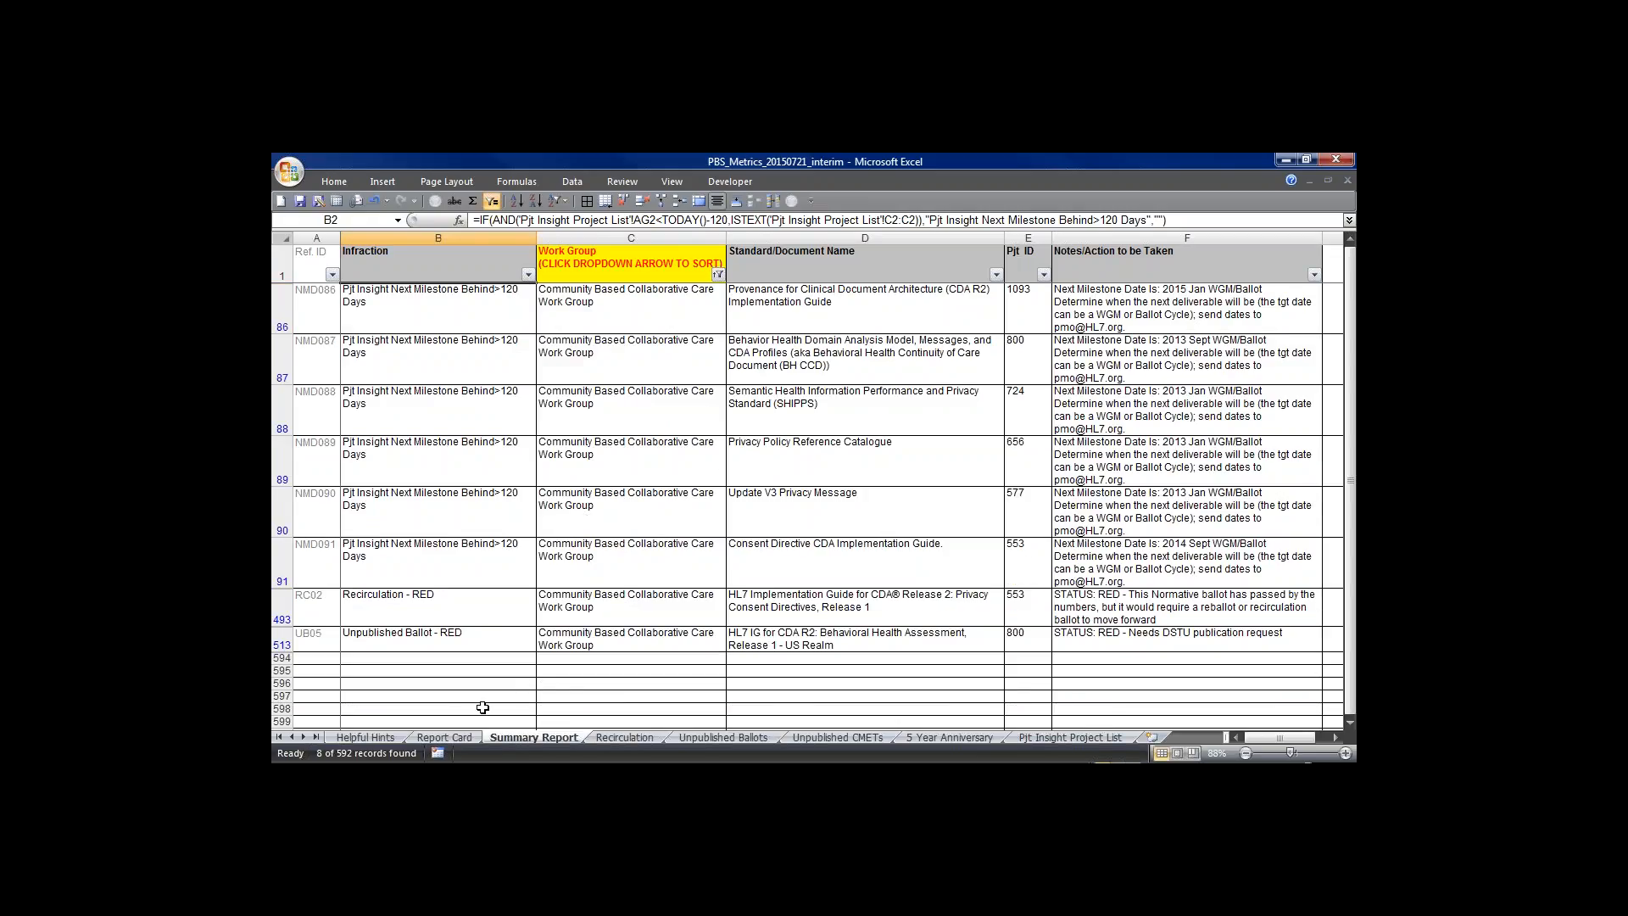
mouse_move(459, 309)
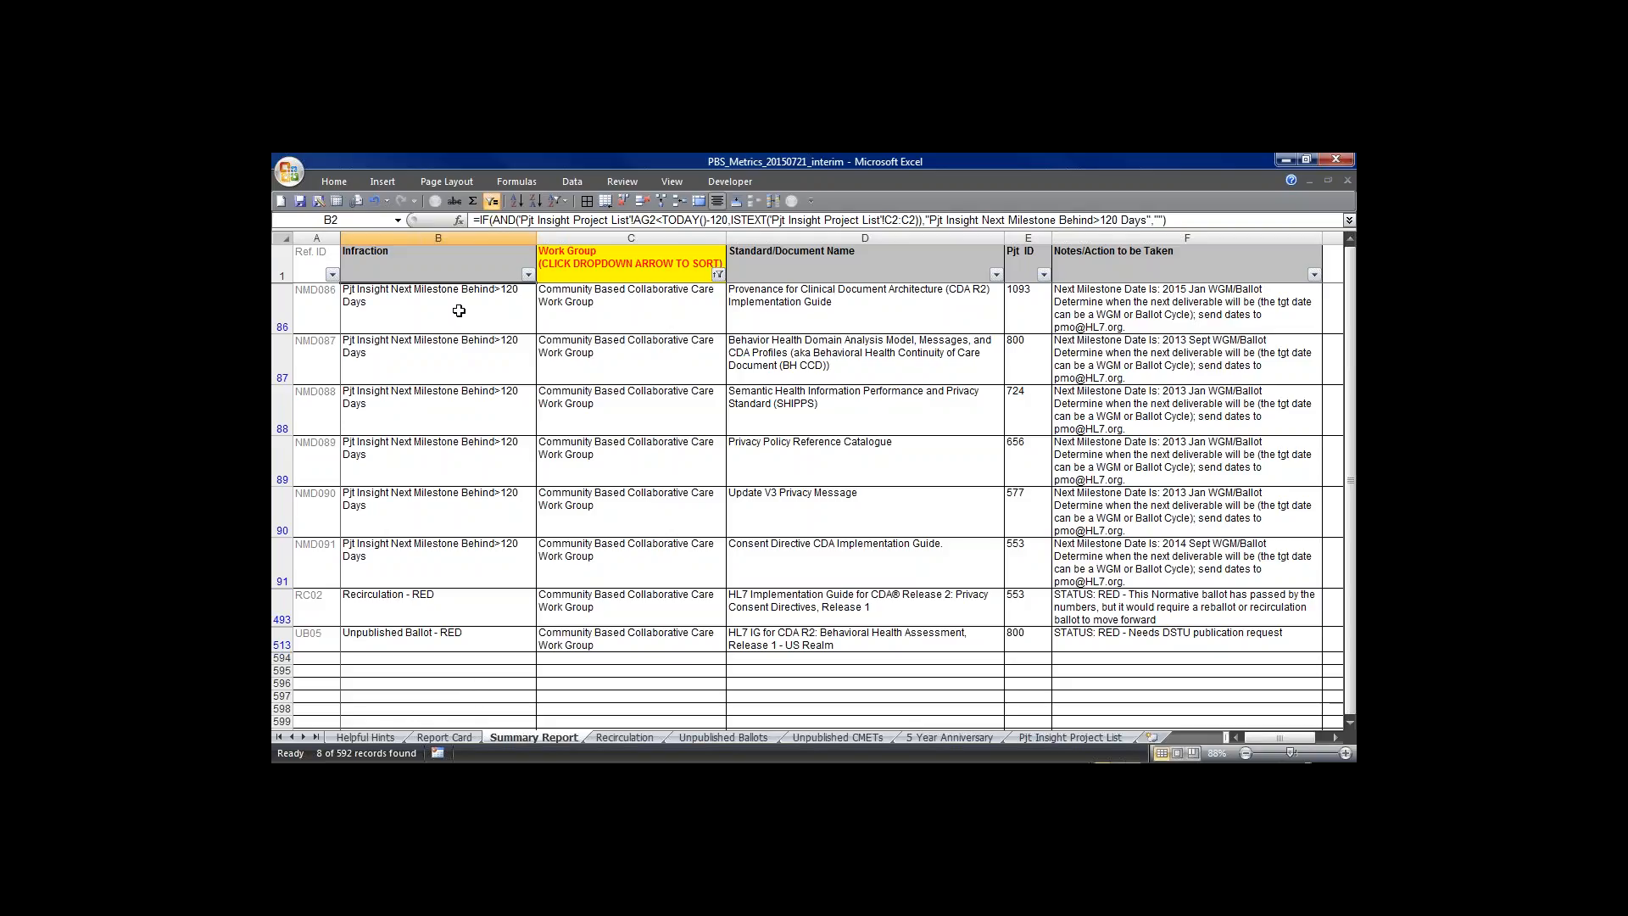
mouse_move(507, 296)
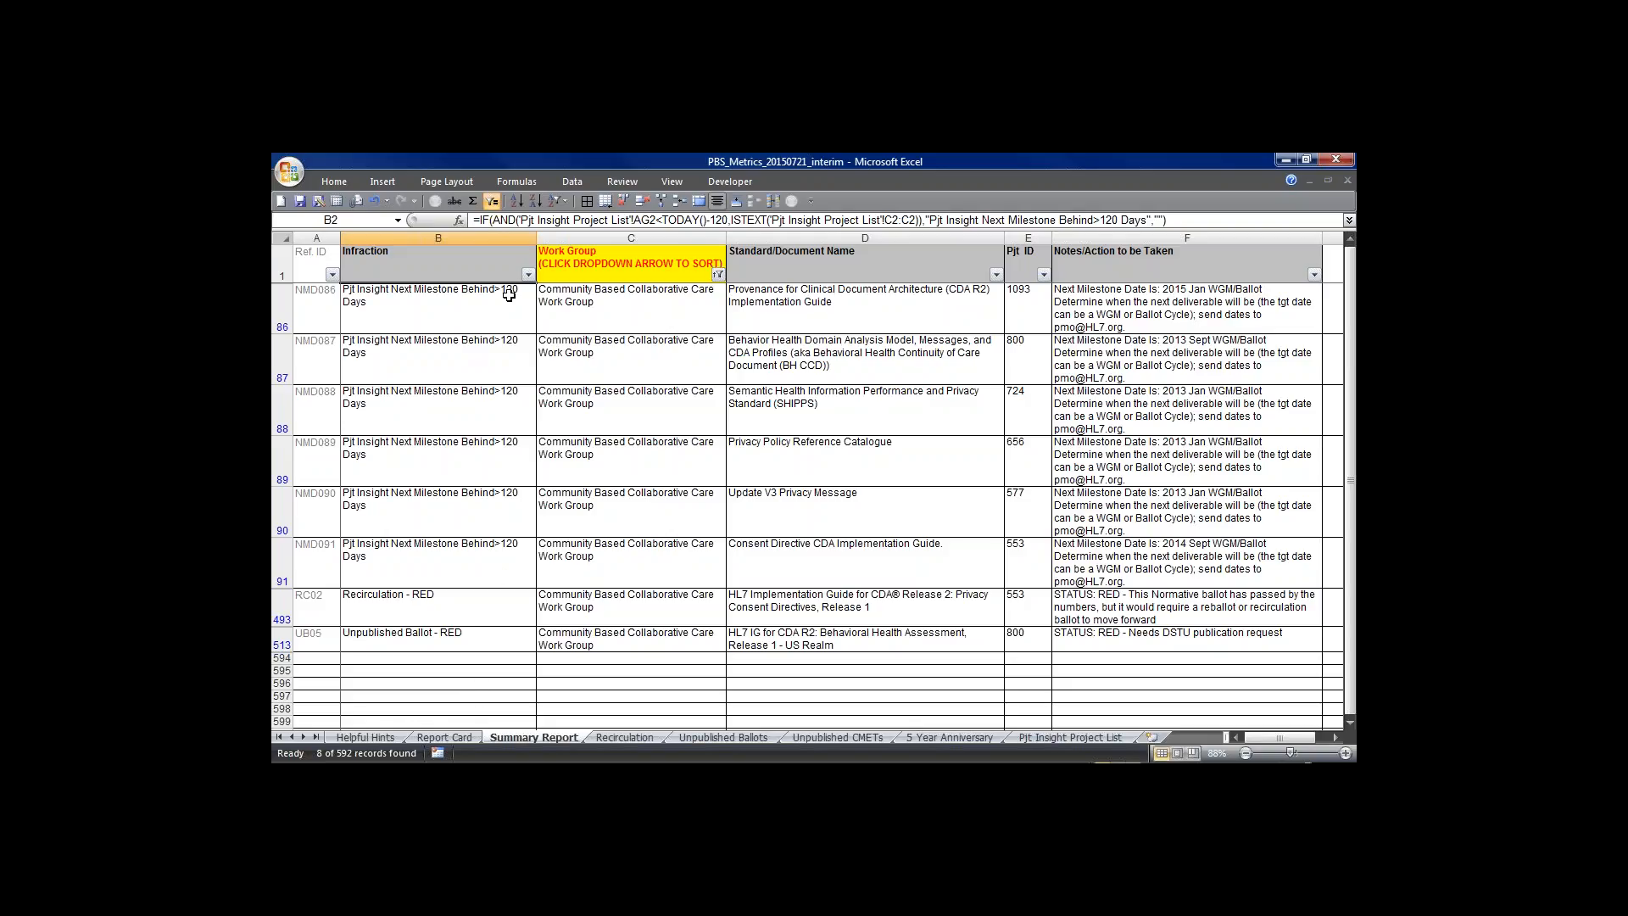
mouse_move(1218, 305)
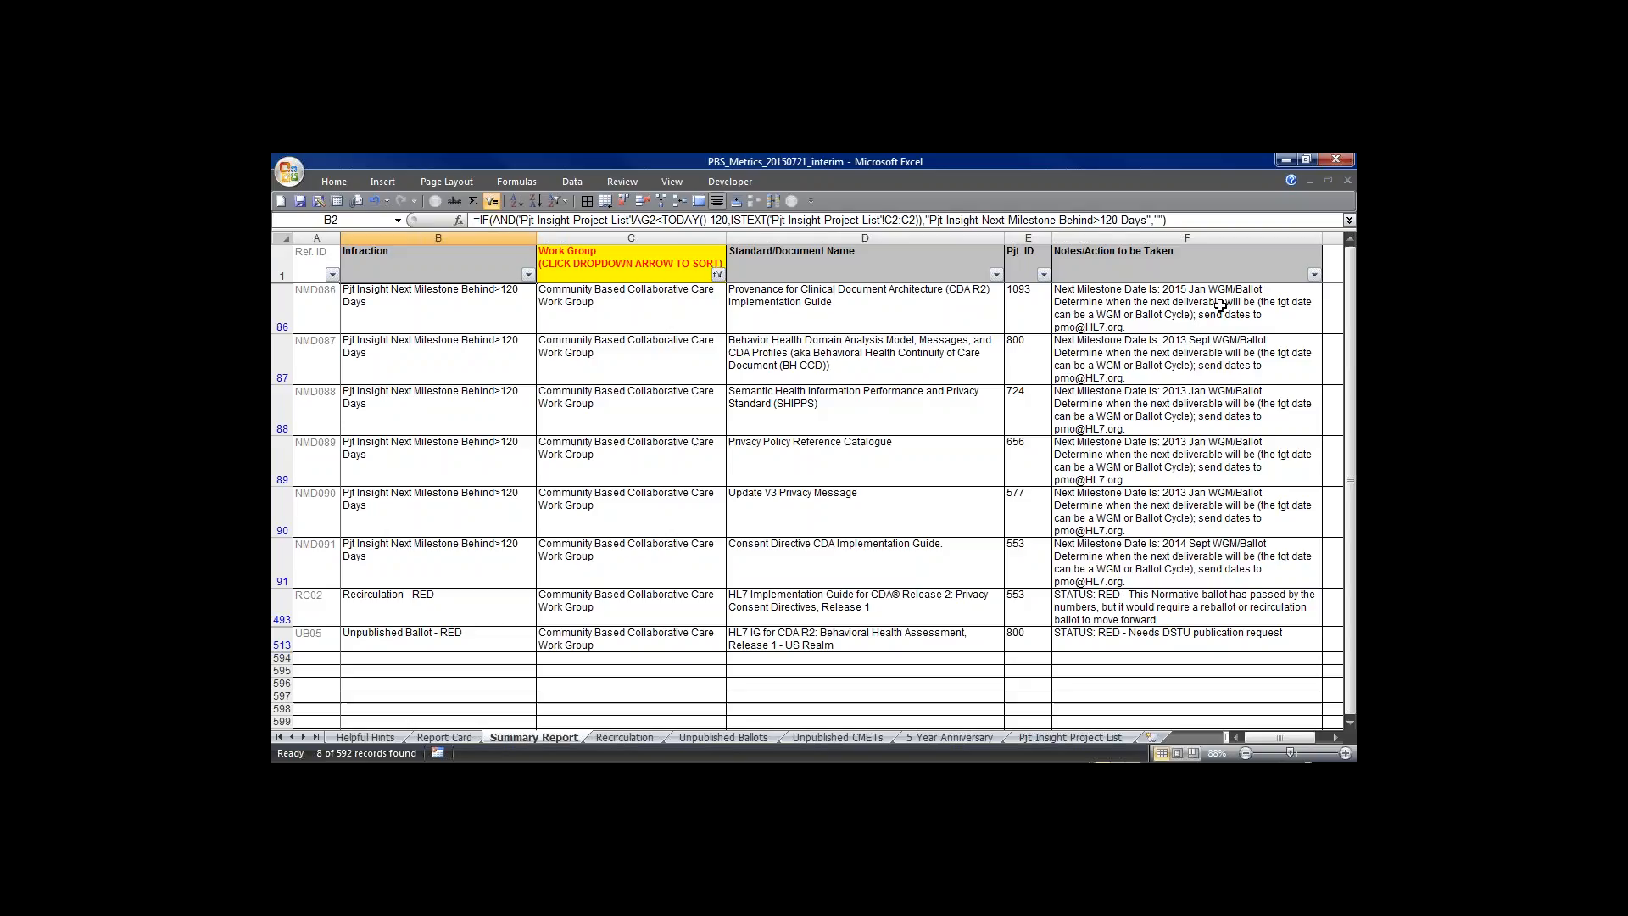
mouse_move(1142, 415)
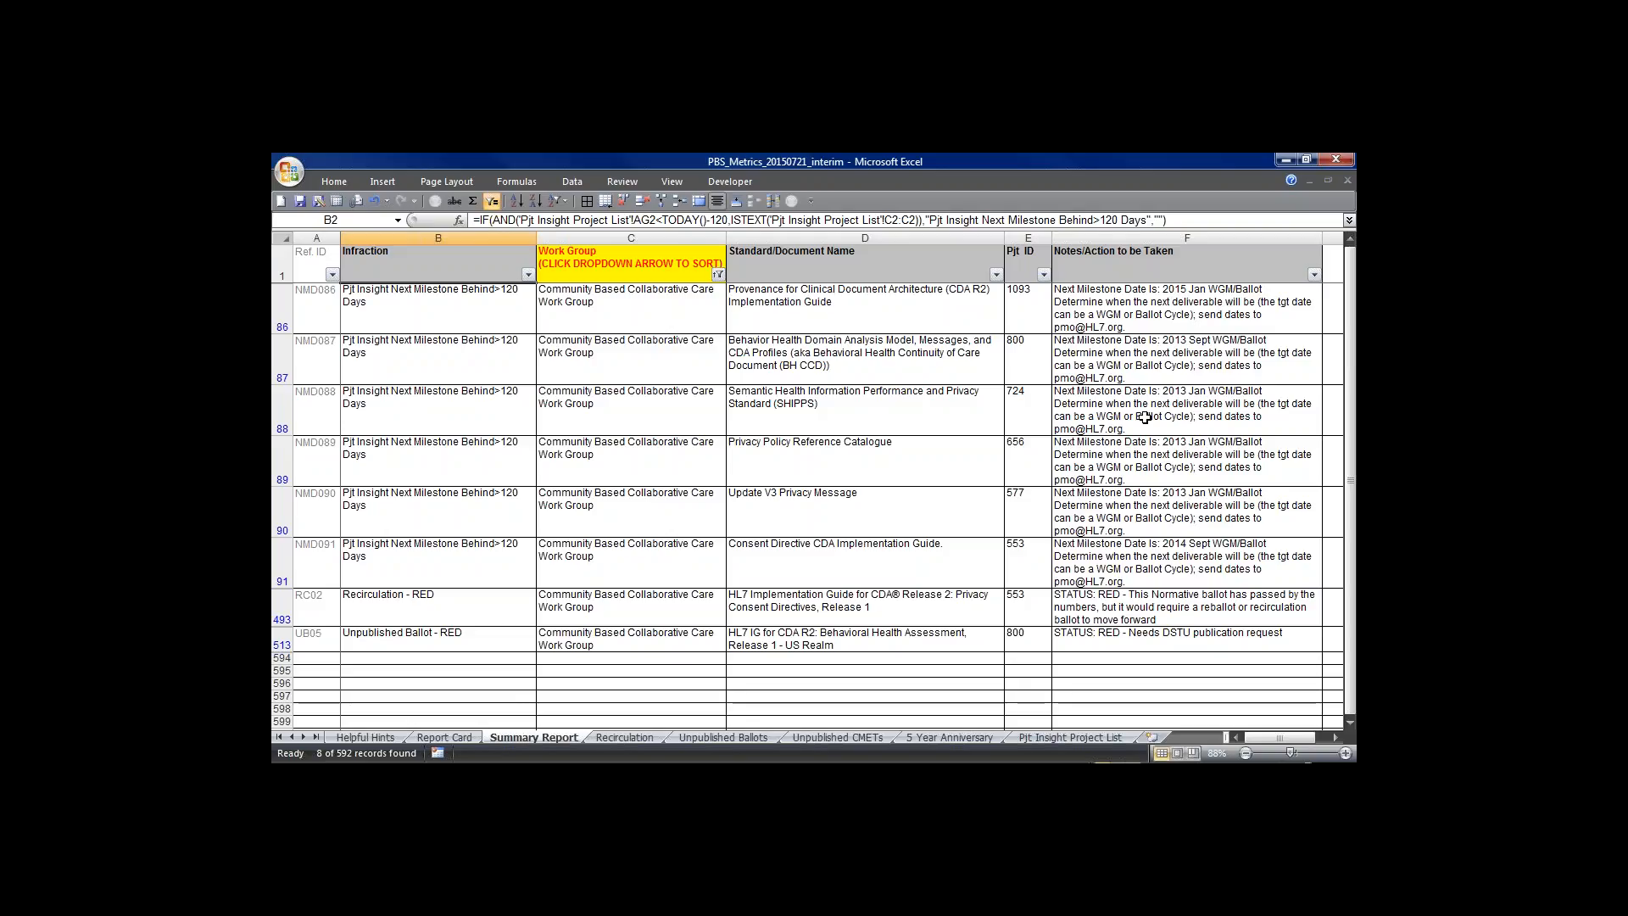
mouse_move(1132, 415)
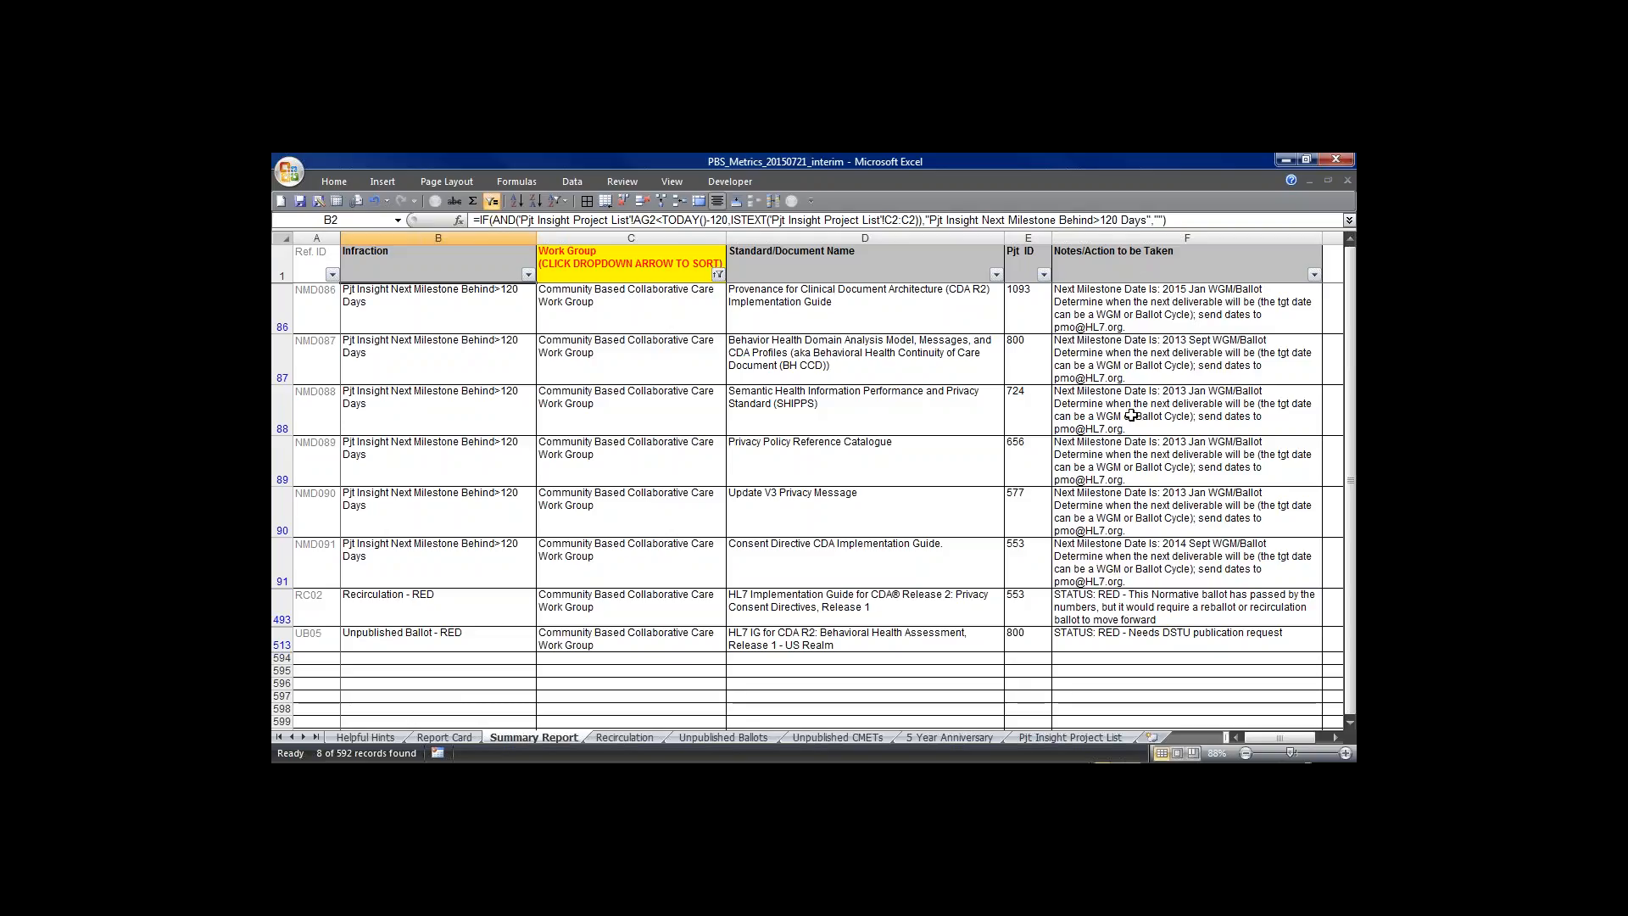
mouse_move(753, 581)
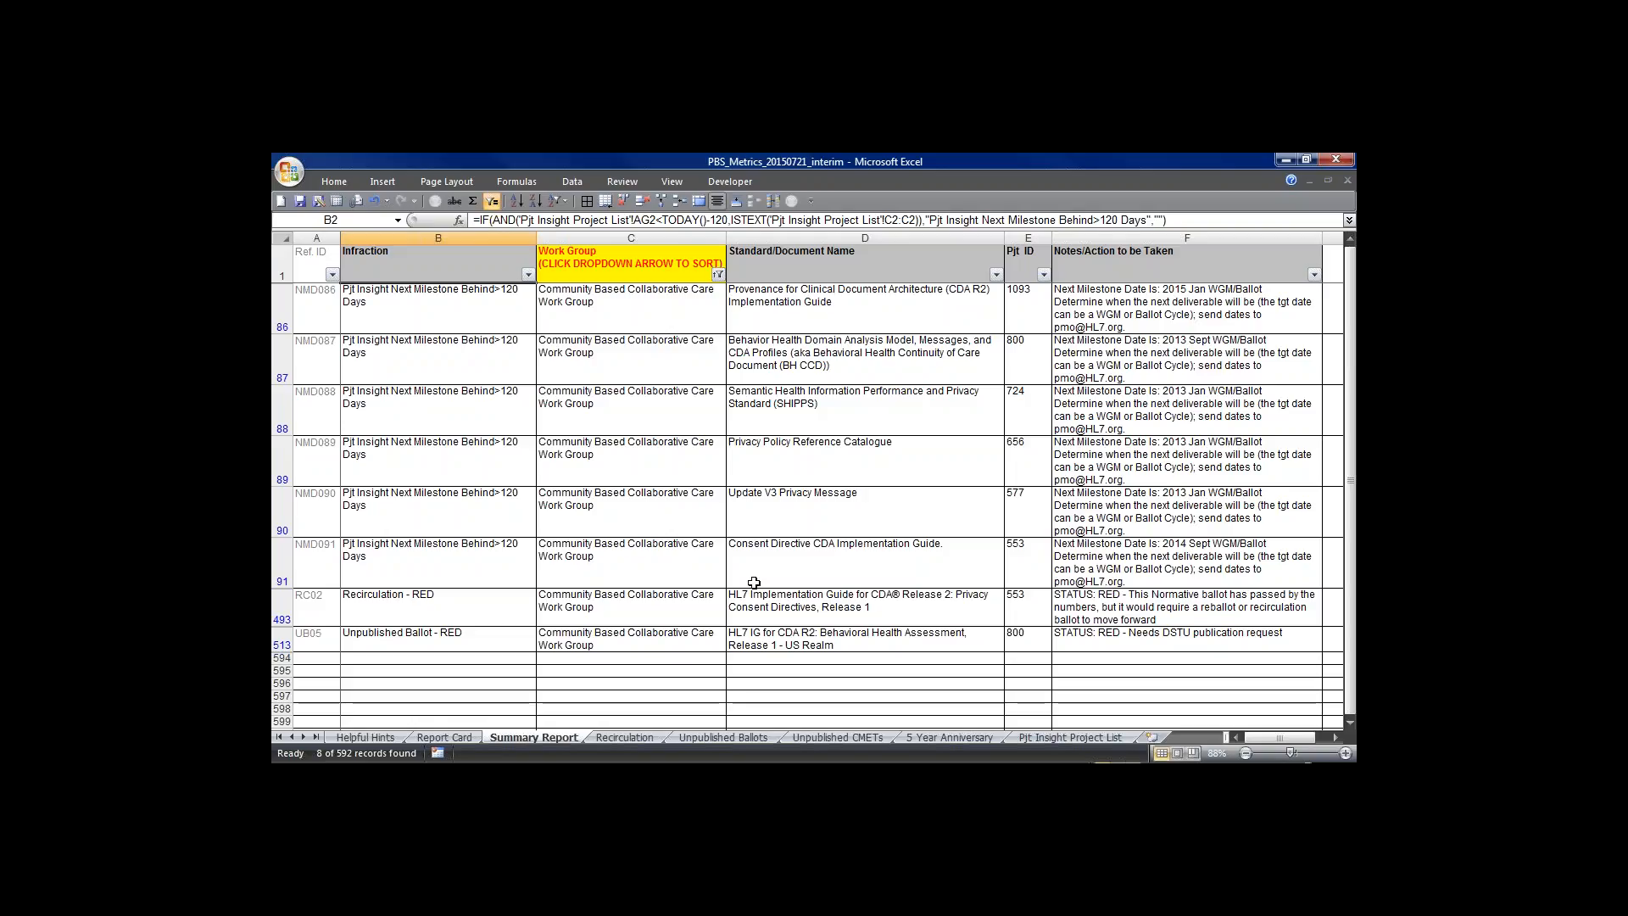
mouse_move(378, 612)
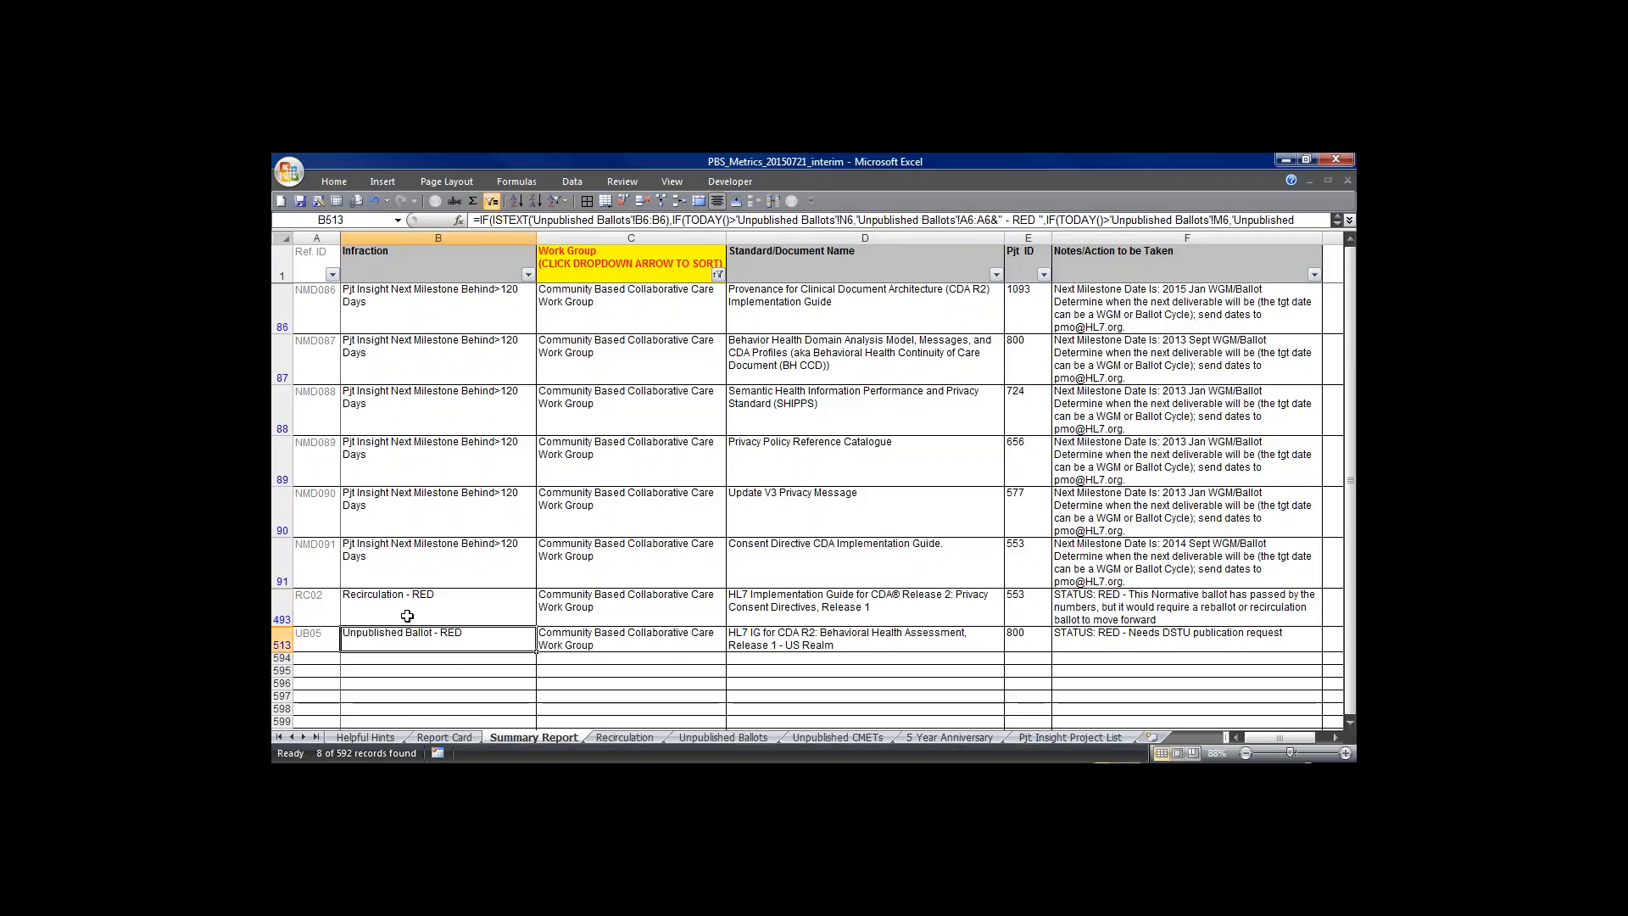
mouse_move(553, 609)
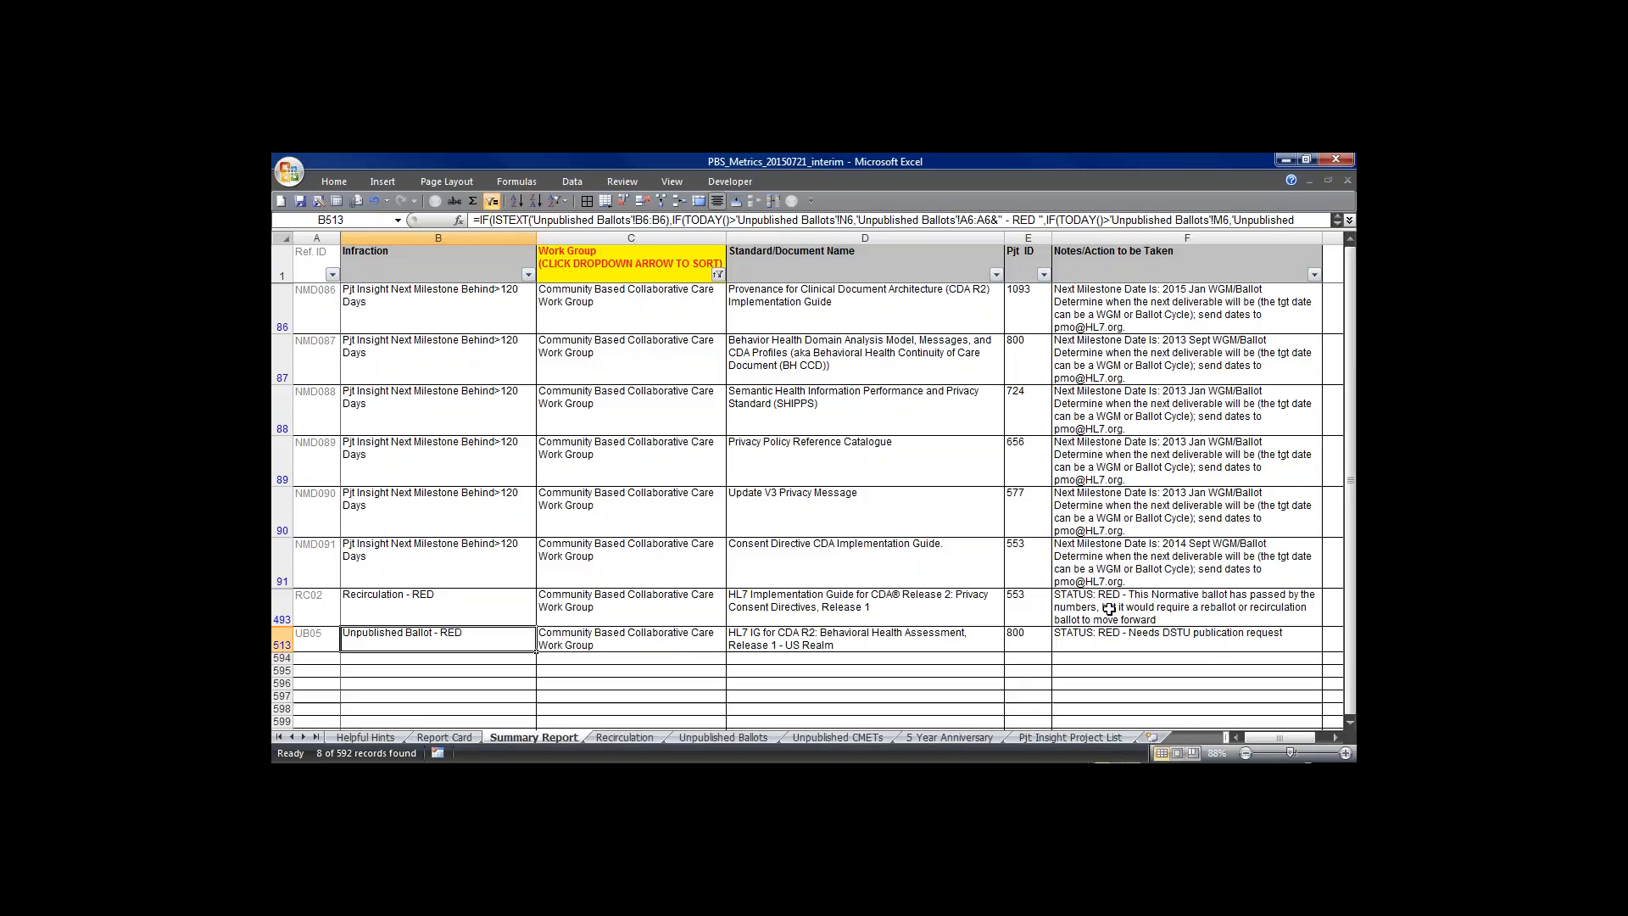
mouse_move(543, 595)
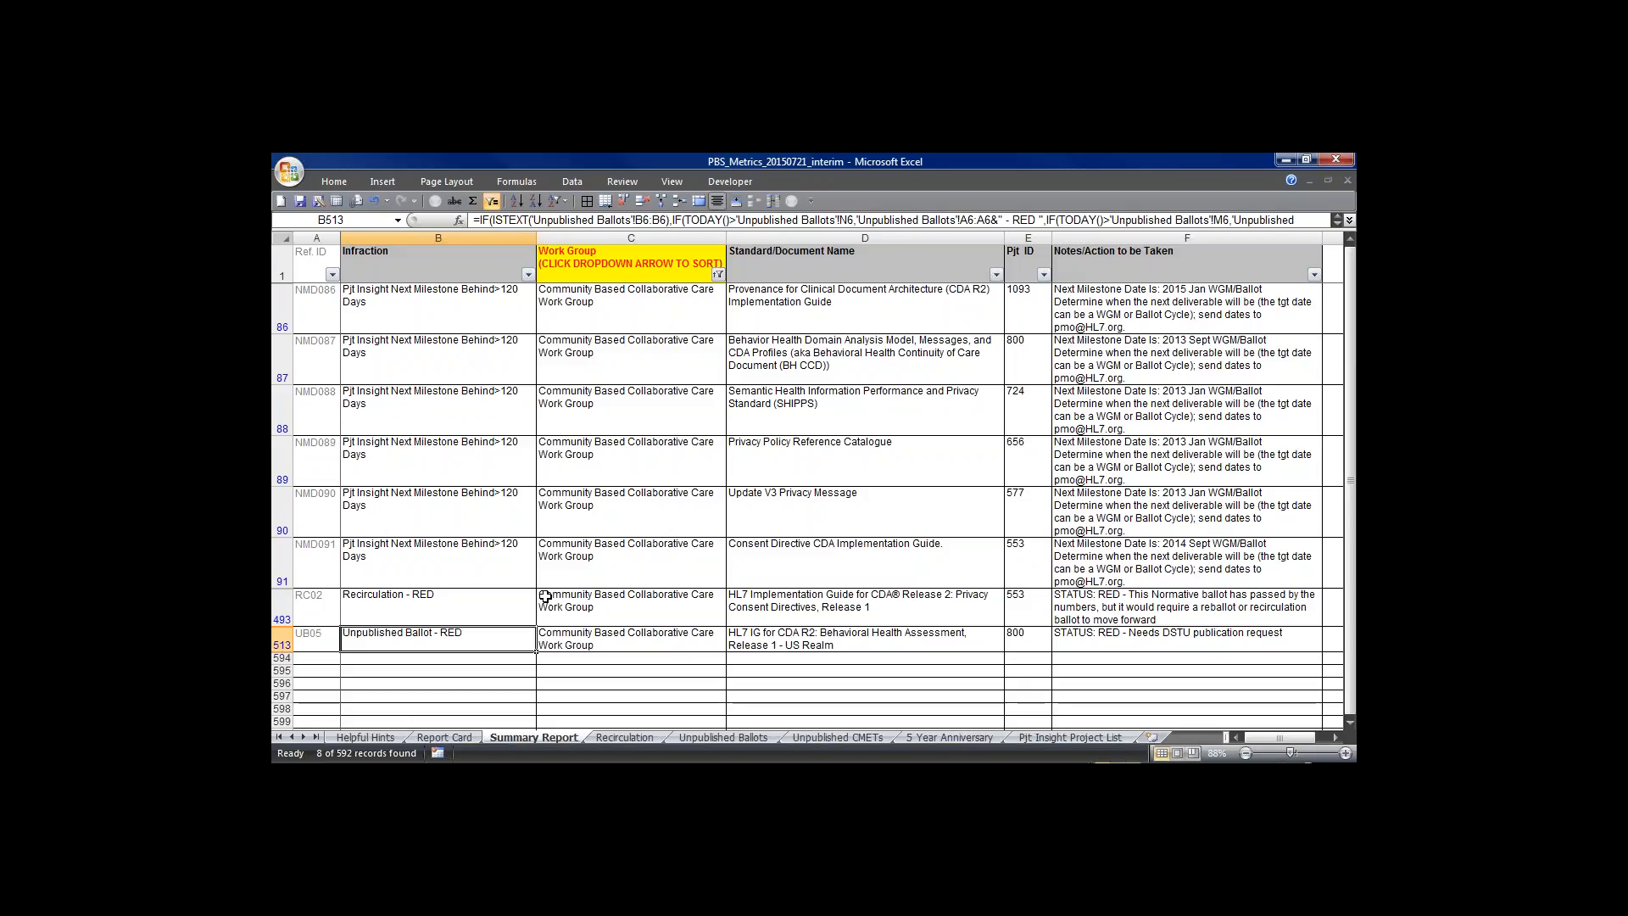
mouse_move(580, 725)
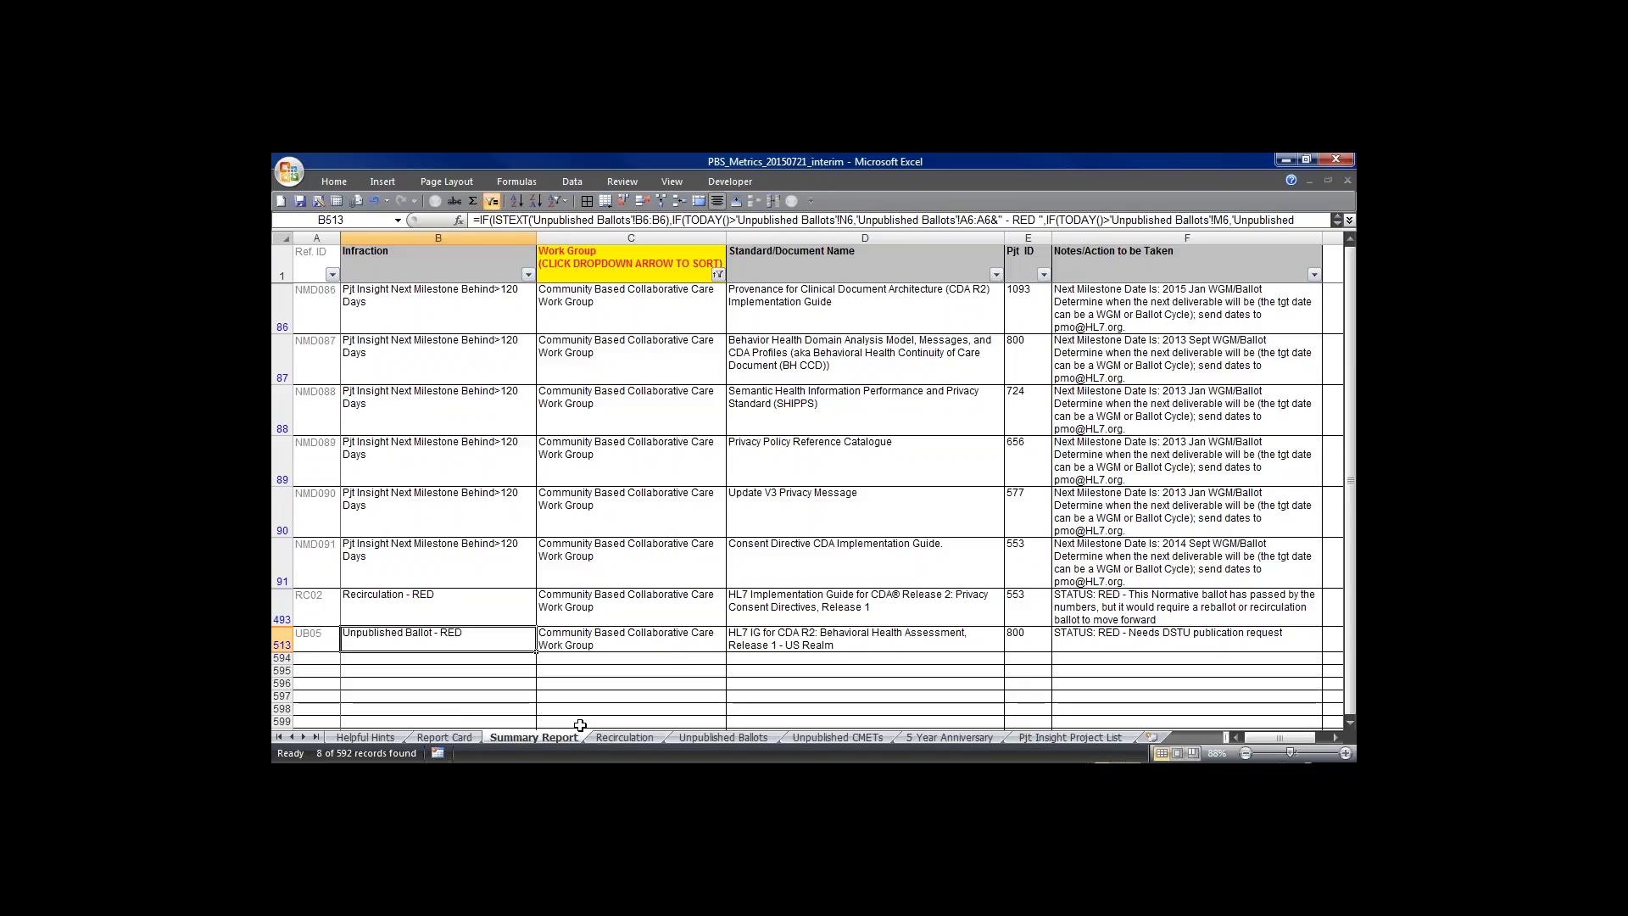
left_click(623, 738)
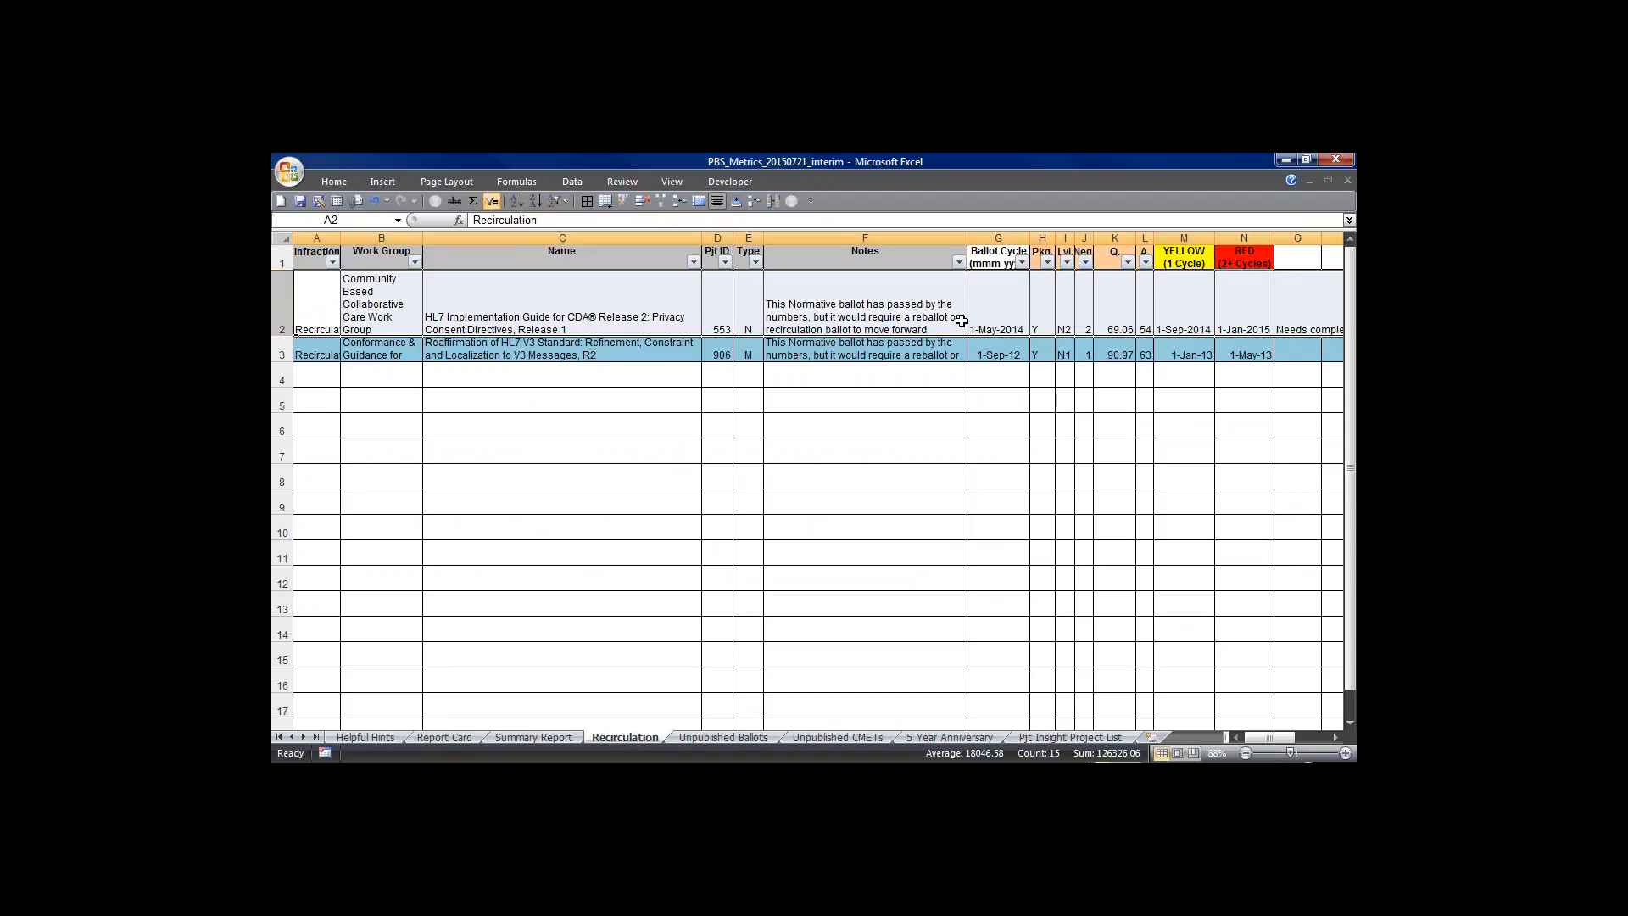
mouse_move(1035, 282)
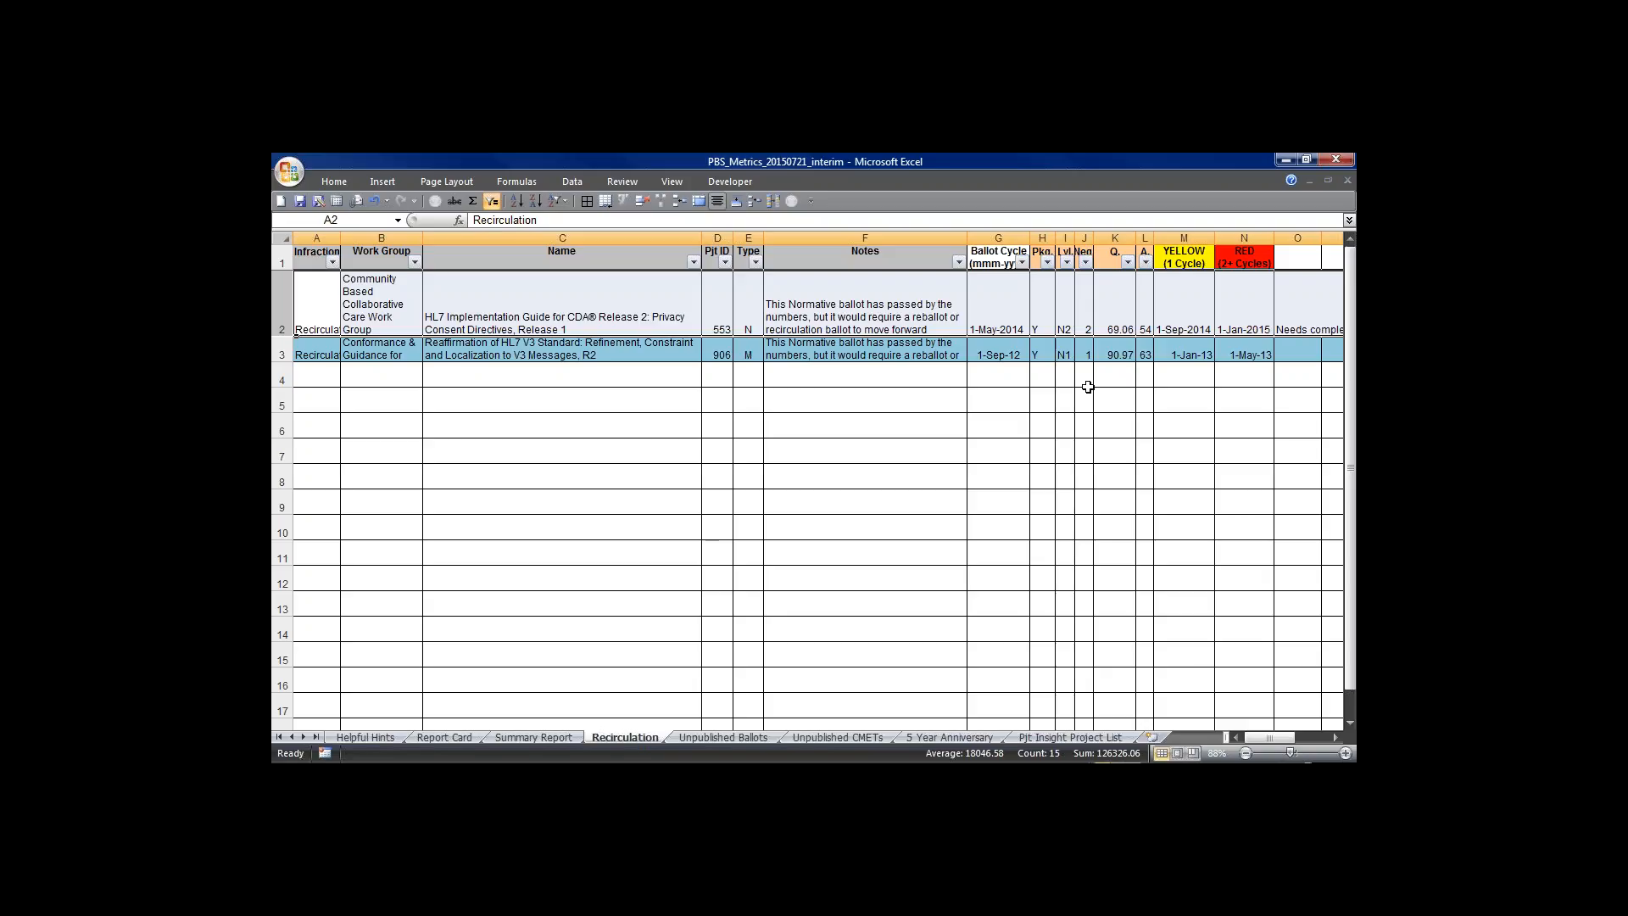
mouse_move(836, 313)
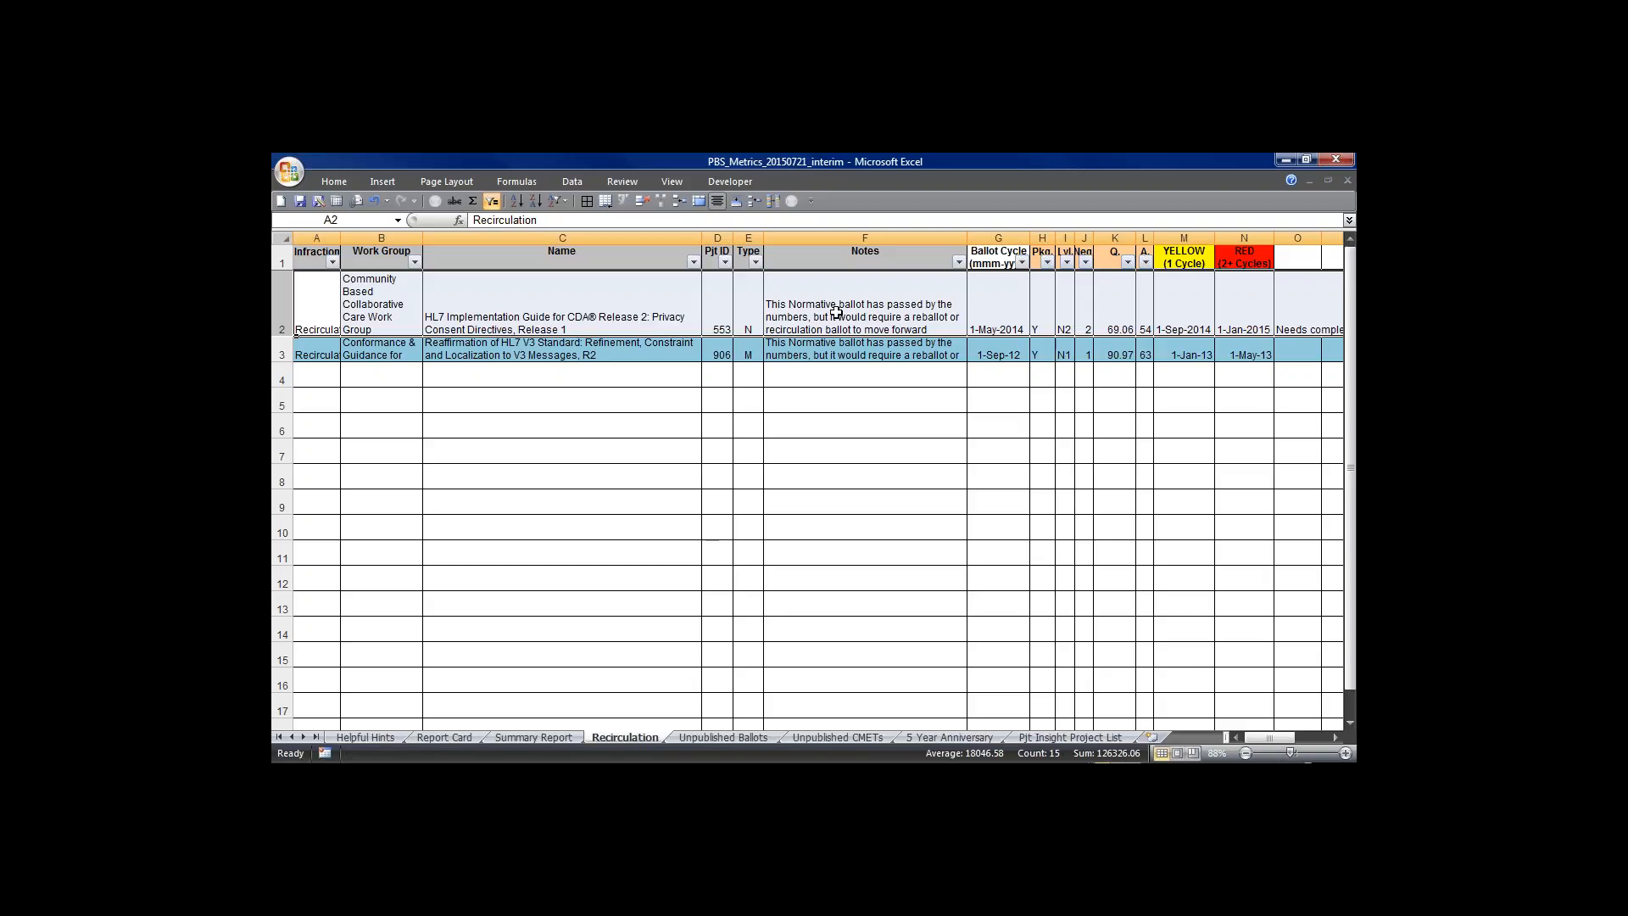
left_click(863, 303)
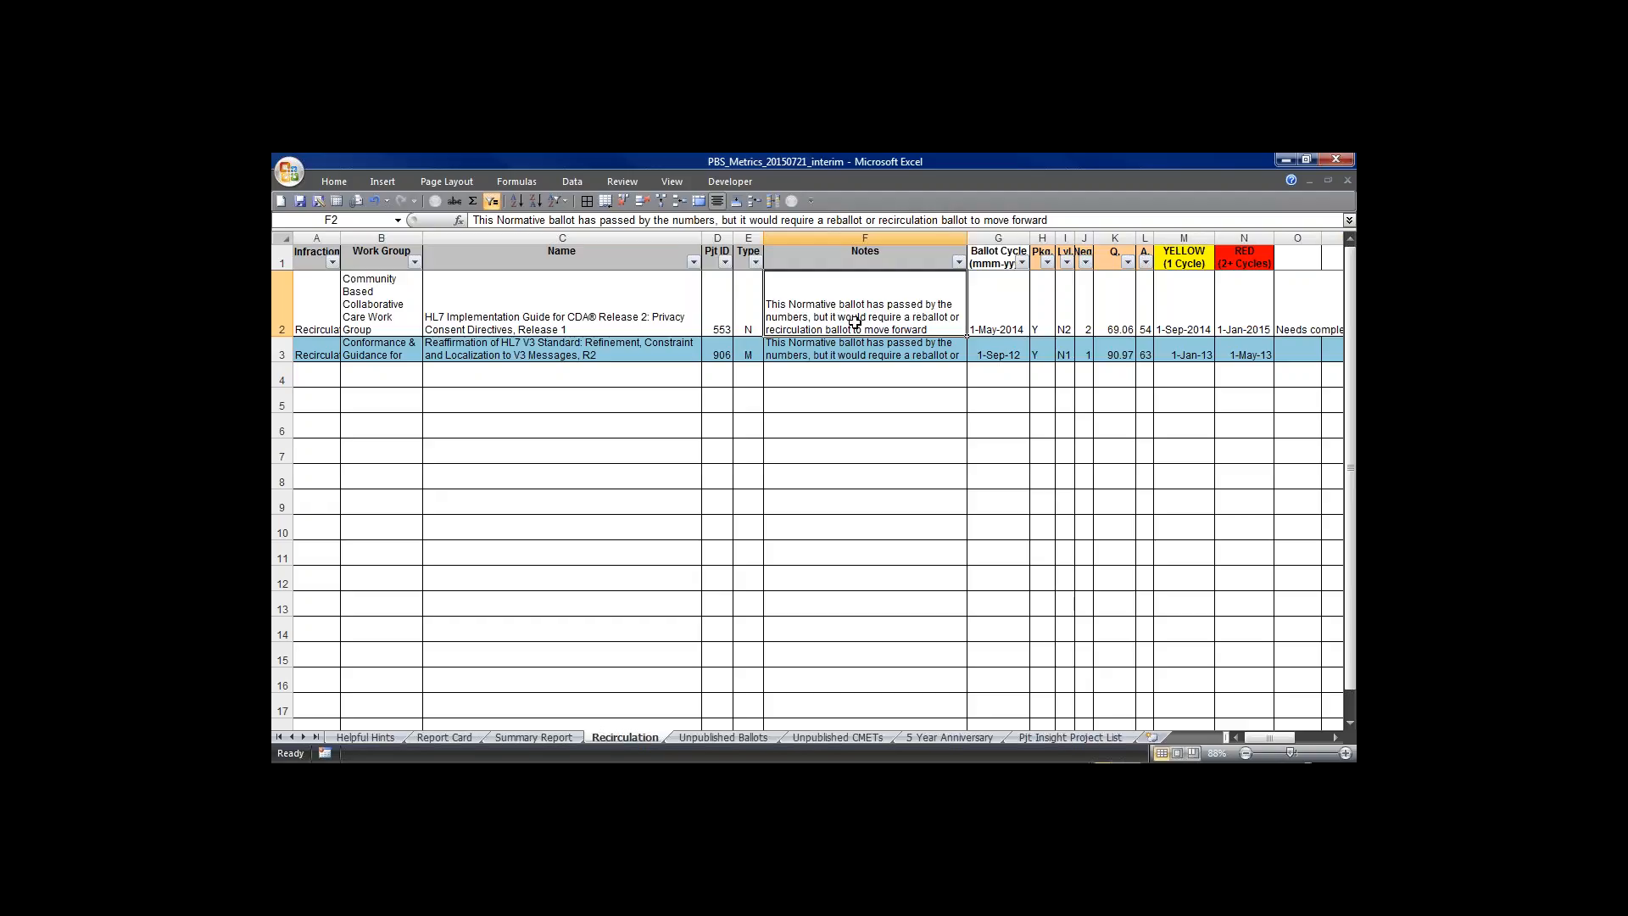
left_click(1183, 257)
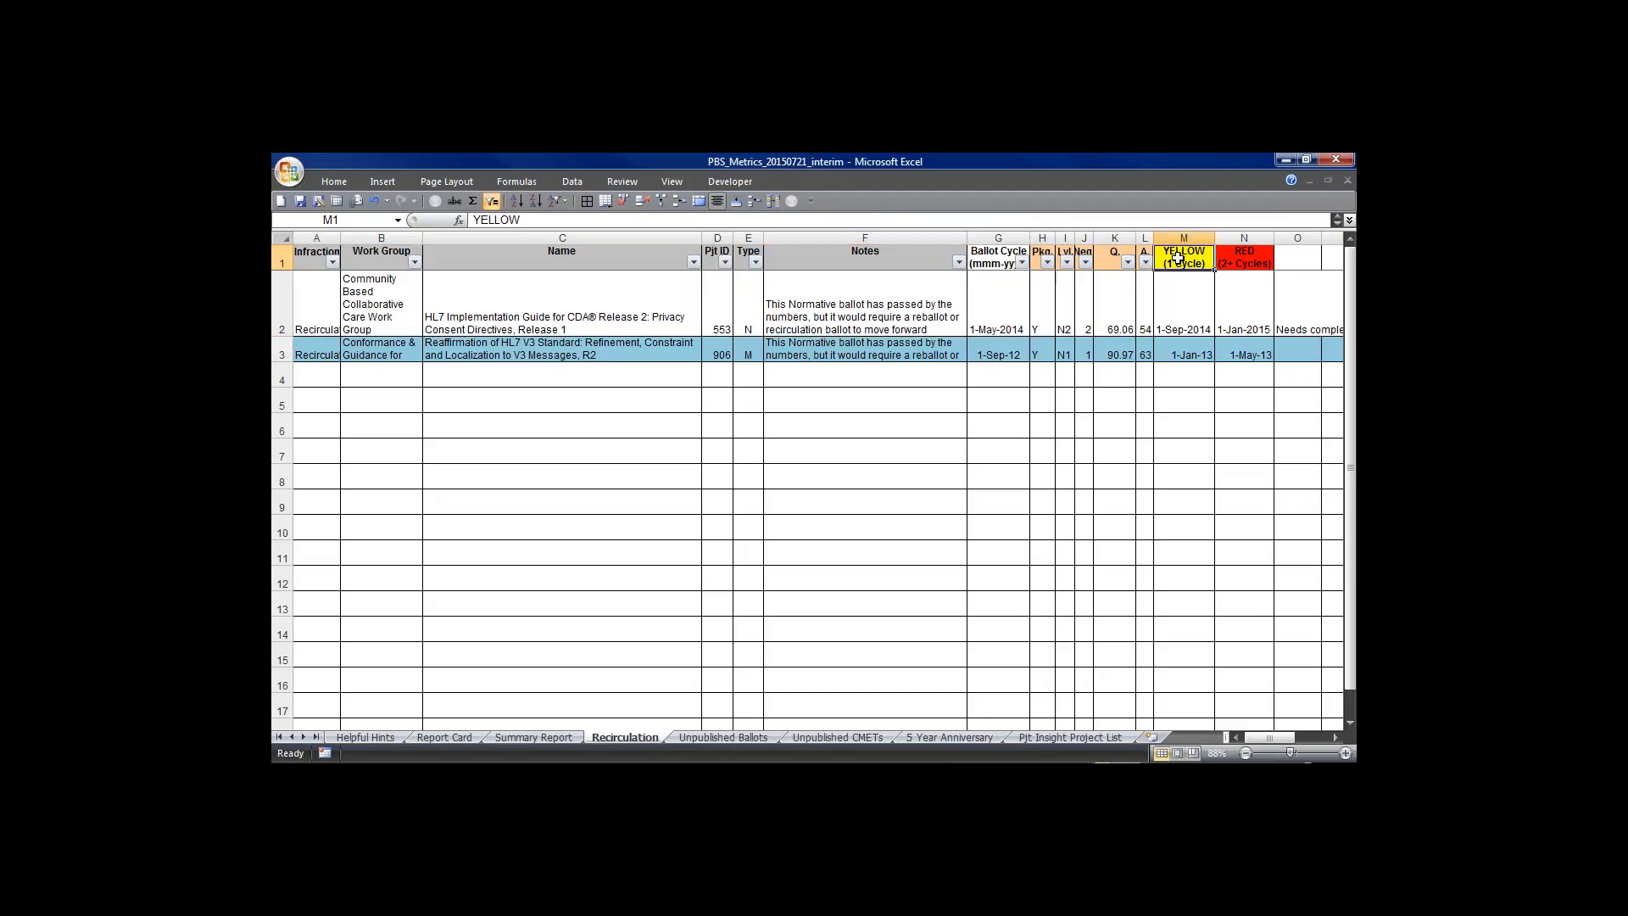
mouse_move(1296, 260)
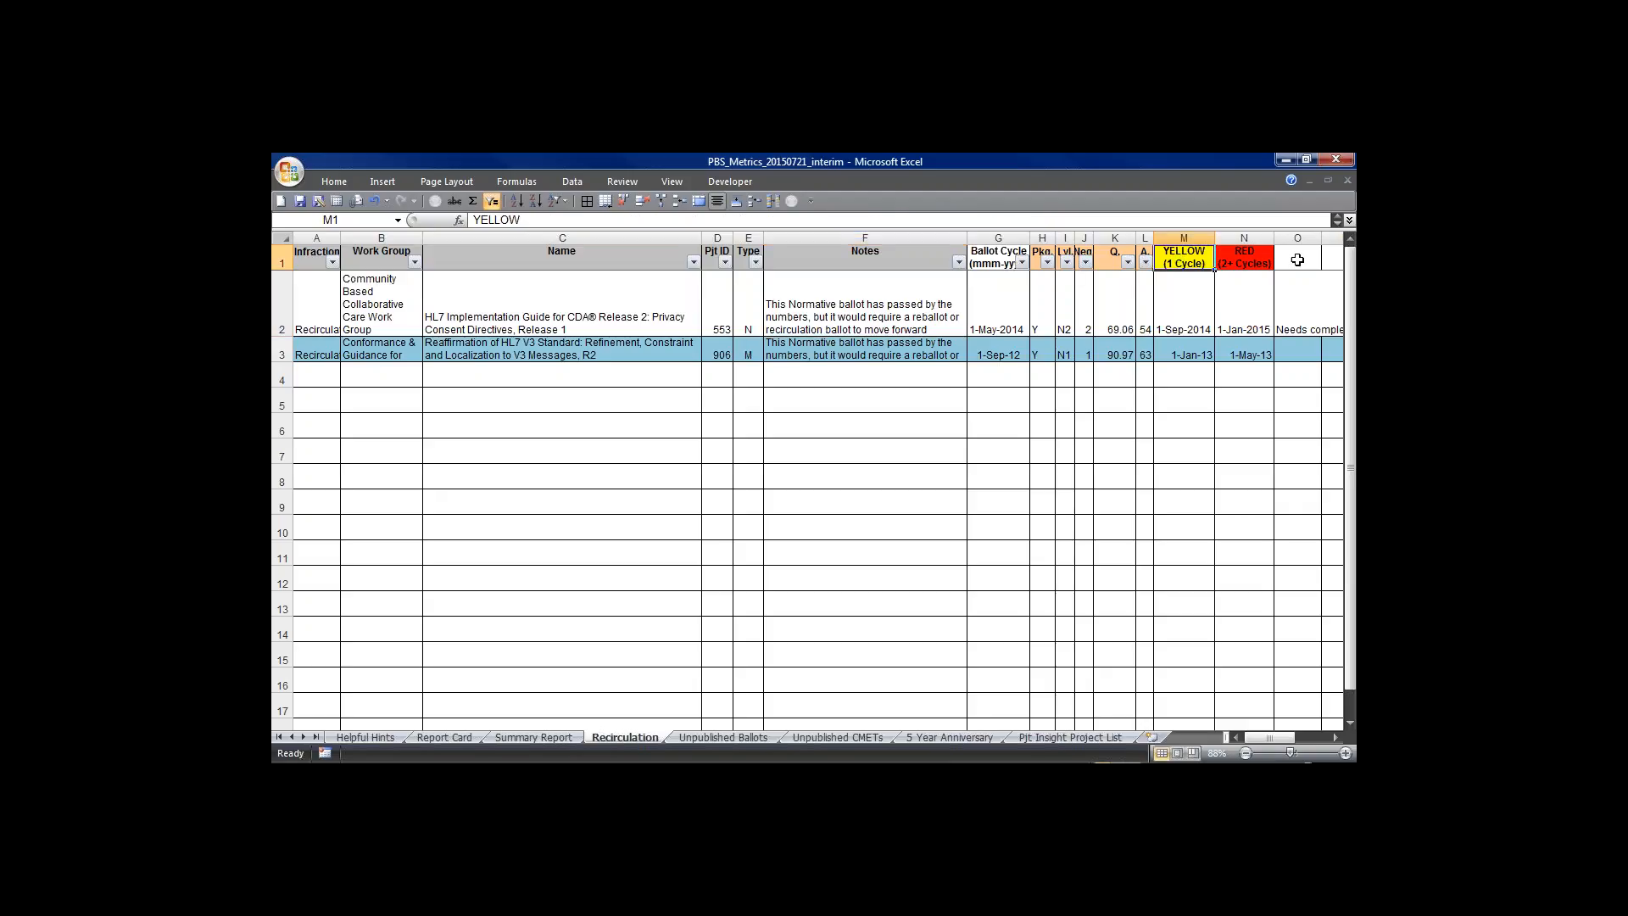
left_click(1244, 257)
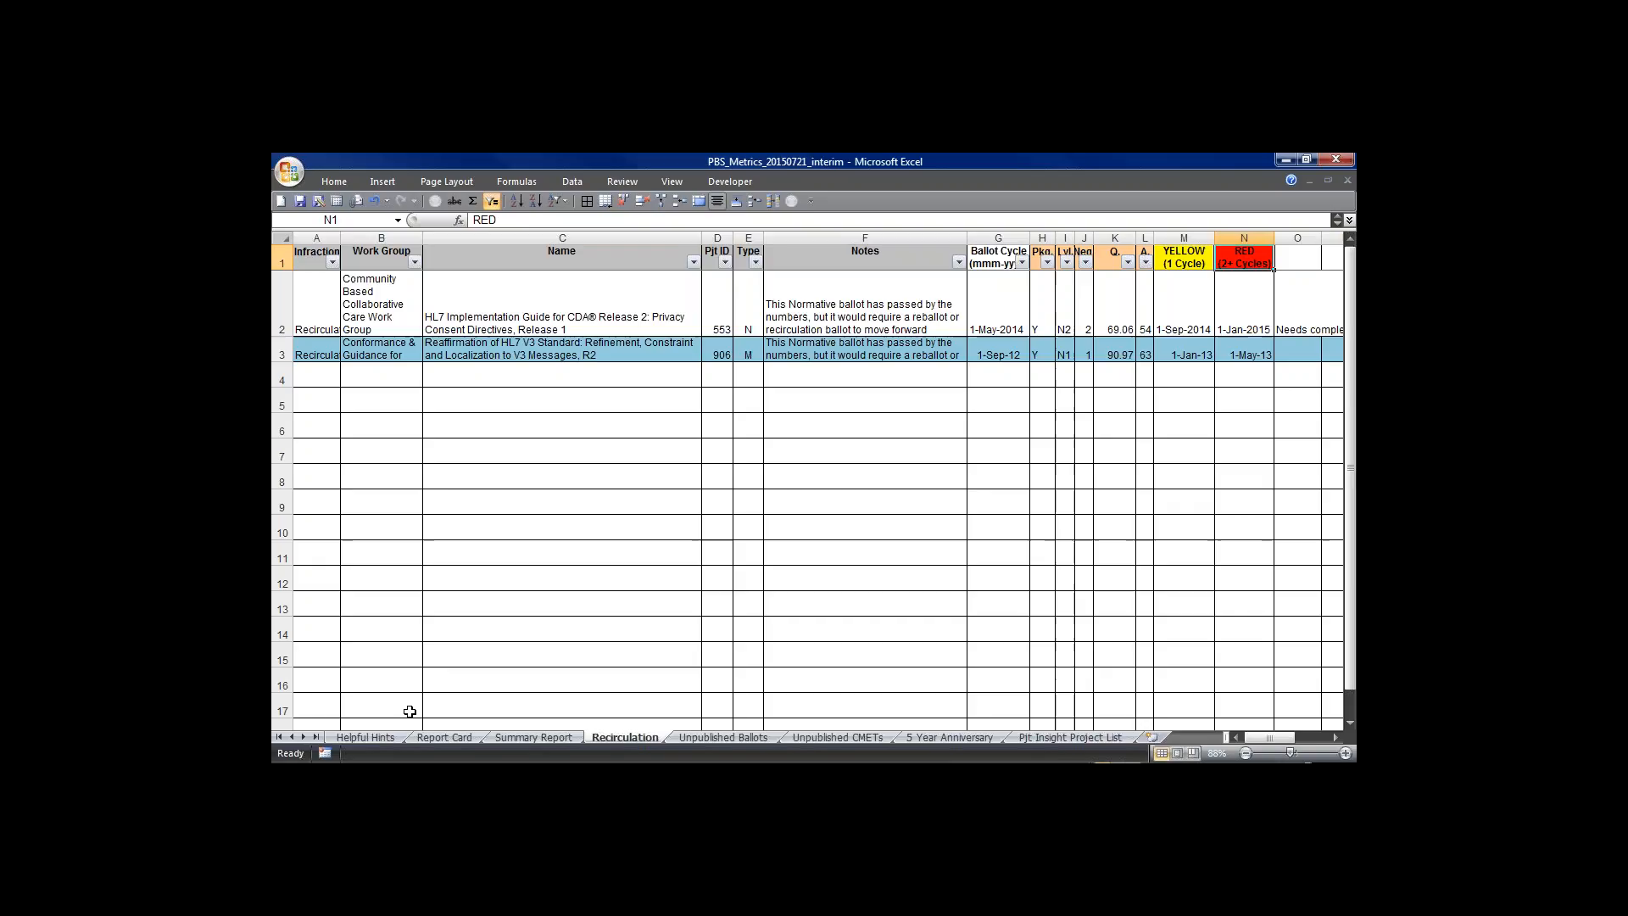
left_click(366, 738)
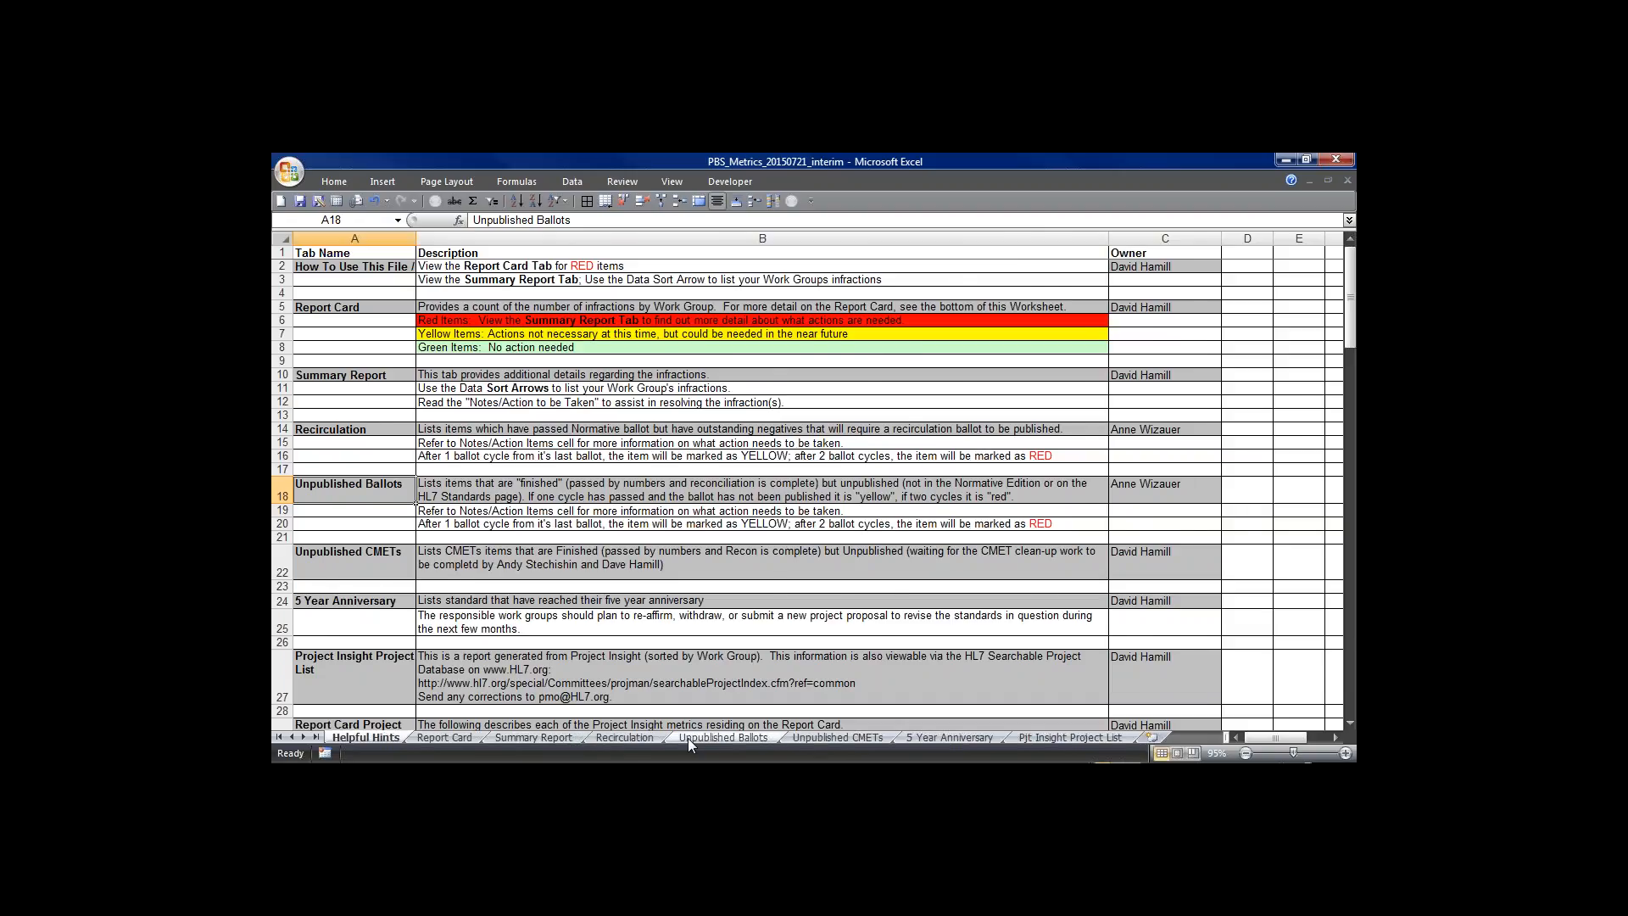
Step: Review the Unpublished Ballots sheet, highlighting the Community Based Collaborative Care row 6 entry, then move on to Unpublished CMETs
left_click(625, 738)
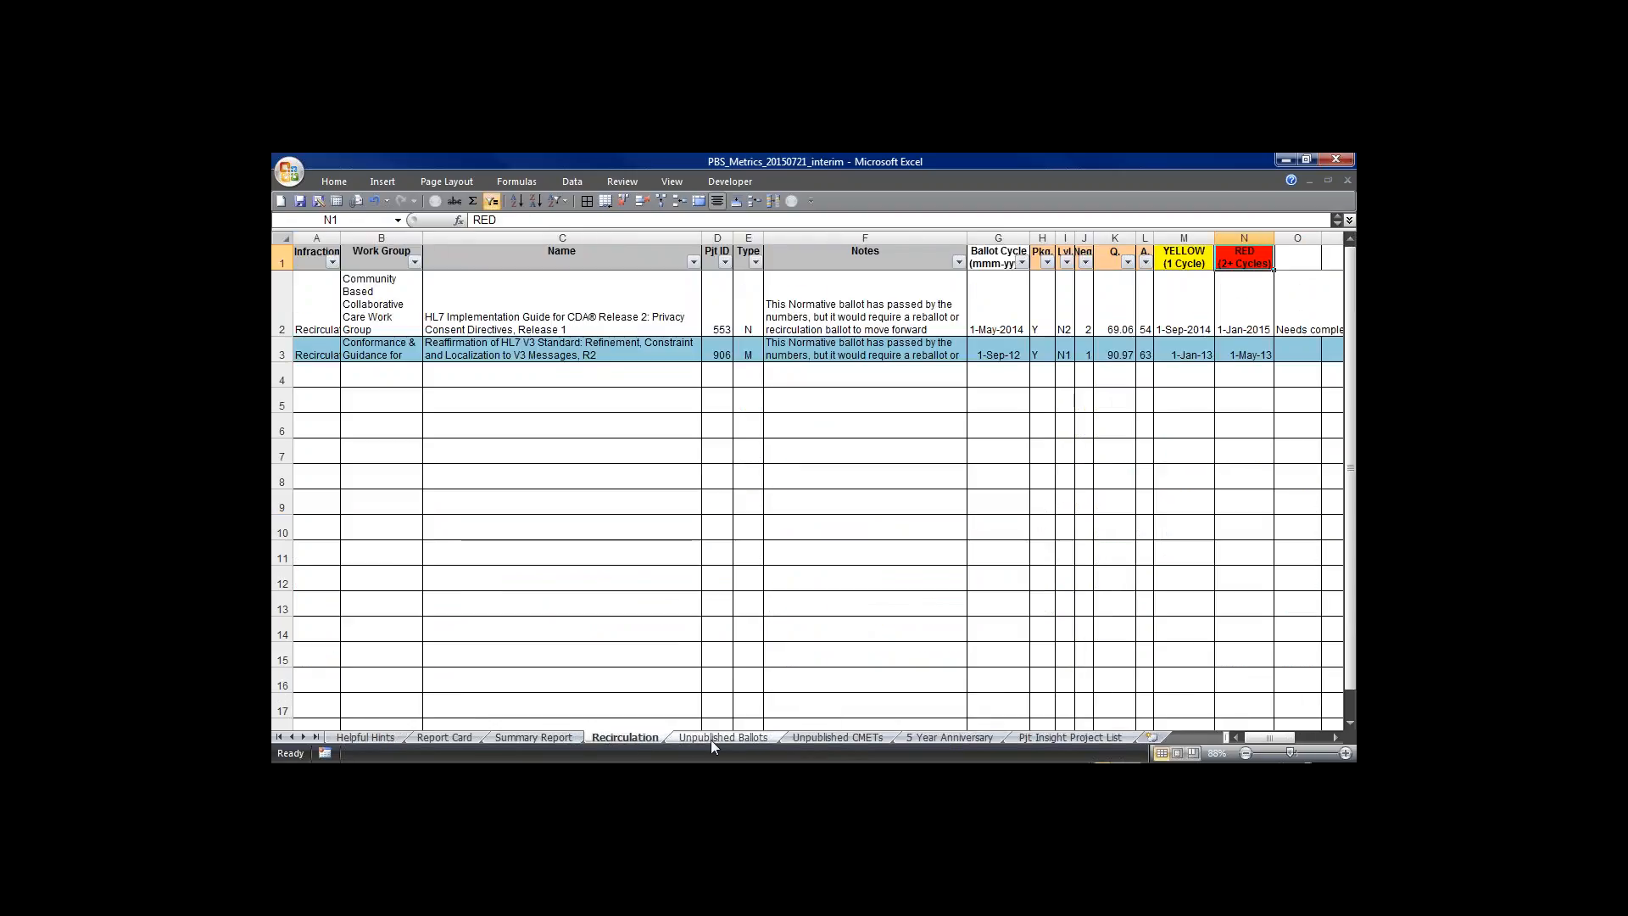
left_click(723, 738)
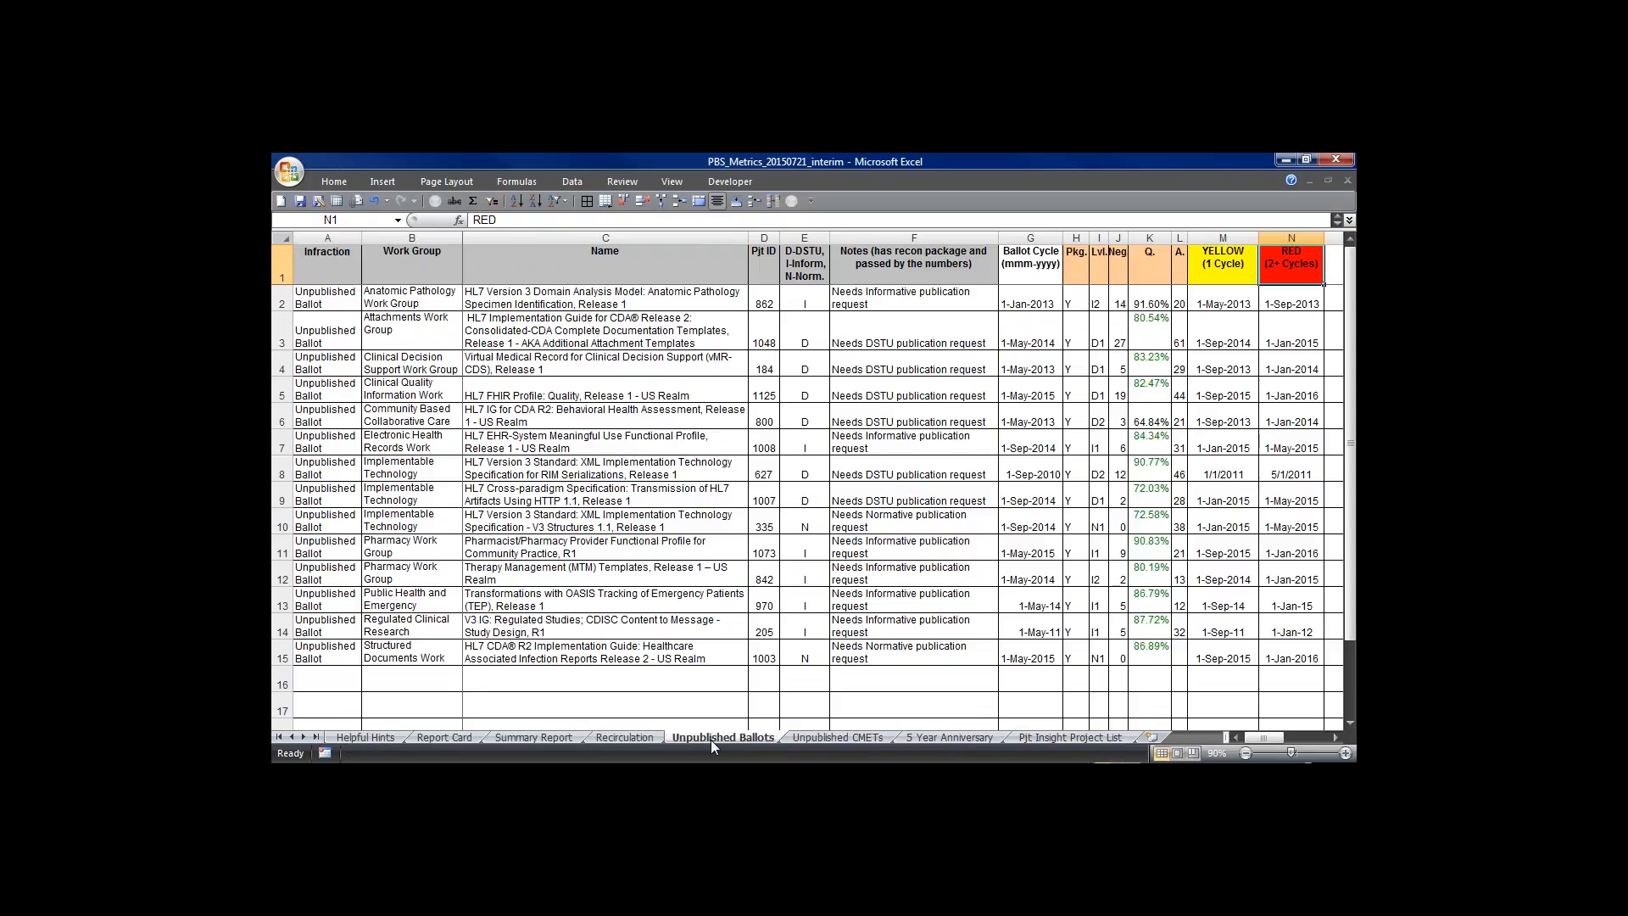
left_click(410, 414)
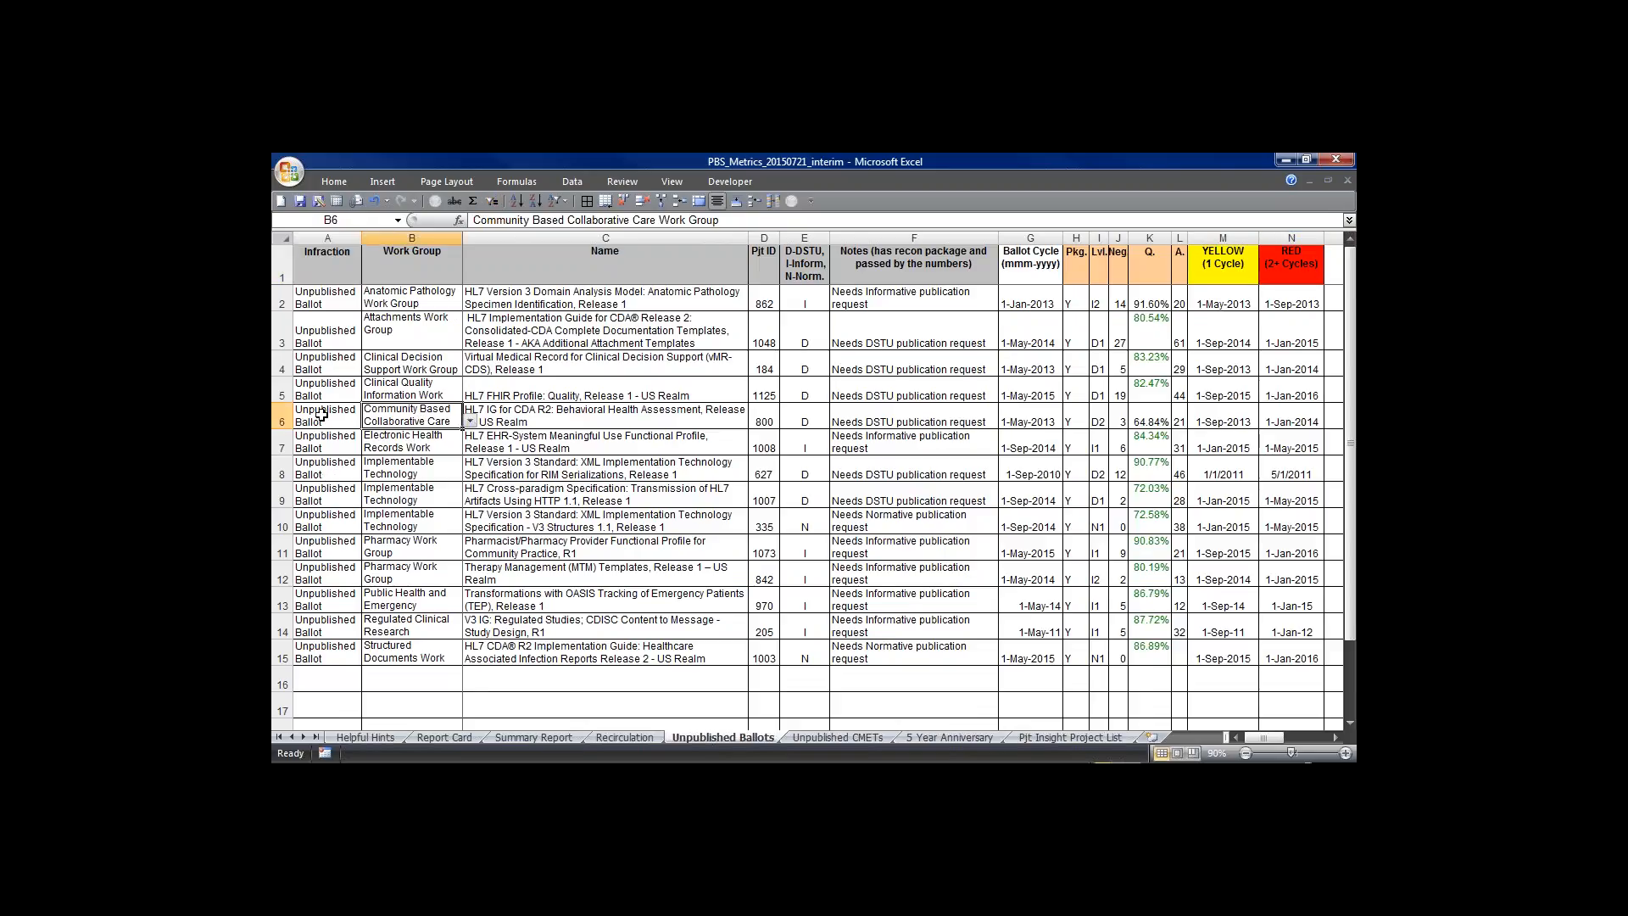
left_click(284, 419)
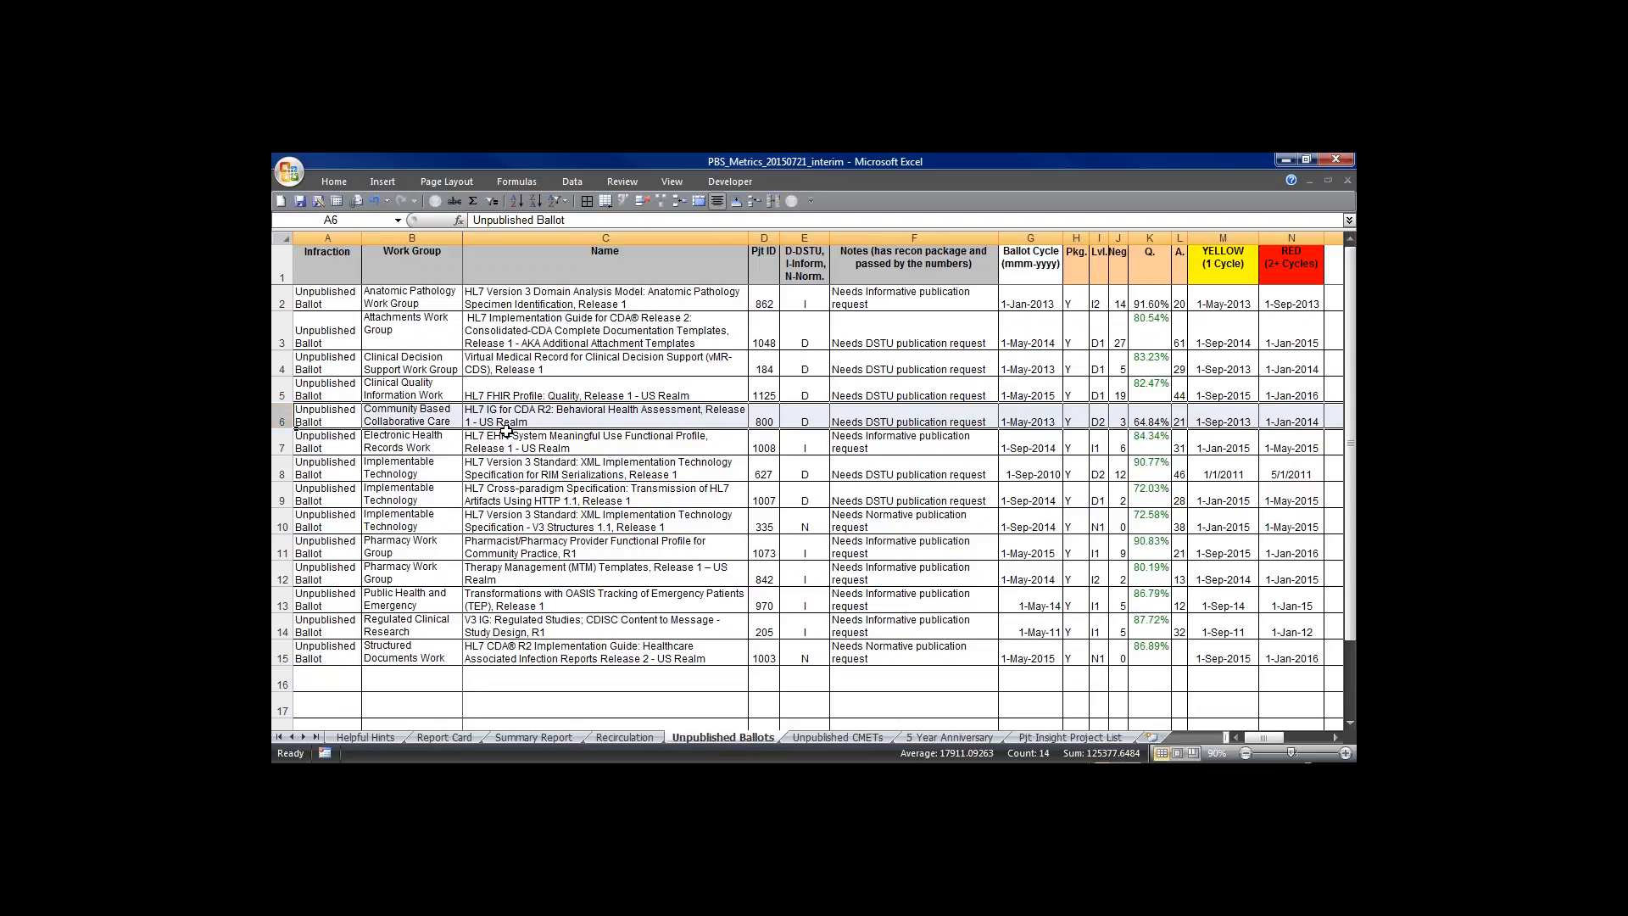
mouse_move(514, 691)
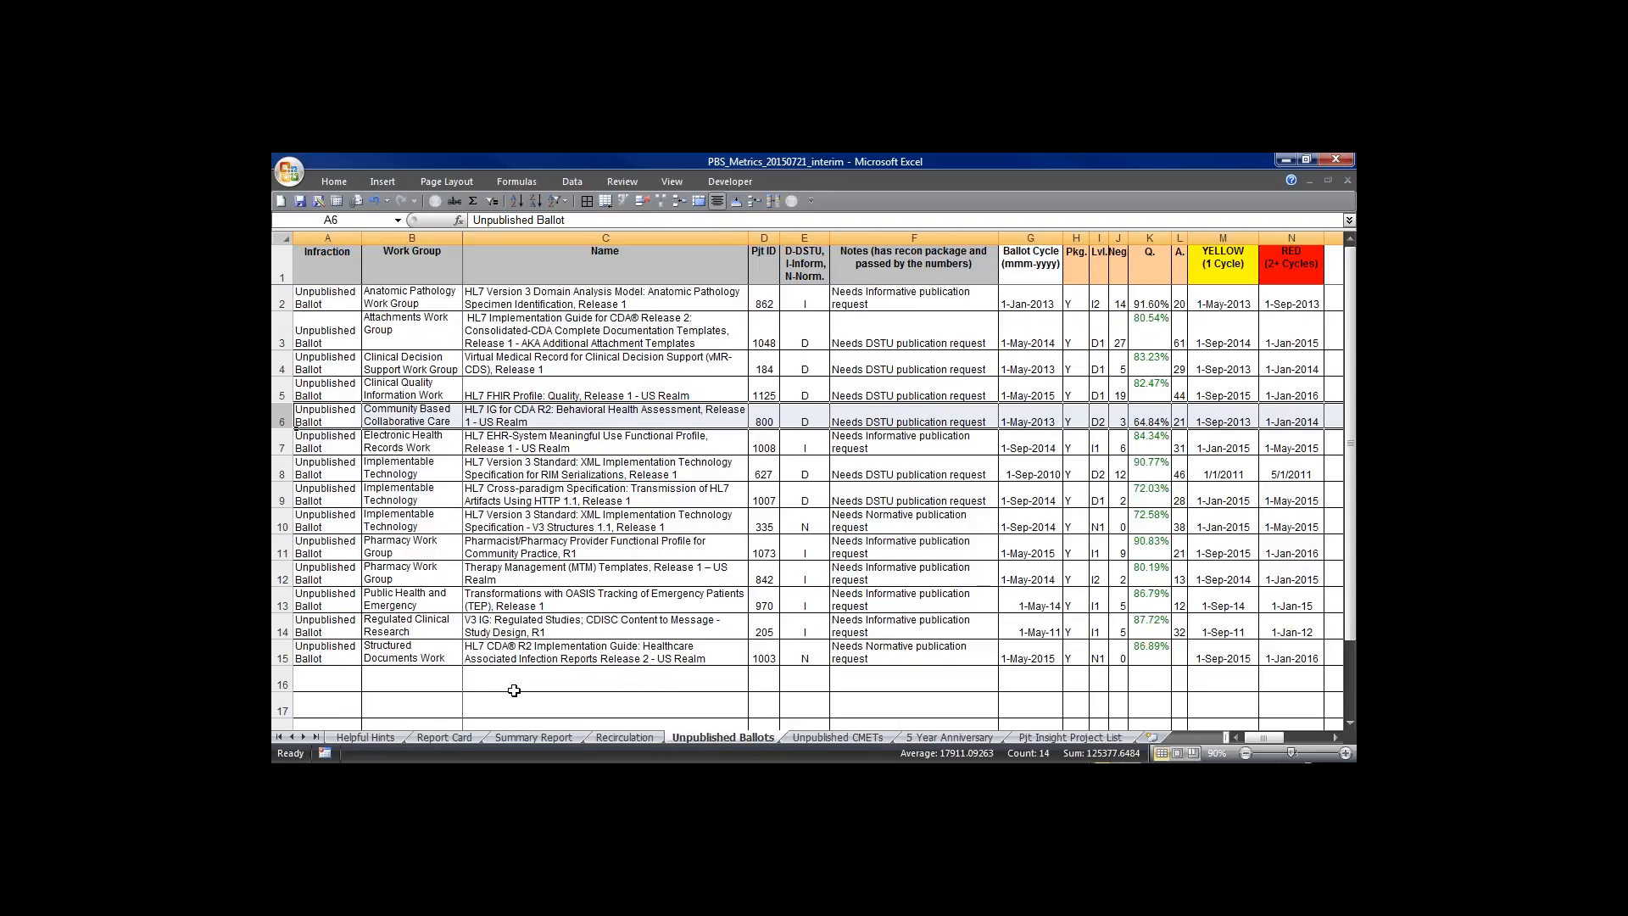
left_click(836, 738)
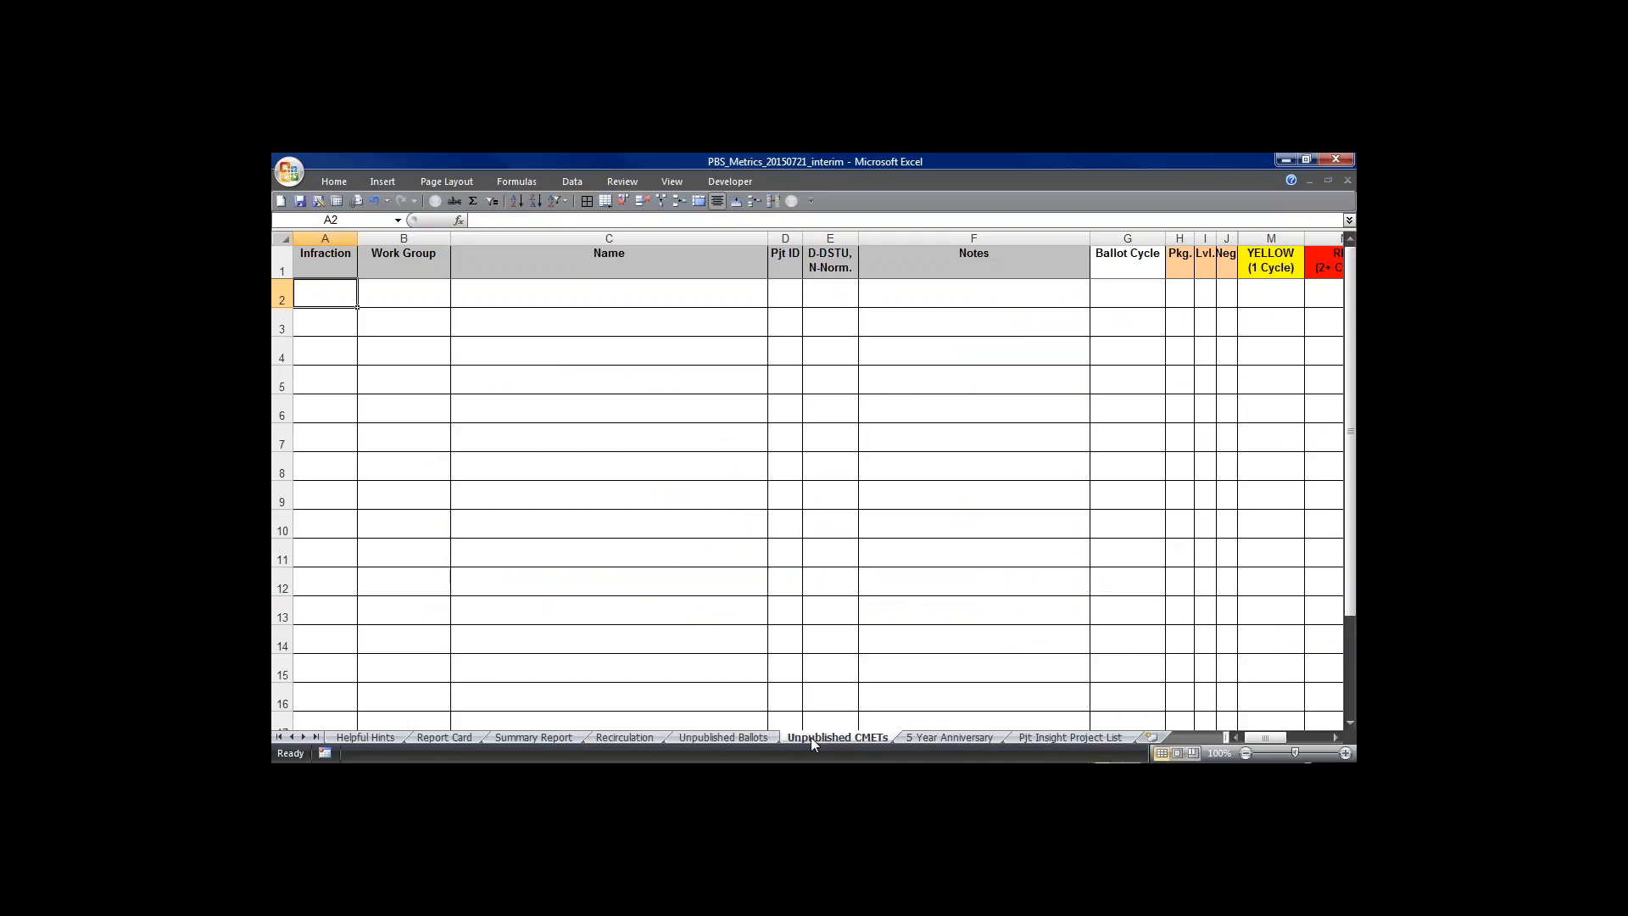
mouse_move(938, 750)
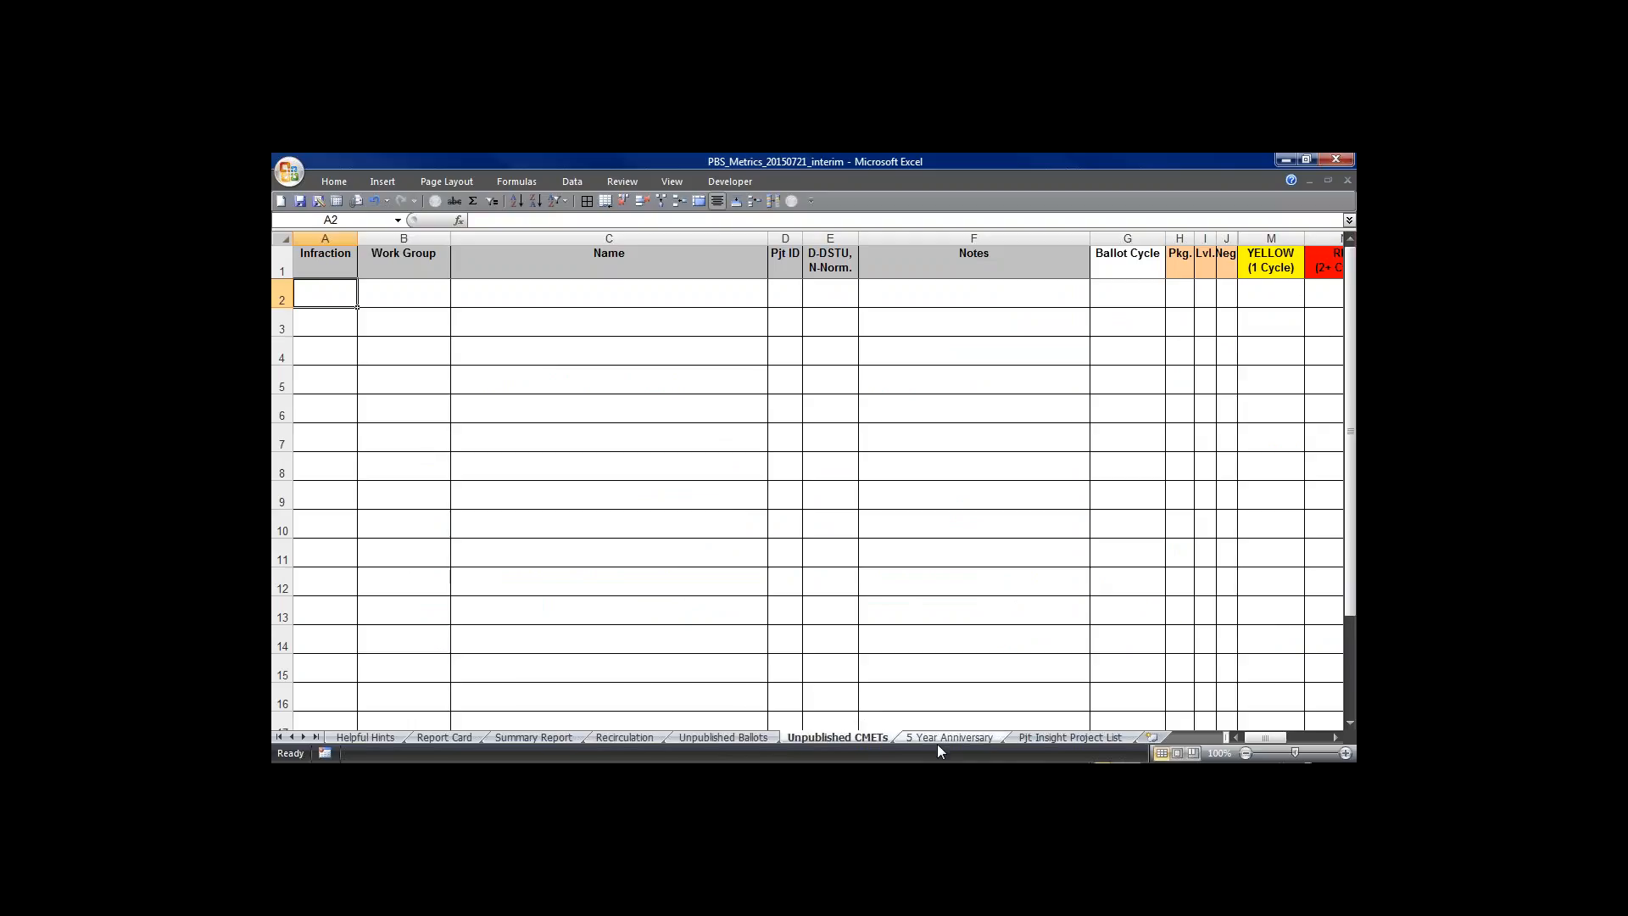
Step: Review the 5 Year Anniversary sheet's five records and move to the next sheet
left_click(946, 738)
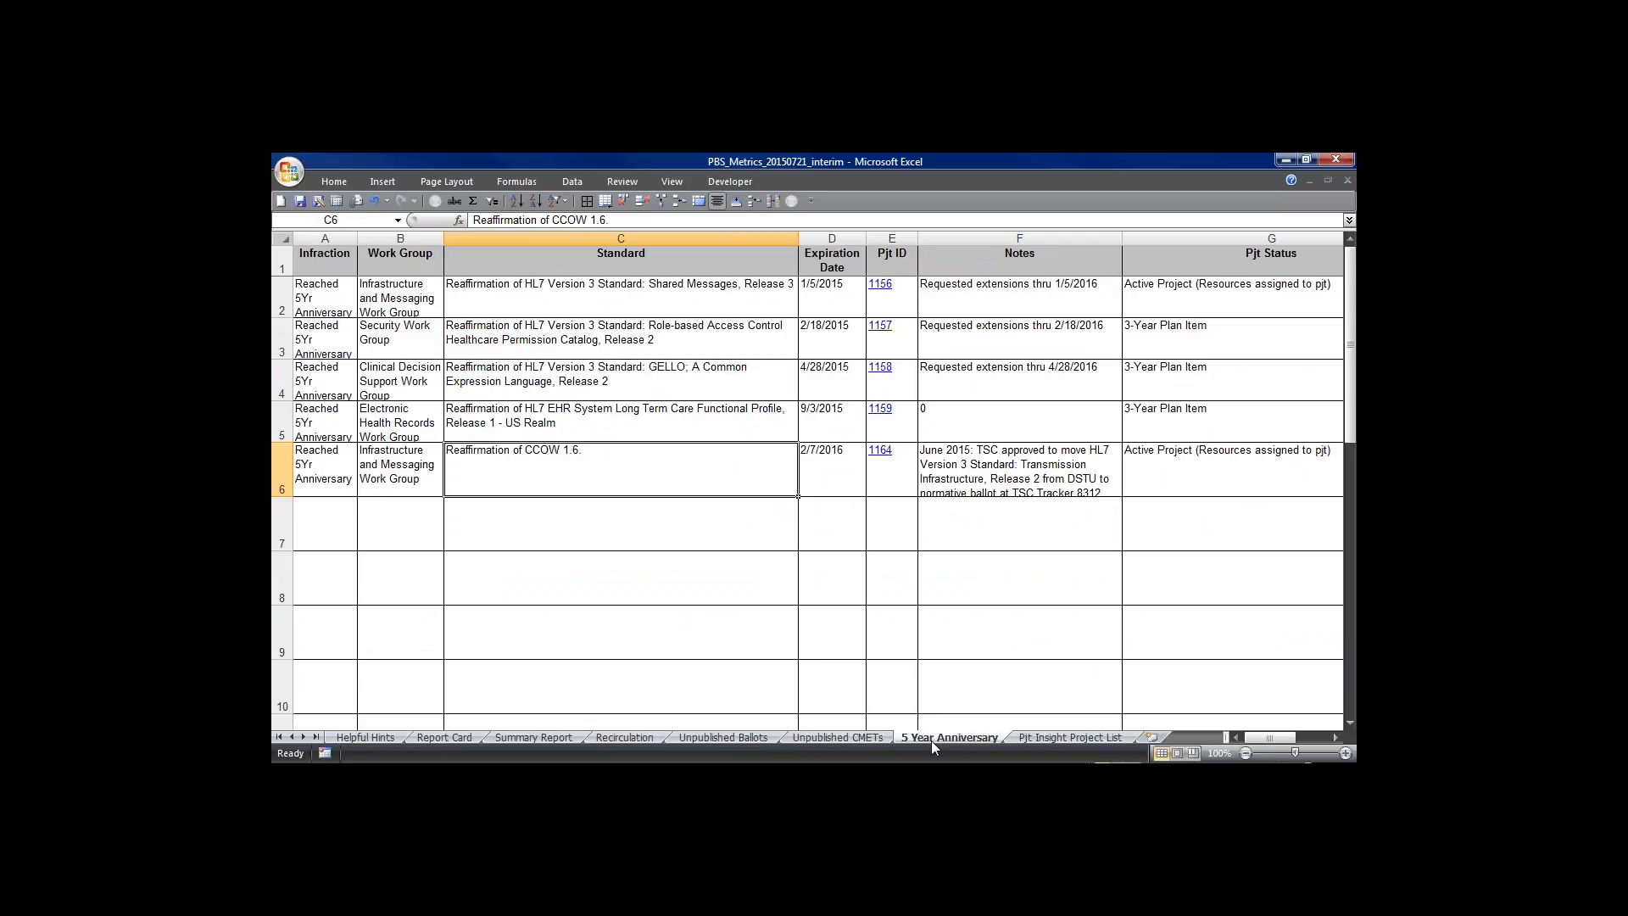
mouse_move(672, 631)
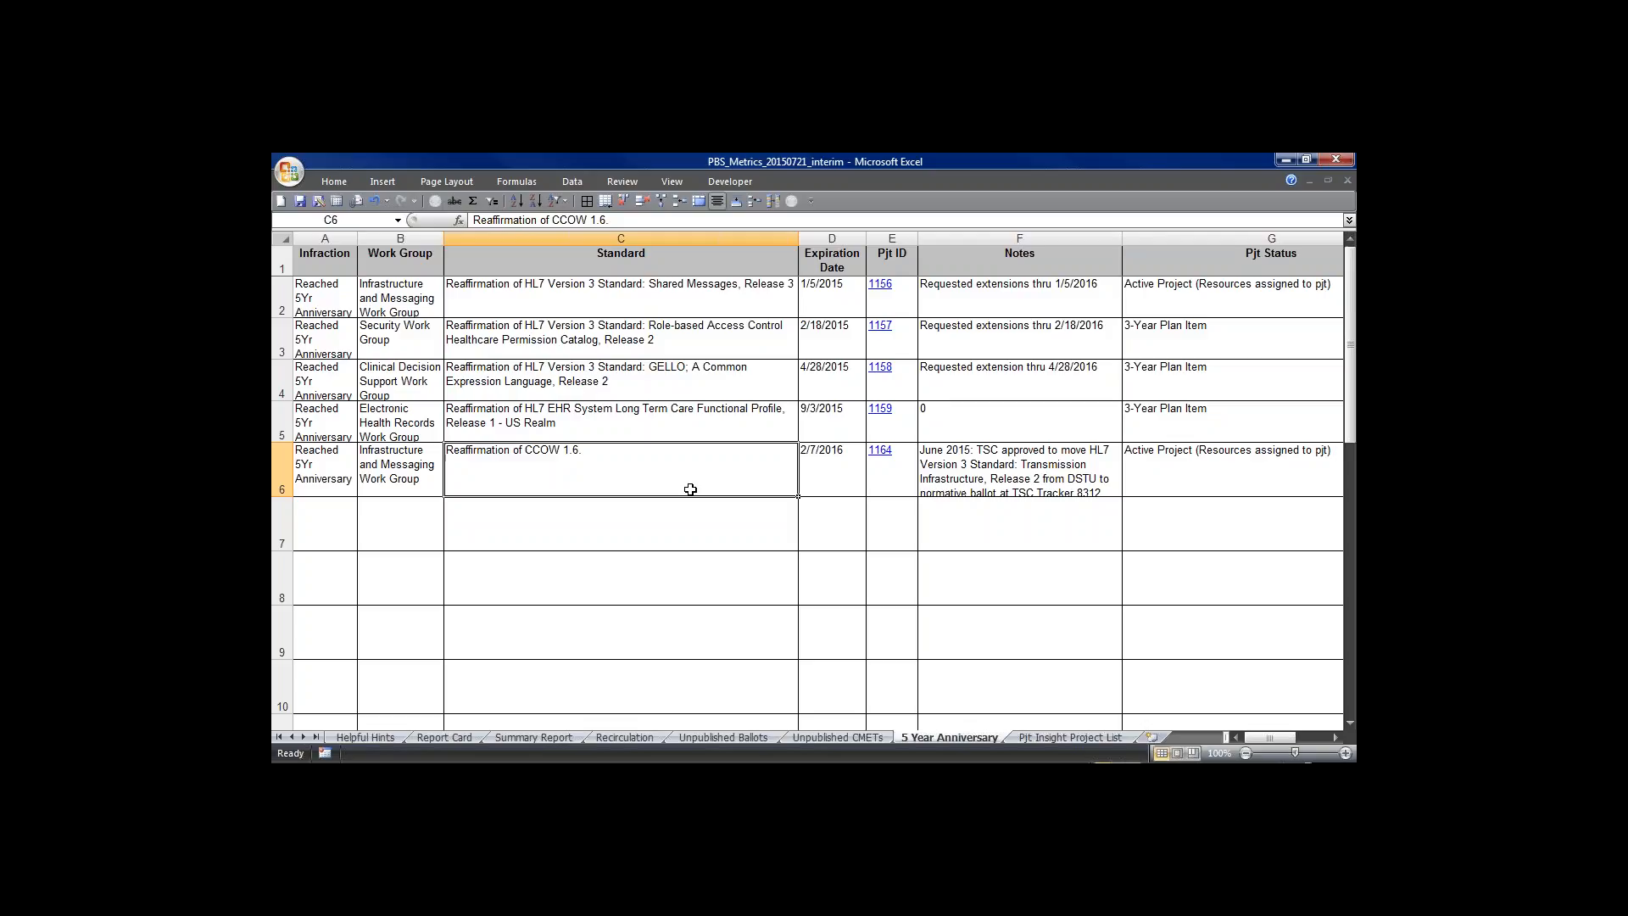
mouse_move(1141, 358)
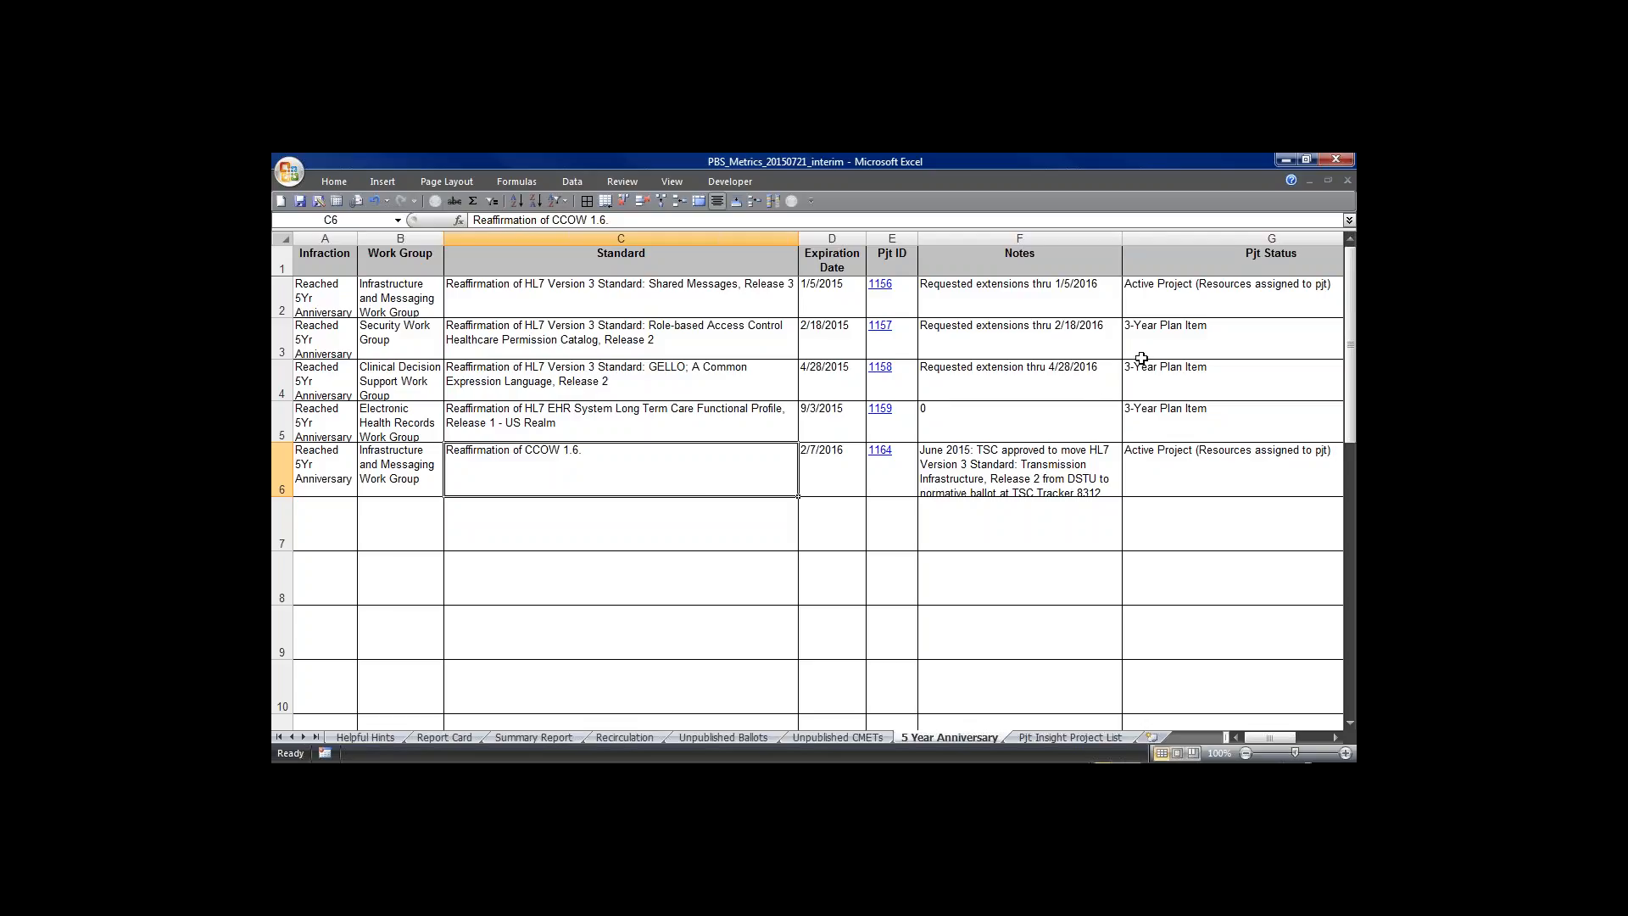
mouse_move(723, 373)
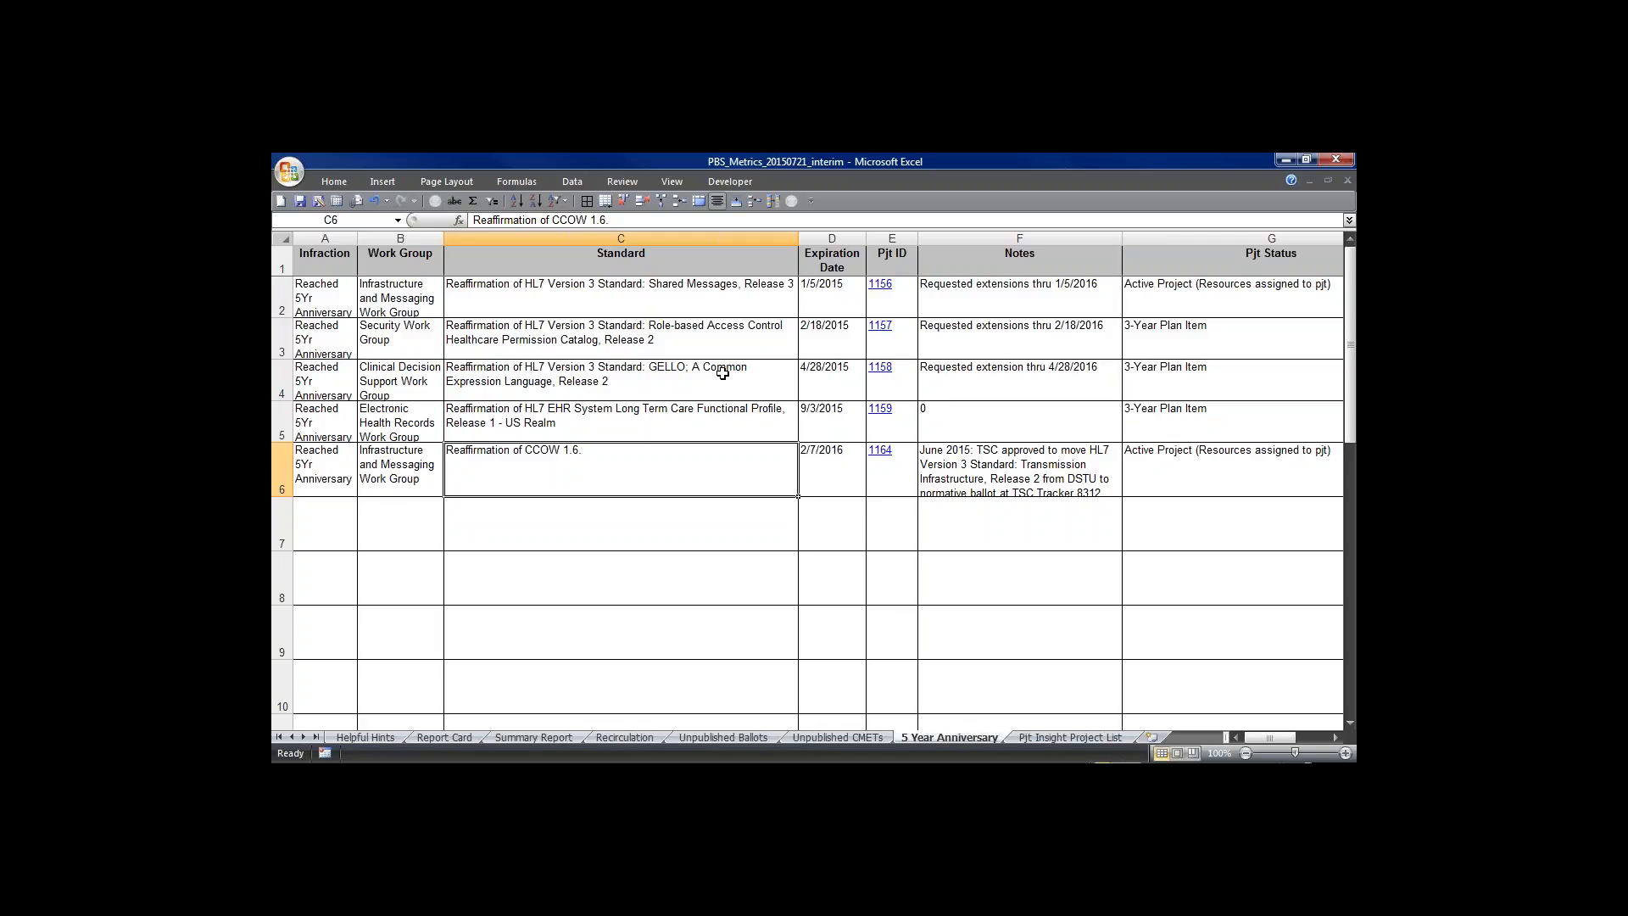
mouse_move(723, 346)
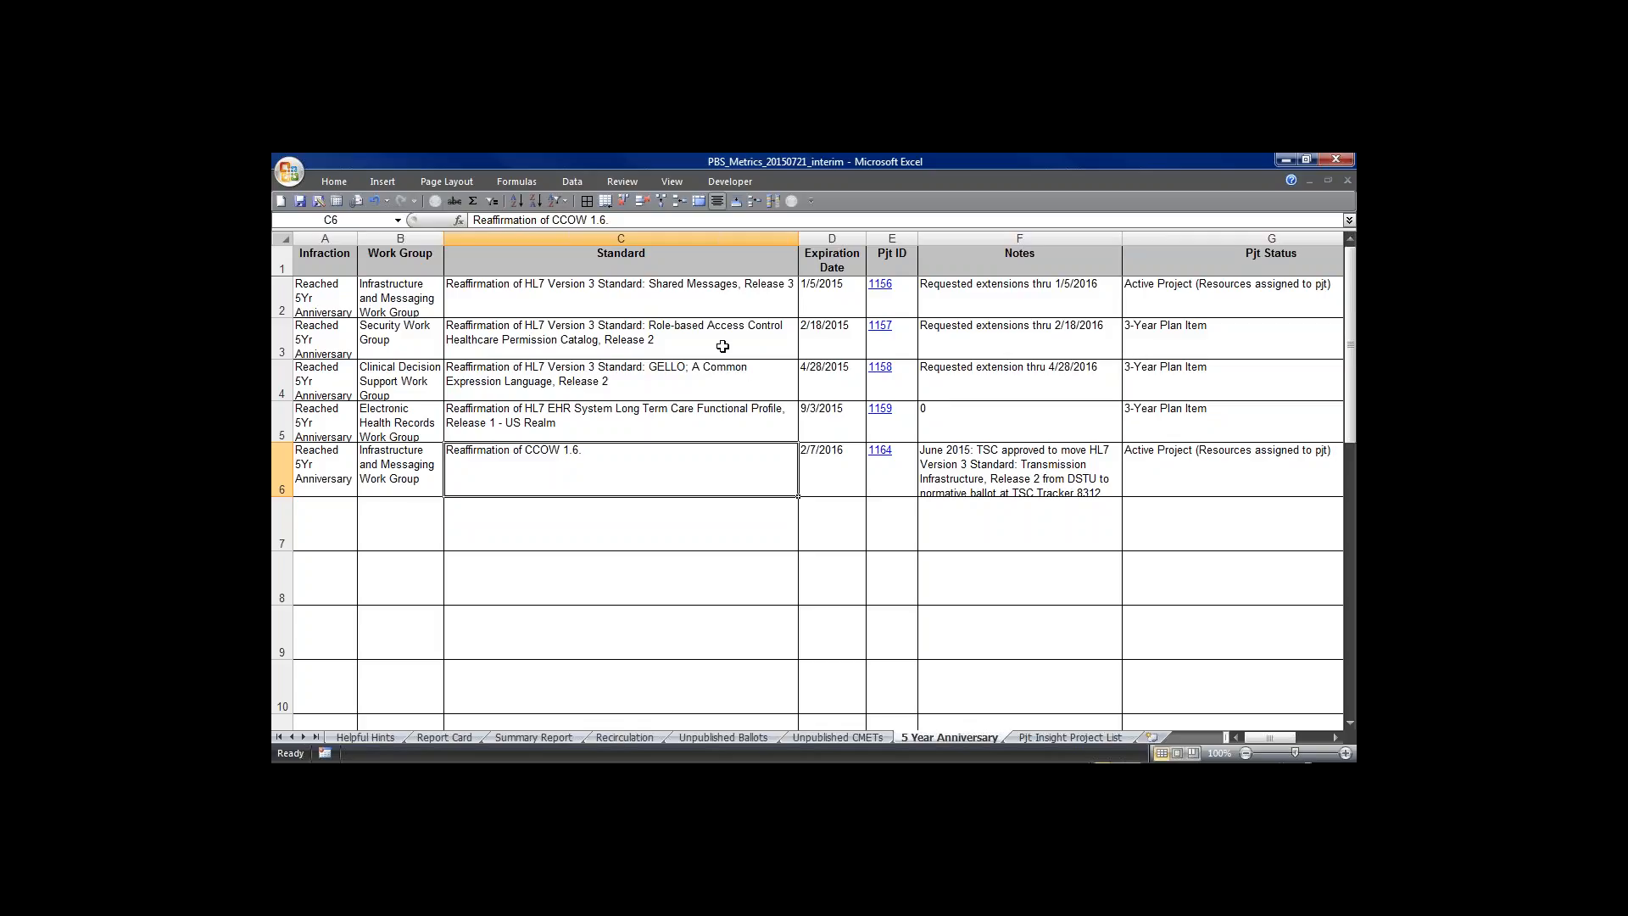
mouse_move(1065, 749)
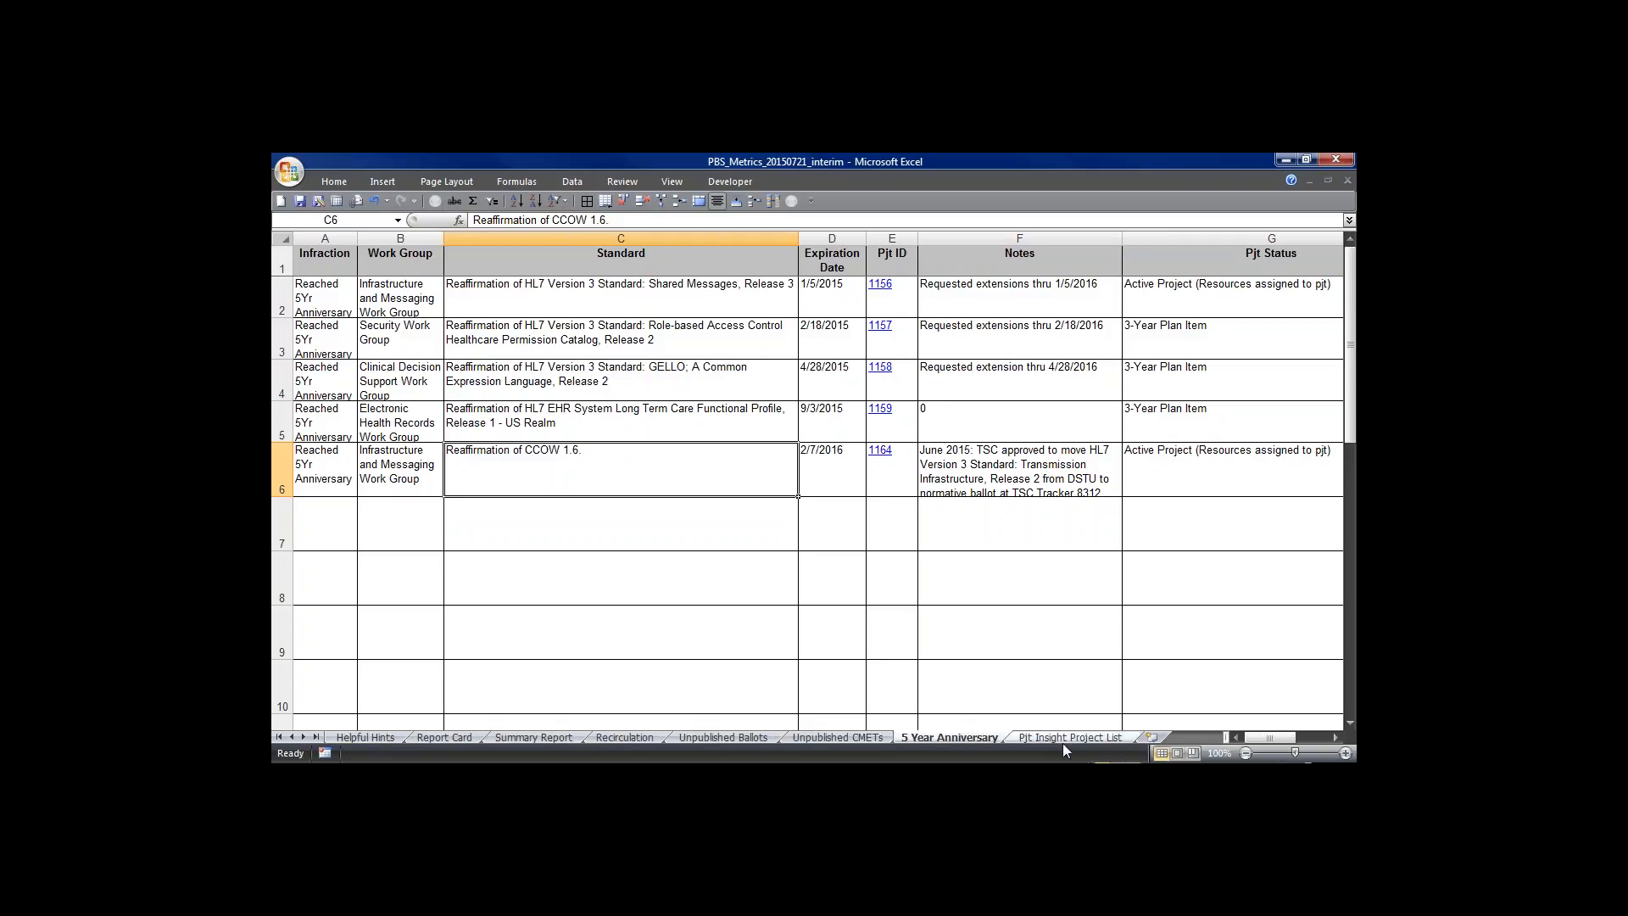
left_click(1070, 738)
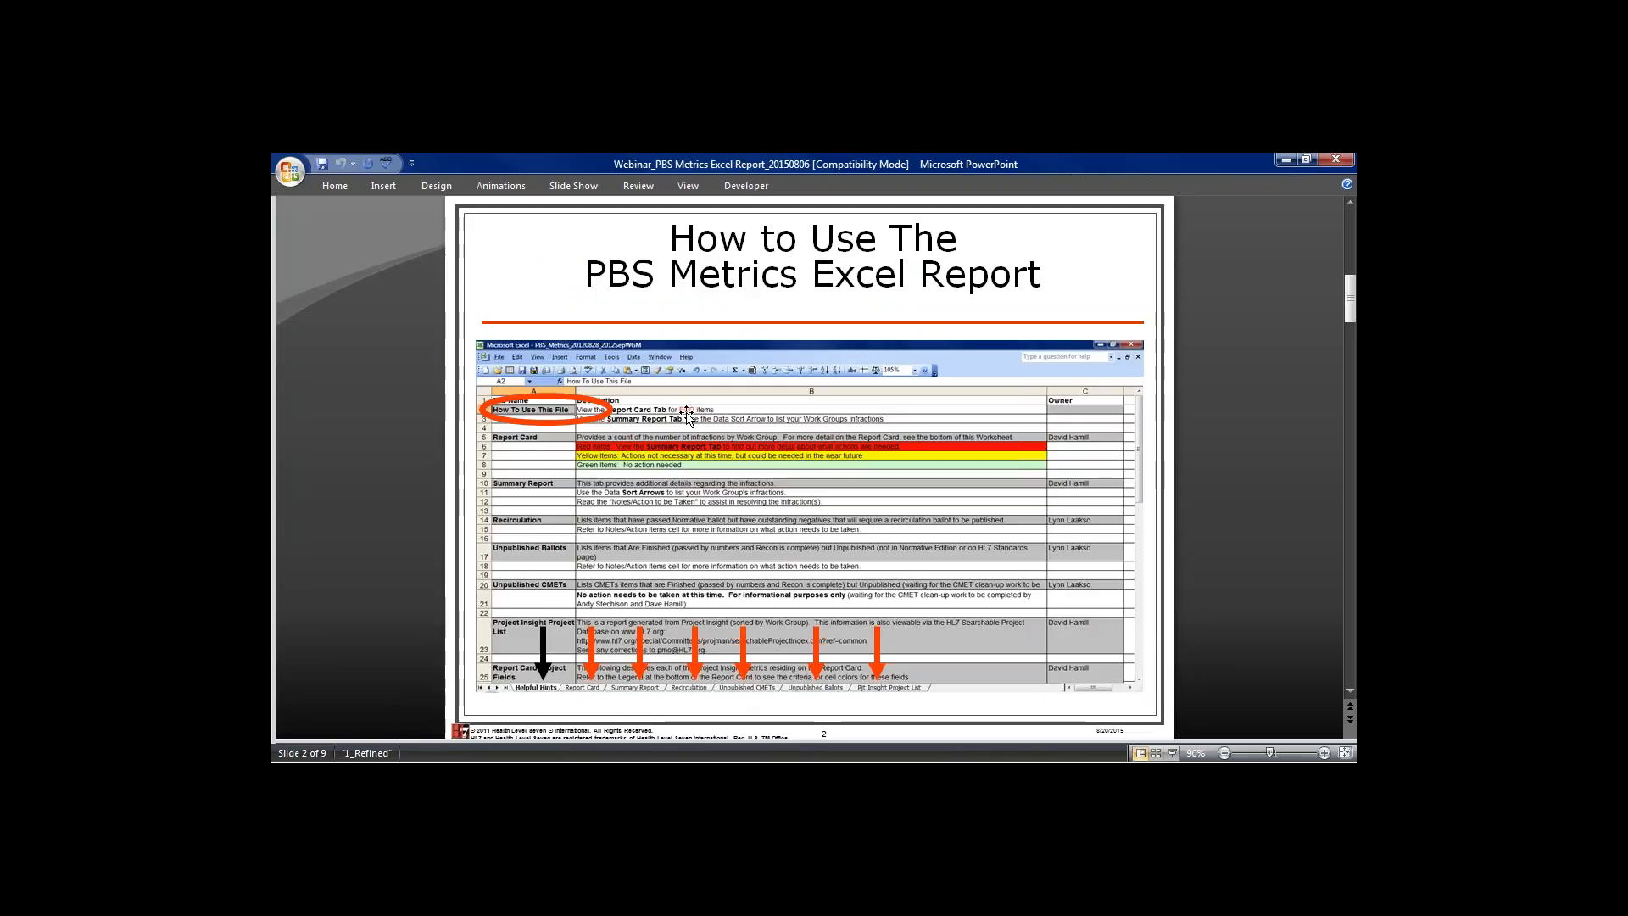
mouse_move(660, 563)
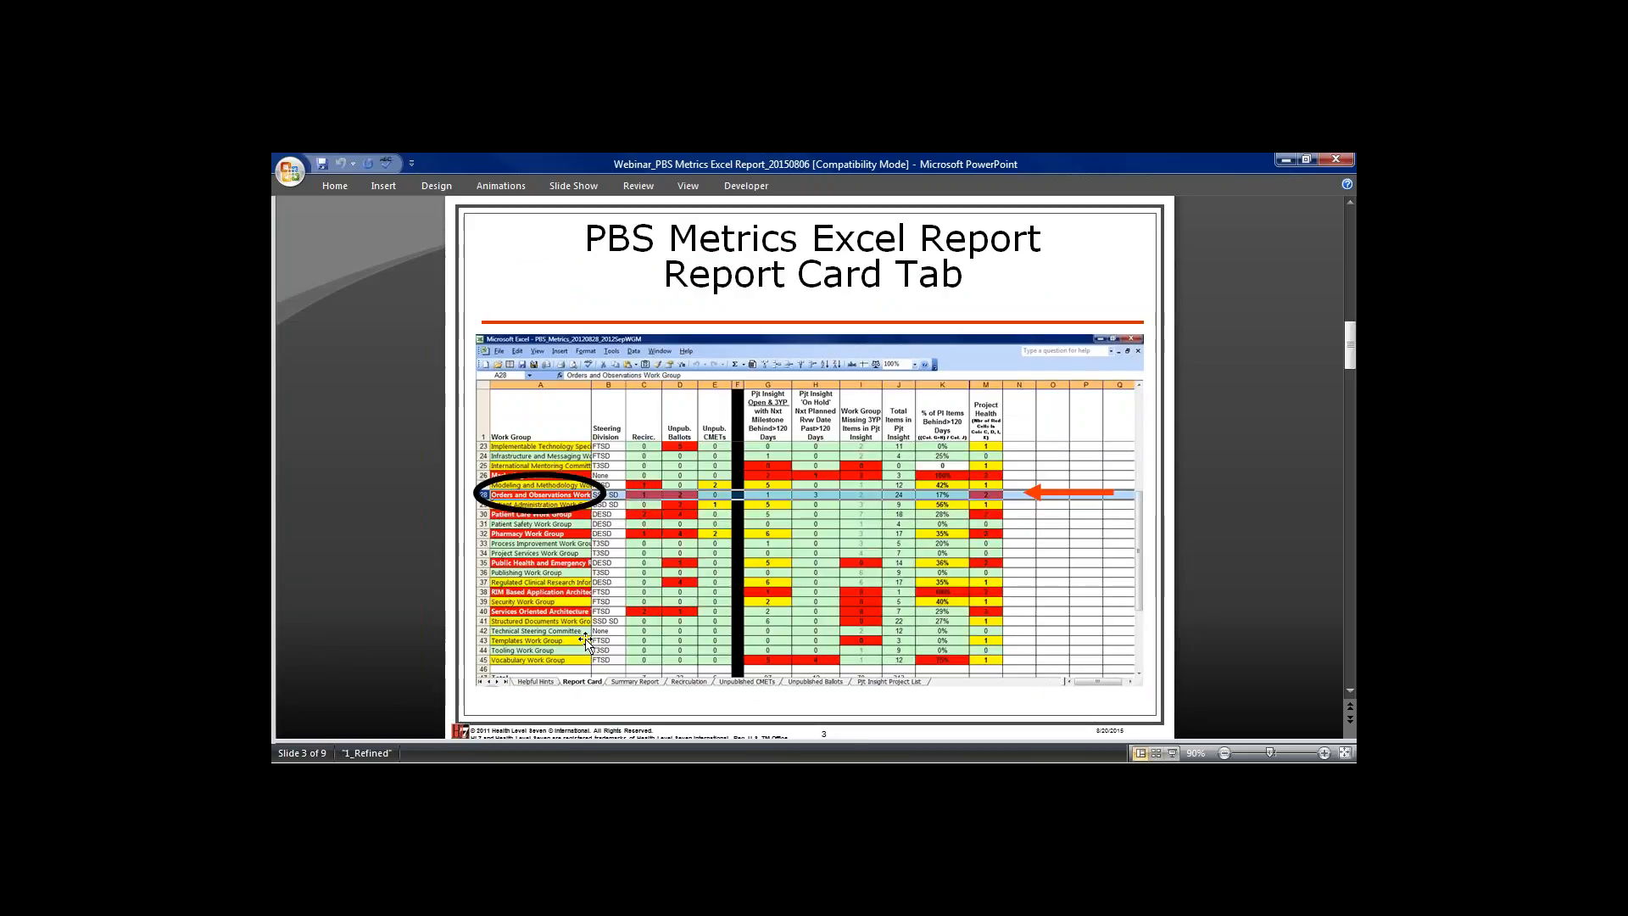
mouse_move(724, 433)
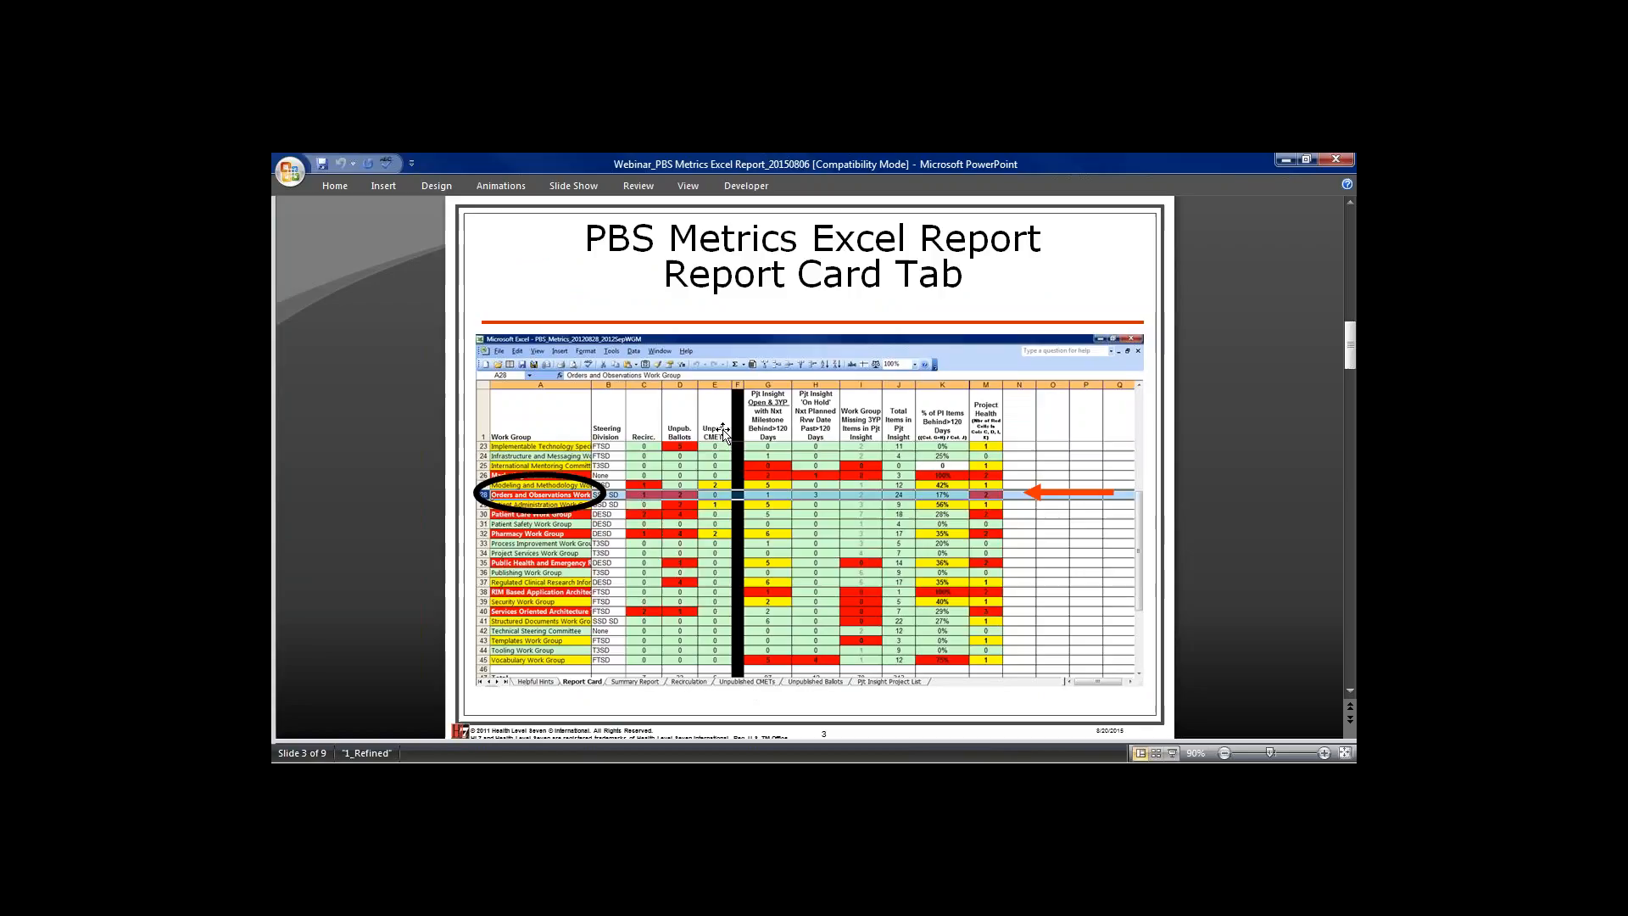
mouse_move(525, 495)
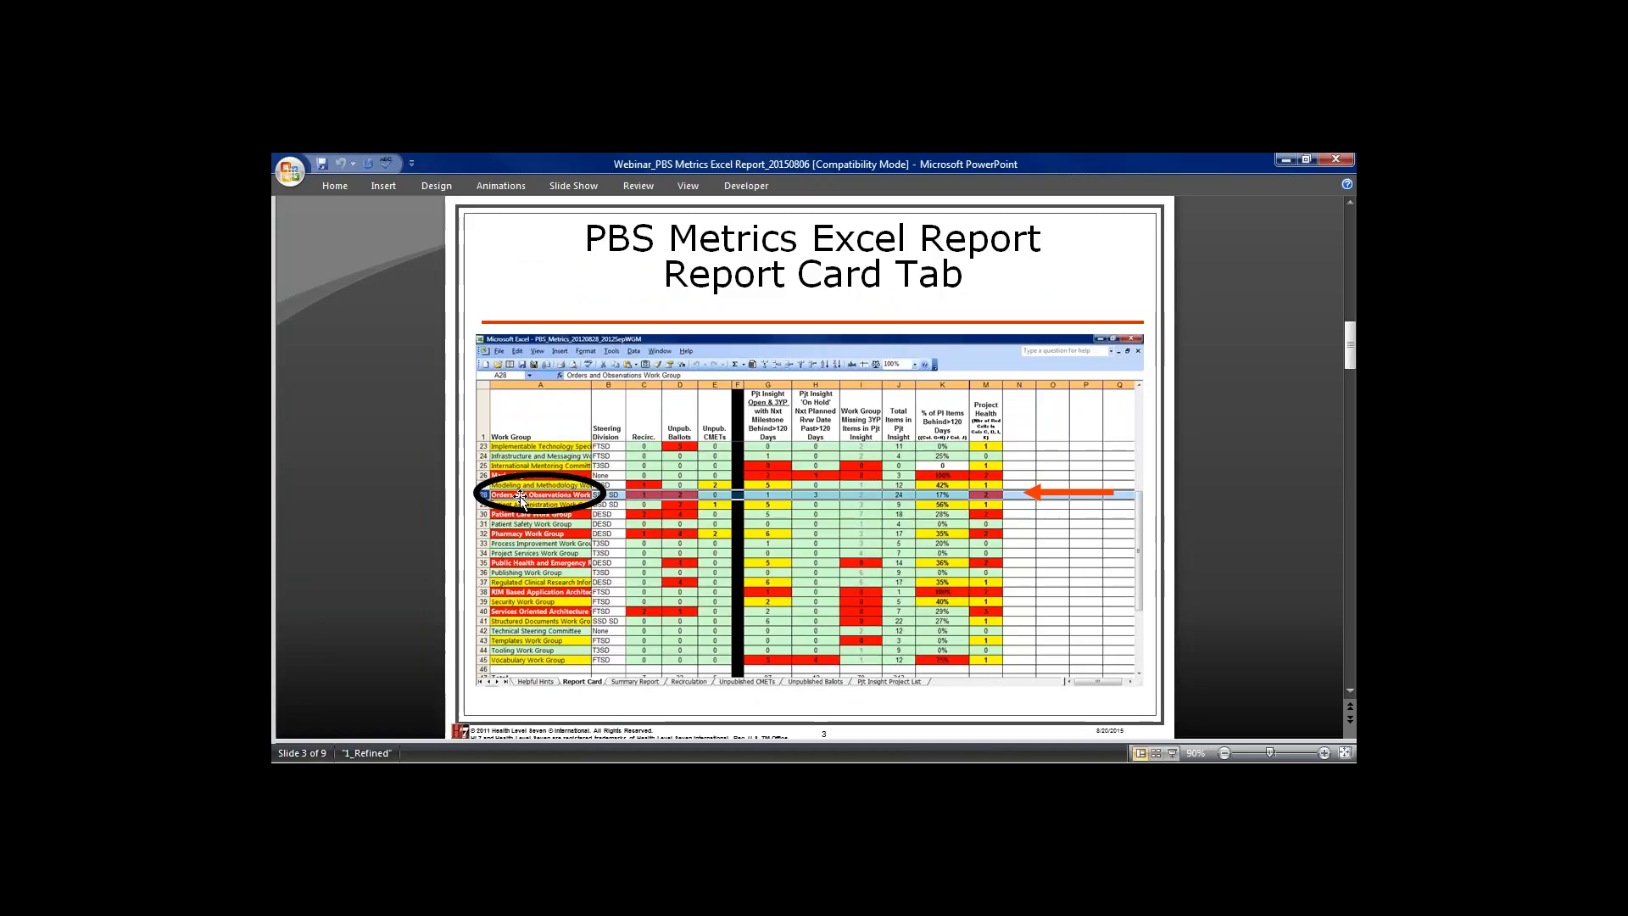
mouse_move(685, 497)
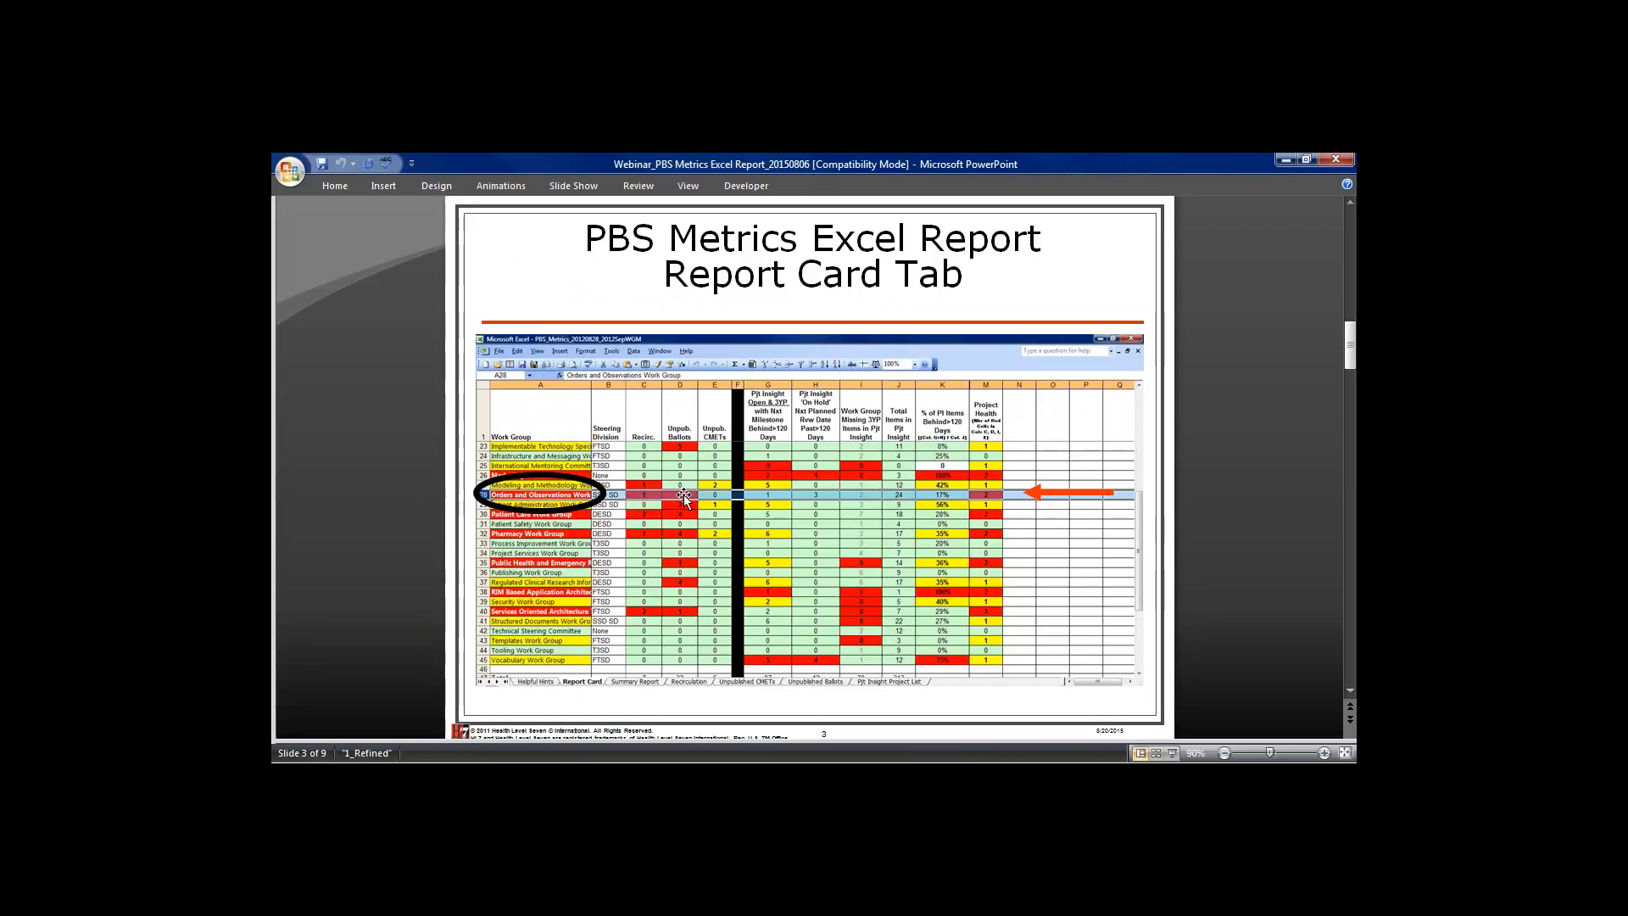
Step: Advance through the recap slides to Pjt Insight Project List, then return to Excel's Report Card sheet
key("right")
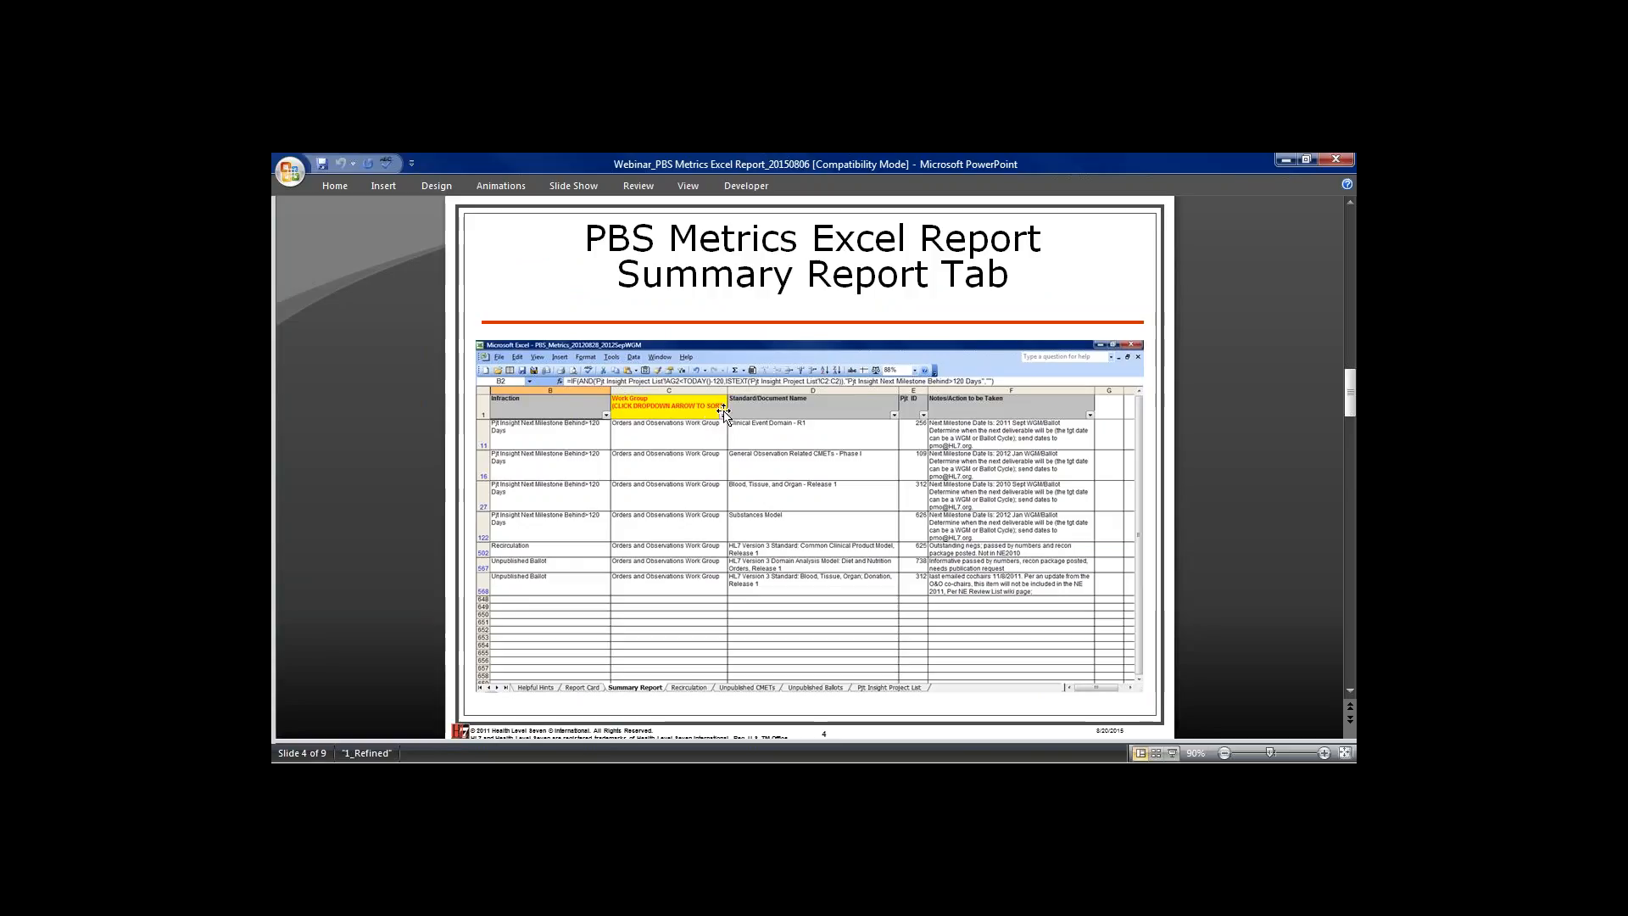
mouse_move(680, 489)
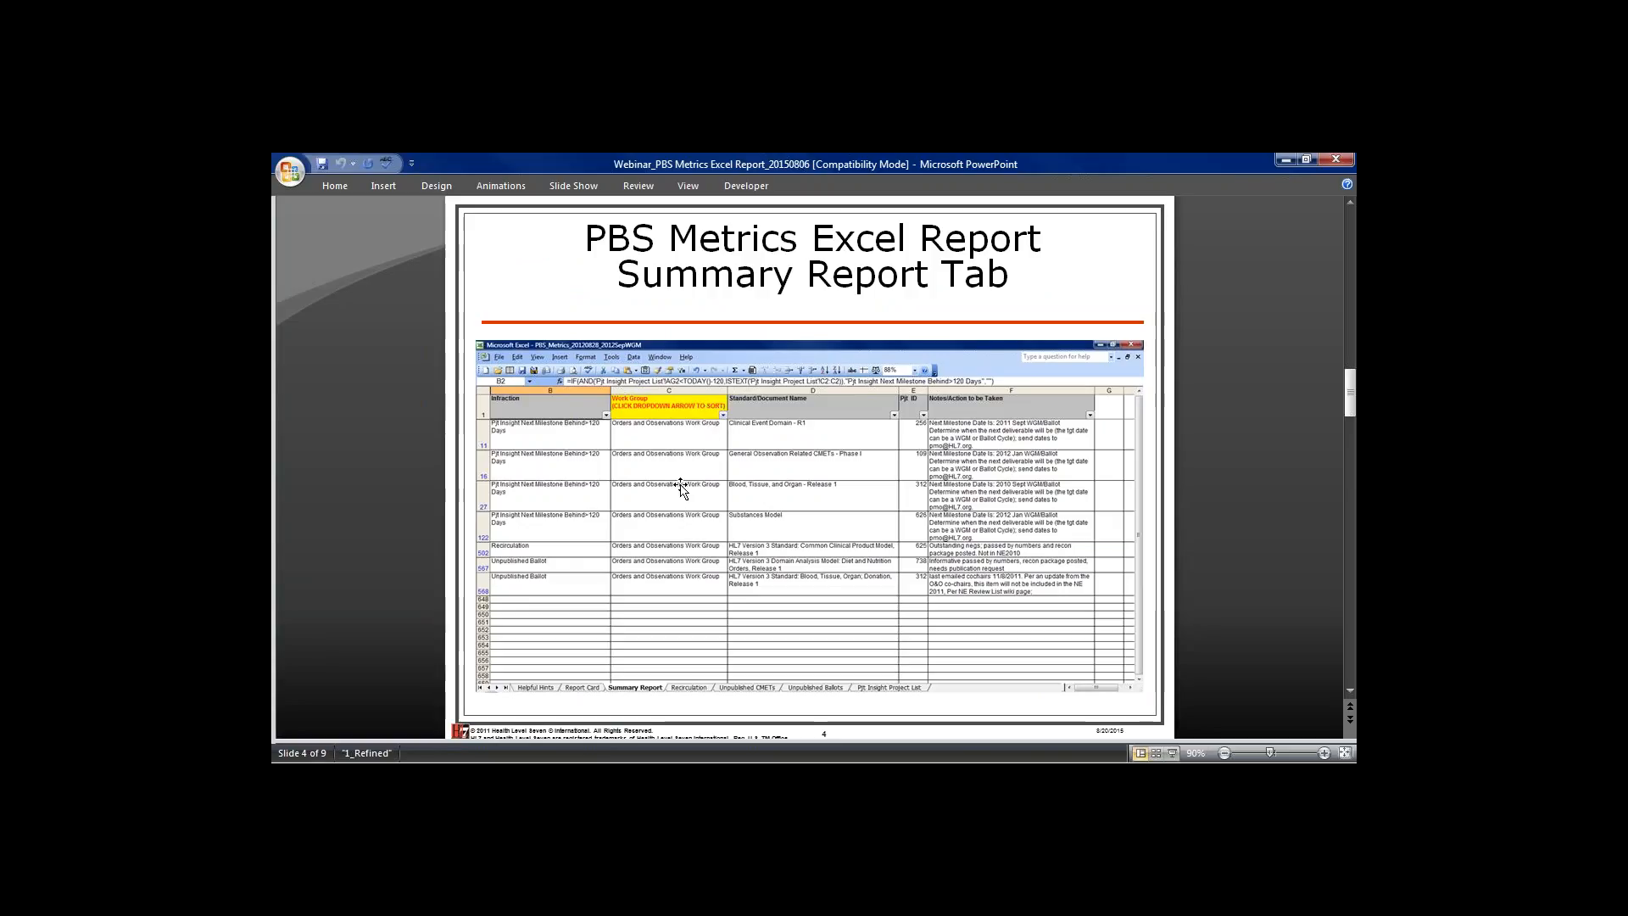
mouse_move(661, 584)
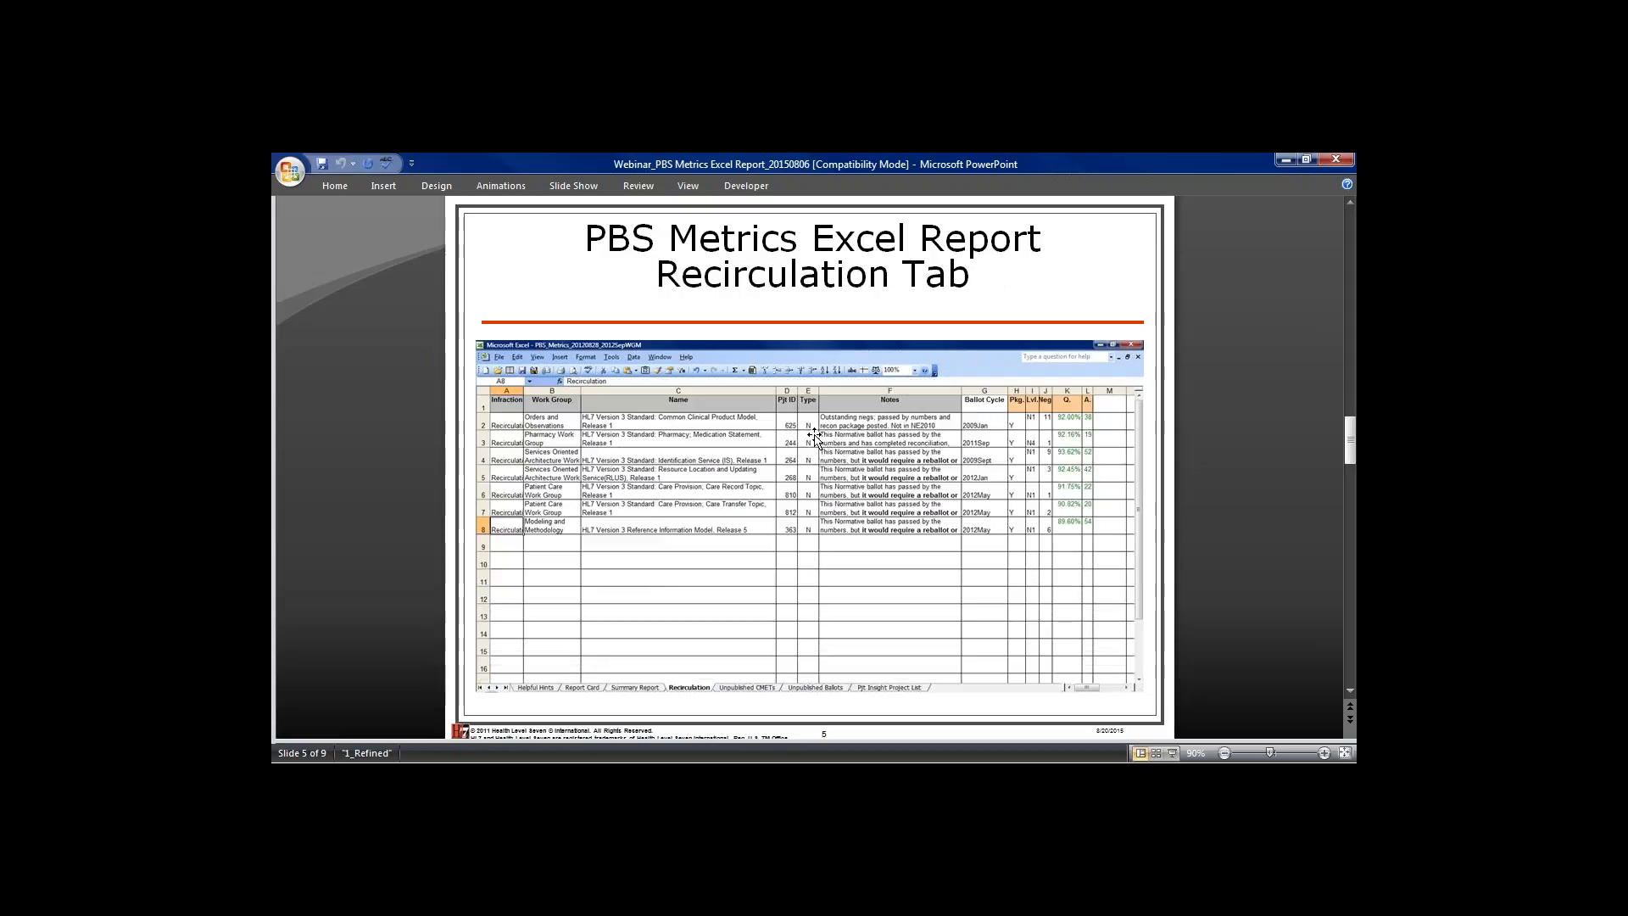
mouse_move(750, 538)
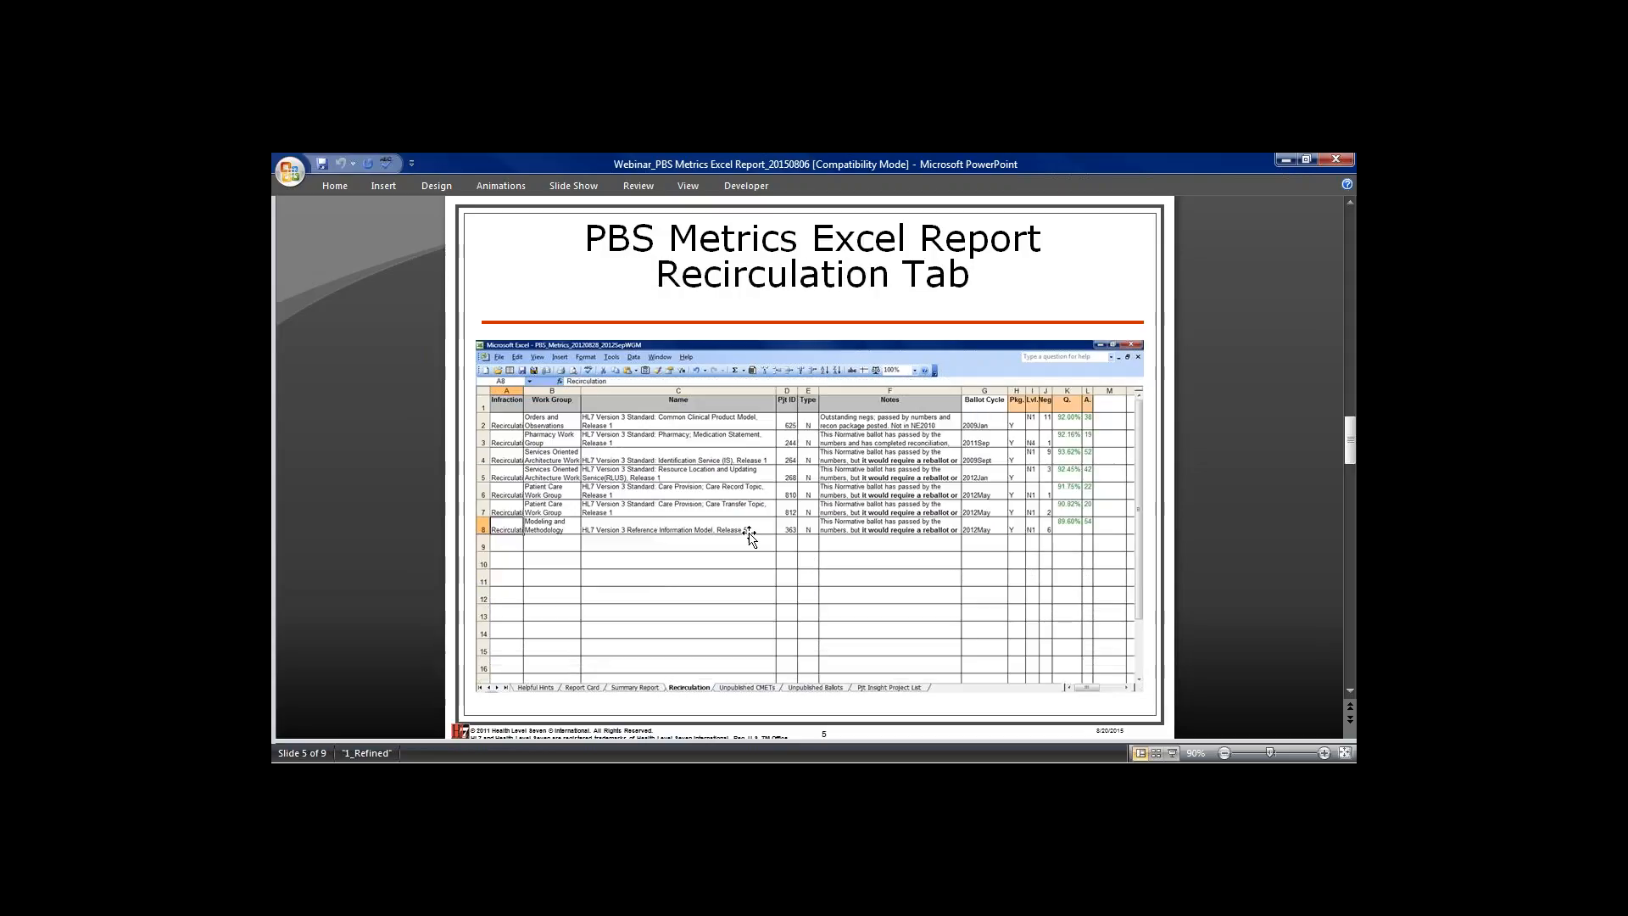
mouse_move(651, 451)
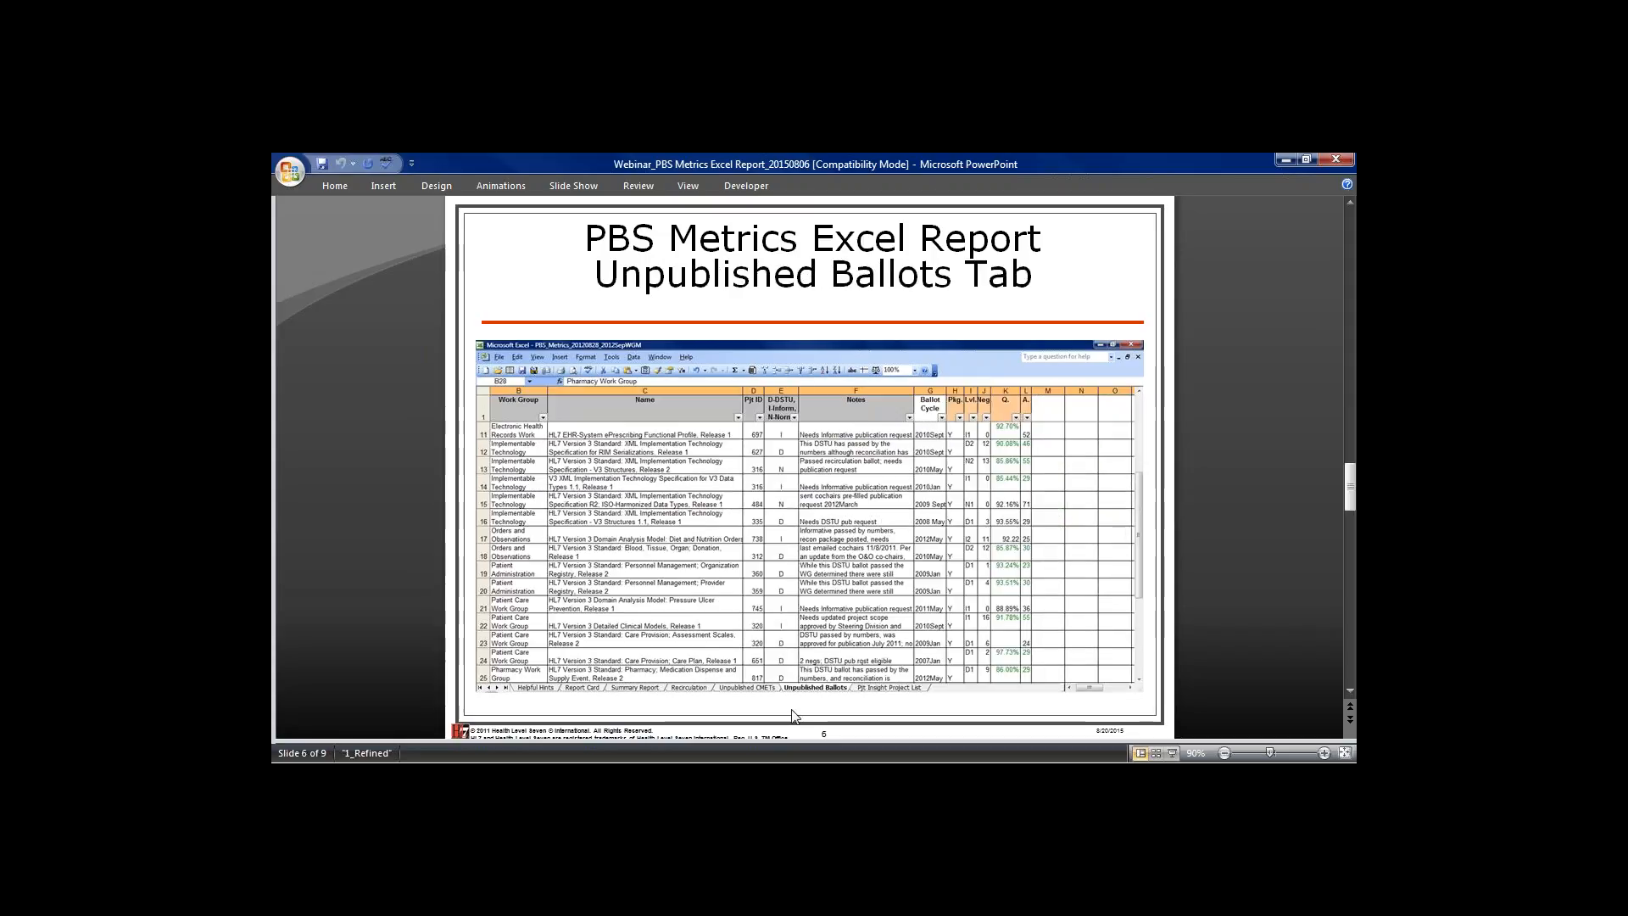
mouse_move(787, 387)
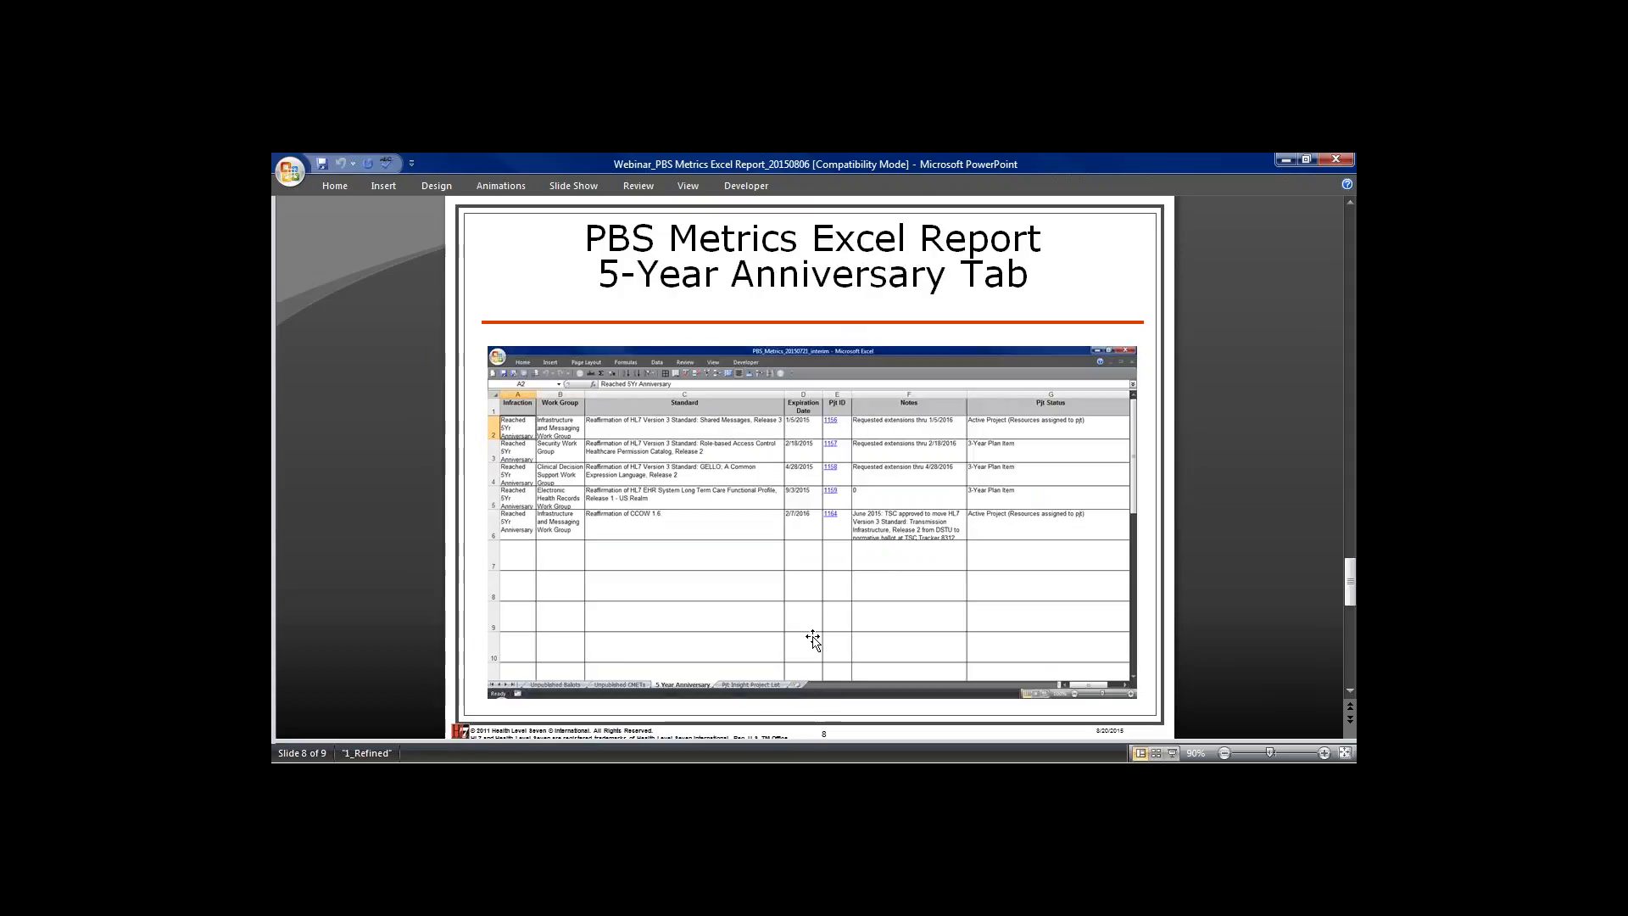
key("Right")
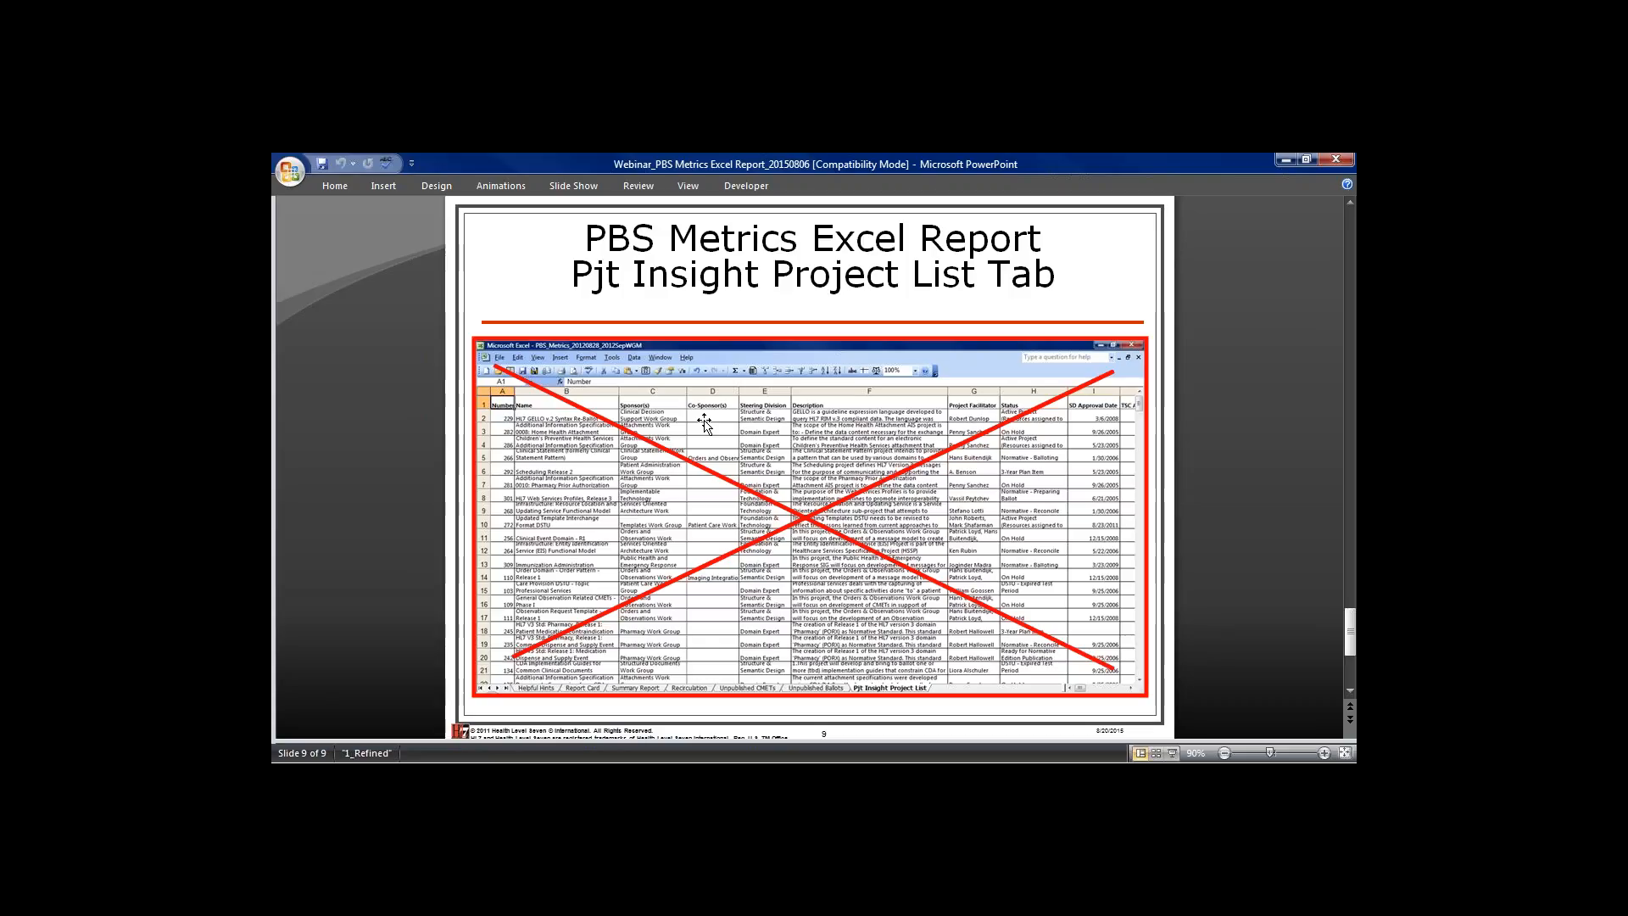
mouse_move(715, 419)
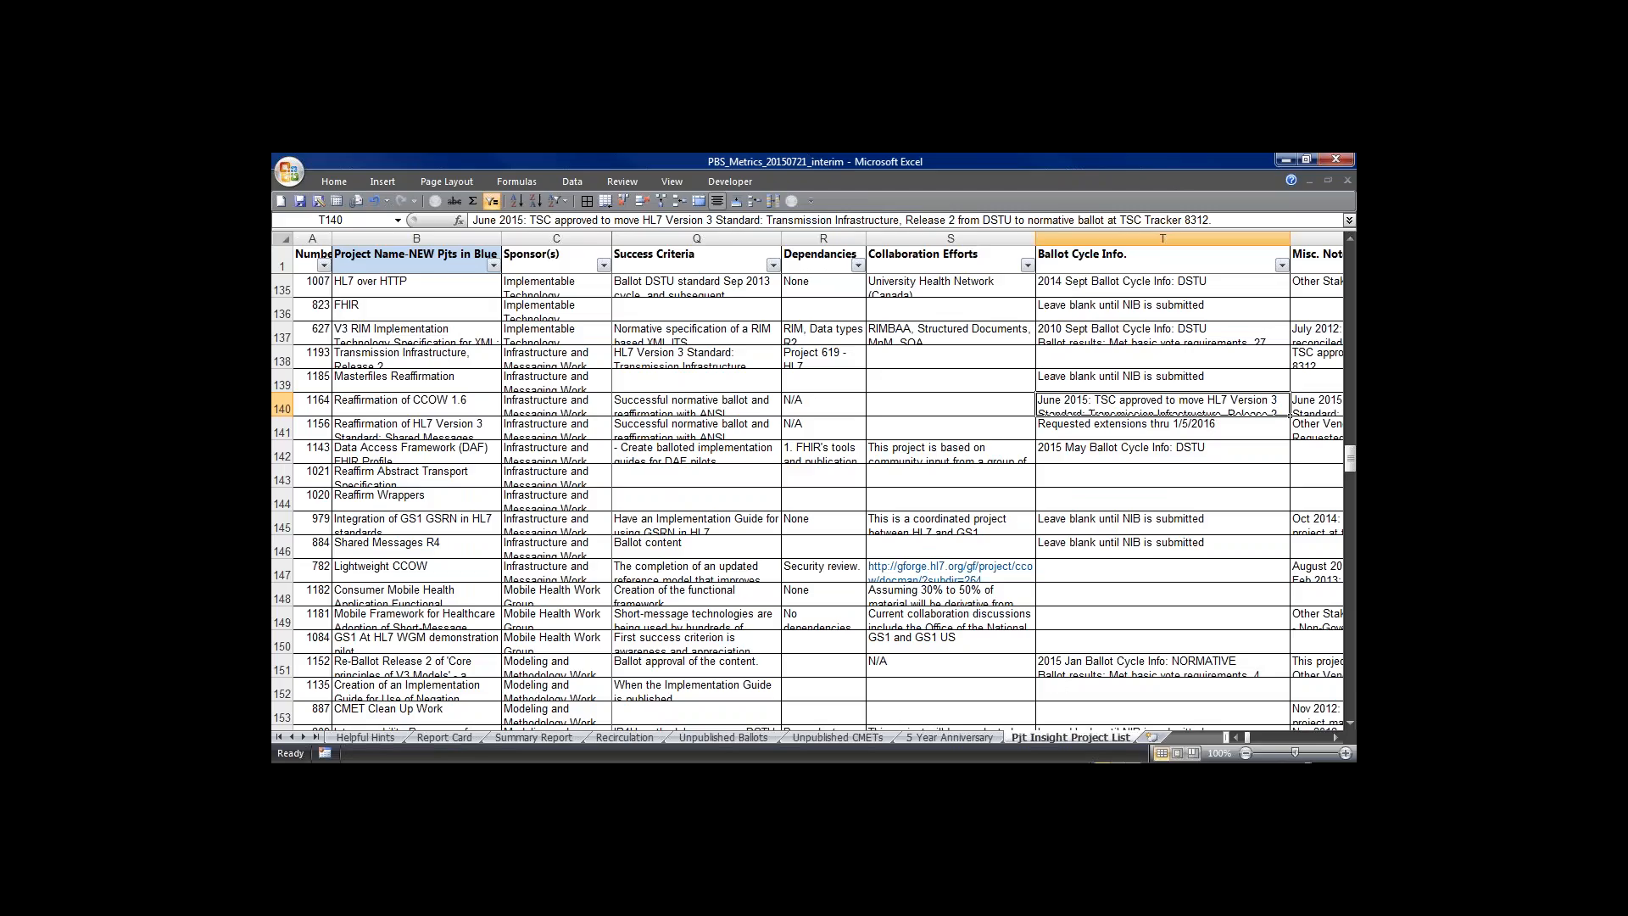
left_click(443, 738)
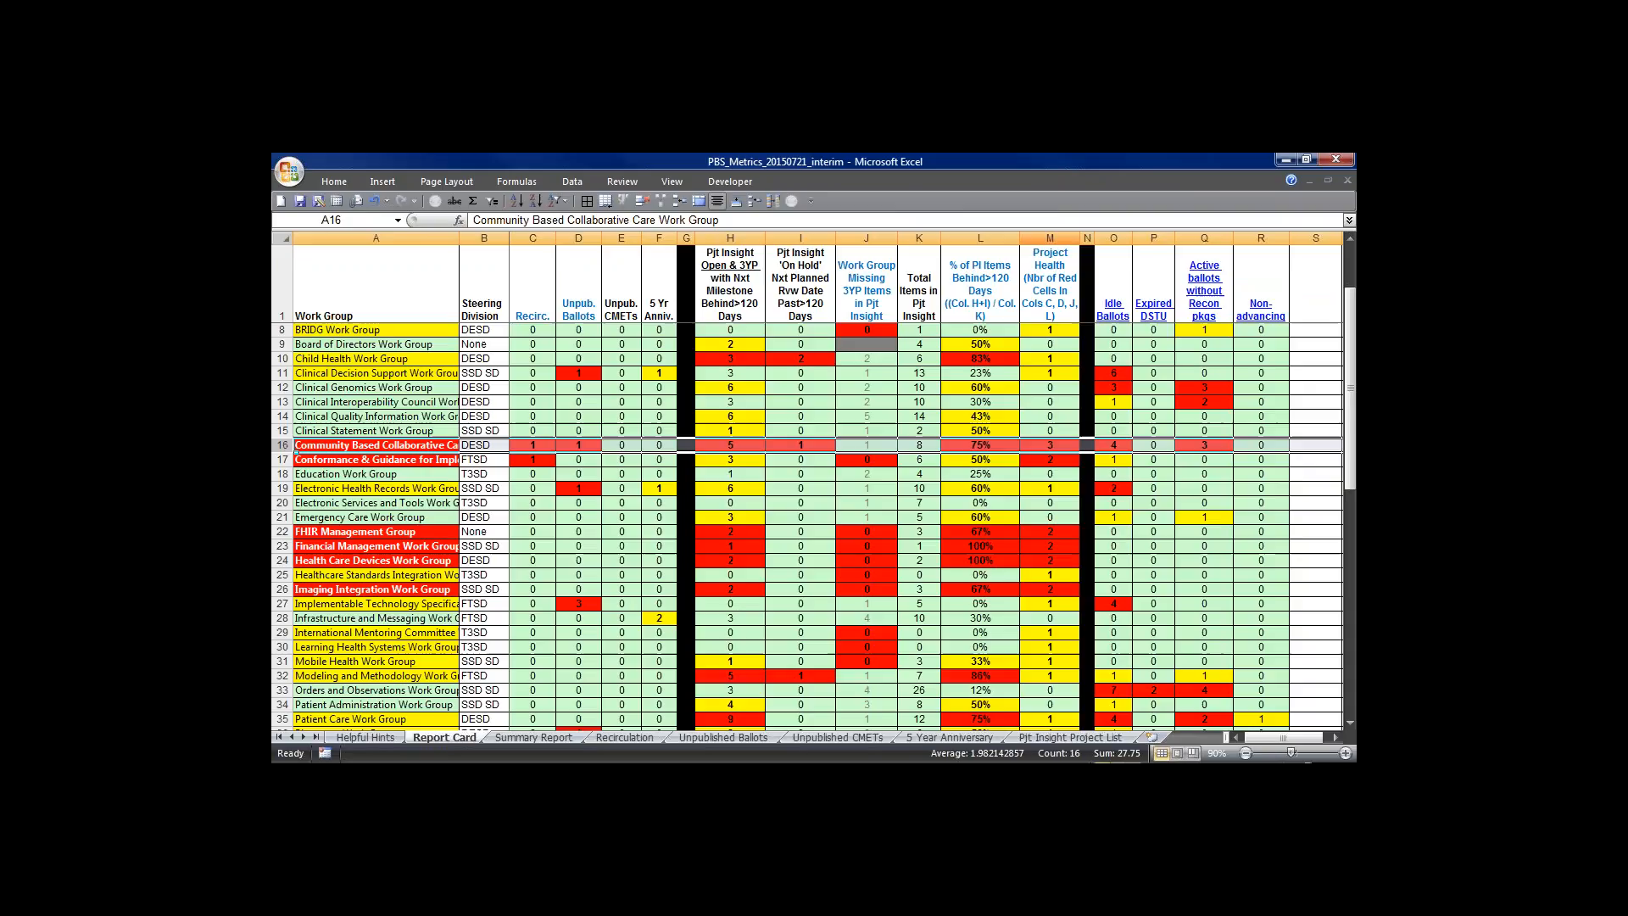
Step: Highlight the Recirc. and % of PI Items column headings on the Report Card
left_click(1050, 251)
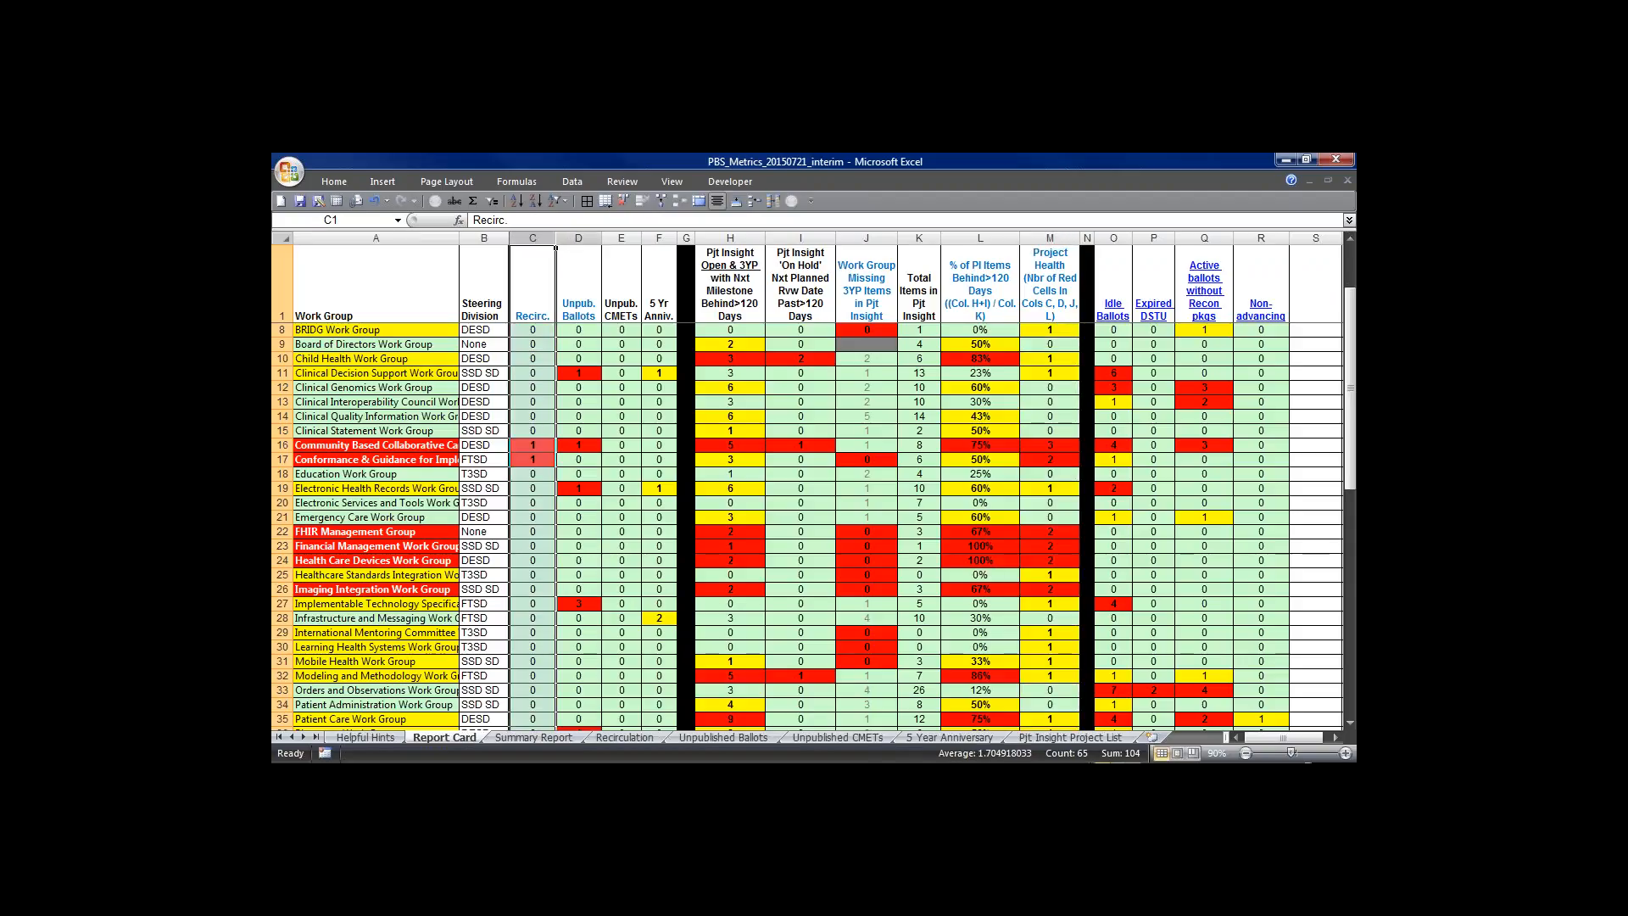
left_click(865, 237)
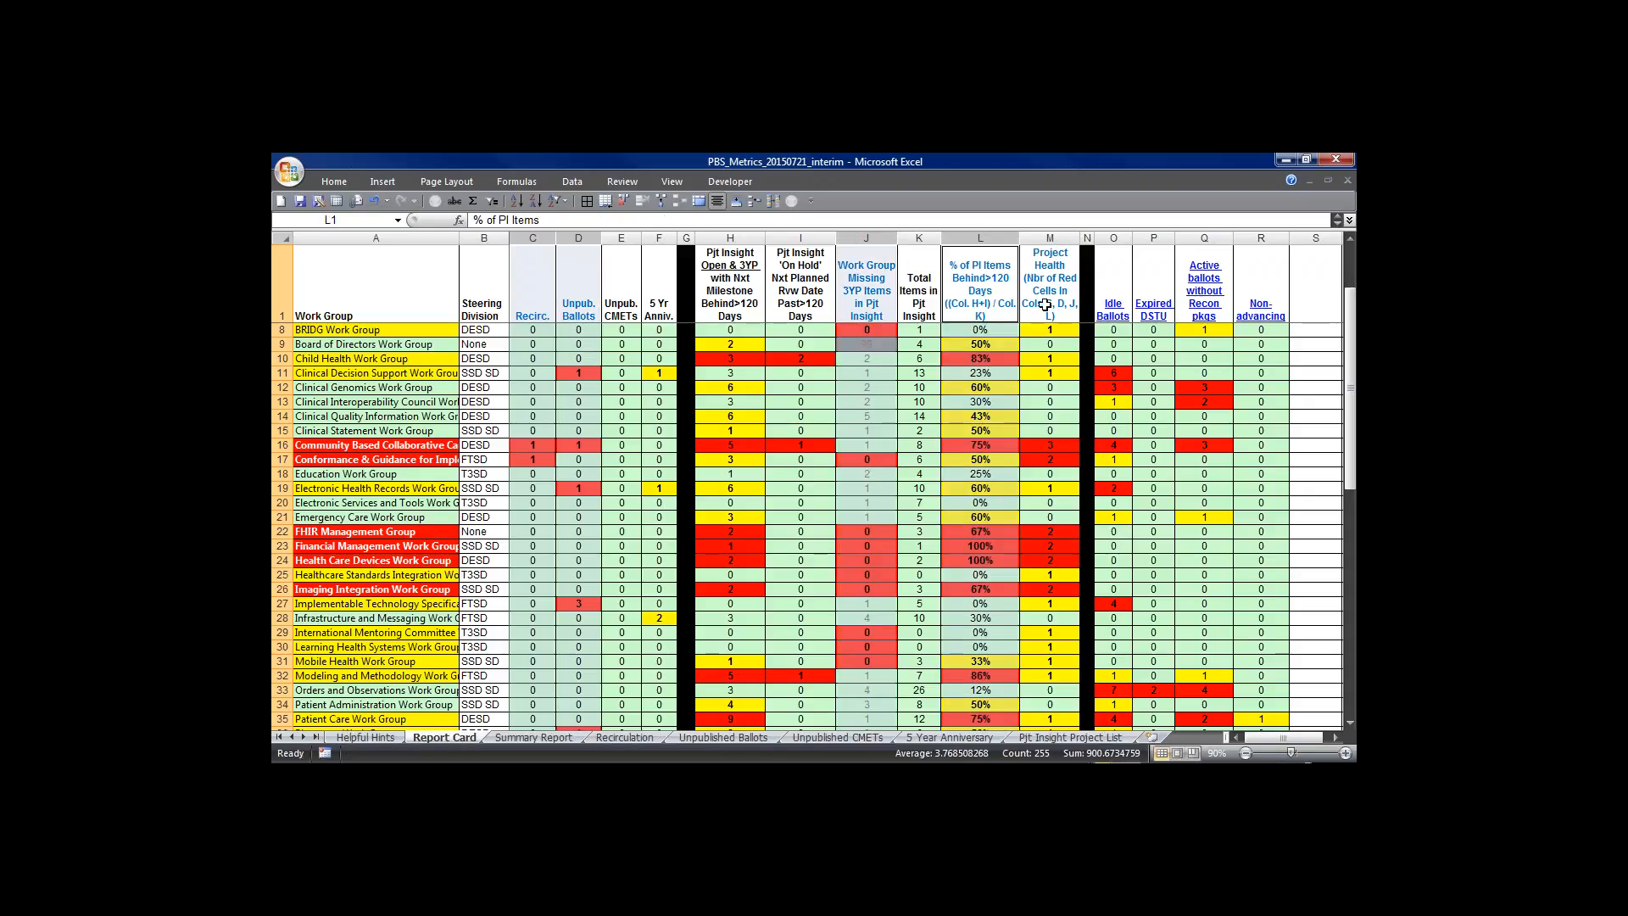
mouse_move(1046, 402)
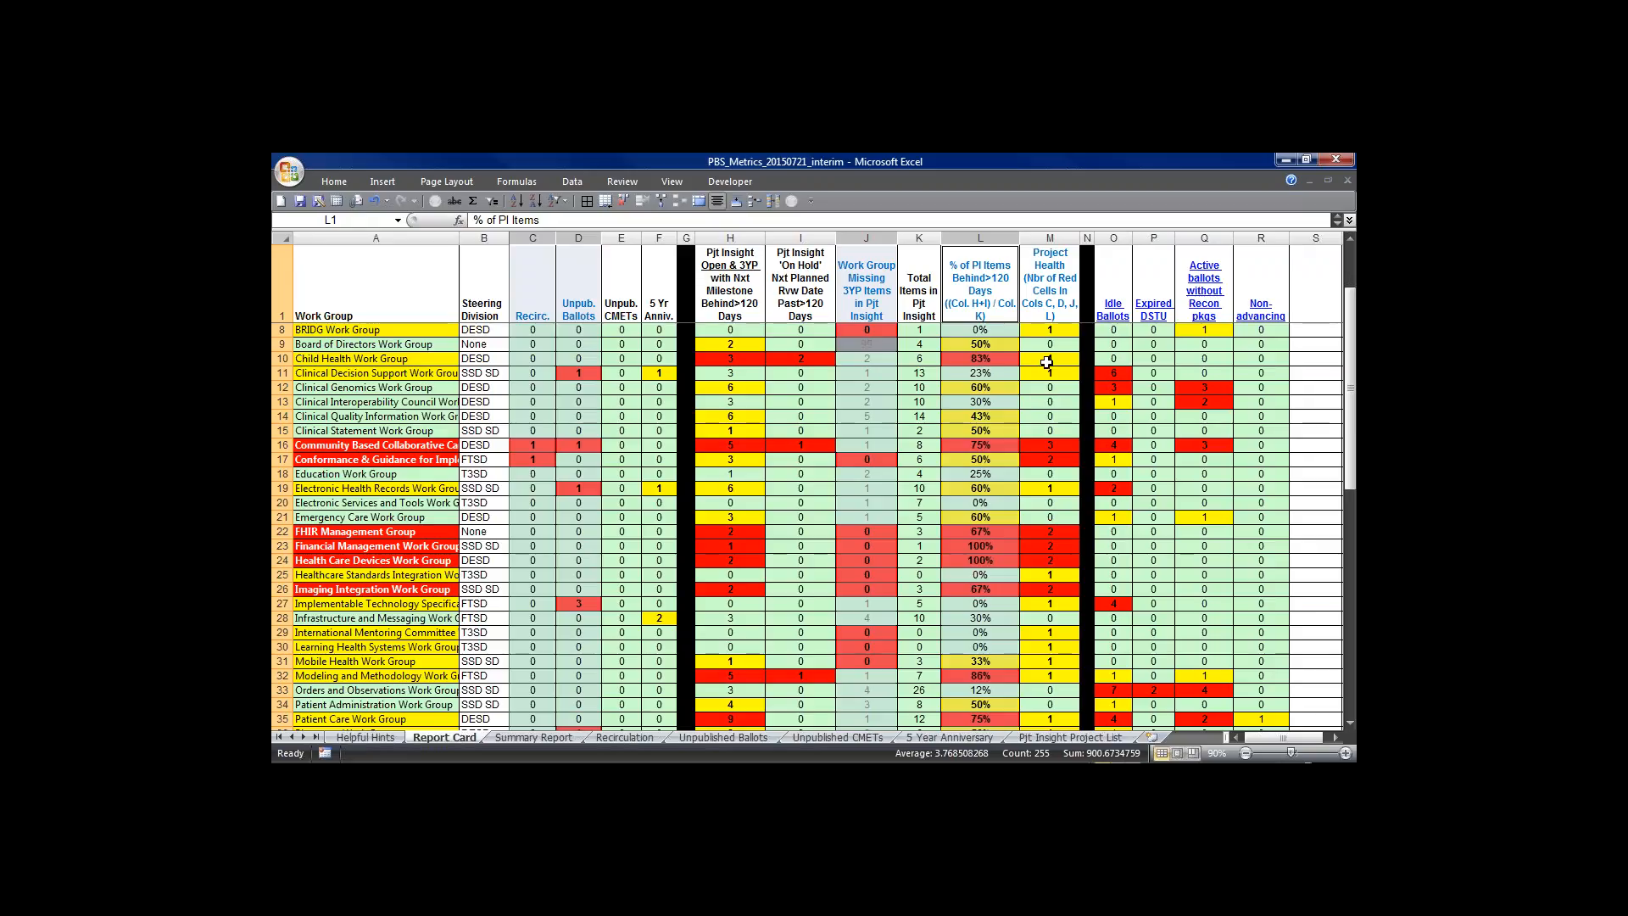
scroll("down", 3)
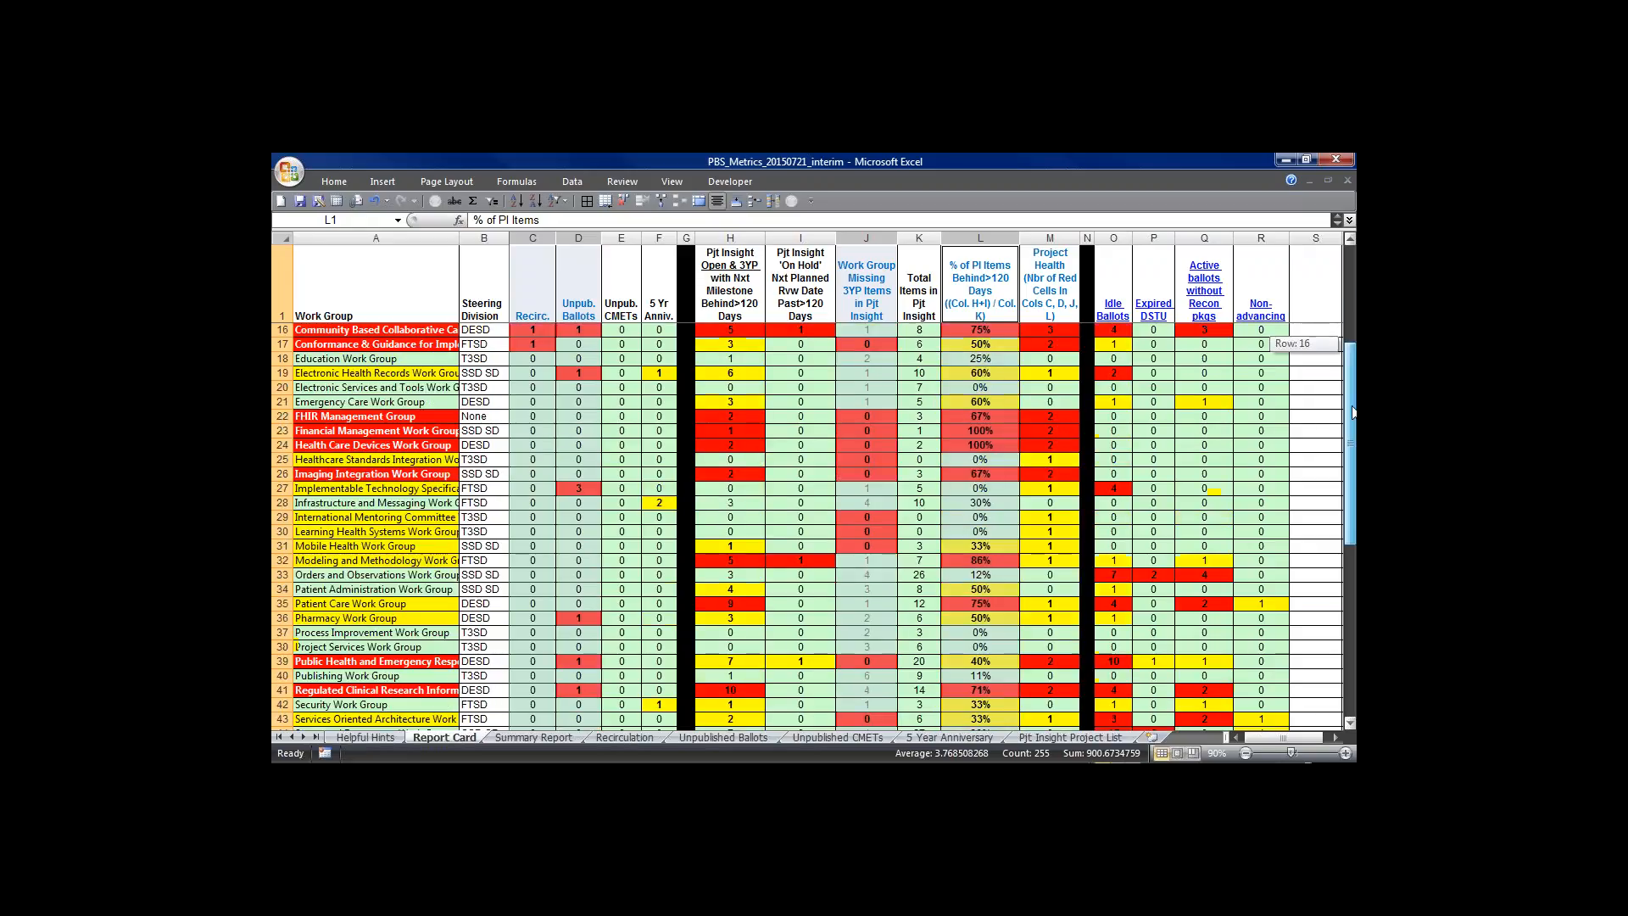
scroll("down", 3)
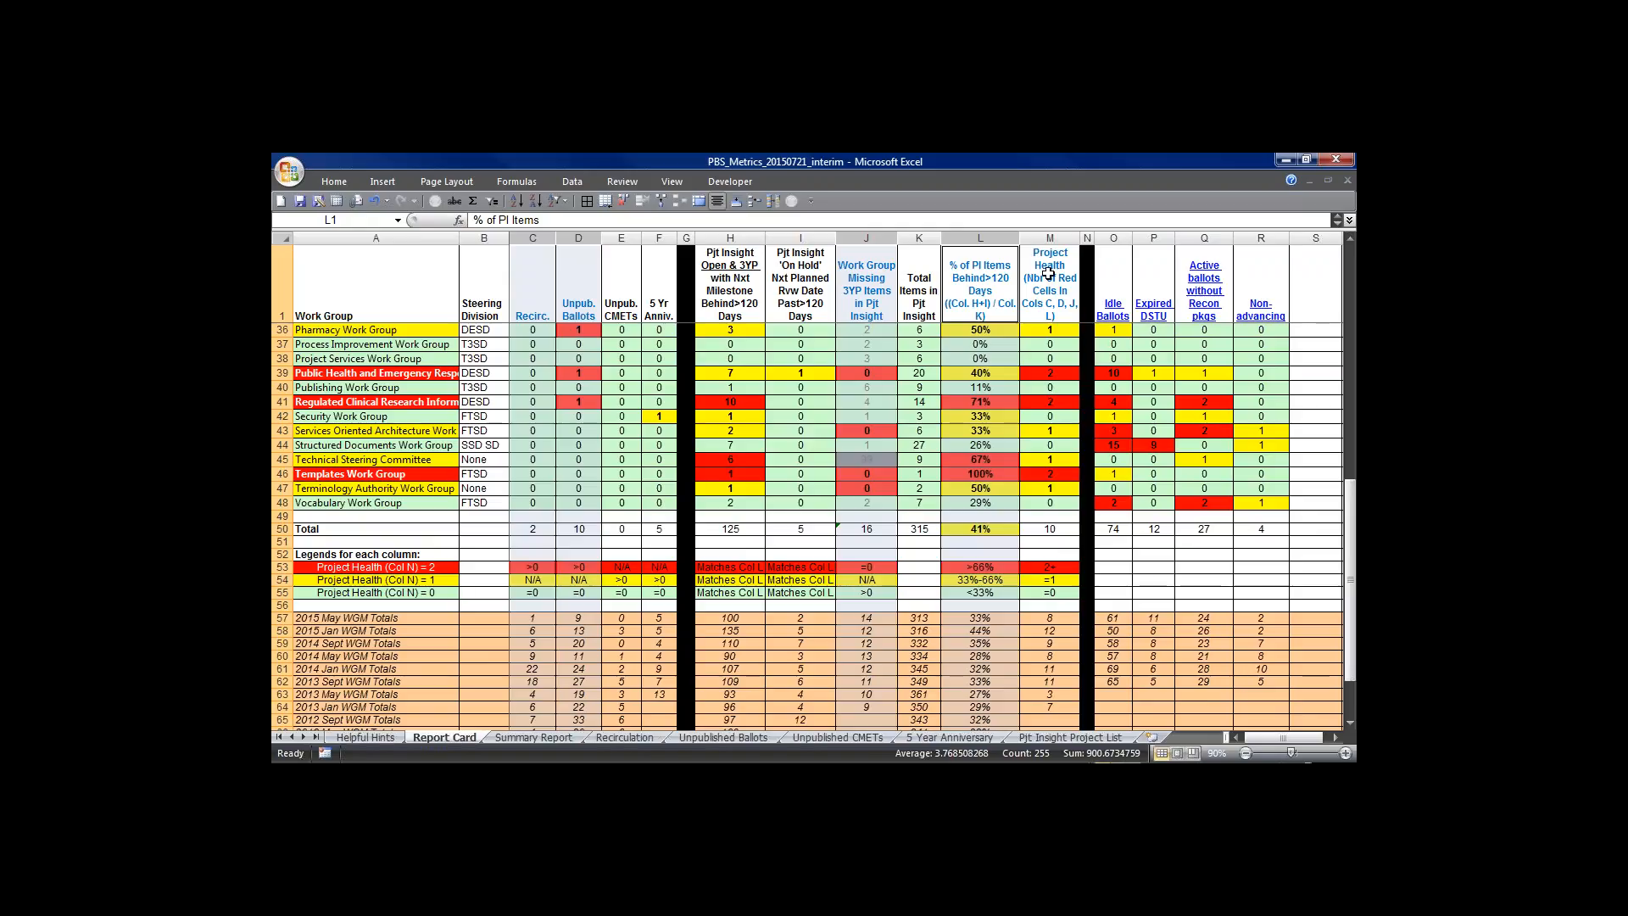
mouse_move(1040, 386)
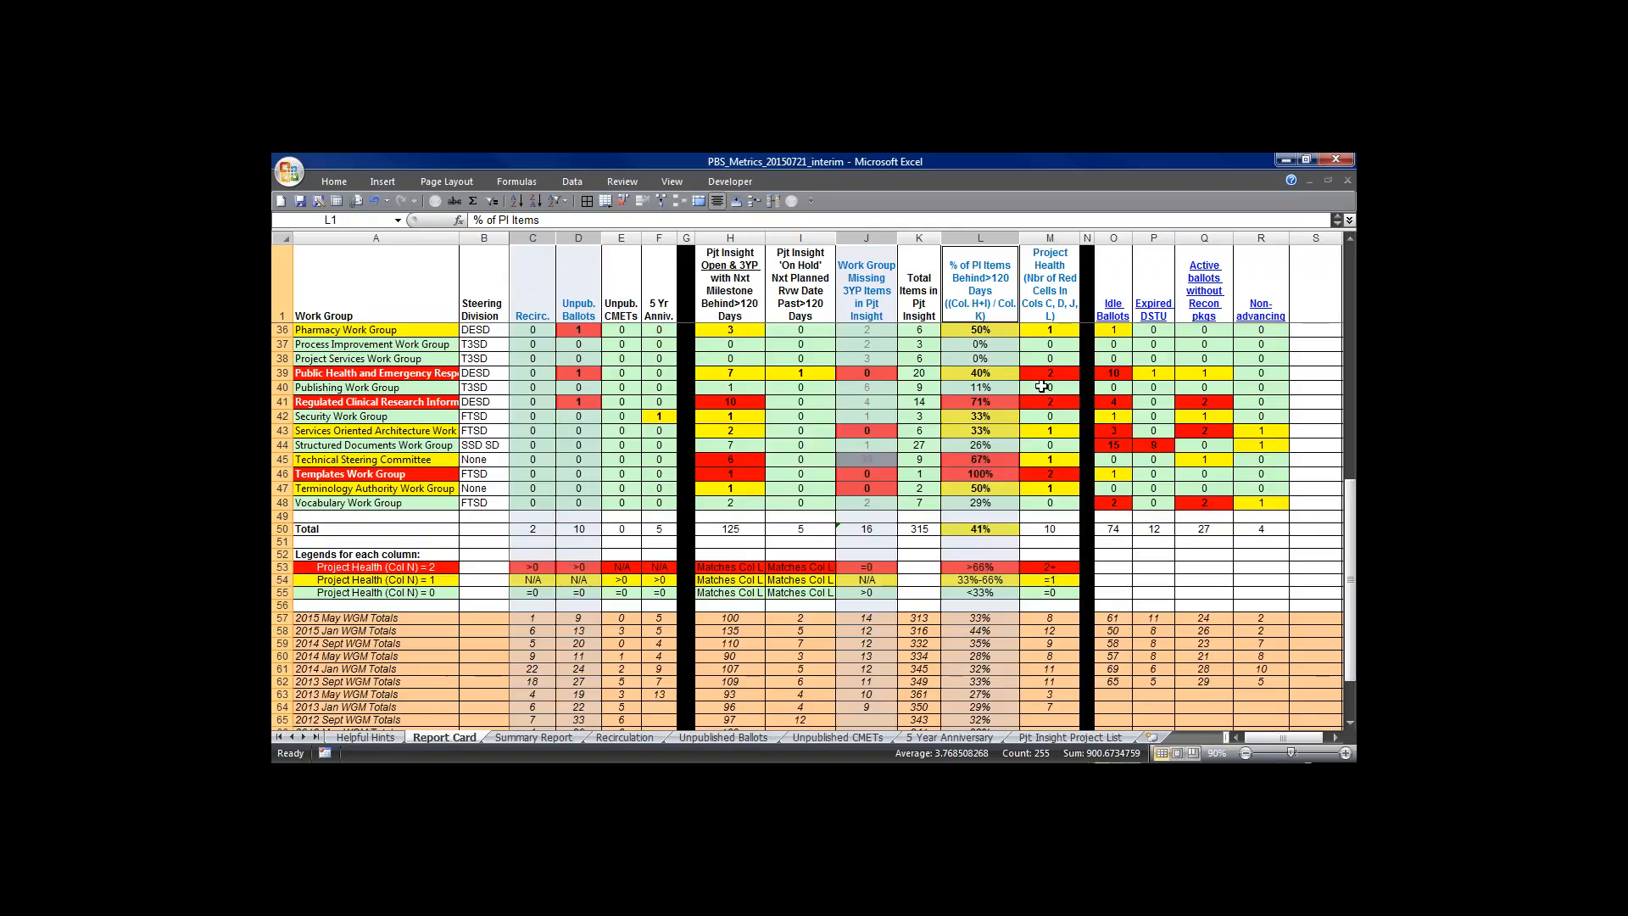
mouse_move(1054, 288)
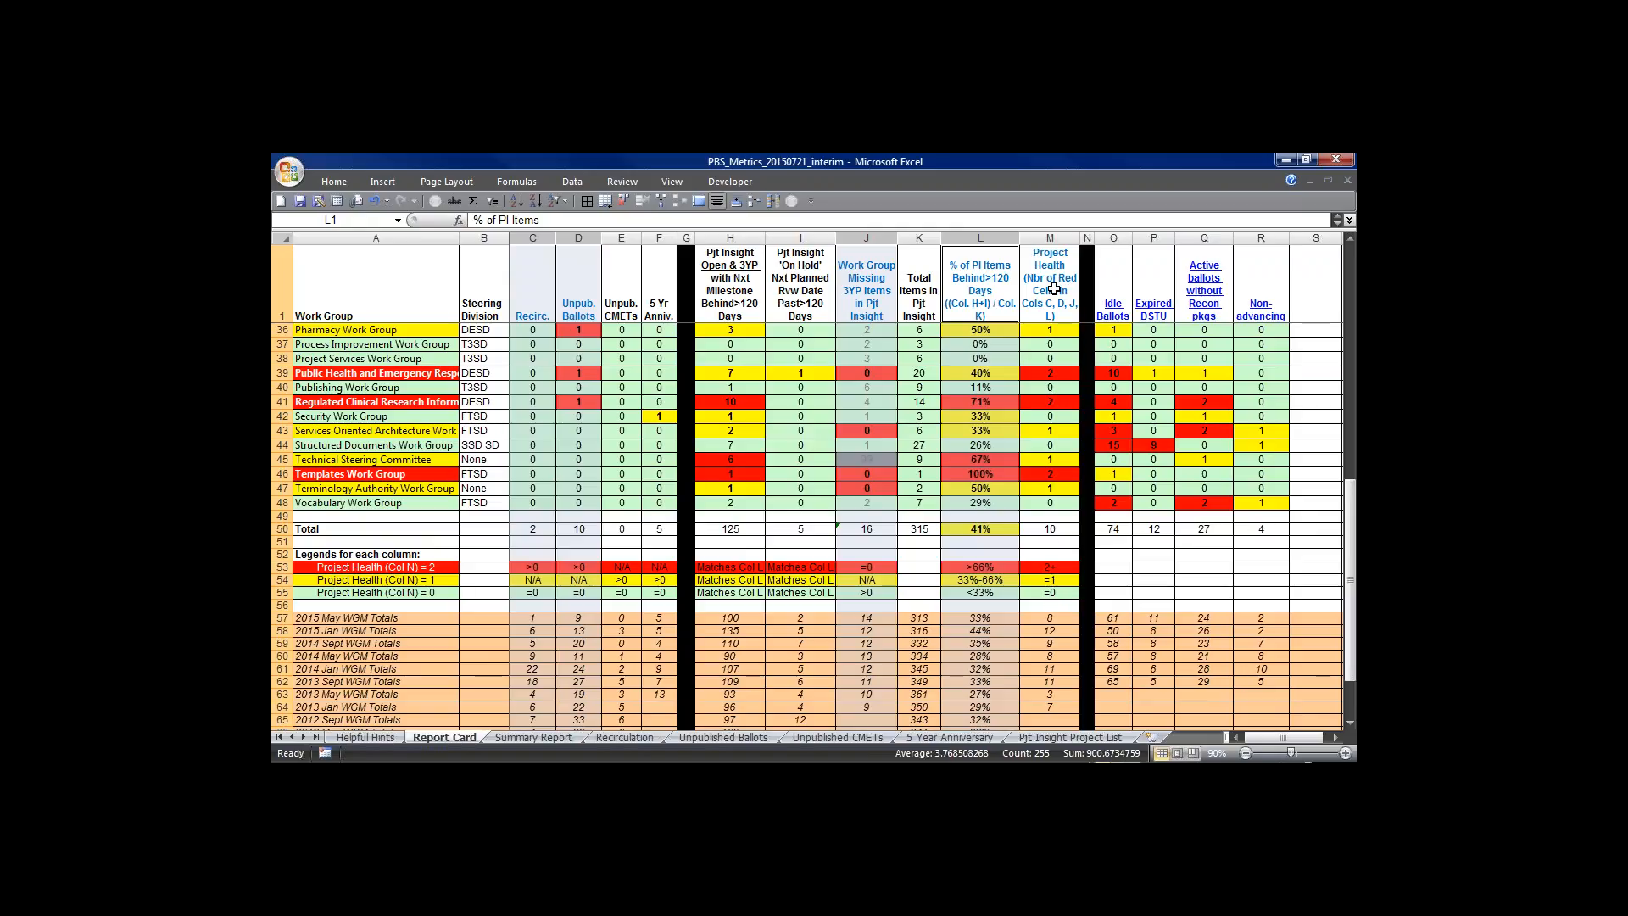
mouse_move(1067, 317)
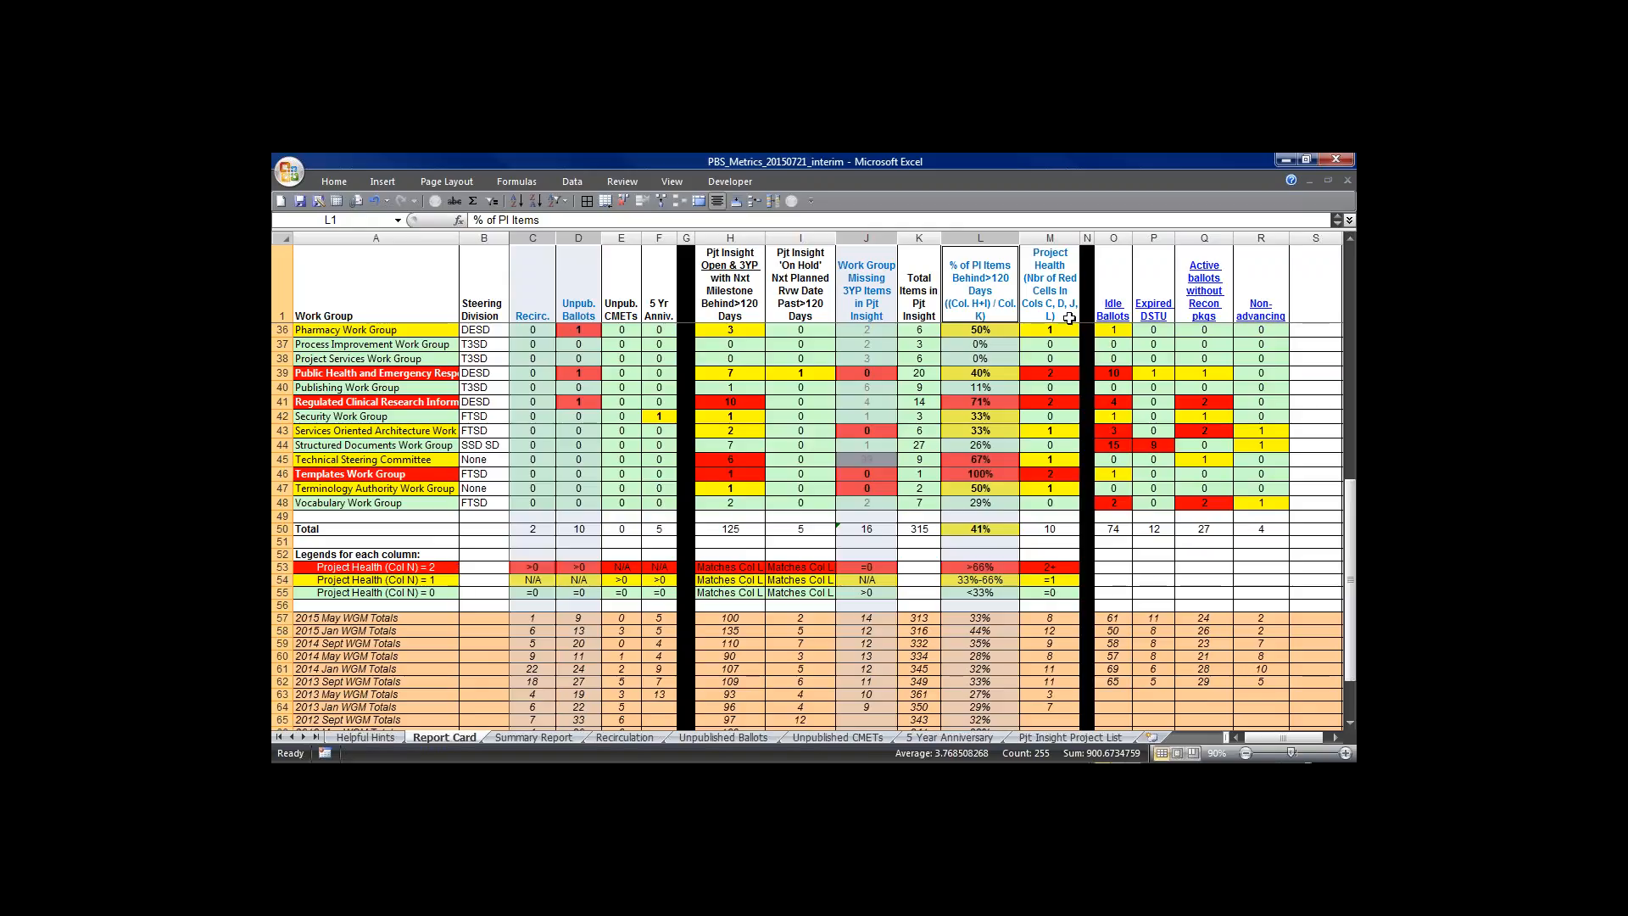
mouse_move(1208, 187)
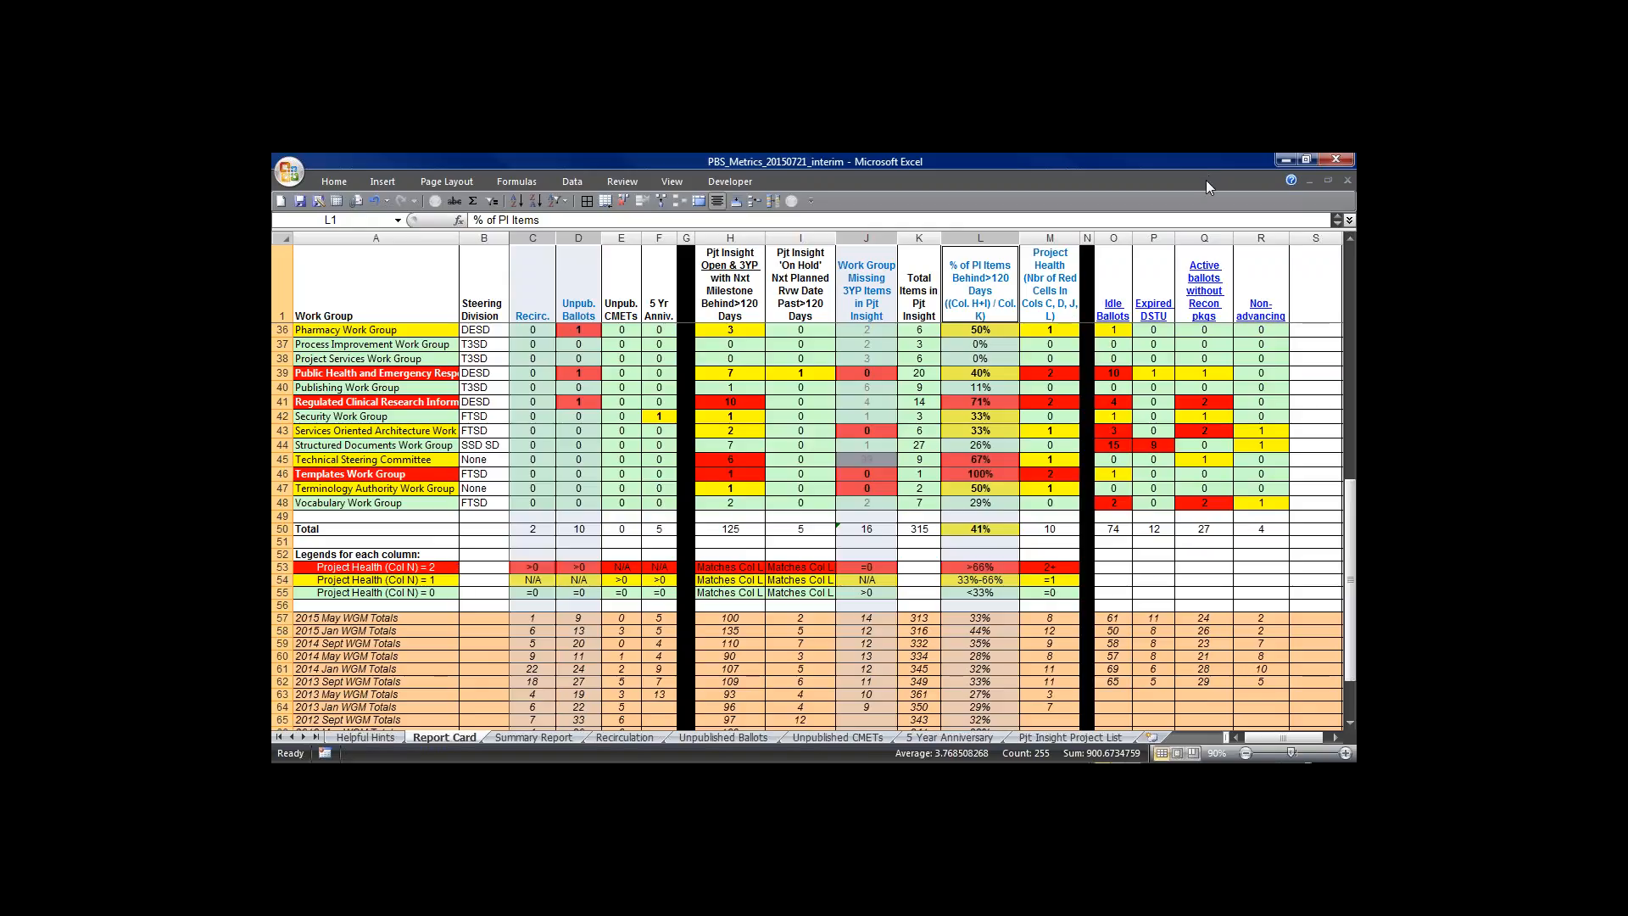
mouse_move(1107, 314)
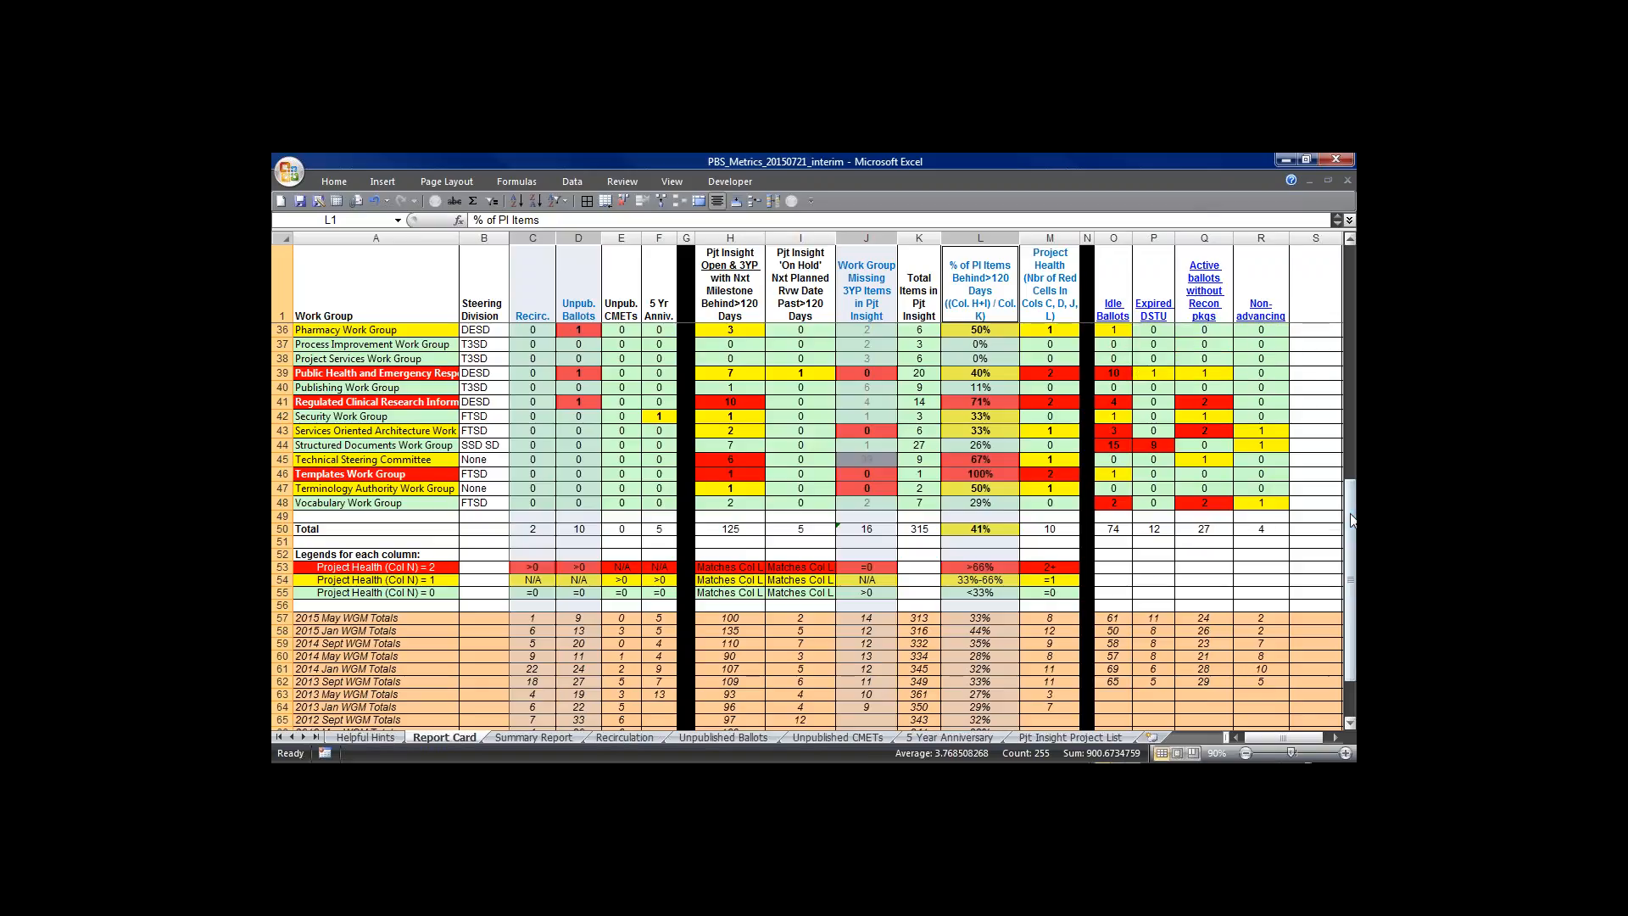
scroll("up", 3)
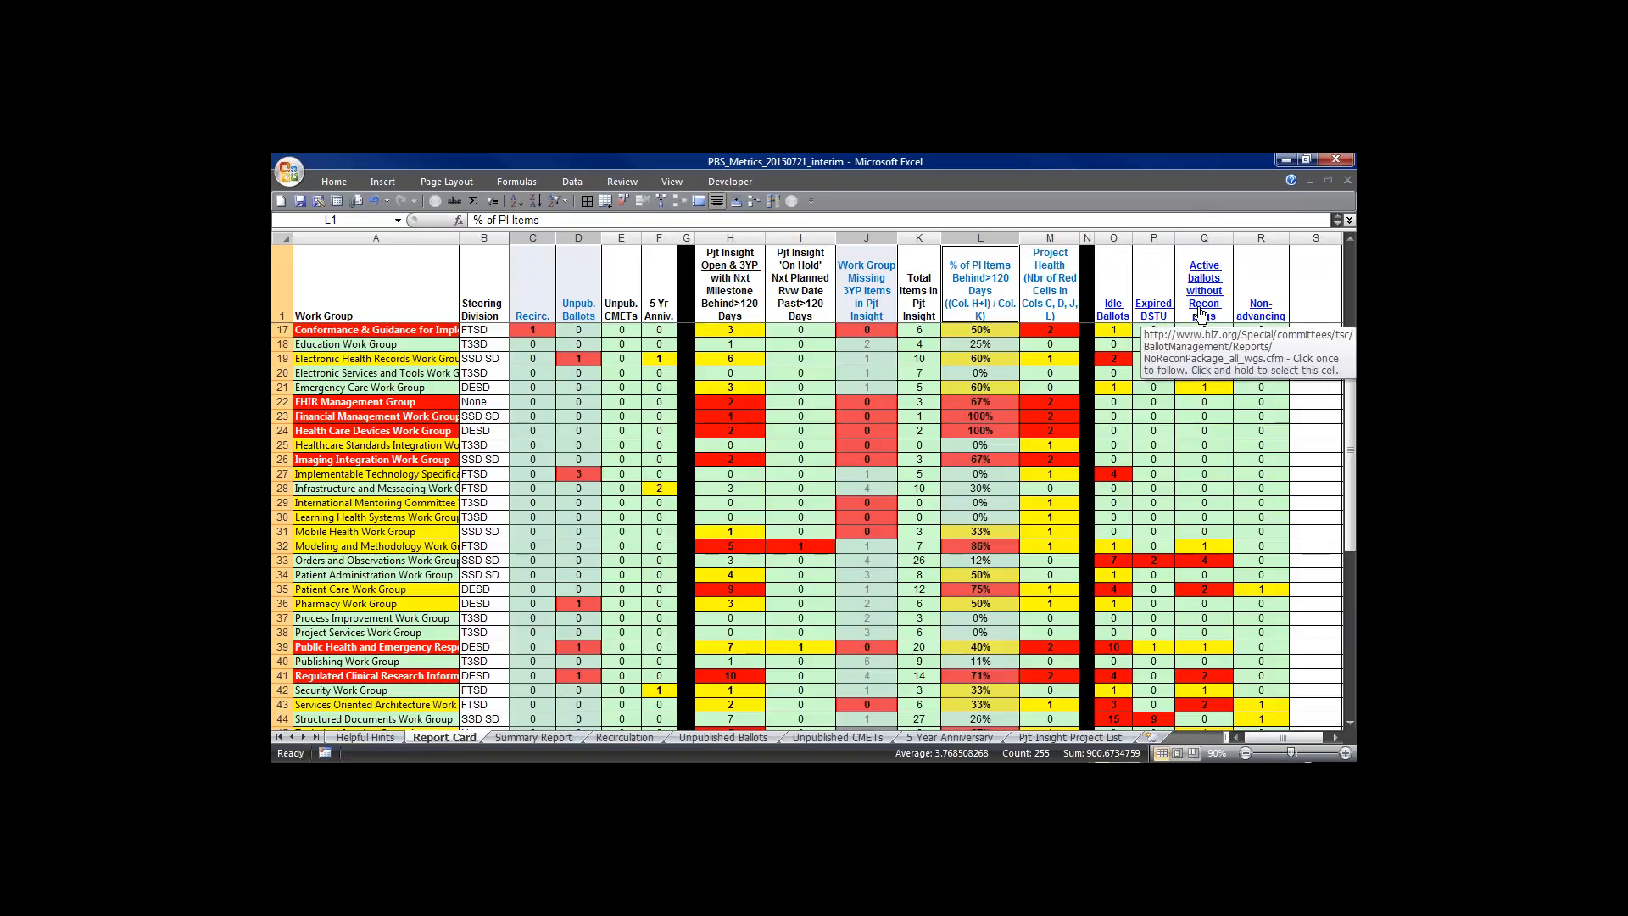
mouse_move(1261, 309)
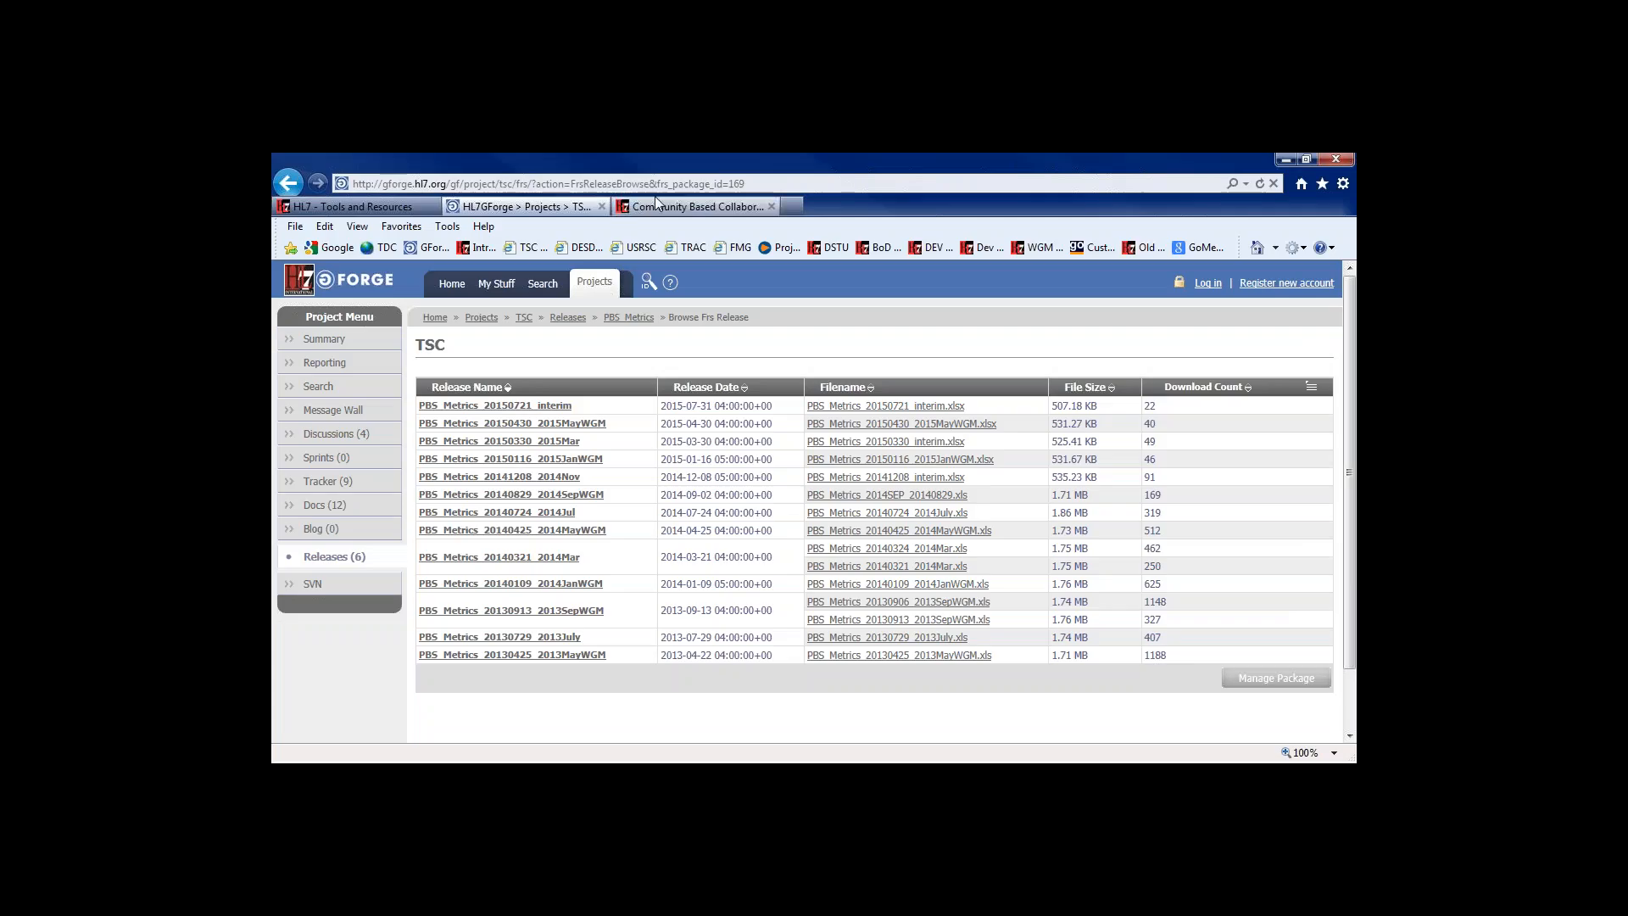
Step: Open the Community Based Collaborative Care Reports page and scroll through its Dashboard and Ballot Reports
left_click(690, 205)
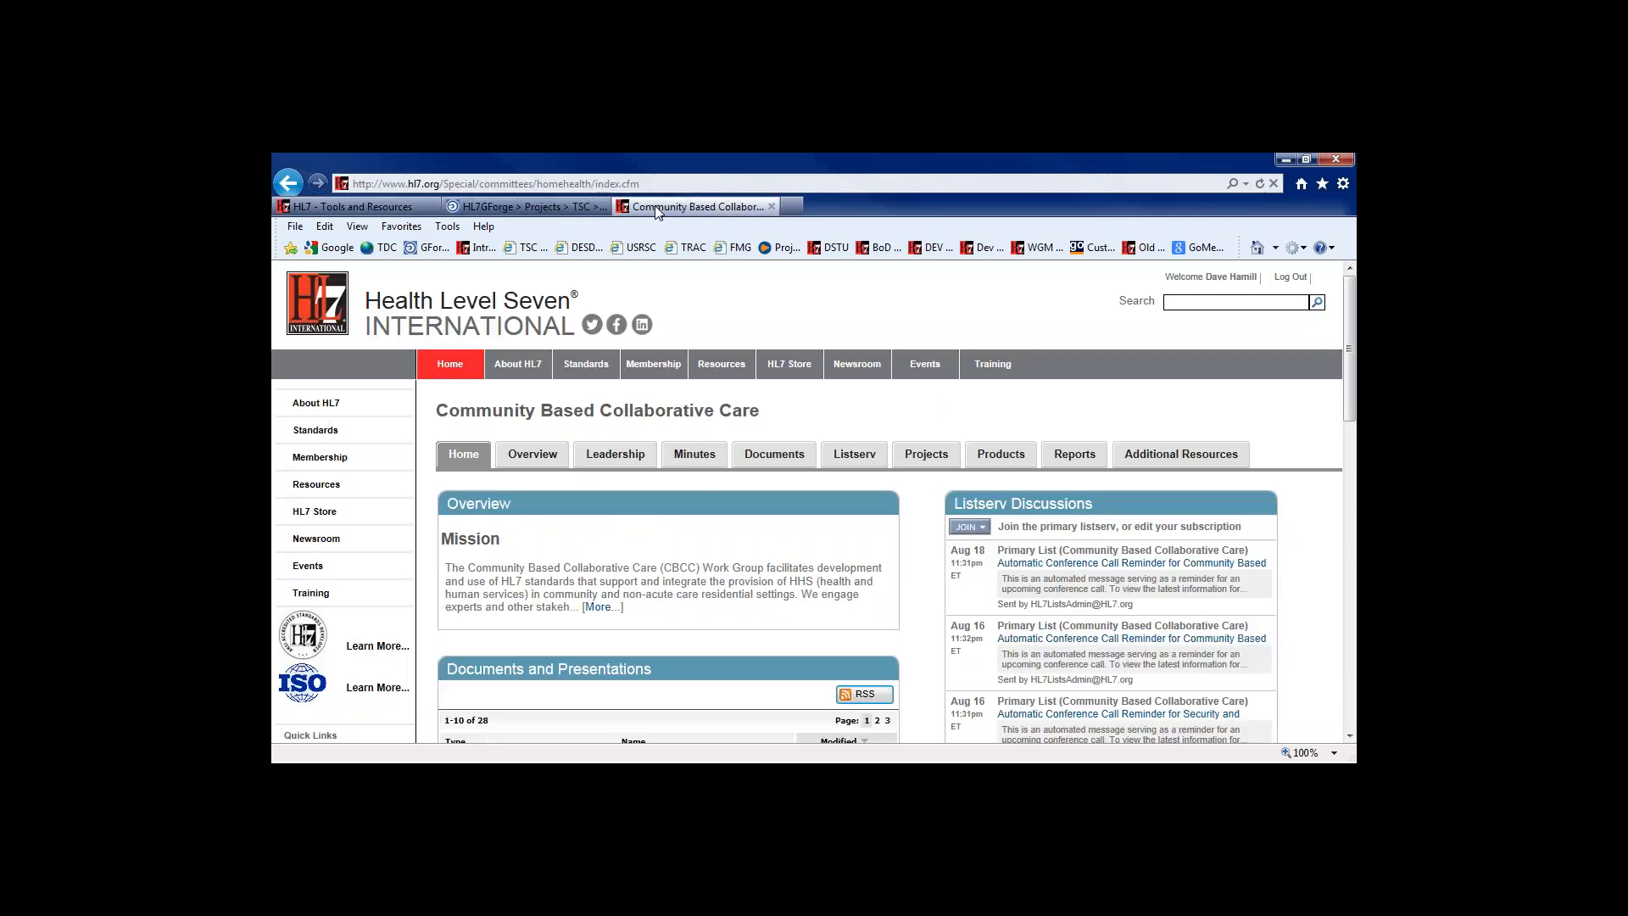
mouse_move(1074, 454)
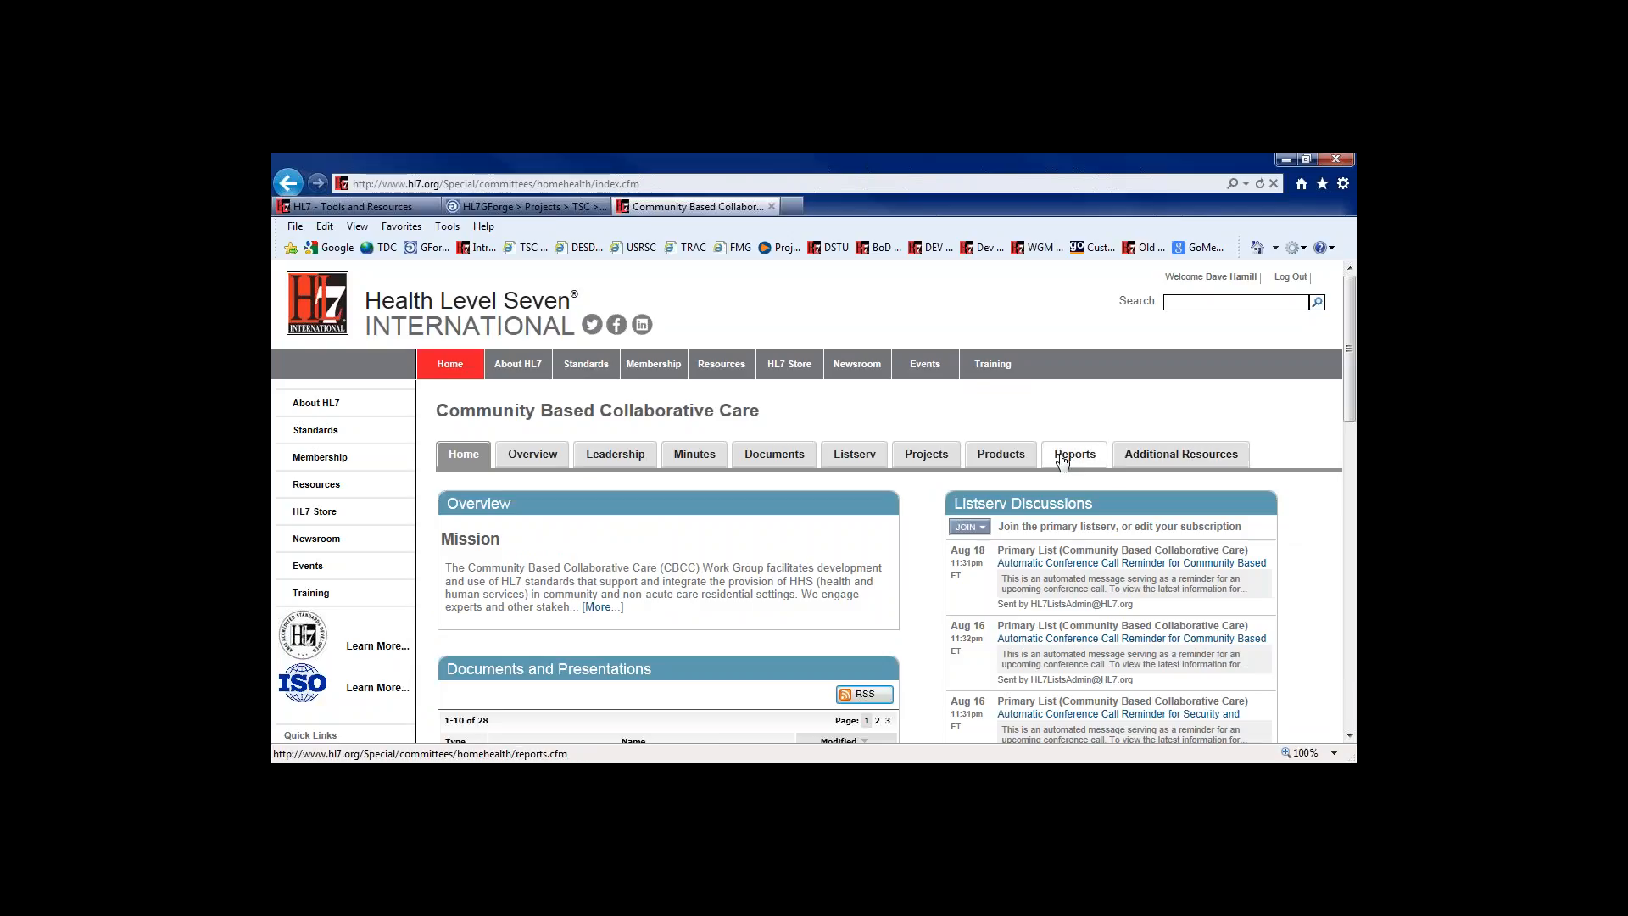
left_click(1074, 454)
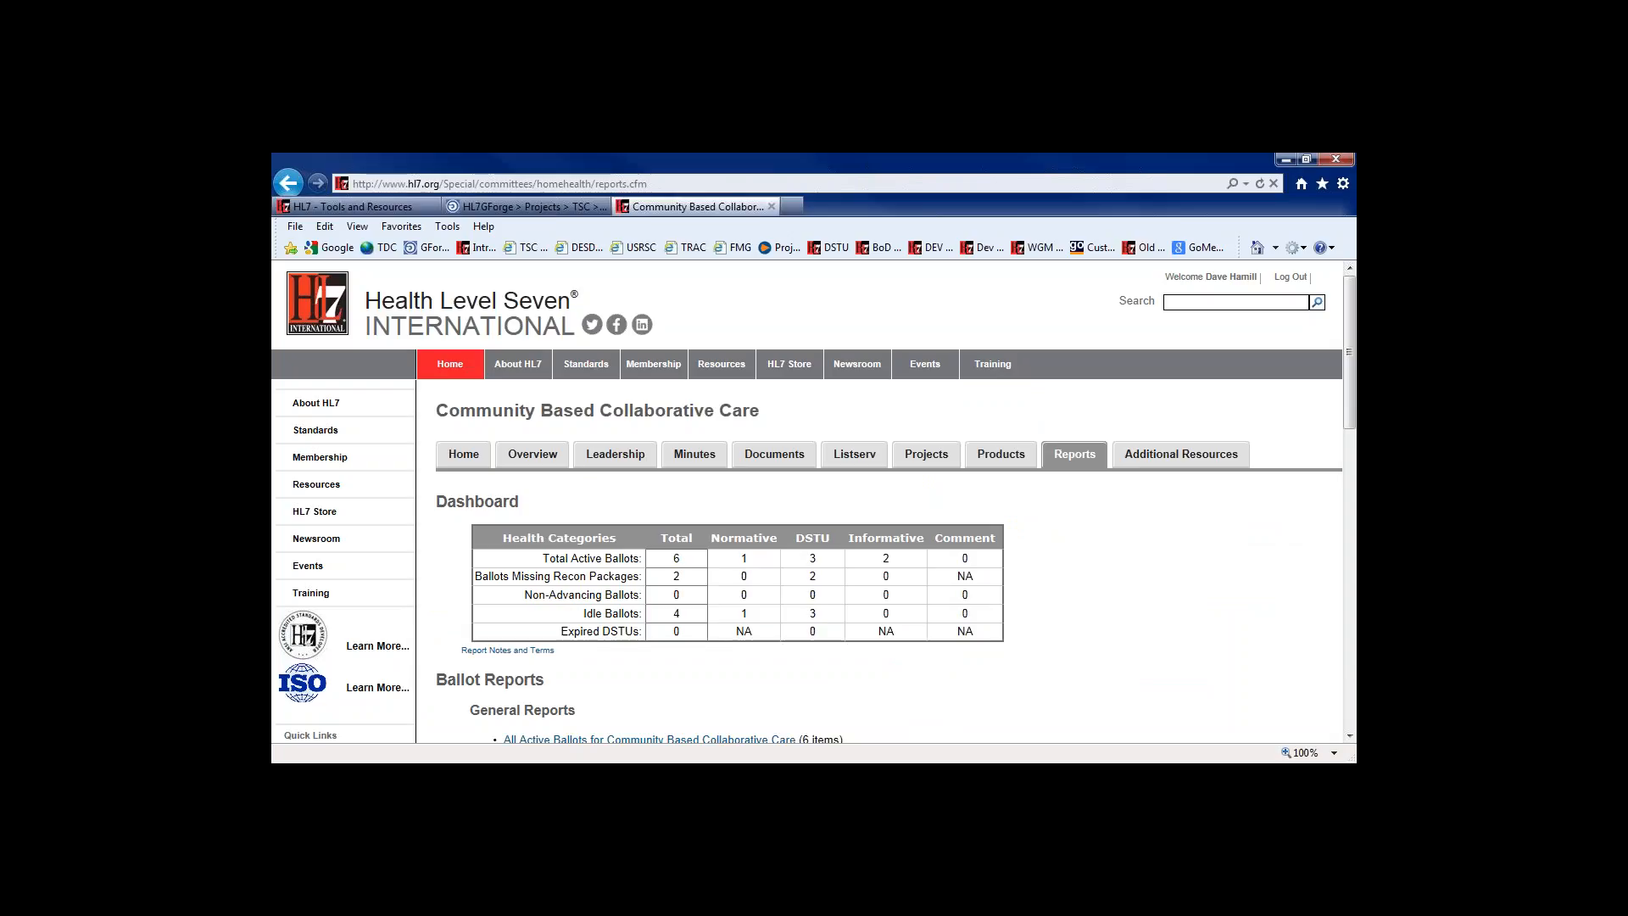
scroll("down", 3)
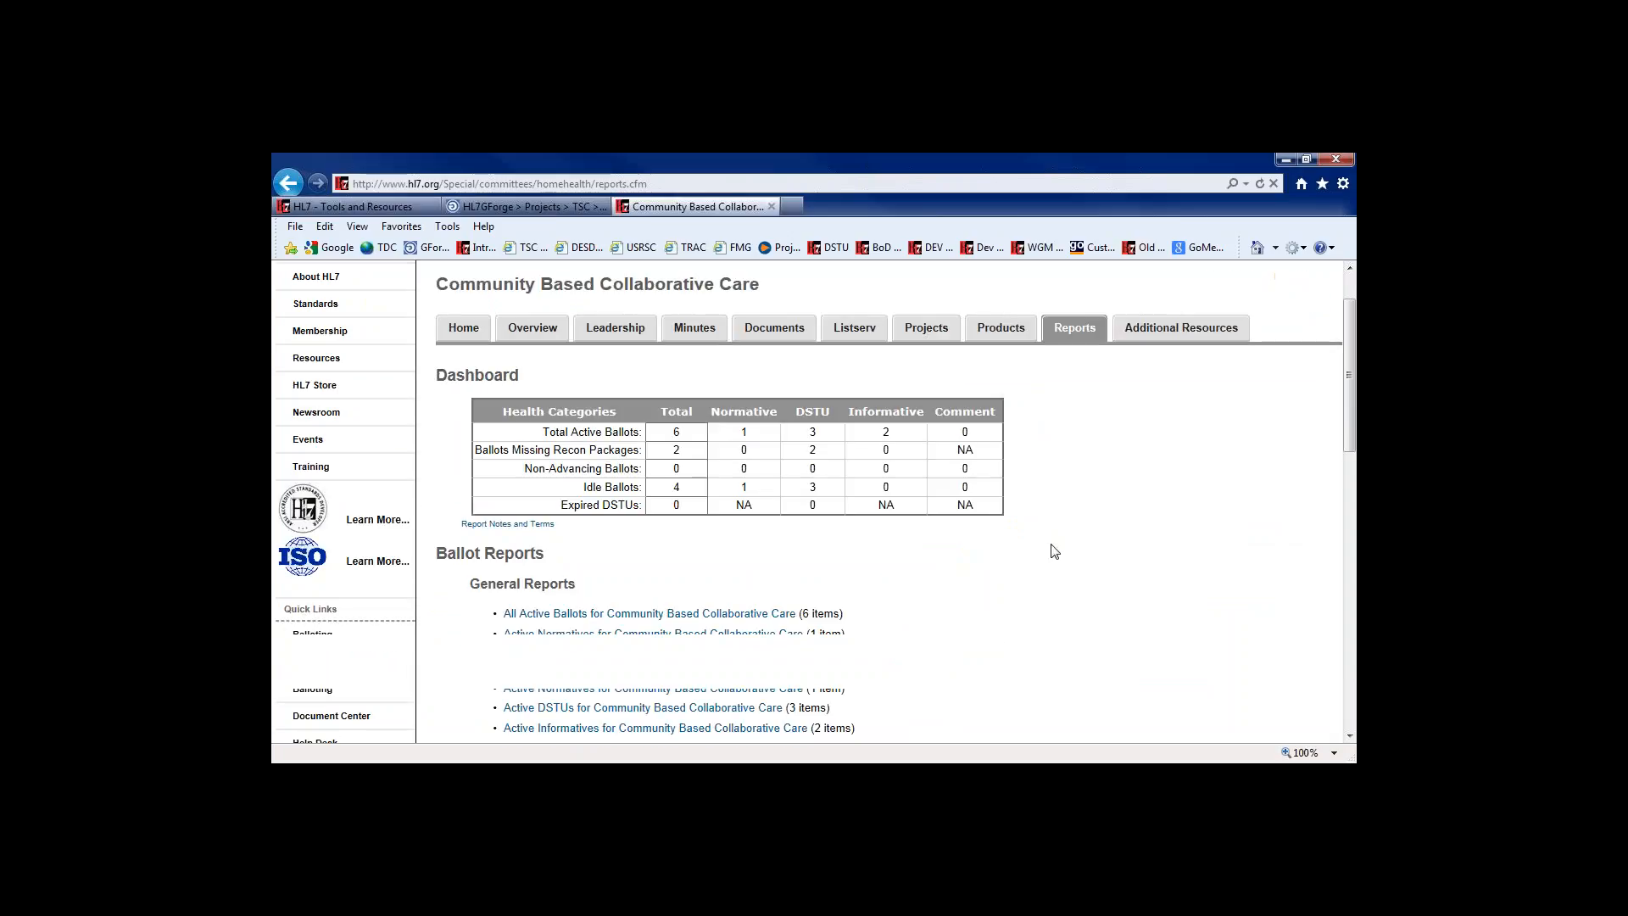
scroll("down", 3)
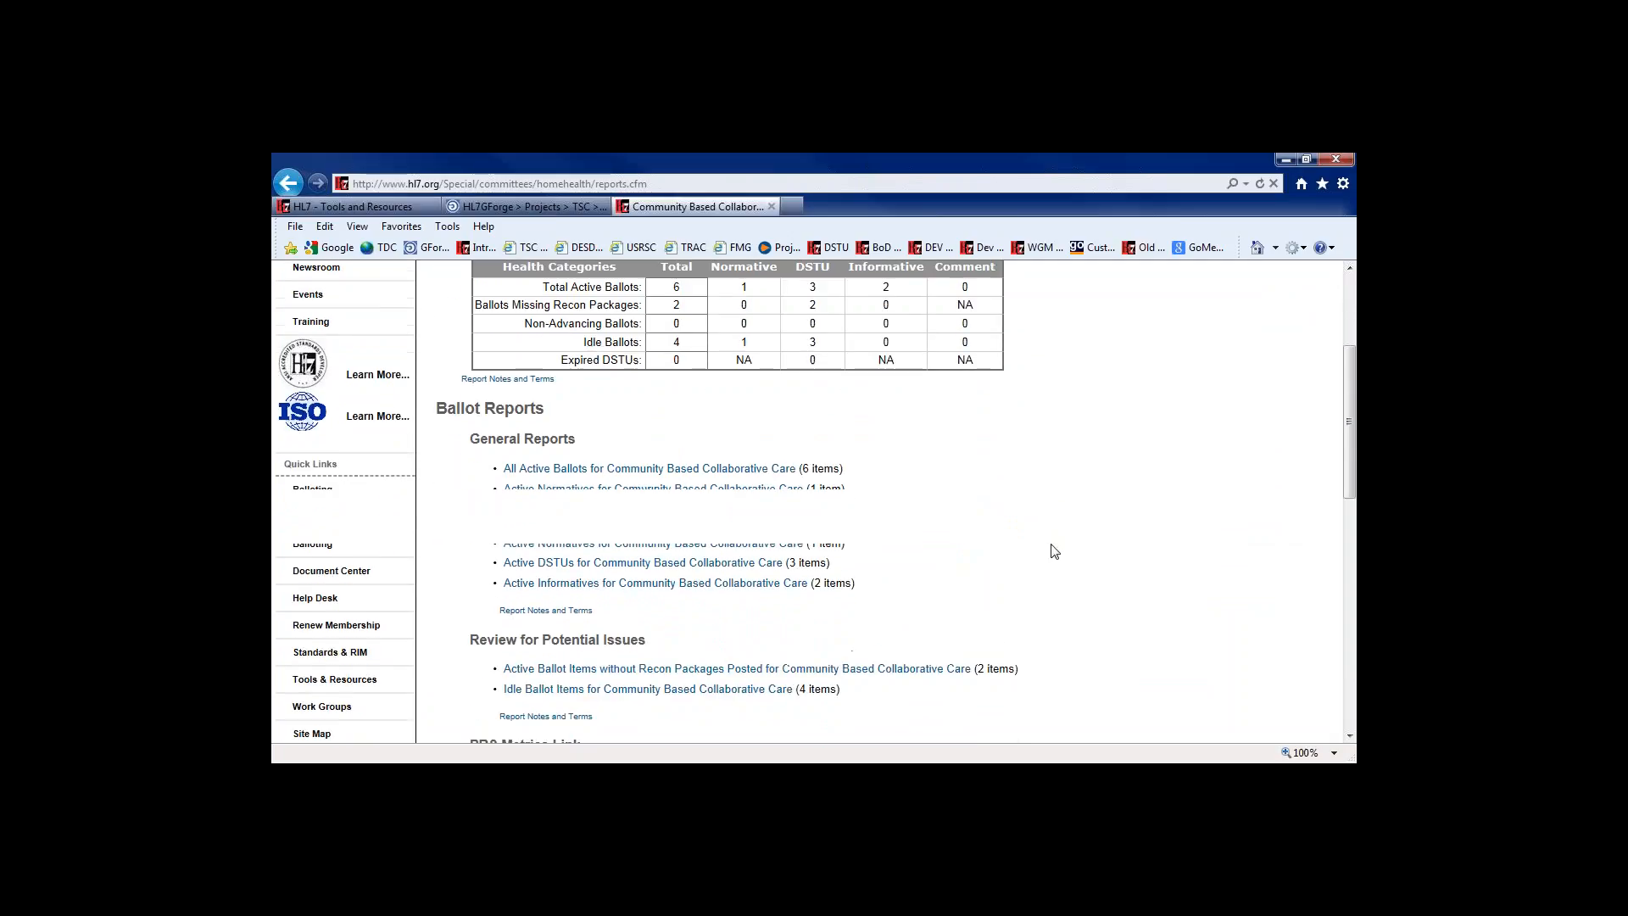
scroll("down", 3)
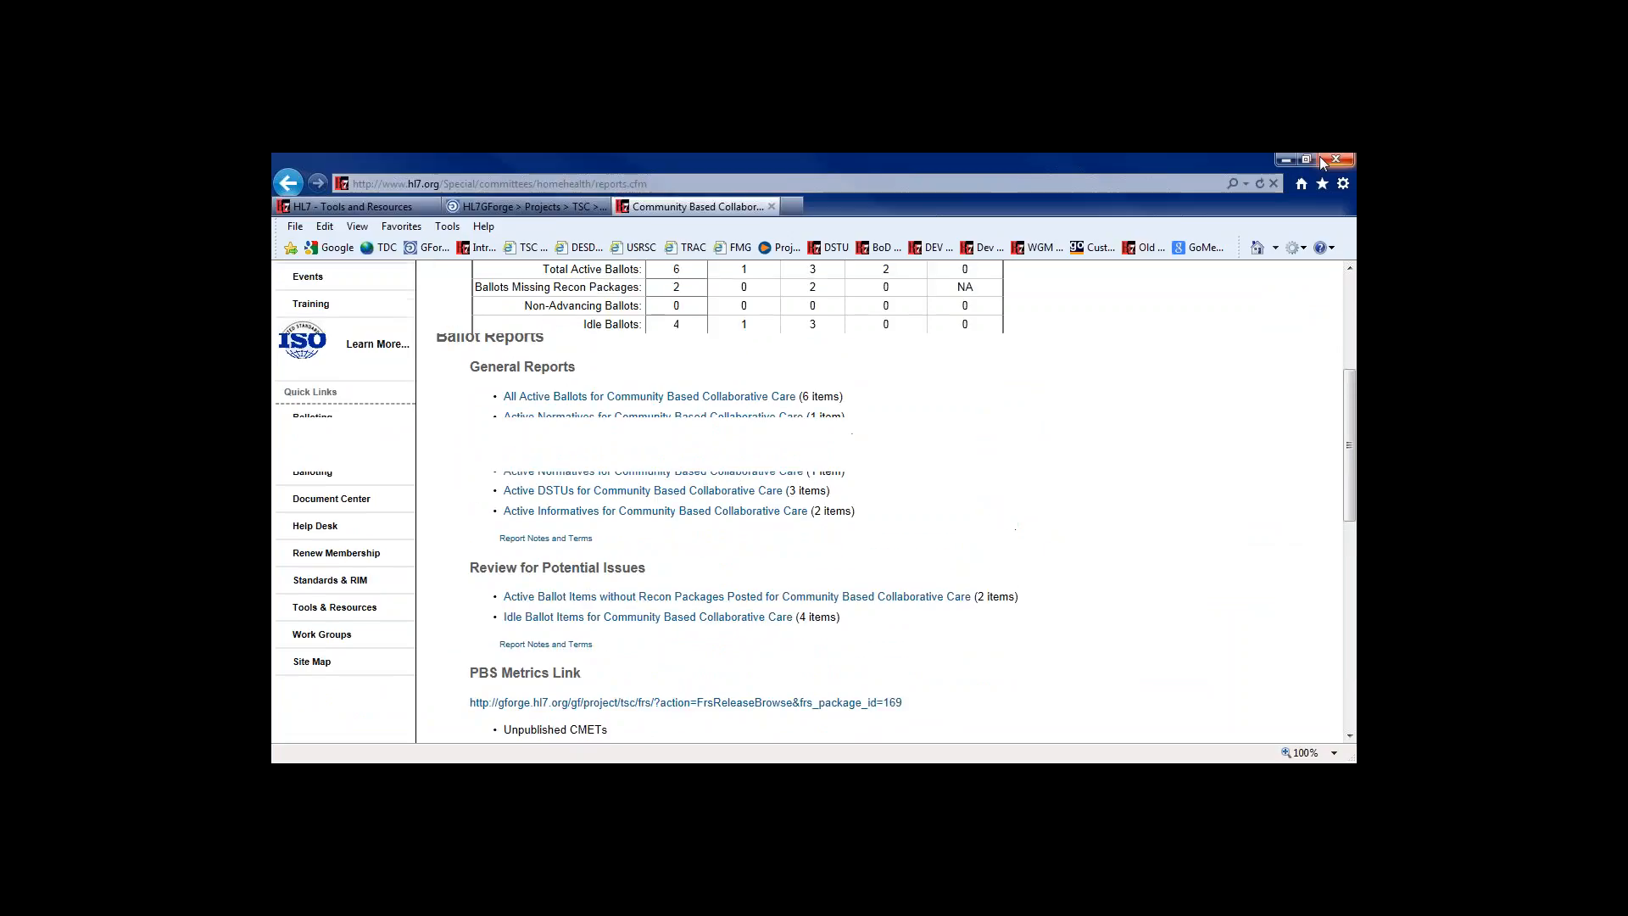
left_click(1322, 160)
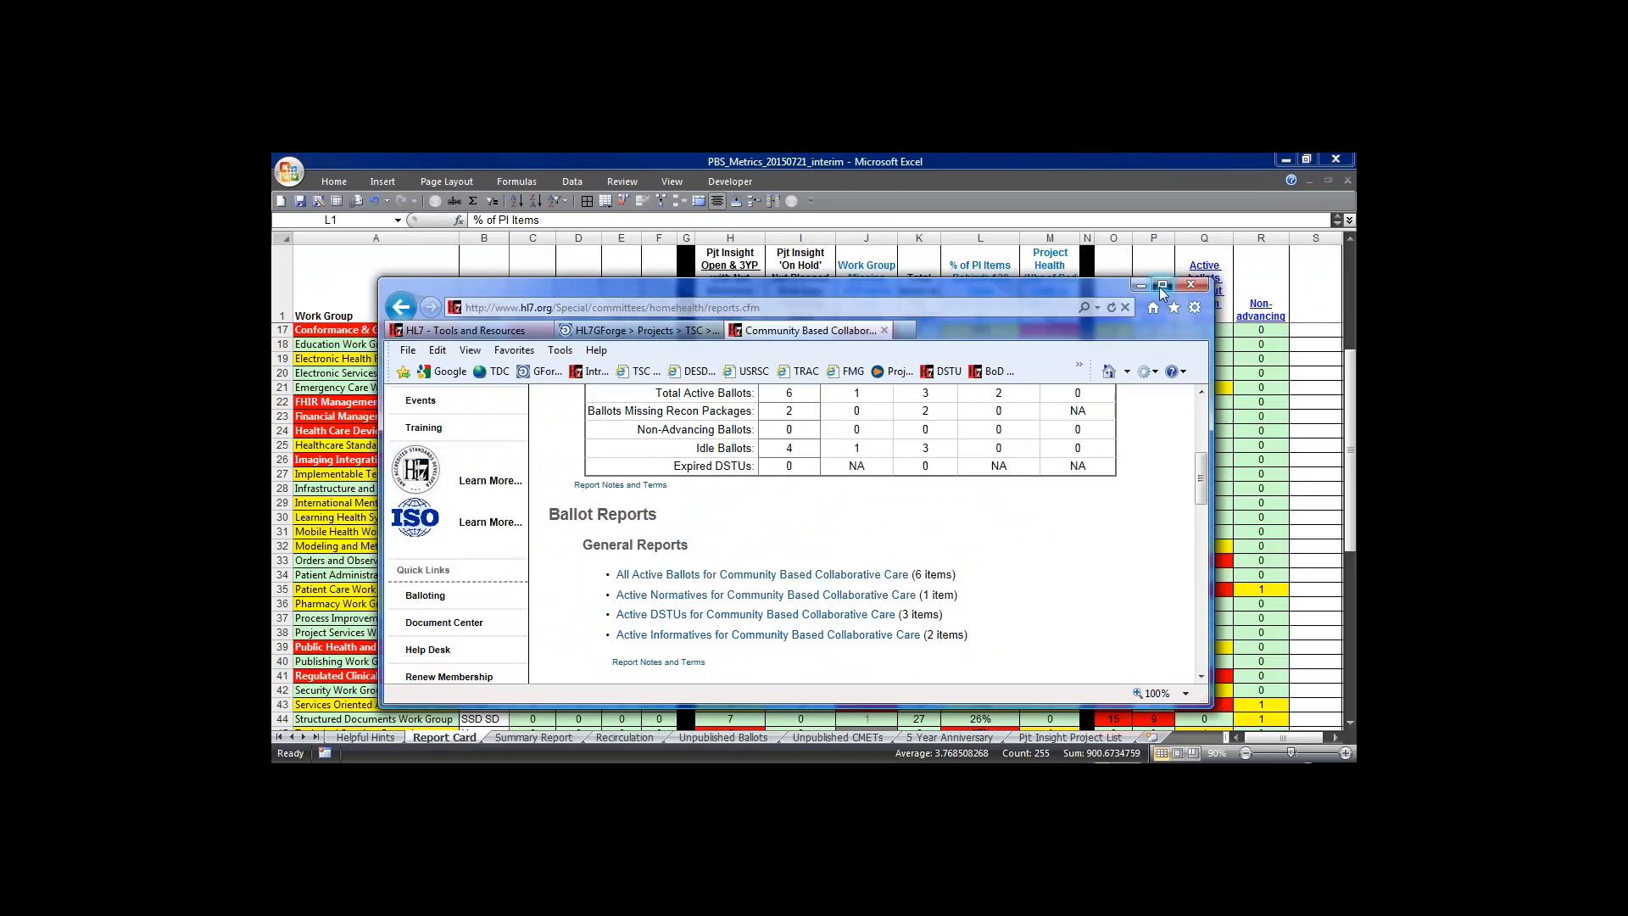
left_click(1162, 285)
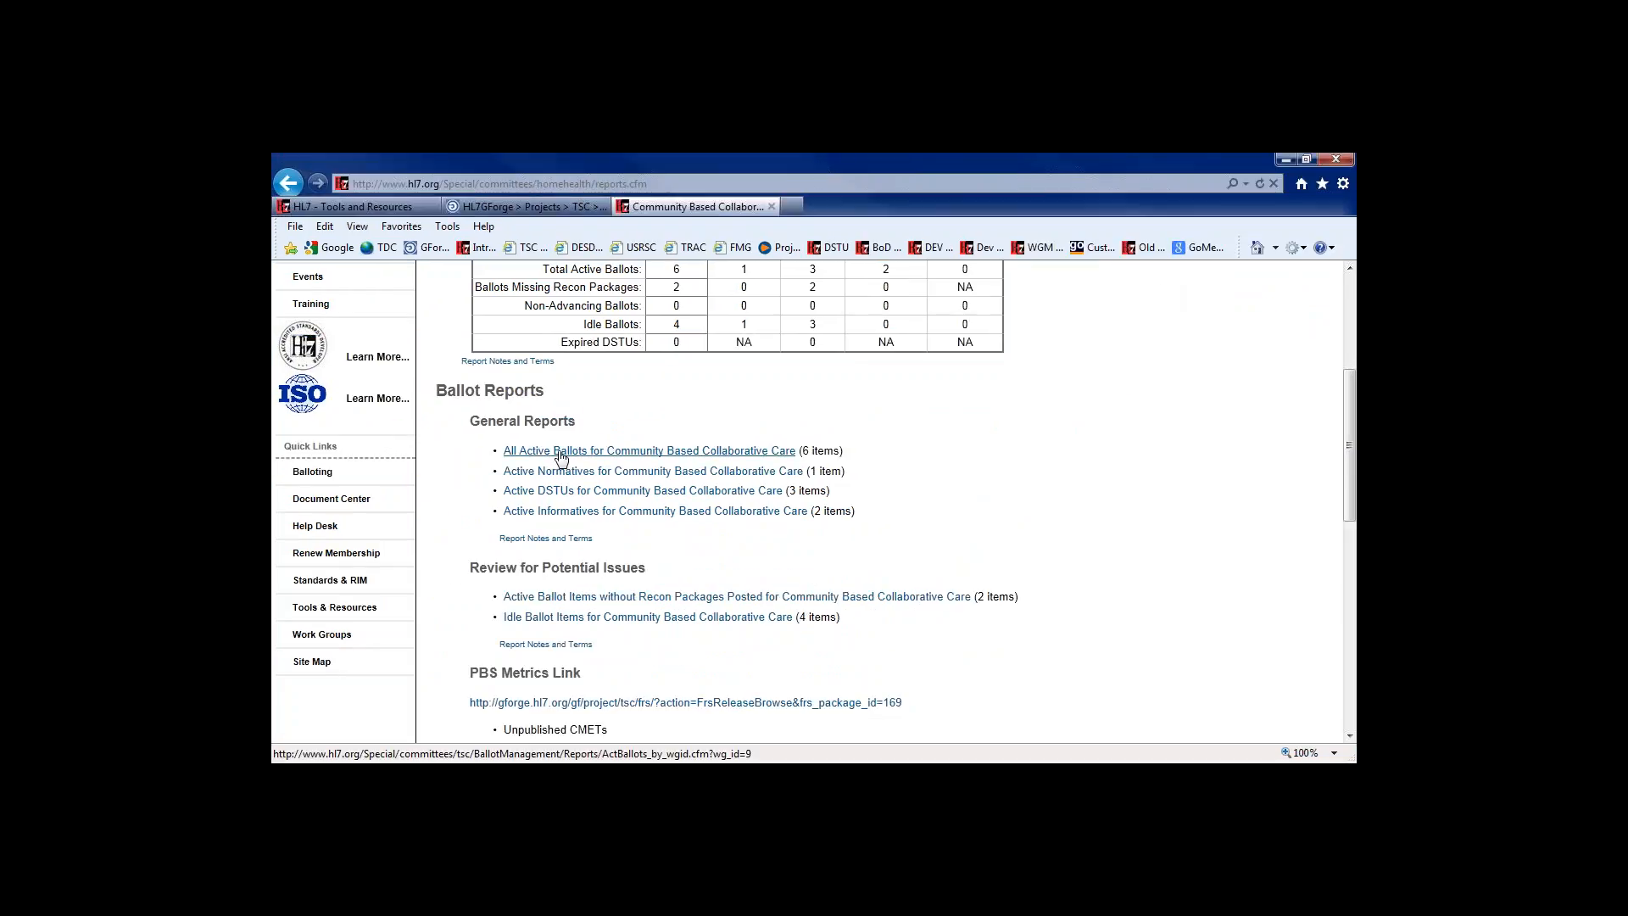
mouse_move(592, 412)
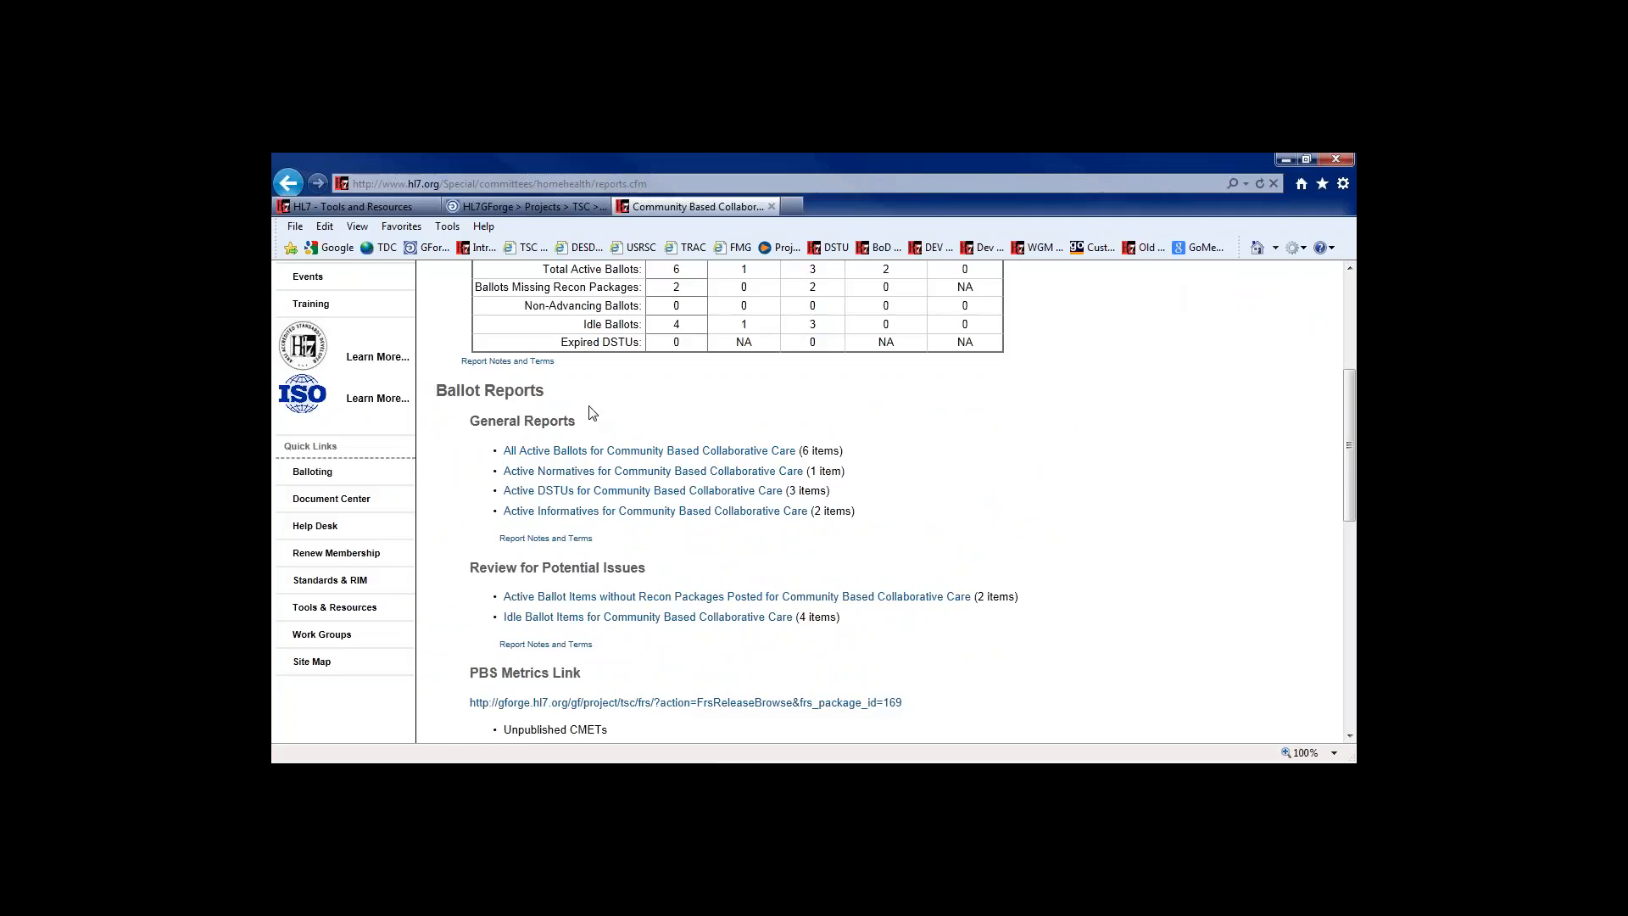
mouse_move(654, 511)
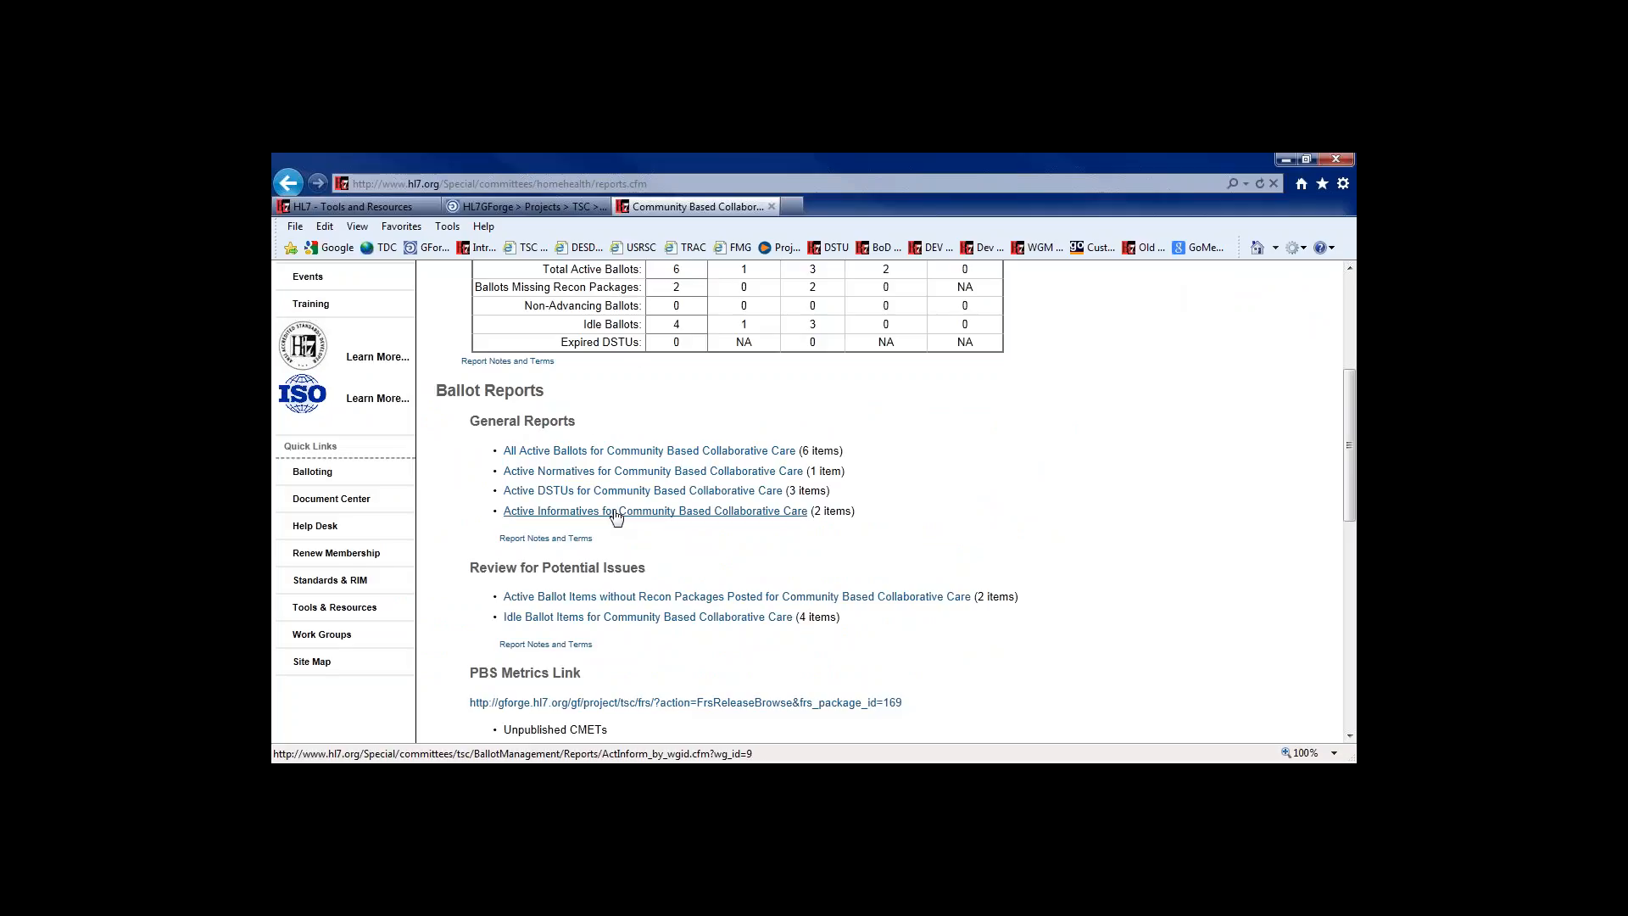
mouse_move(621, 461)
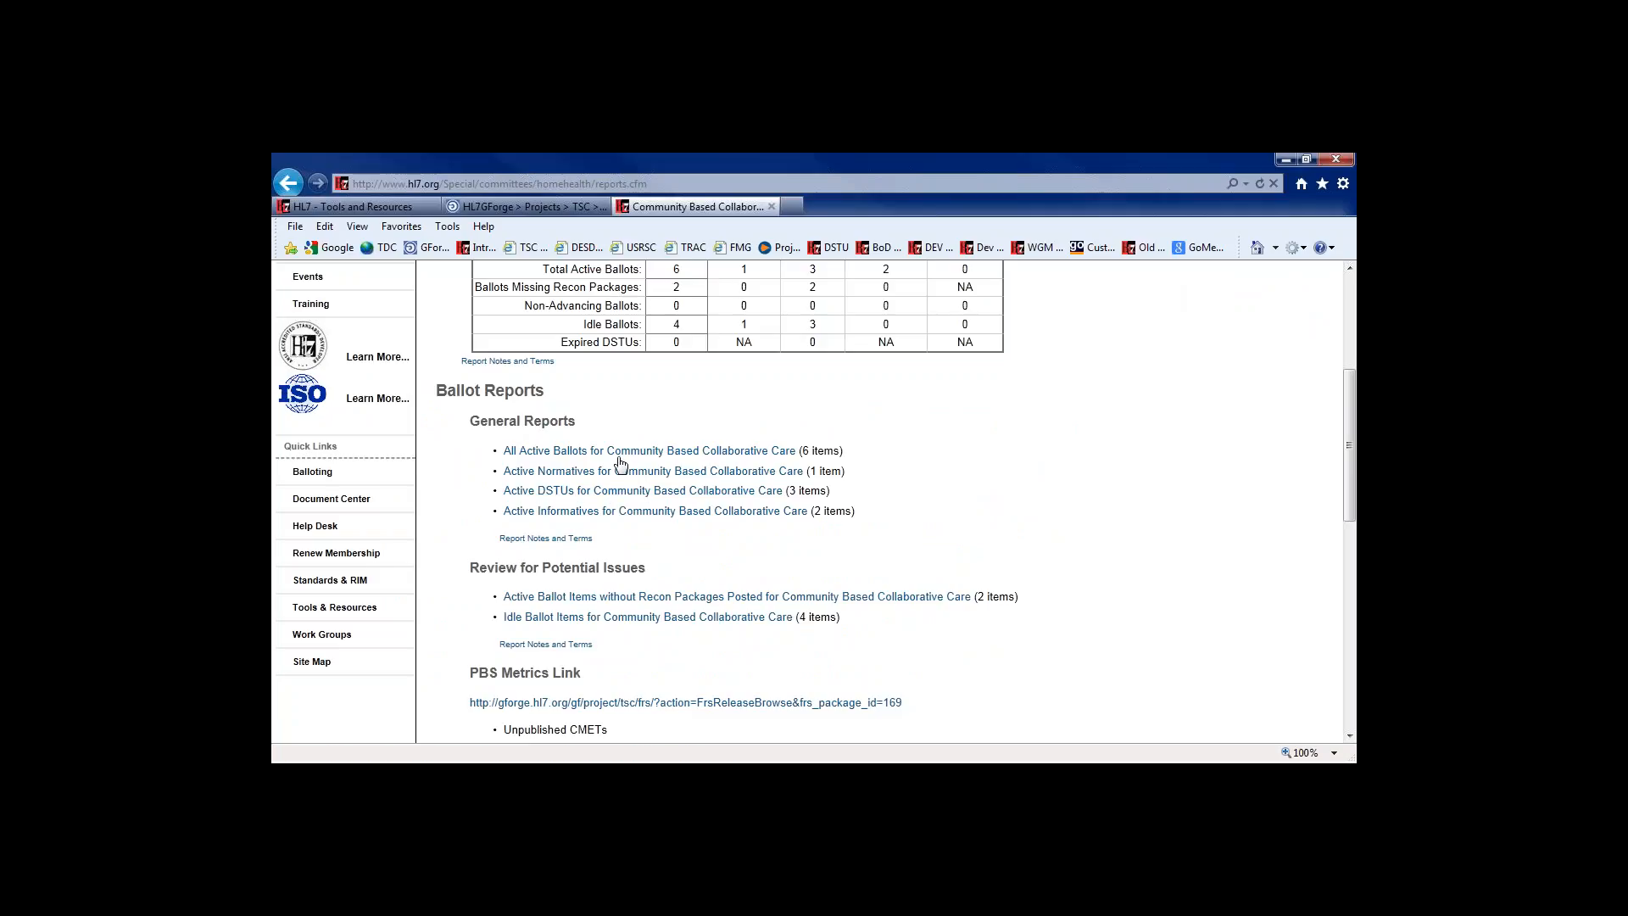
mouse_move(648, 450)
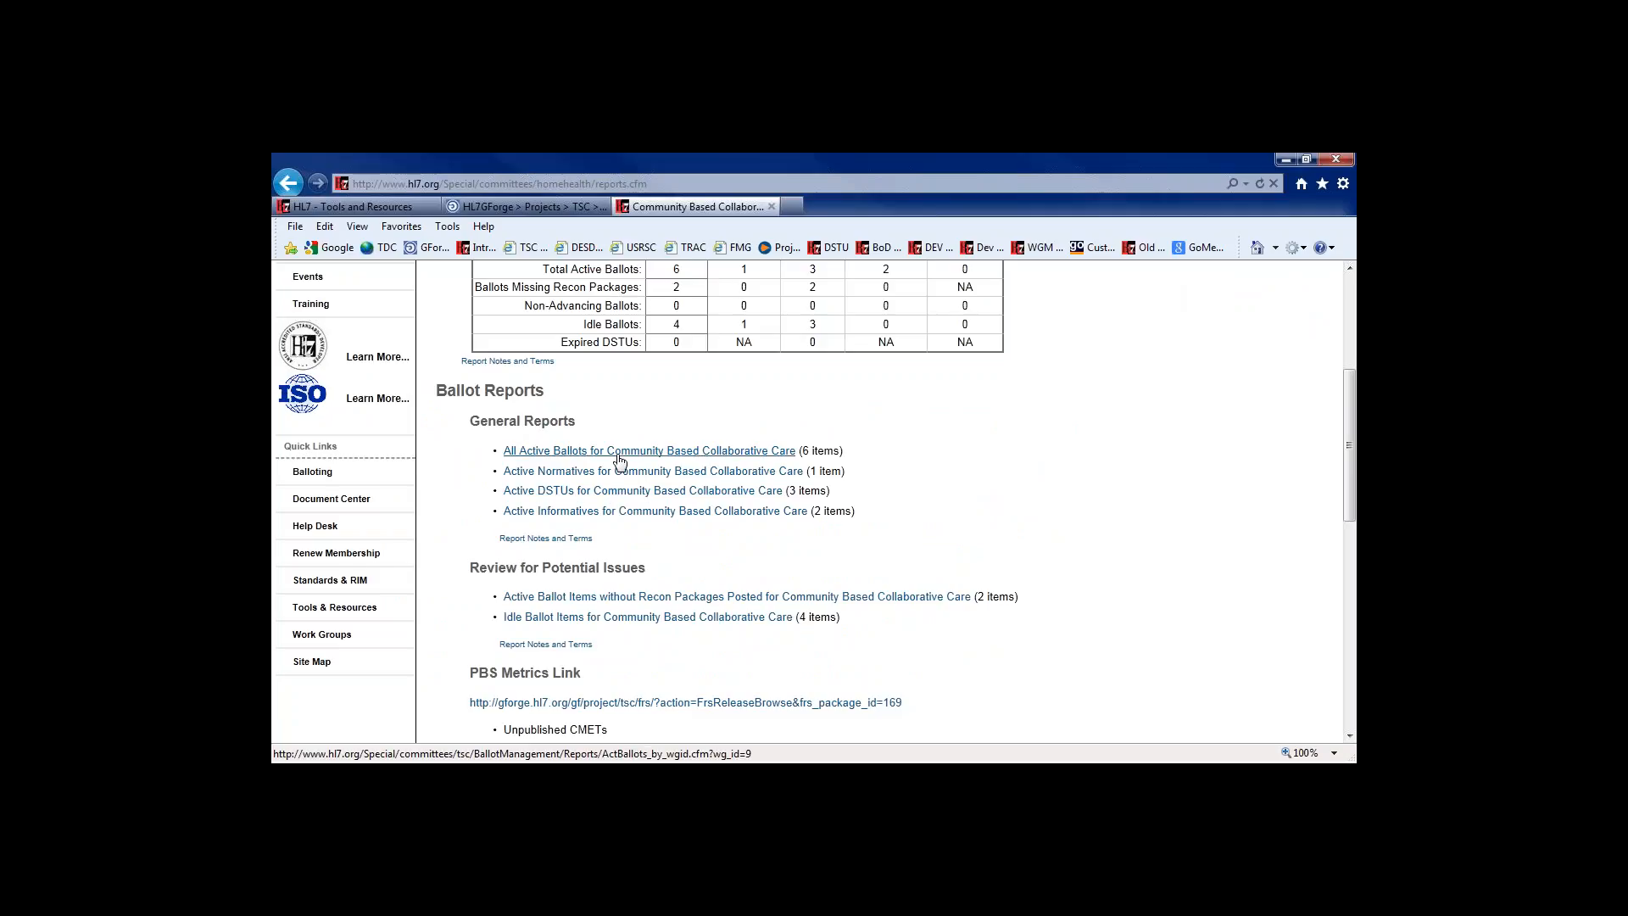